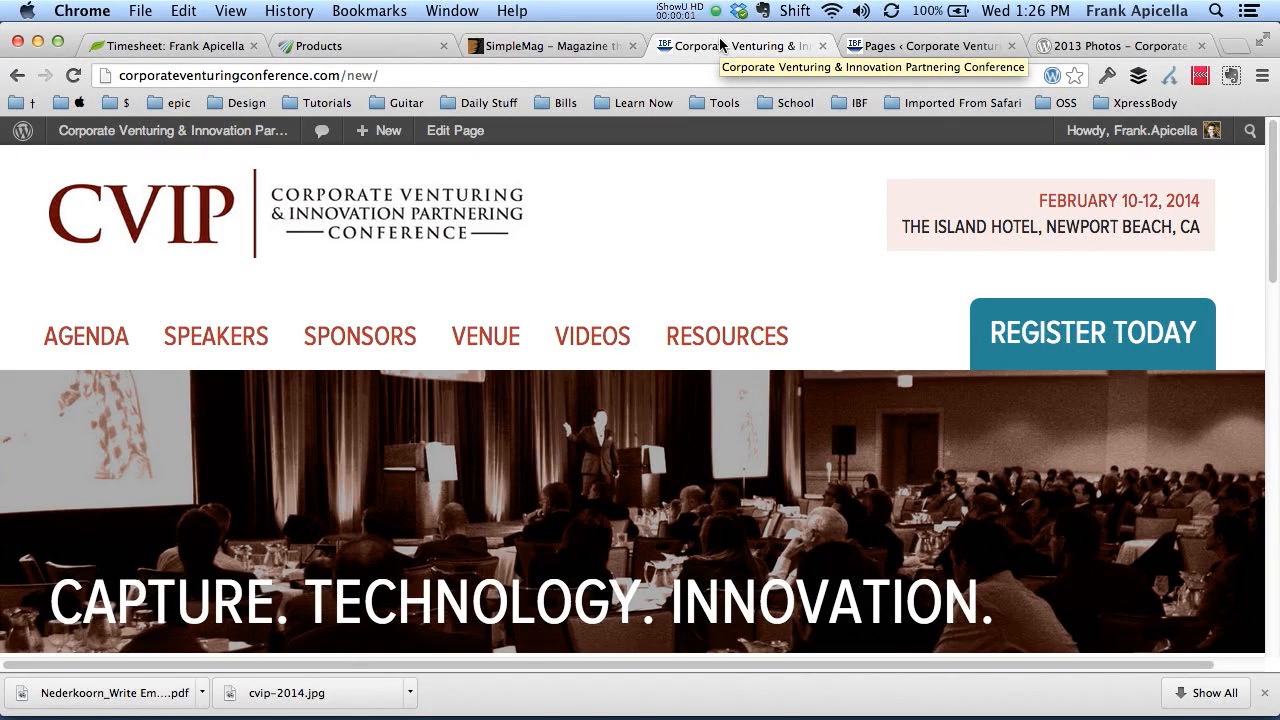
mouse_move(701, 220)
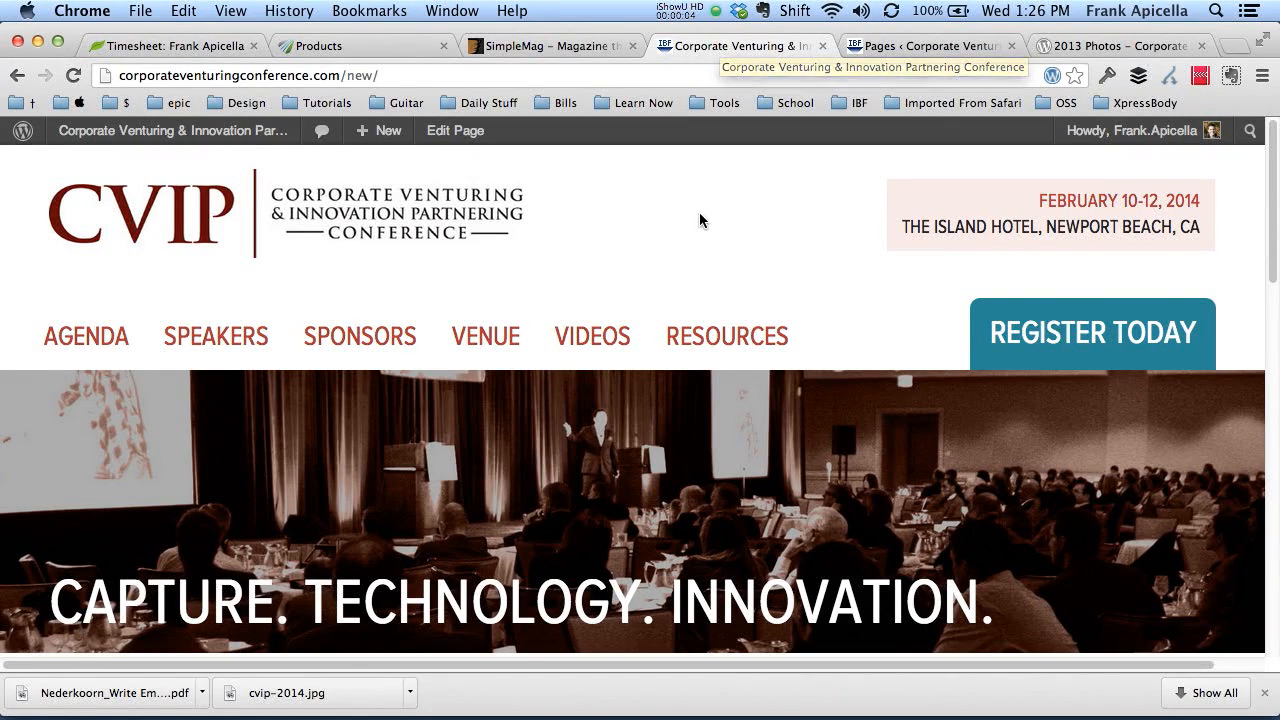
Scroll through the CVIP conference homepage, then open its Speakers page
scroll(down, 3)
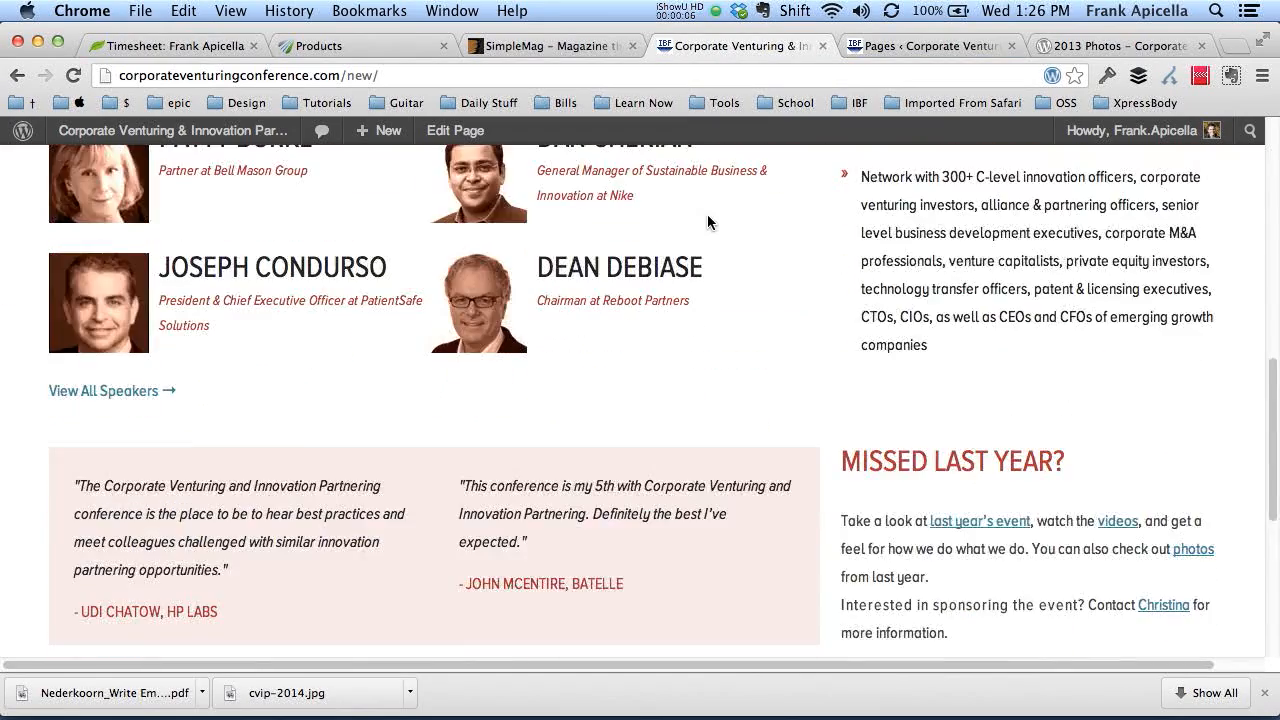
scroll(down, 3)
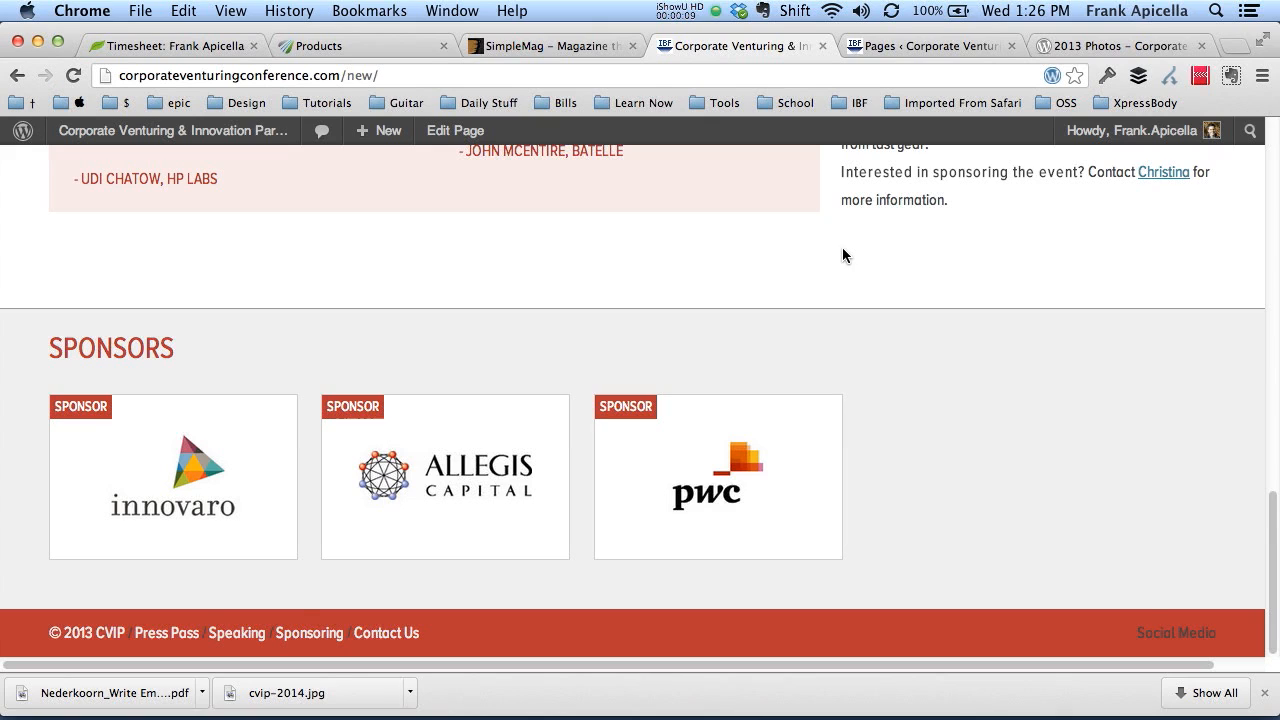
mouse_move(1137, 626)
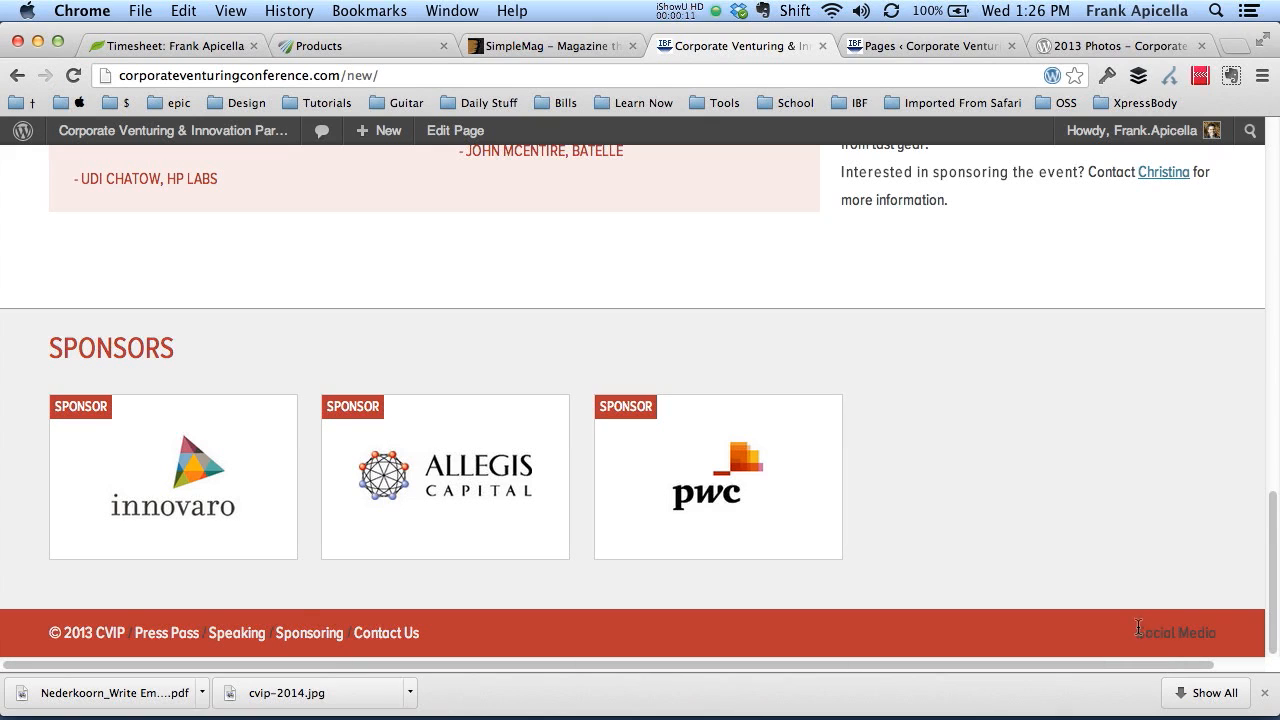
scroll(up, 3)
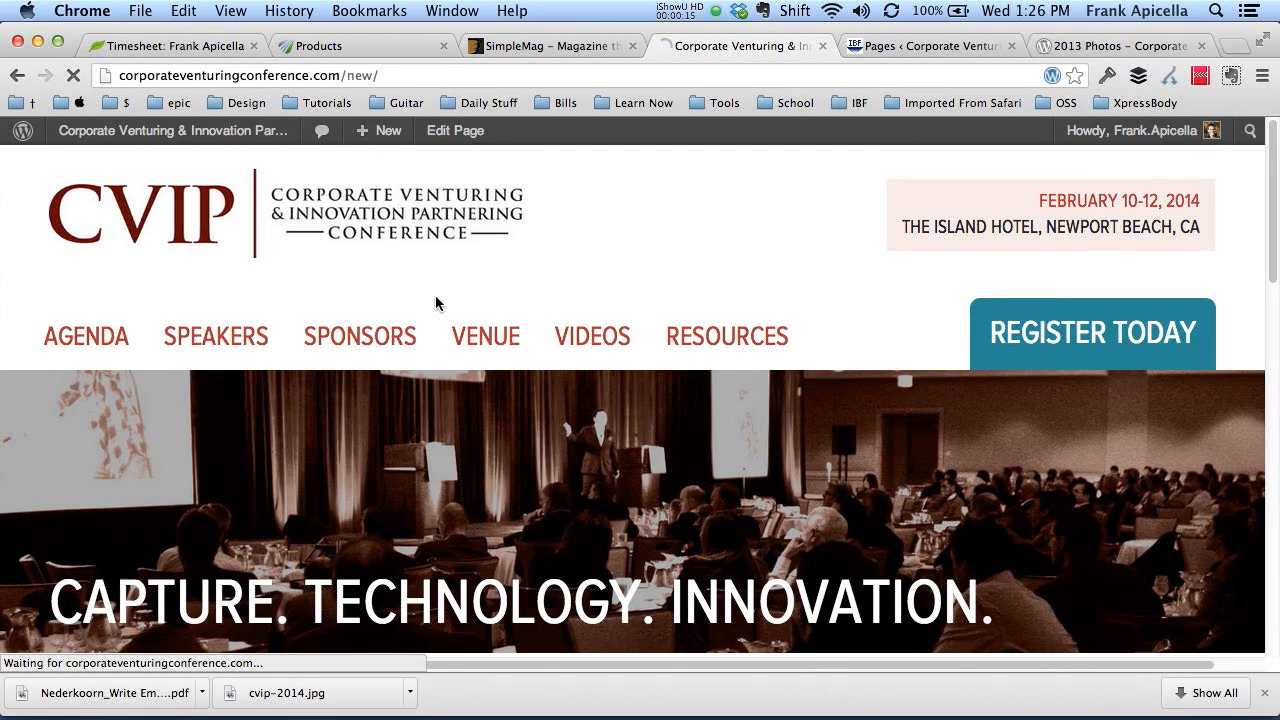
click(215, 335)
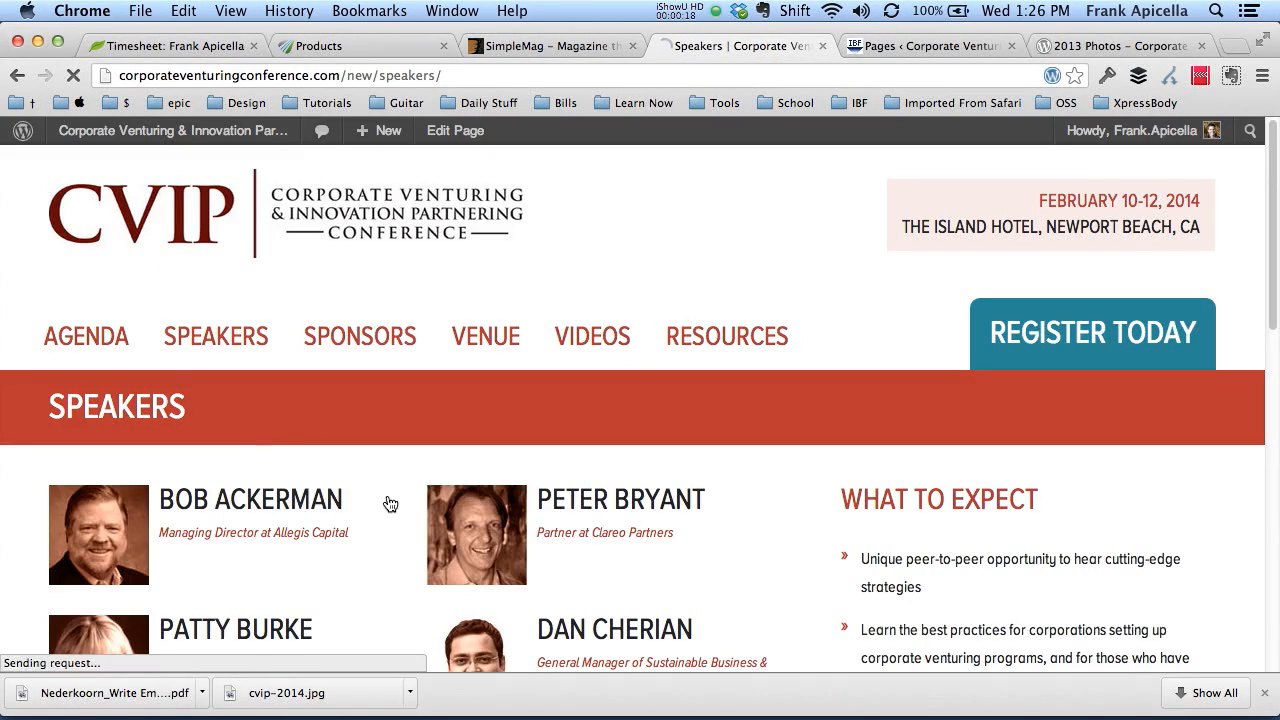
click(251, 500)
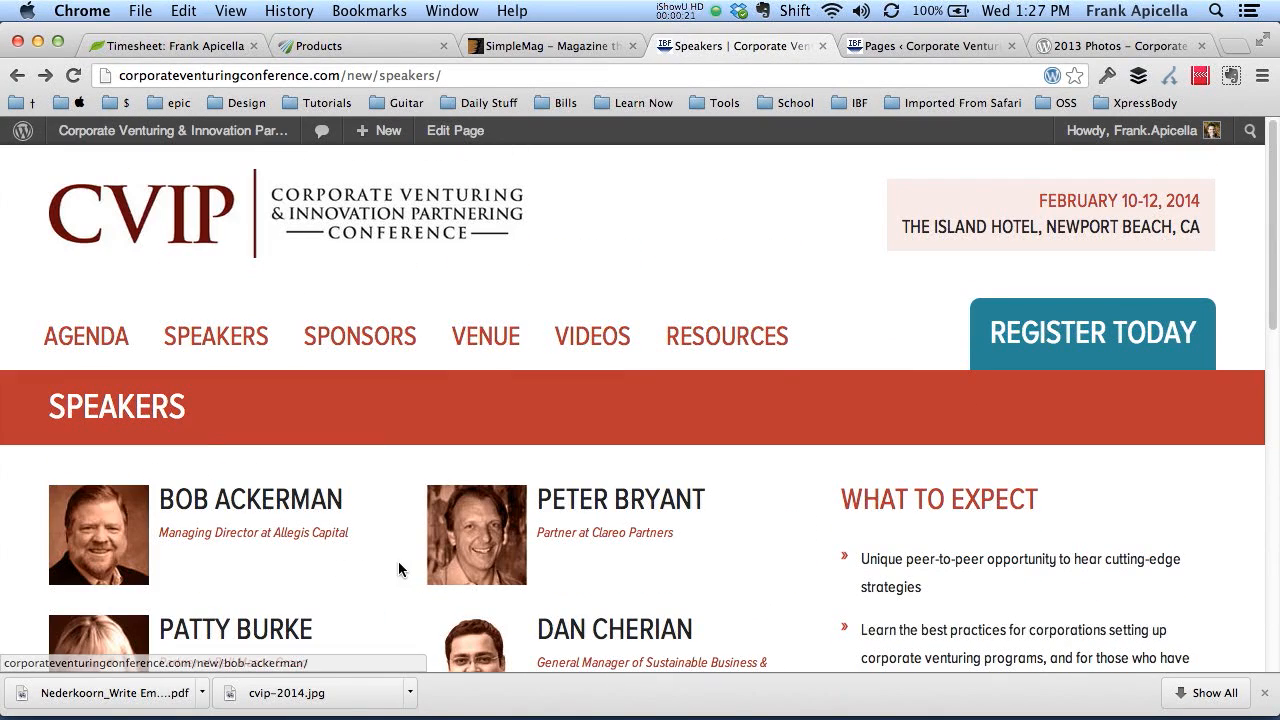
mouse_move(489, 530)
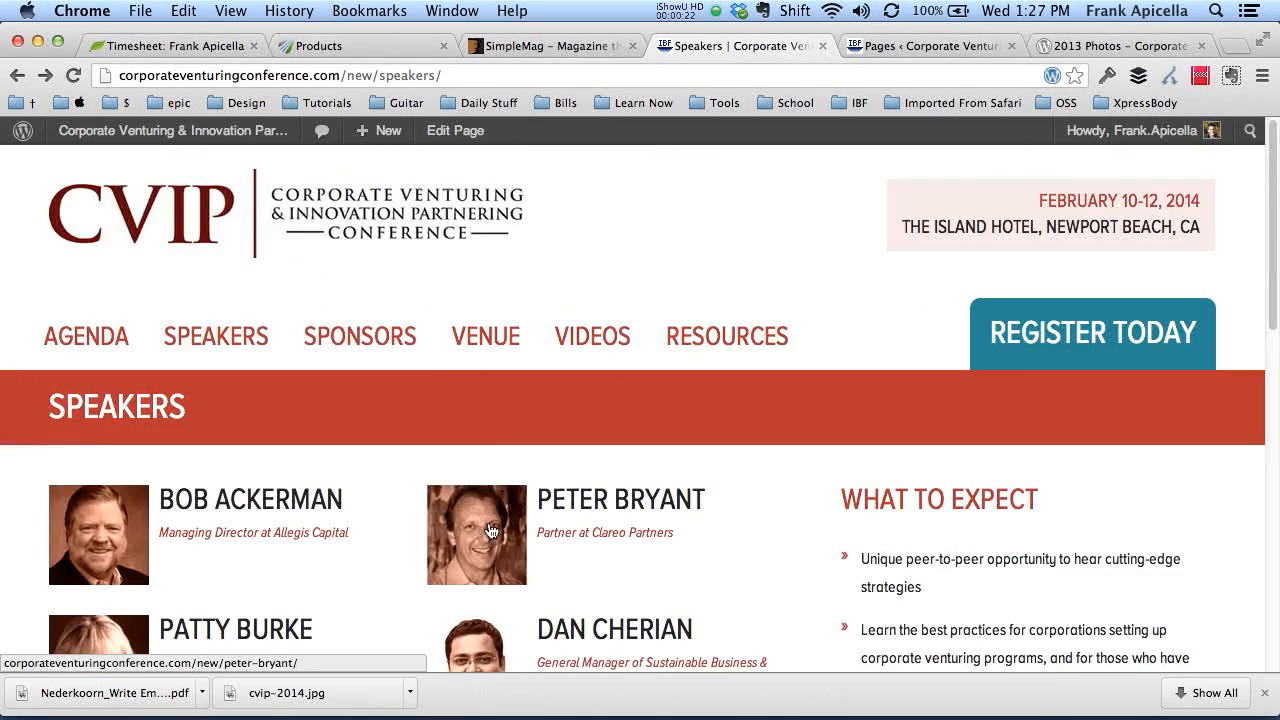
Load the web address, start the IcoMoon App, and bring up a Finder window
text(ibfconferences.com)
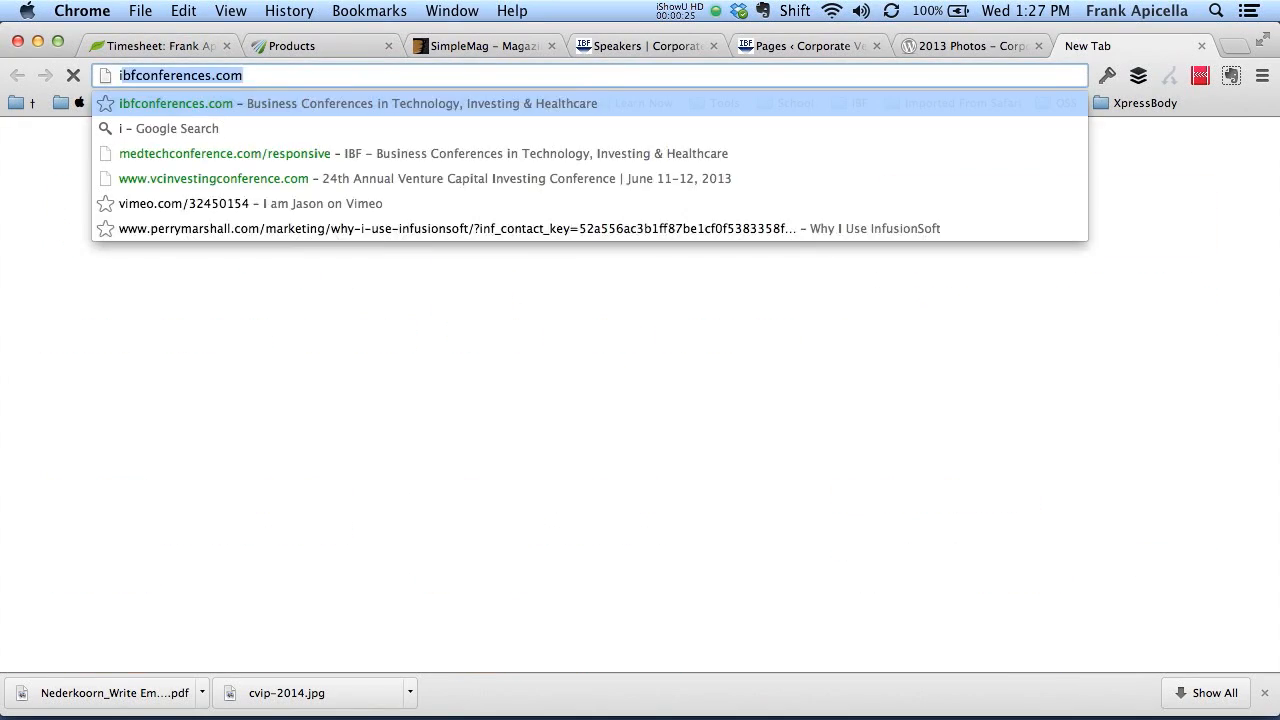
key(Return)
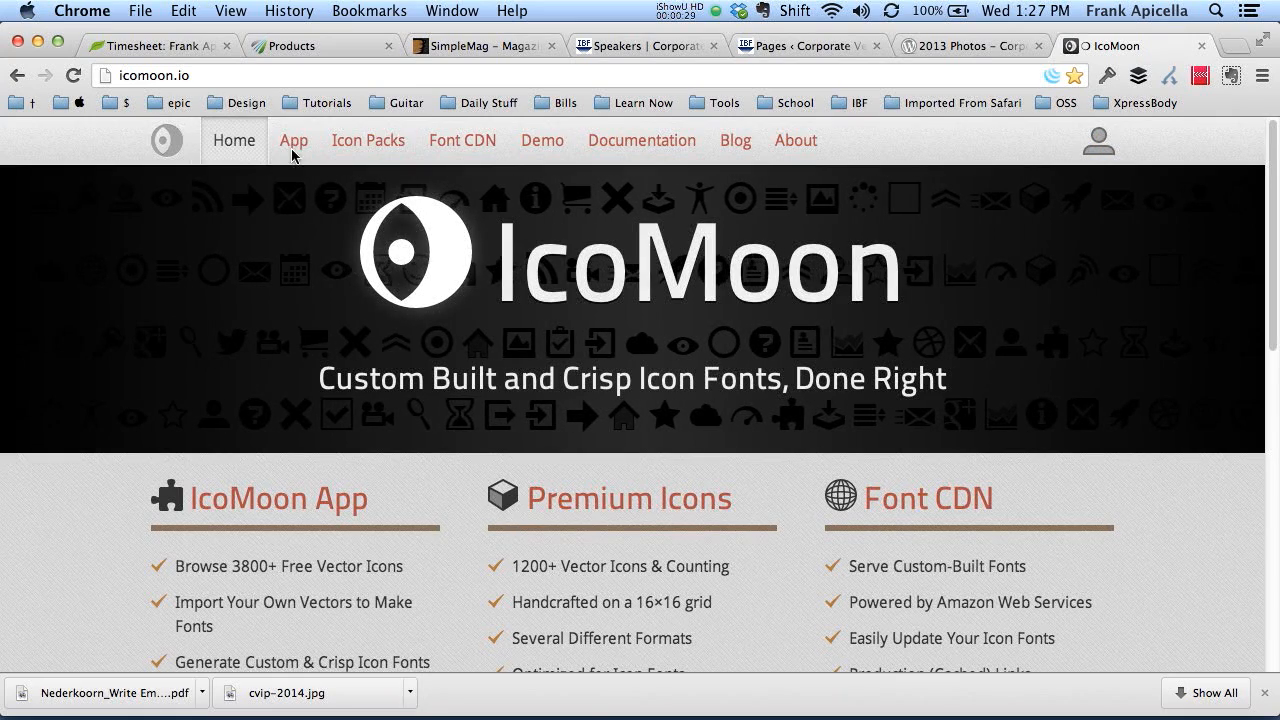
click(293, 140)
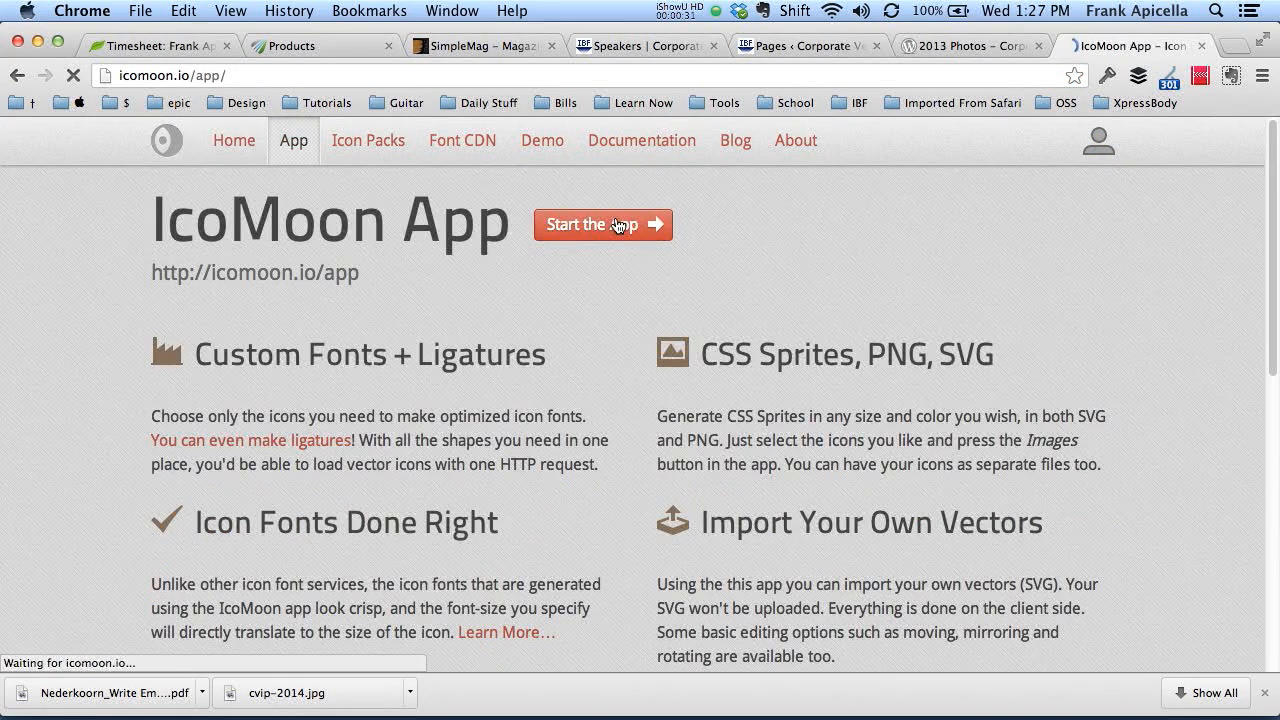
click(600, 224)
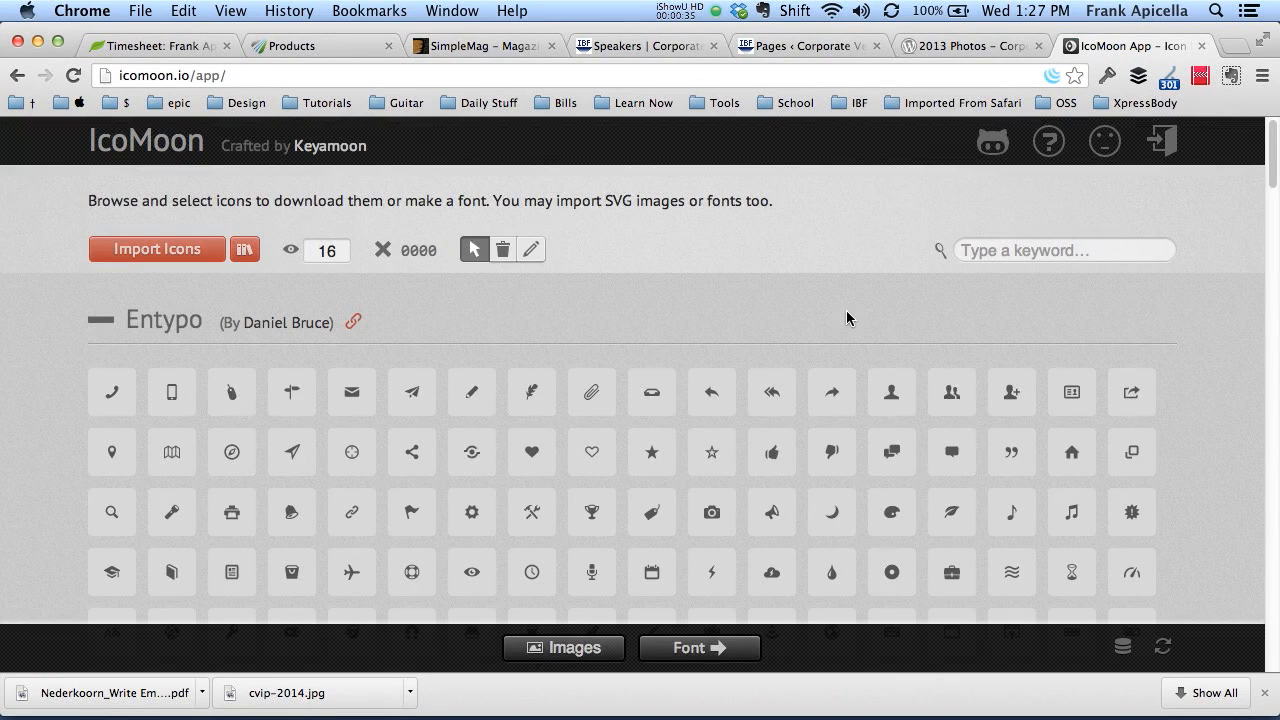
mouse_move(1170, 413)
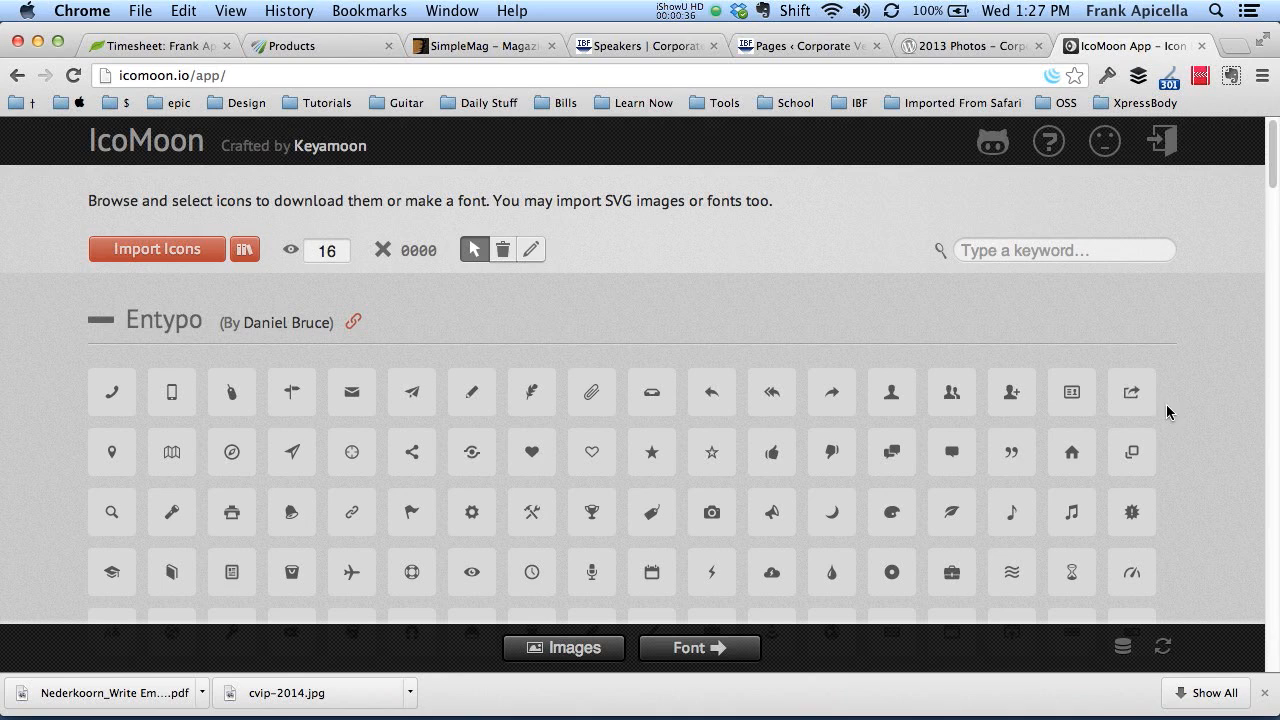
mouse_move(743, 375)
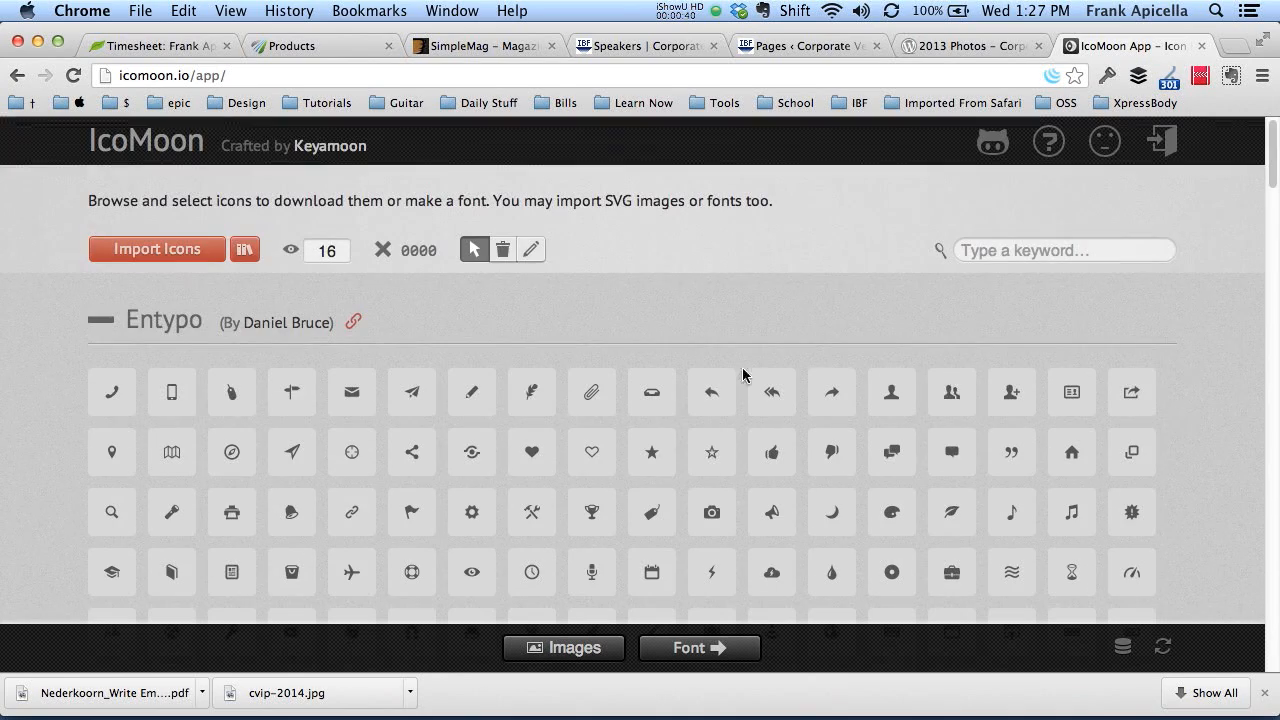
click(296, 660)
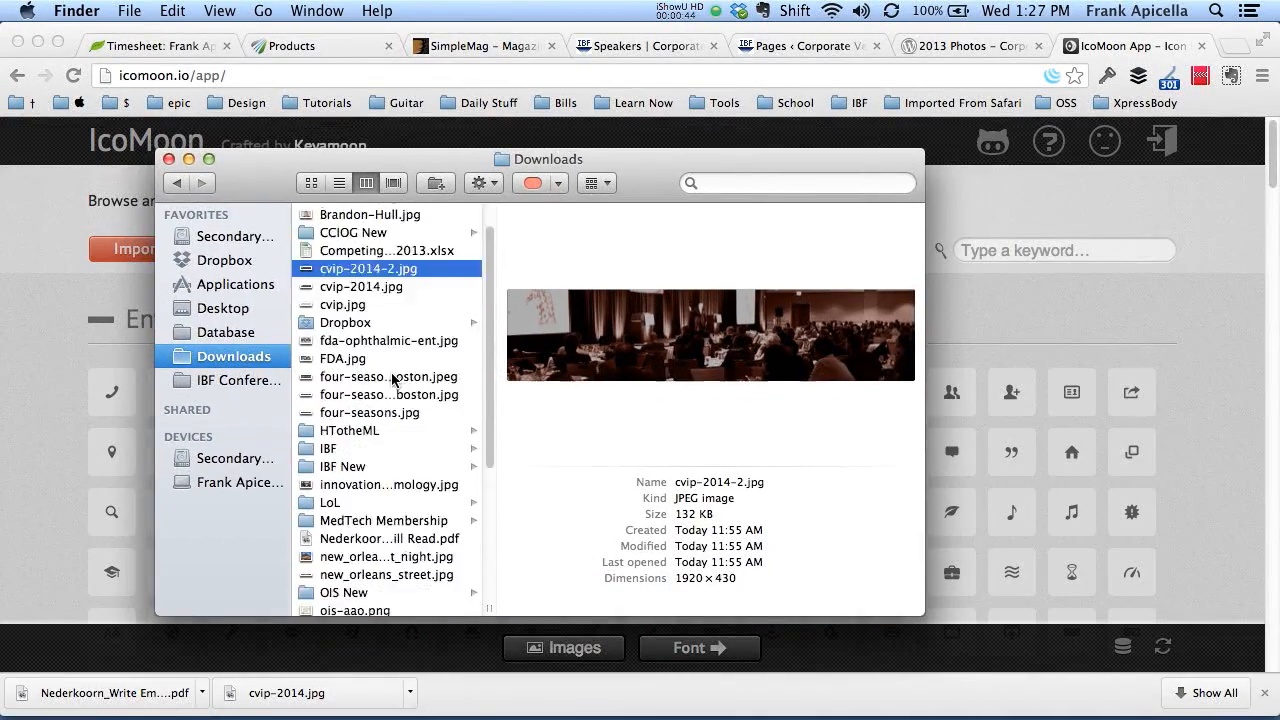
Browse in Finder to IBF > MedTech App > Medtech App Backup > icomoon89504
scroll(down, 3)
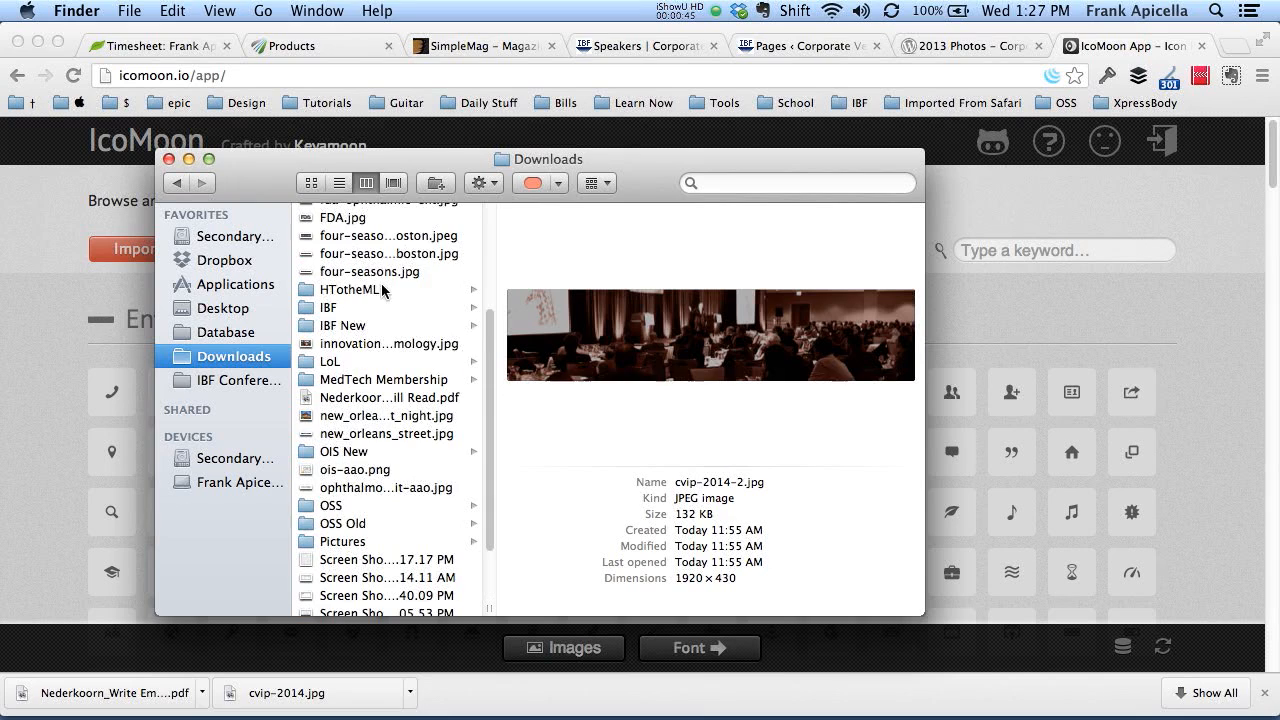
click(328, 307)
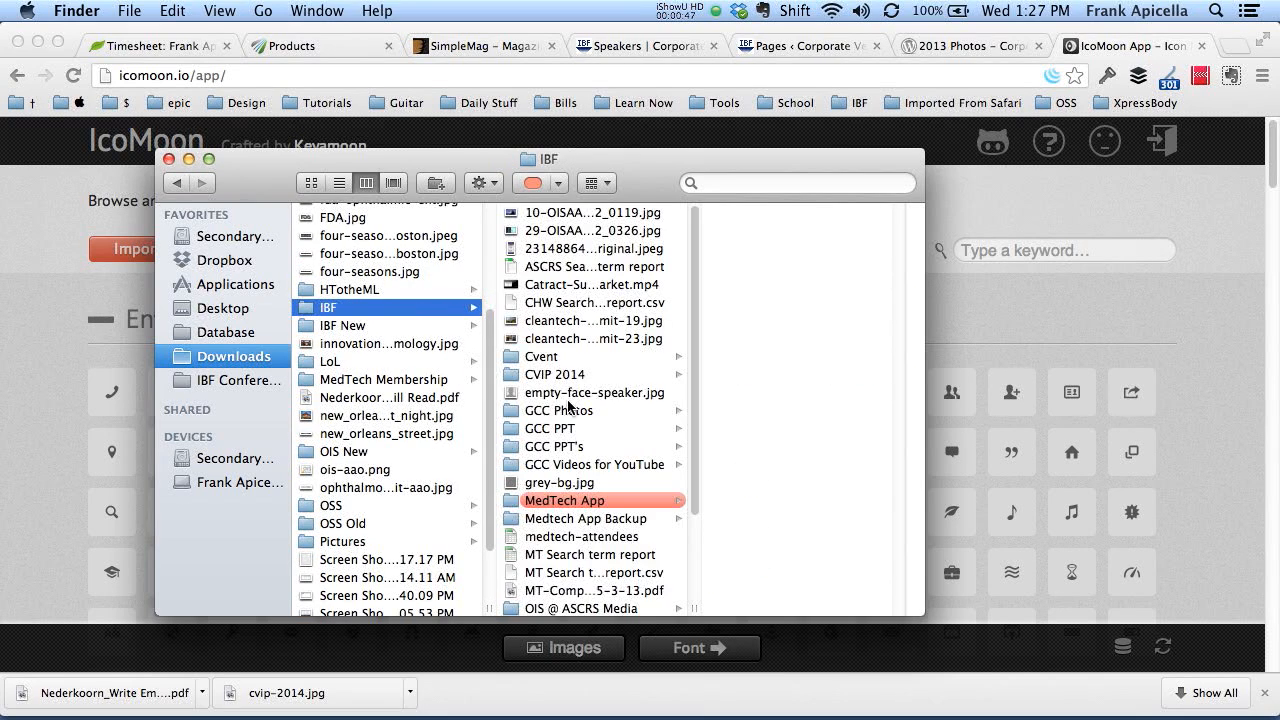
scroll(down, 3)
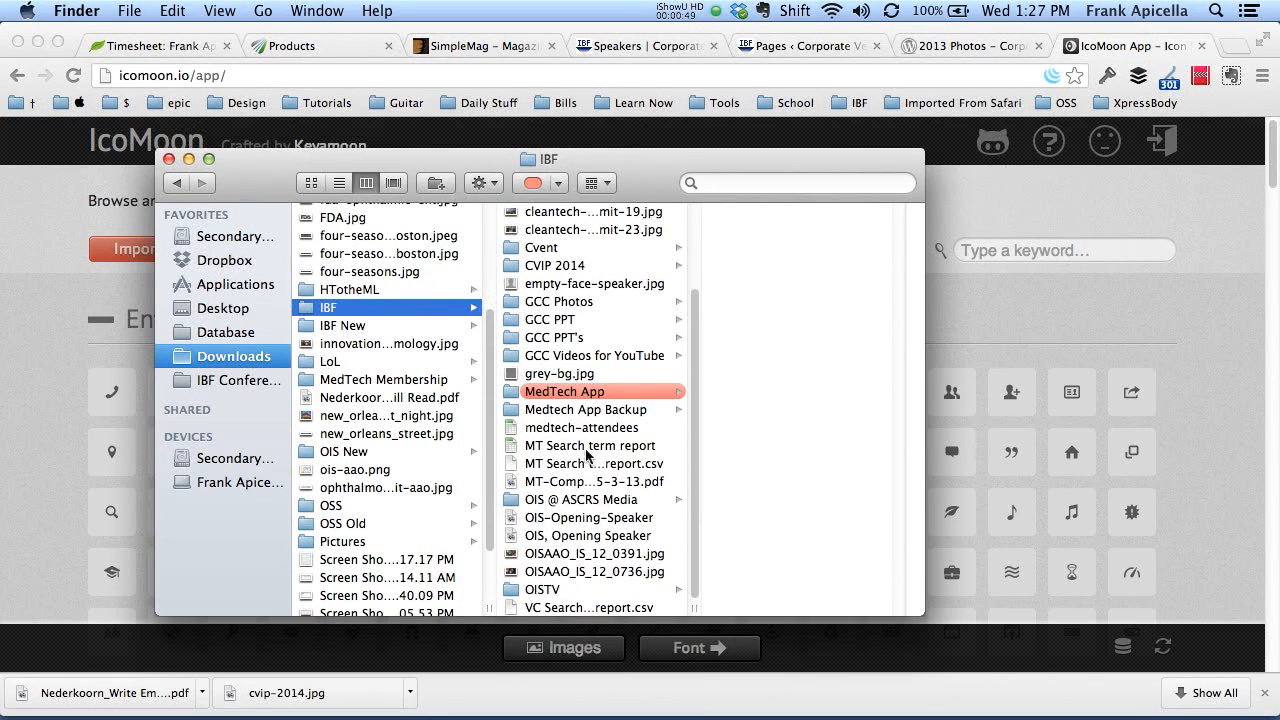
click(593, 391)
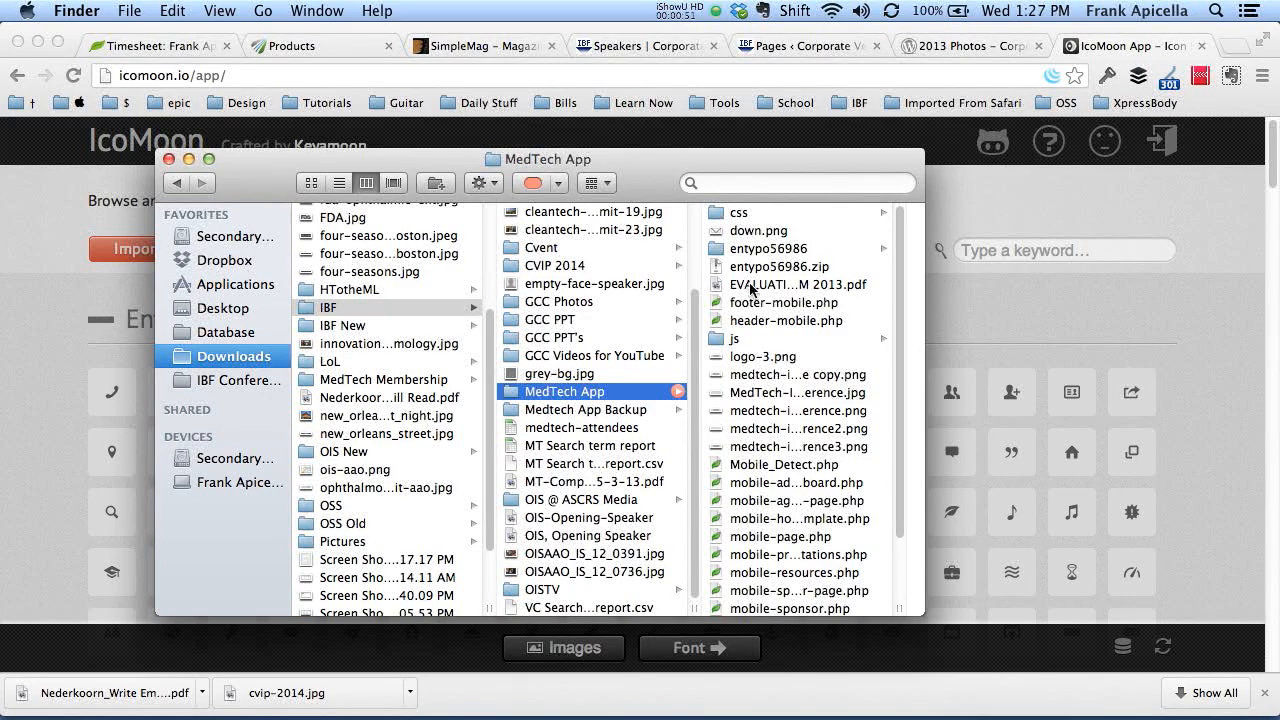
click(588, 409)
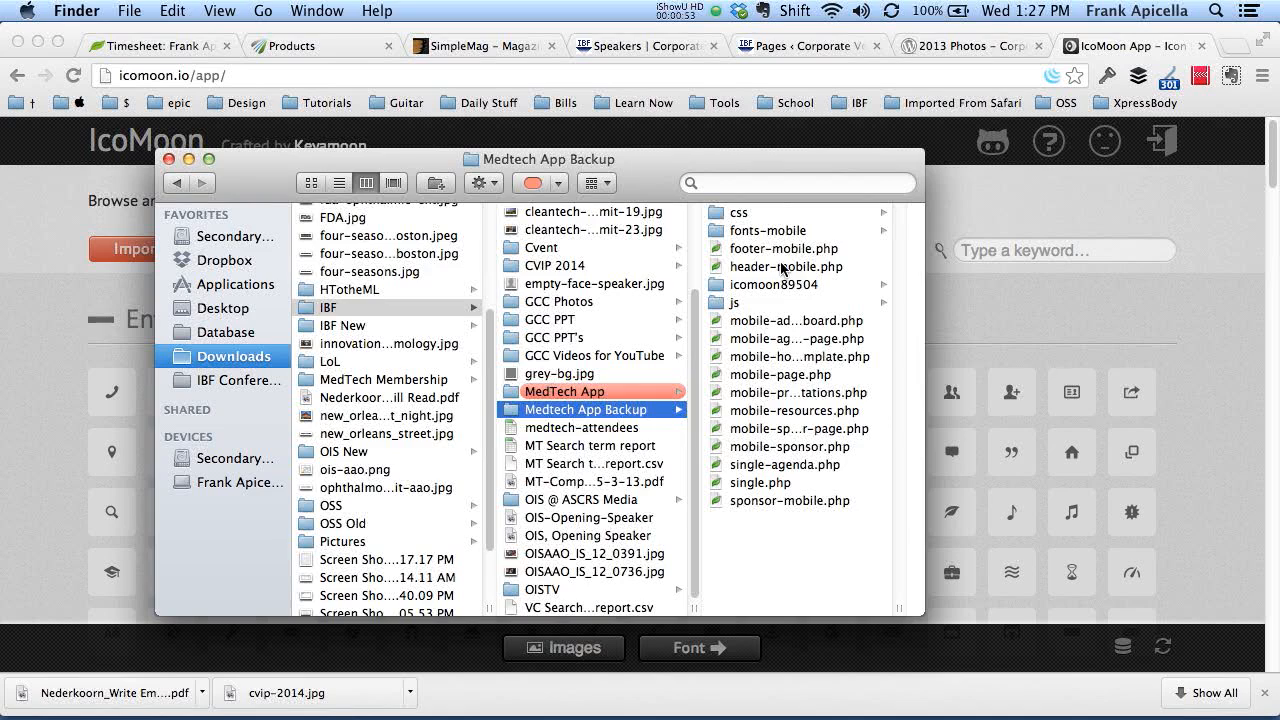
click(773, 284)
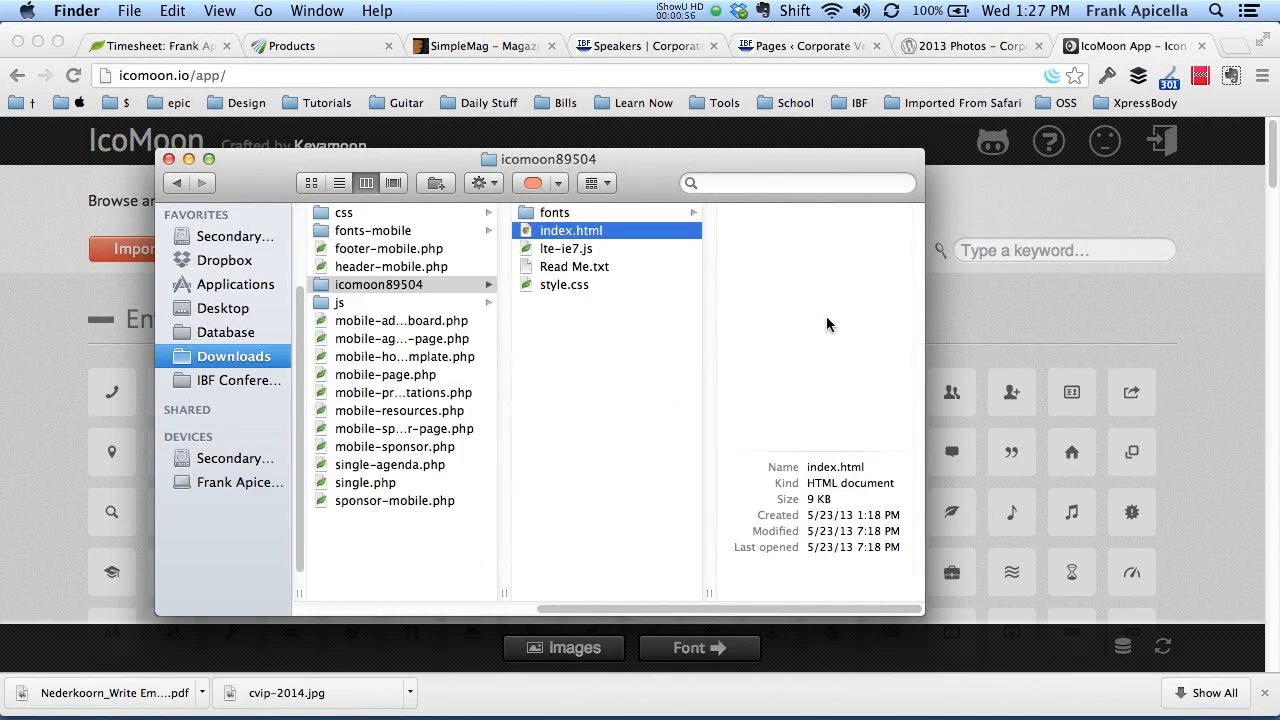
Open the package's index.html and scroll through its glyph list
double_click(570, 230)
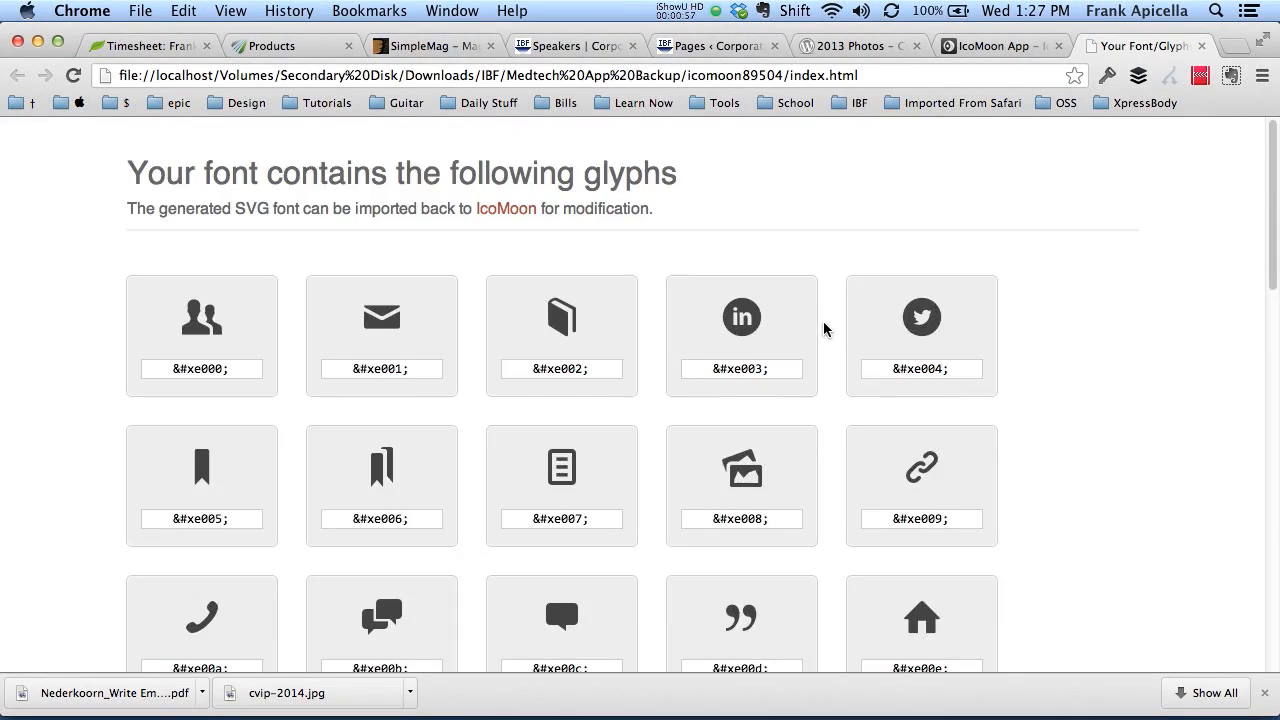
scroll(down, 3)
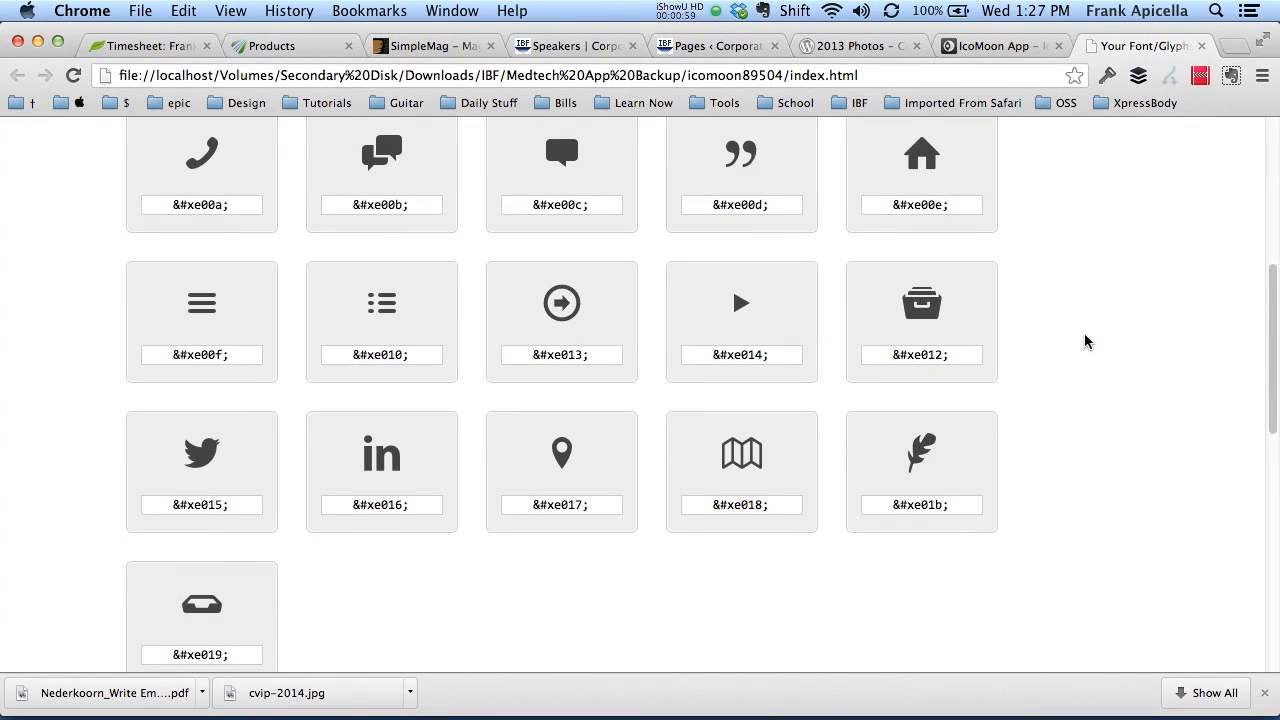
scroll(up, 3)
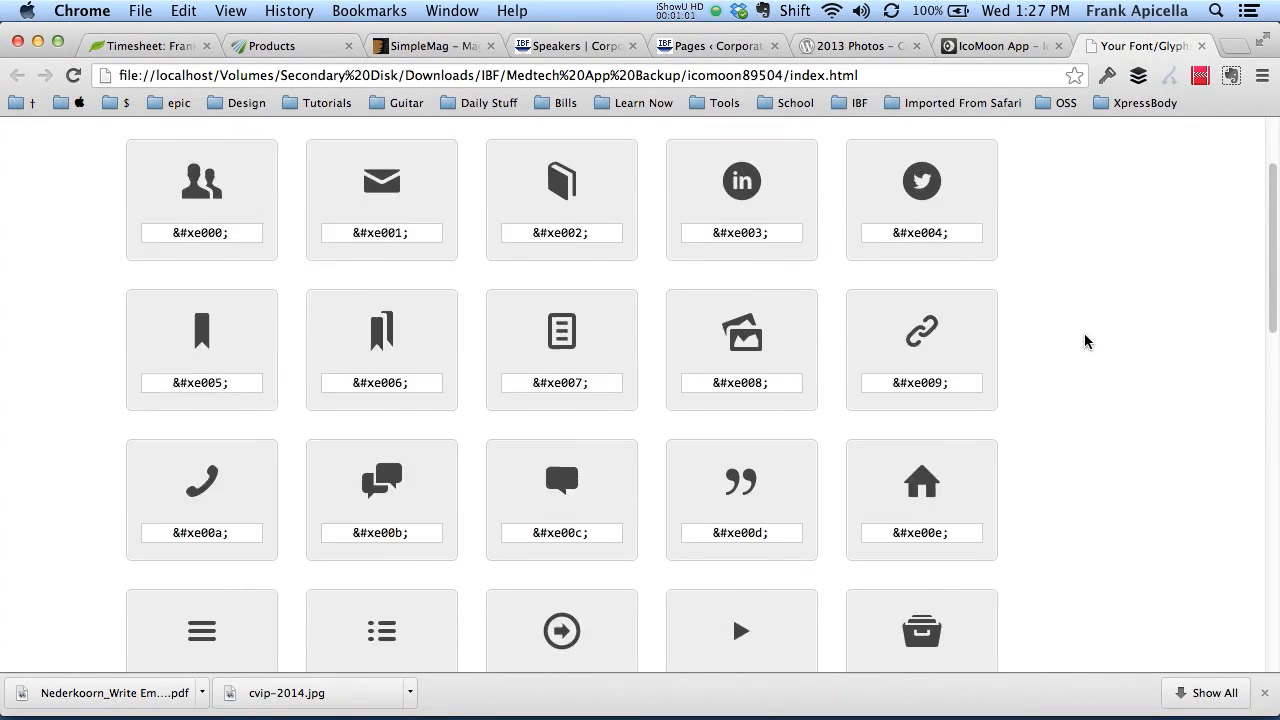
scroll(up, 3)
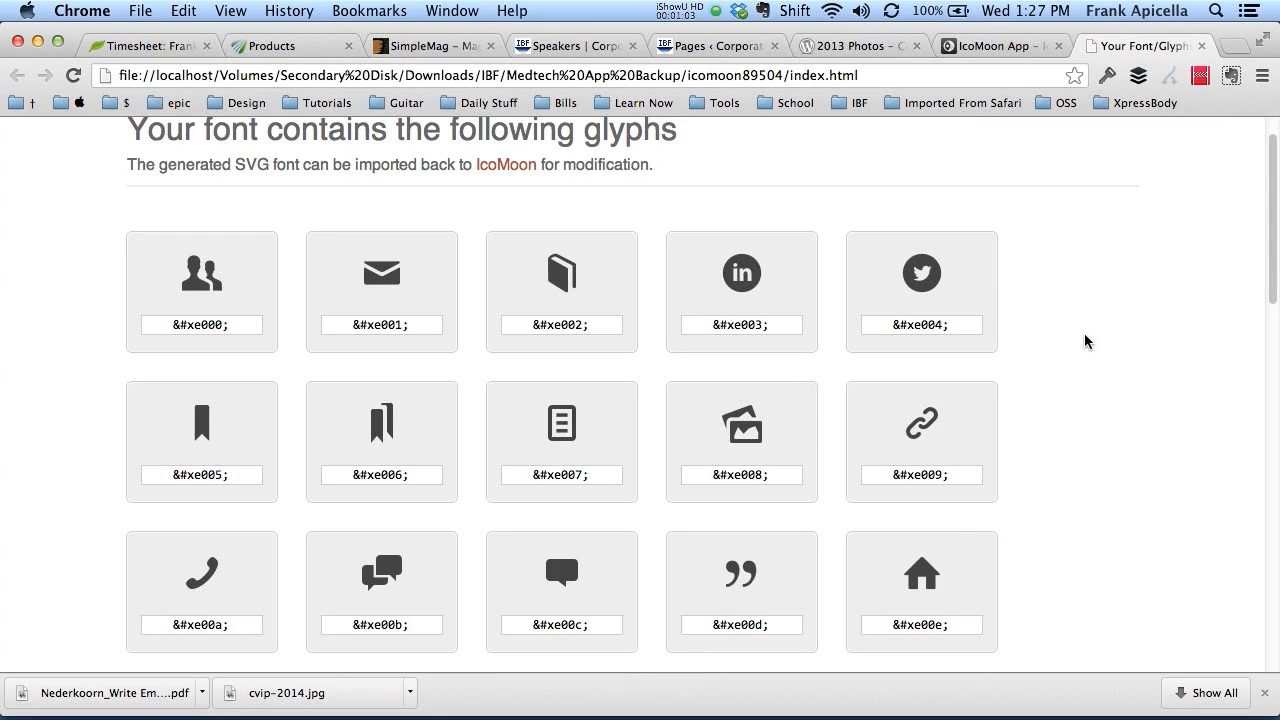
scroll(down, 3)
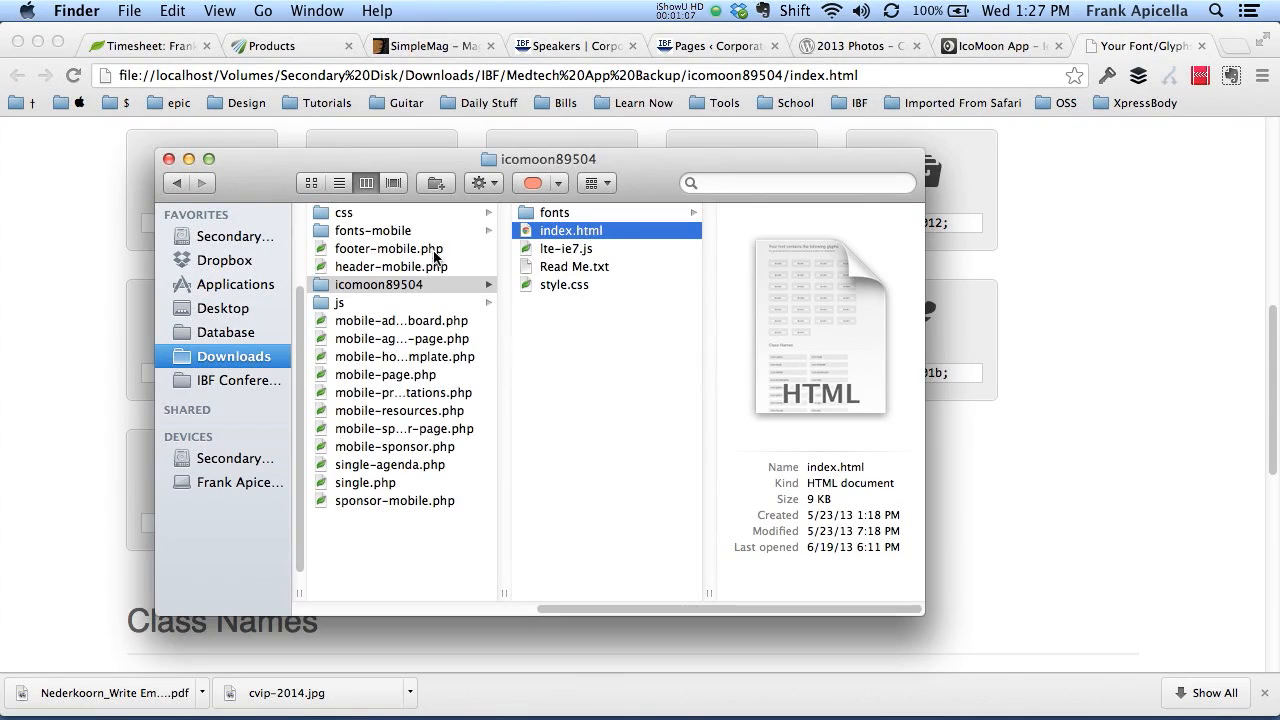
Copy icomoon89504's fonts folder into the theme and open style.css in Coda
click(378, 284)
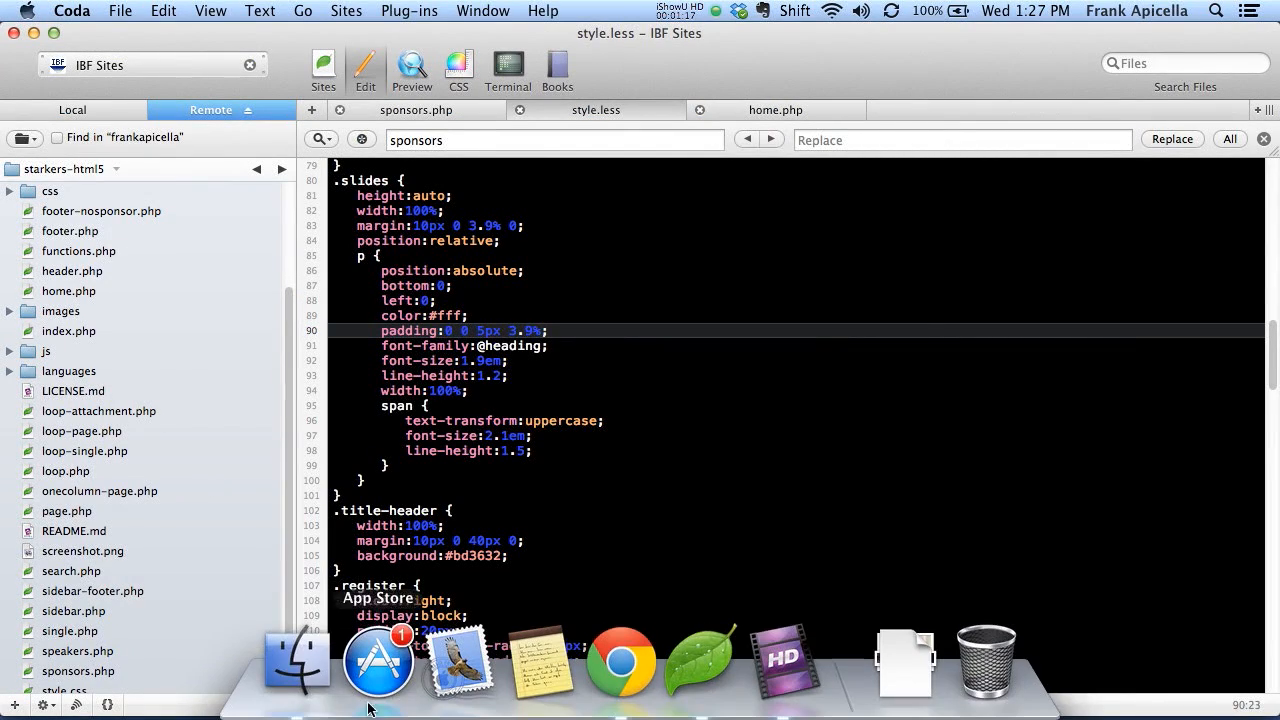
click(297, 660)
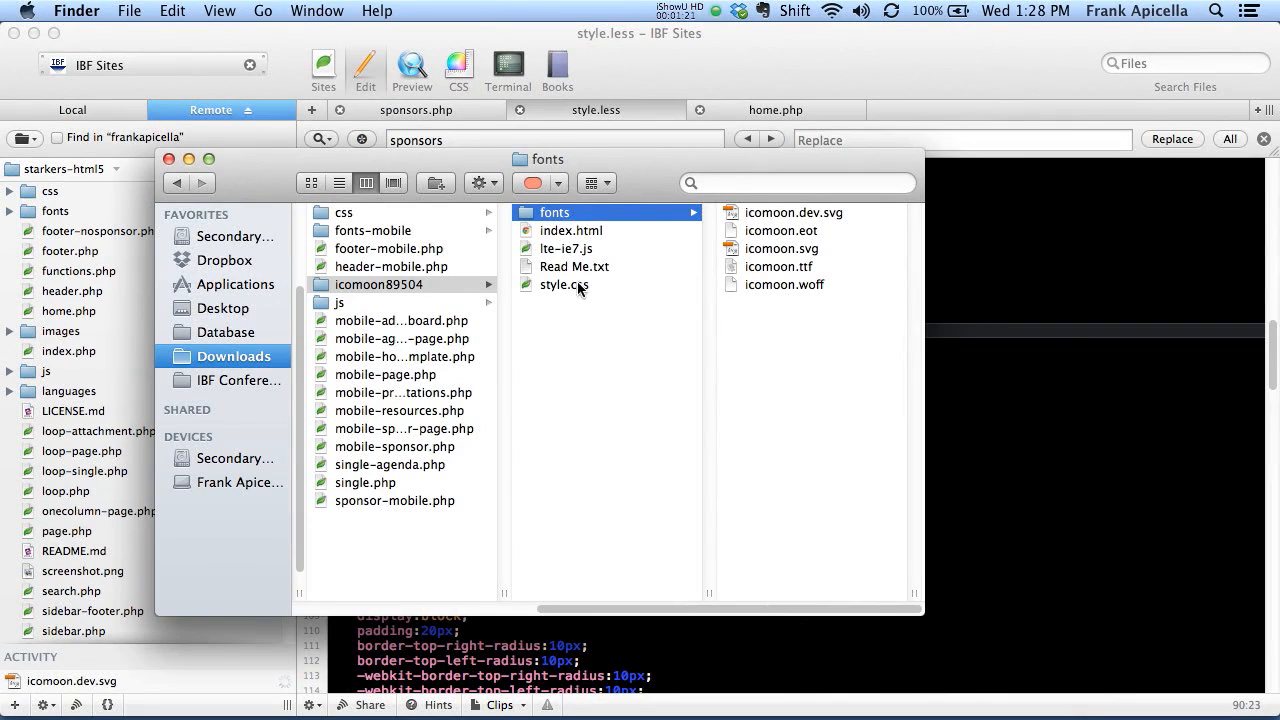
double_click(564, 284)
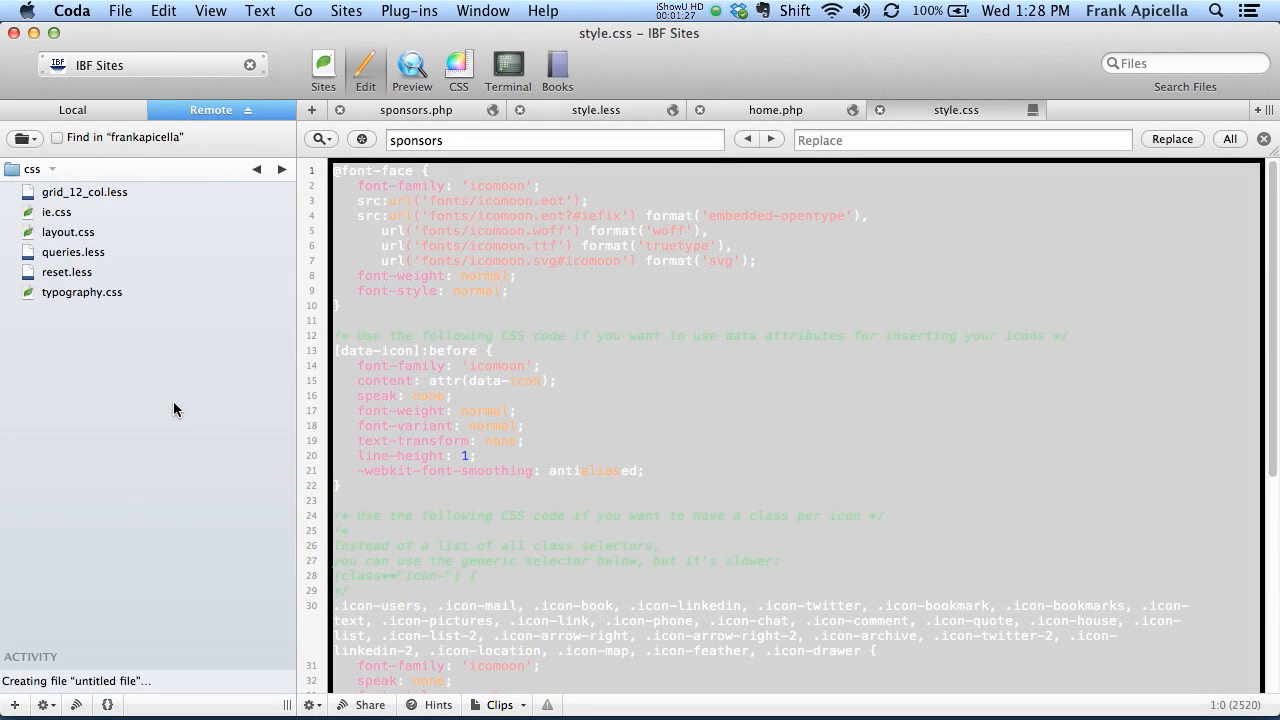
Create icomoon.less in the theme's css folder and open style.less, which imports it
text(icomoon.less)
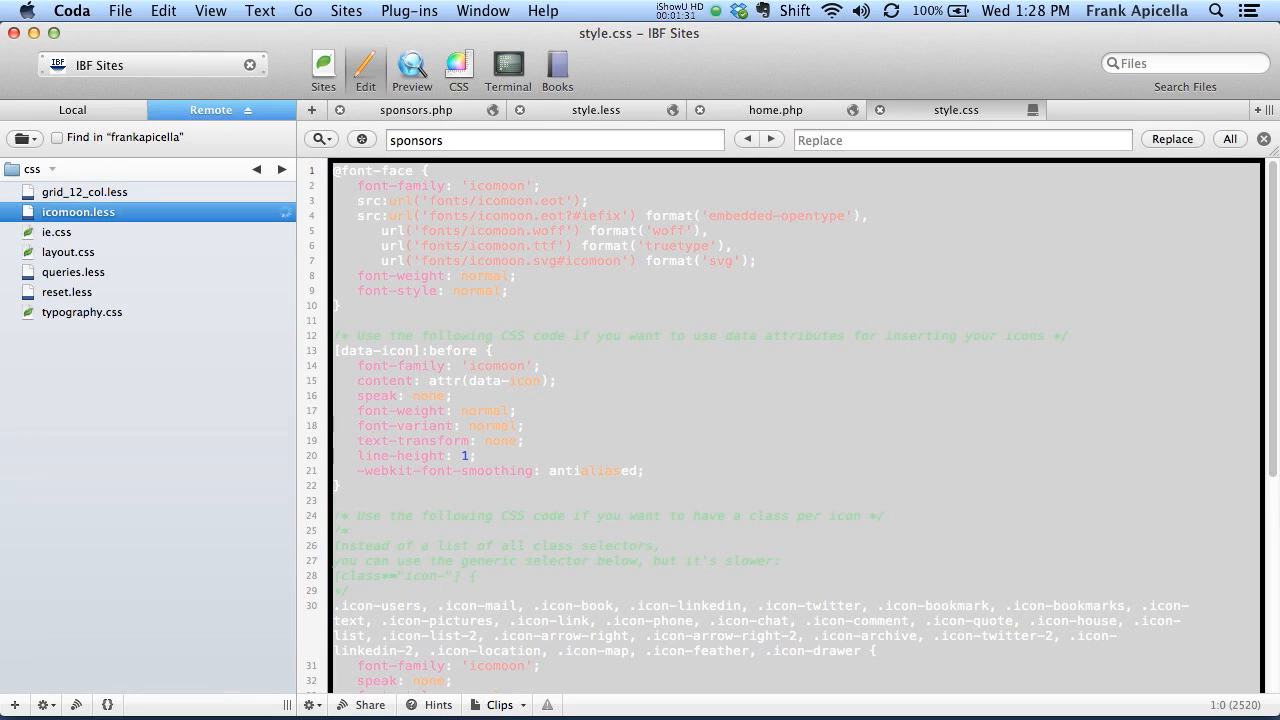
double_click(78, 211)
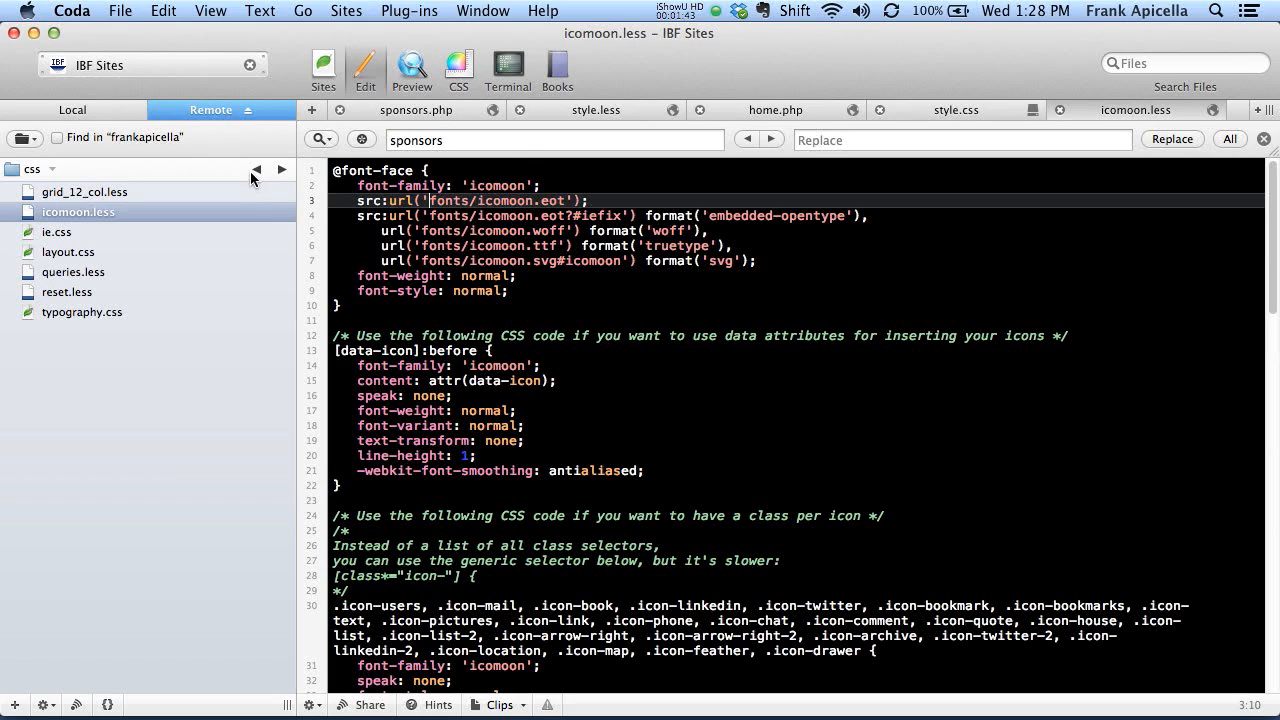
right_click(78, 211)
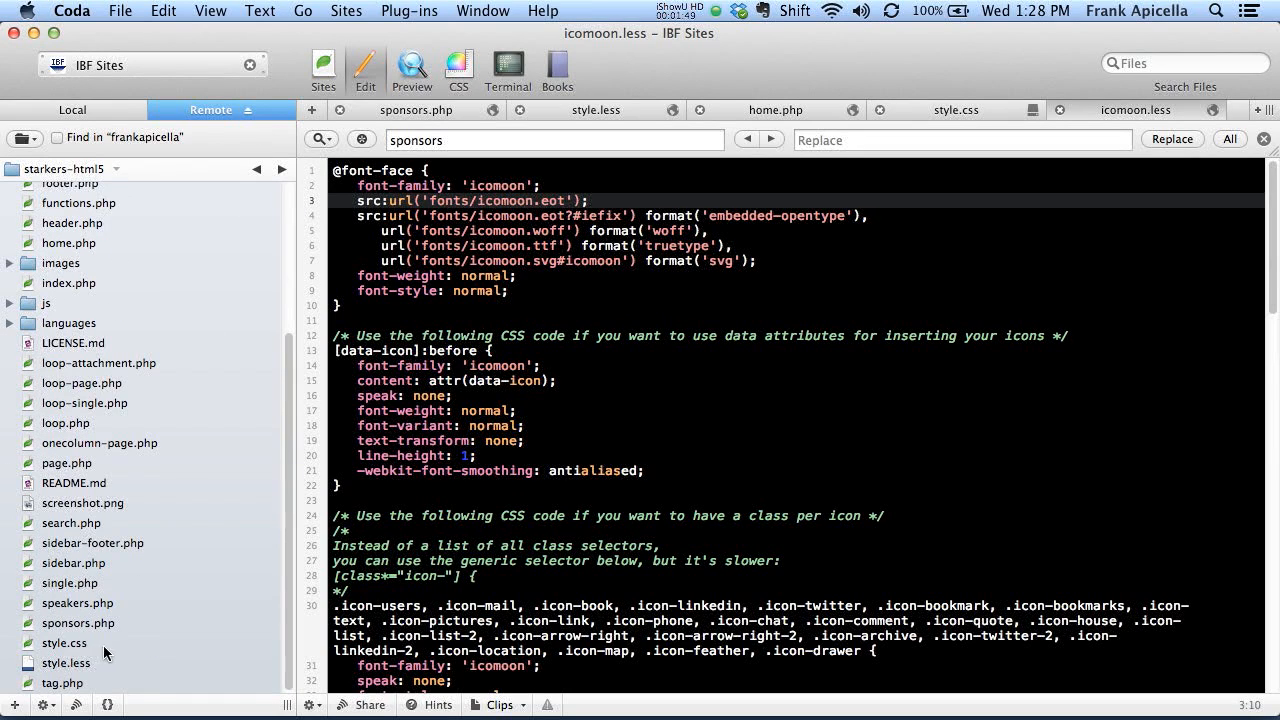
click(67, 662)
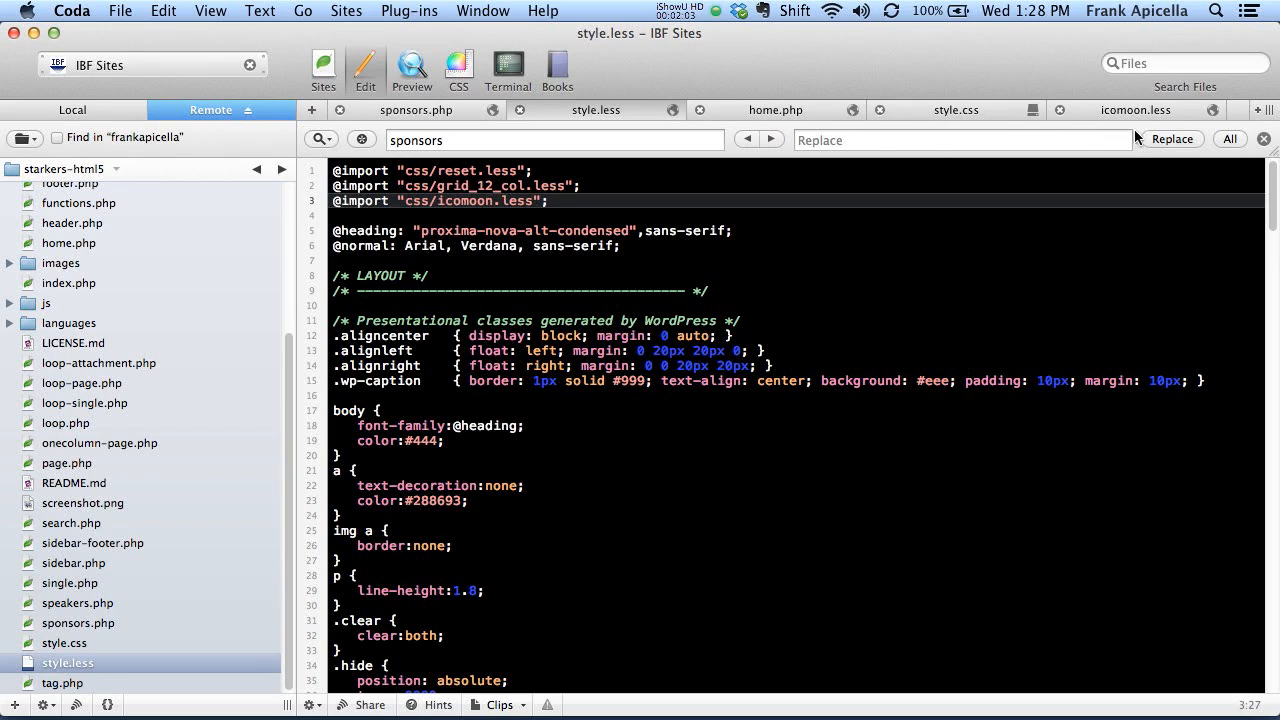
click(956, 109)
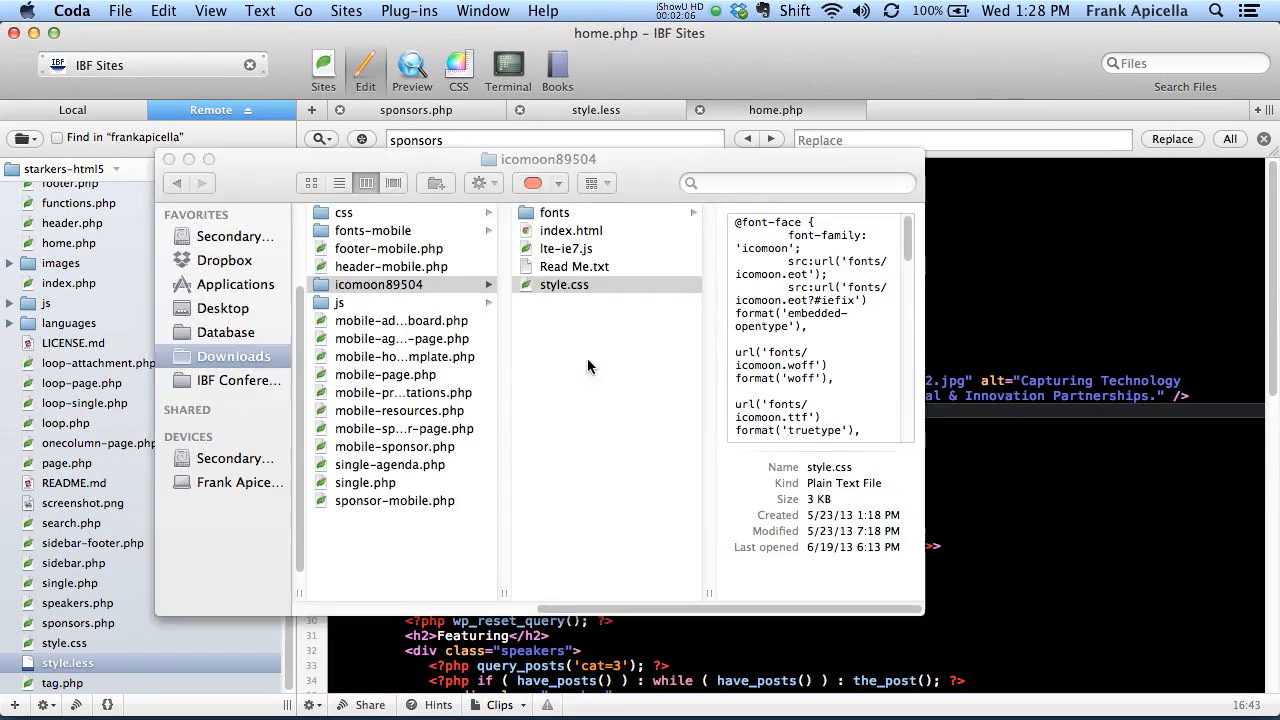
Drag index.html into Chrome, review the glyphs, and go to the IcoMoon app
drag(545, 159, 622, 196)
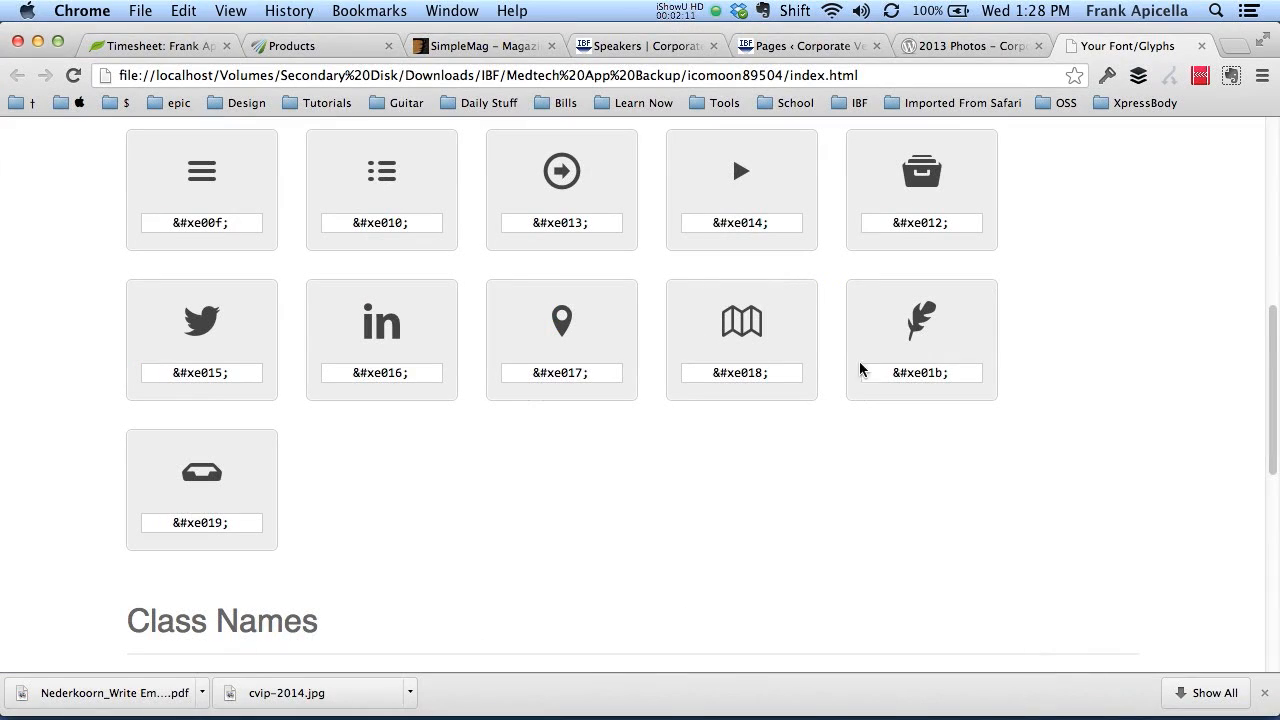
scroll(up, 3)
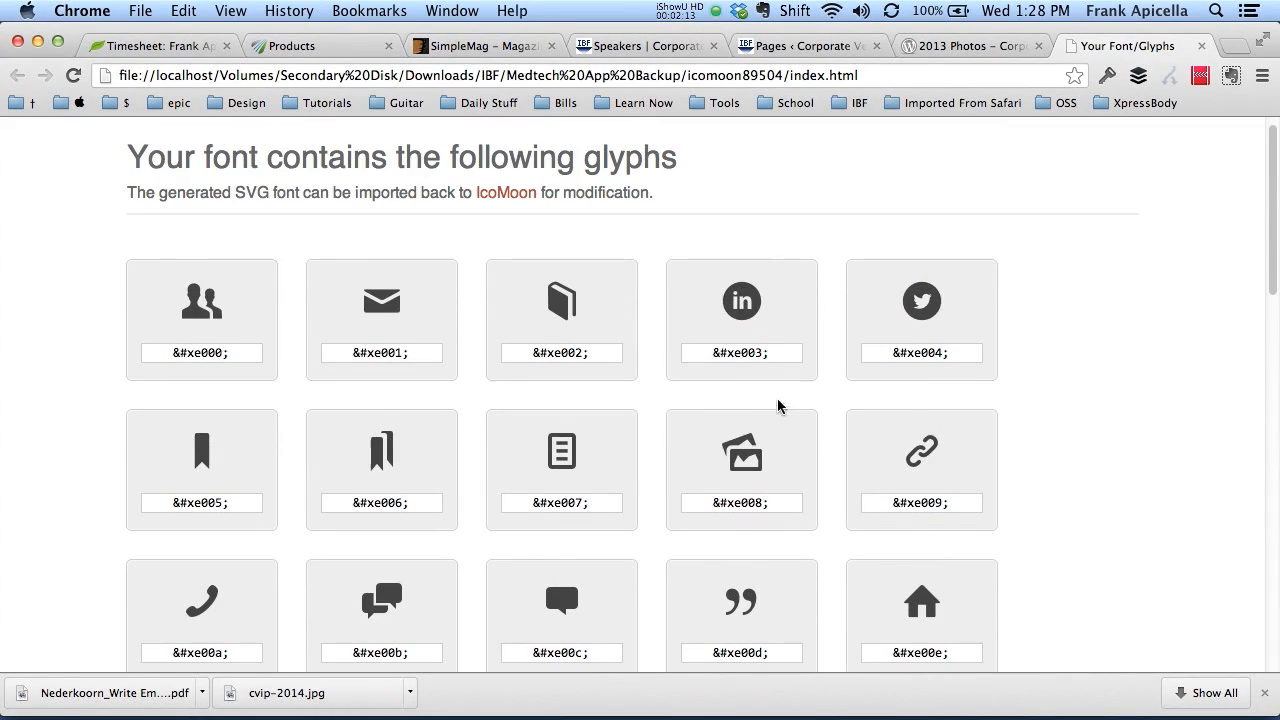
mouse_move(1011, 383)
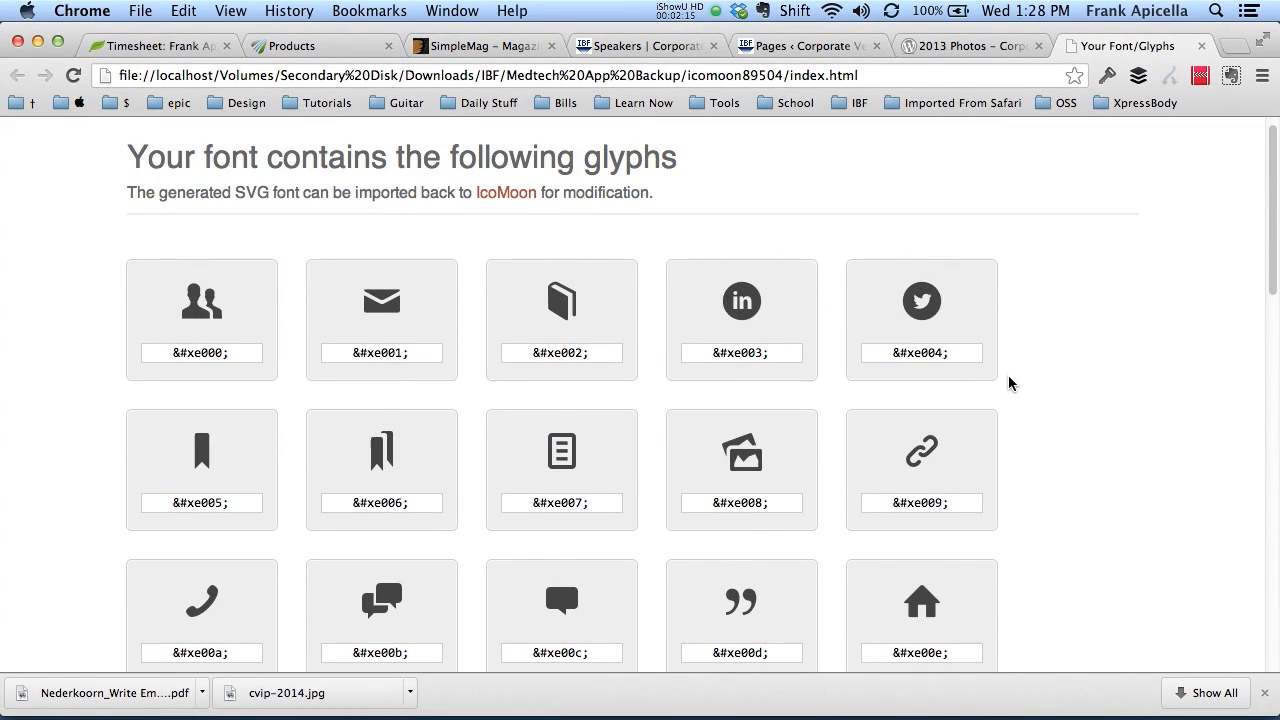
scroll(down, 3)
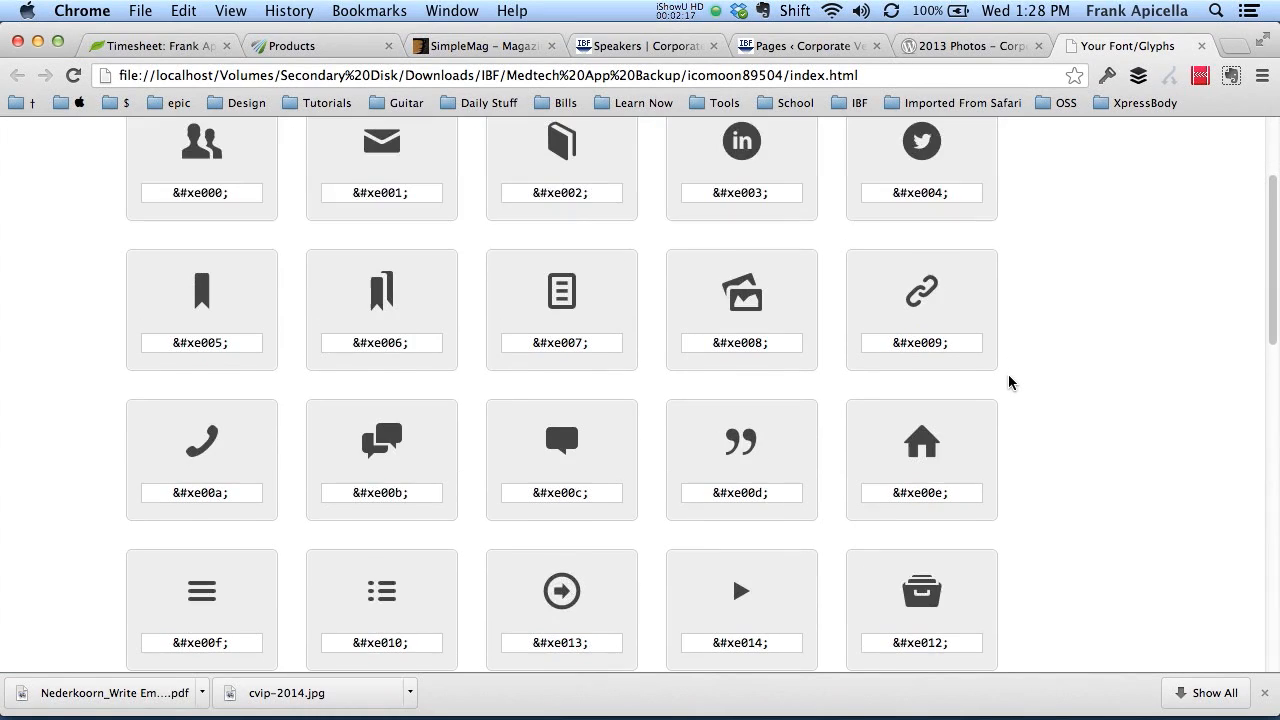
scroll(down, 3)
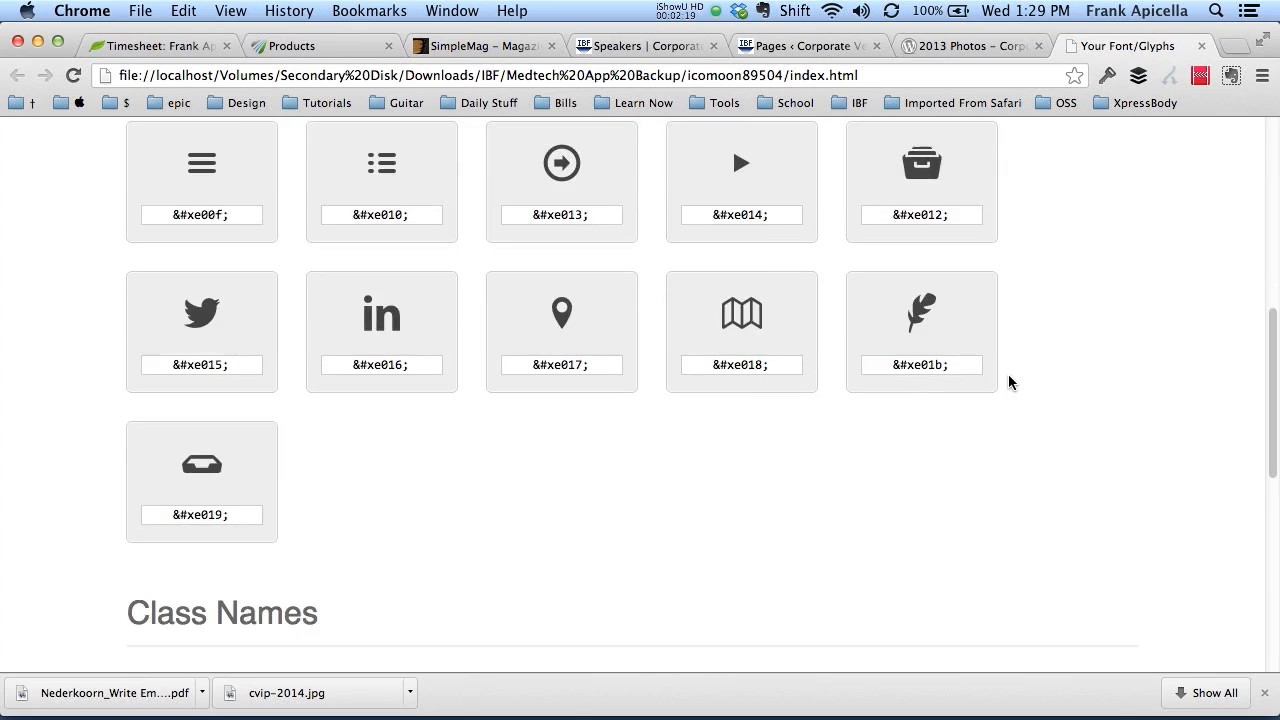
scroll(up, 3)
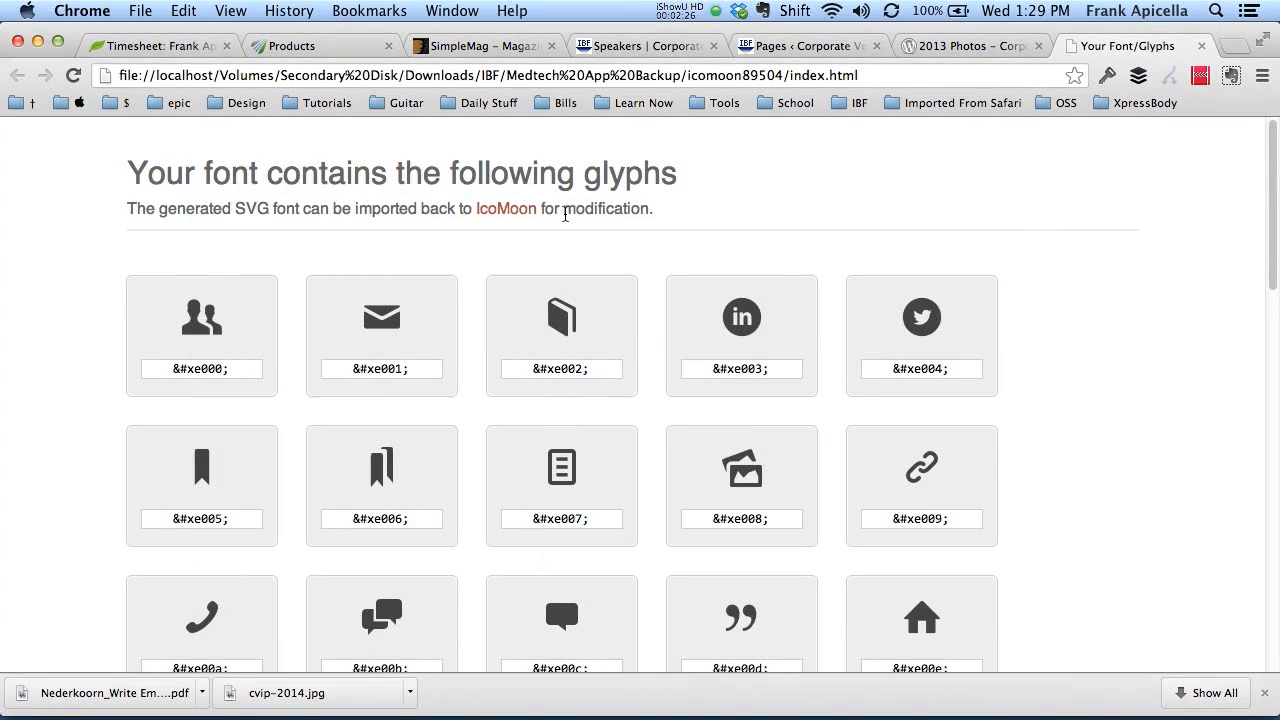
click(505, 209)
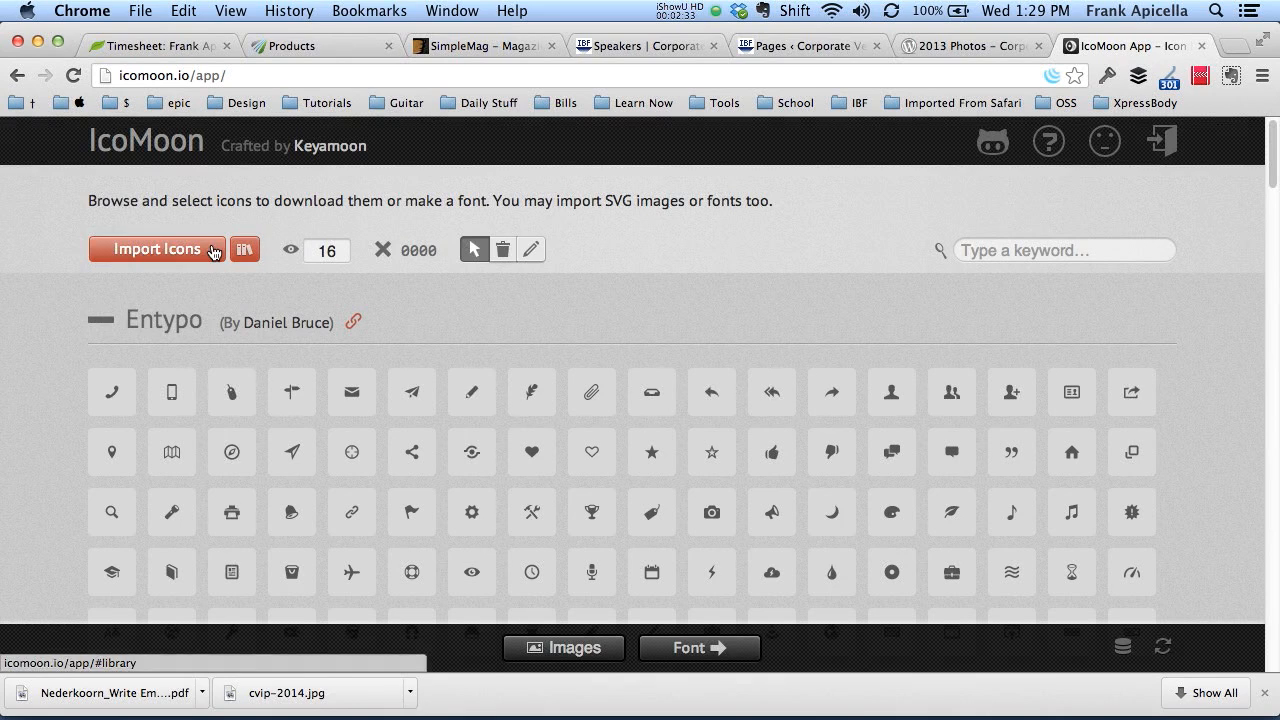
Import icomoon.dev.svg from Downloads > icomoon89504 > fonts into IcoMoon
click(157, 249)
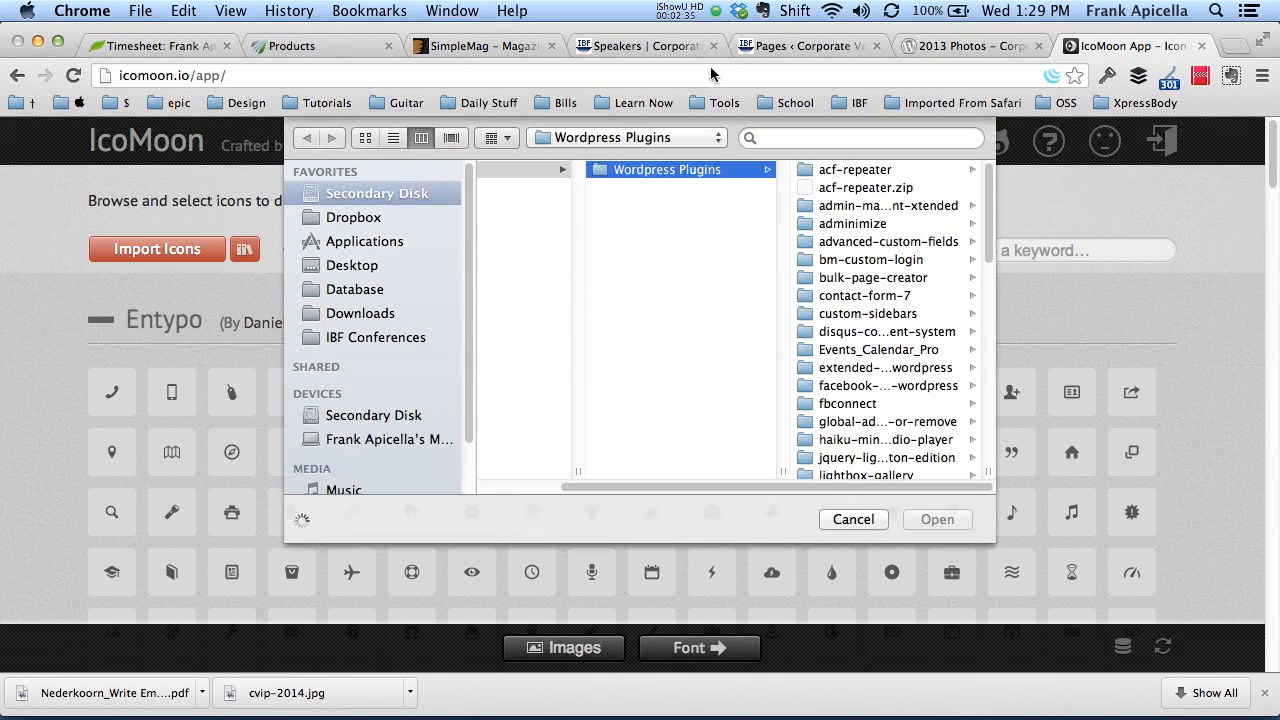
click(361, 313)
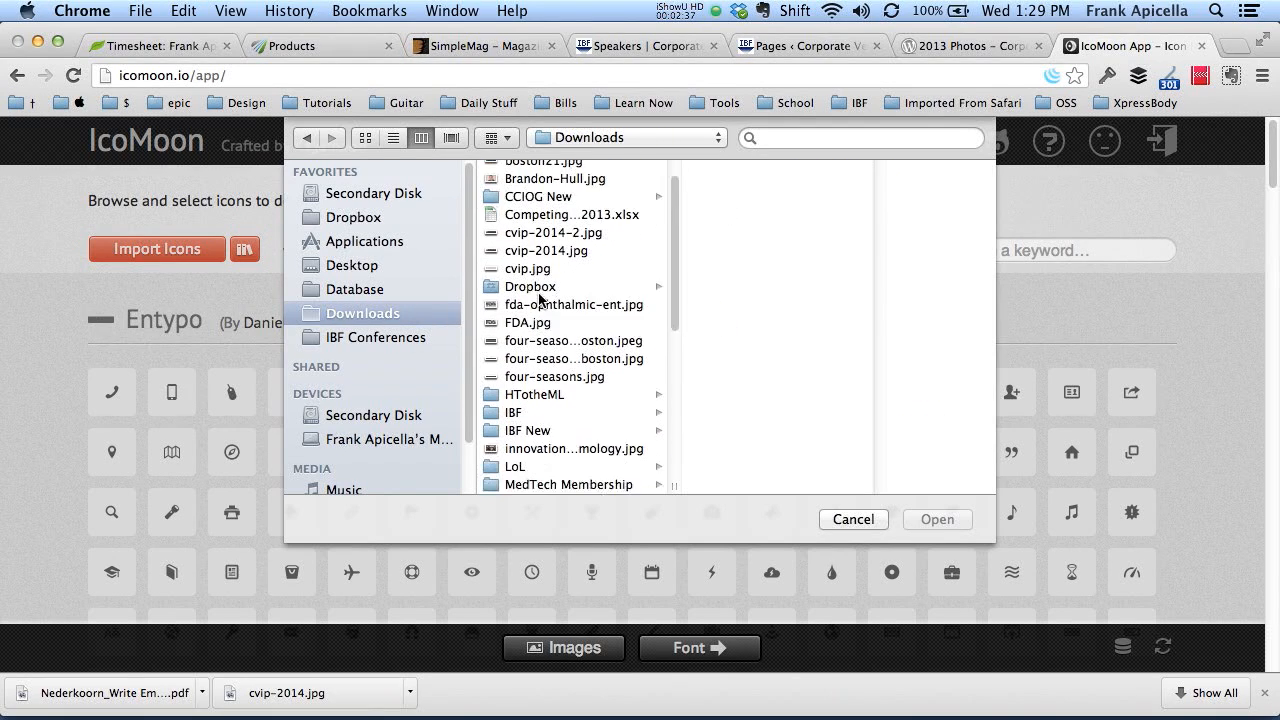
scroll(down, 3)
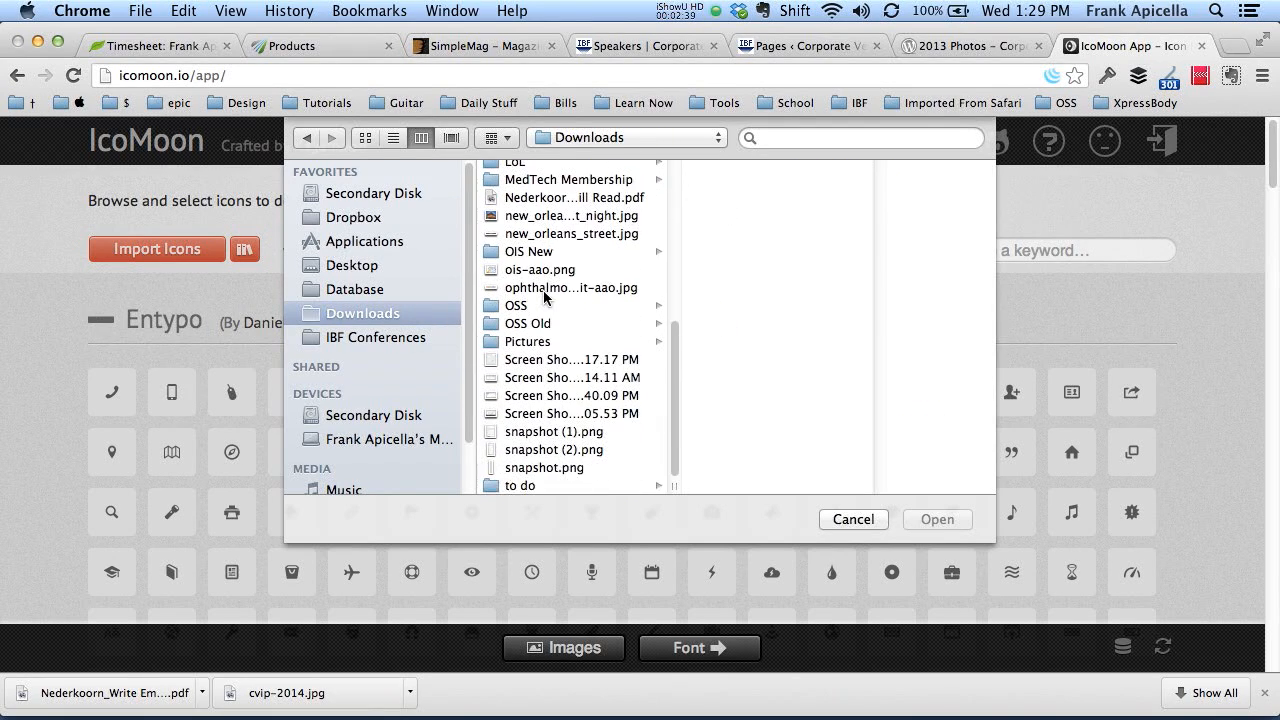
mouse_move(565, 490)
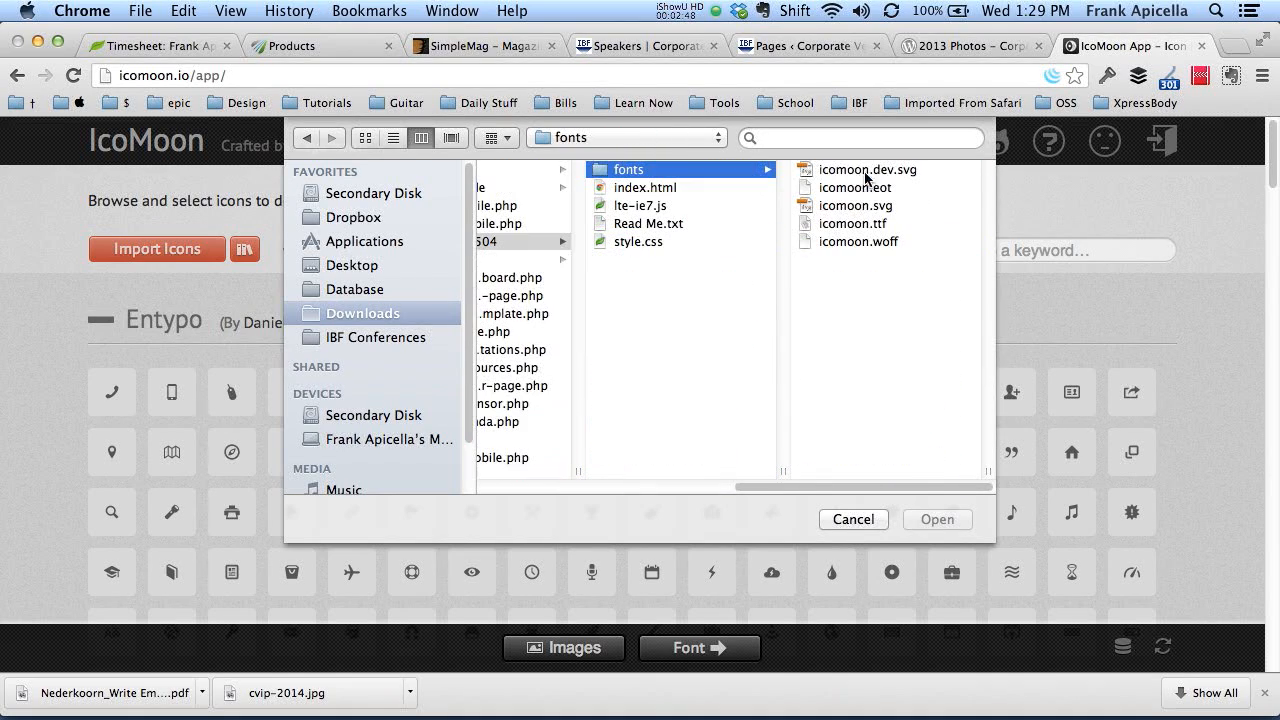
click(857, 205)
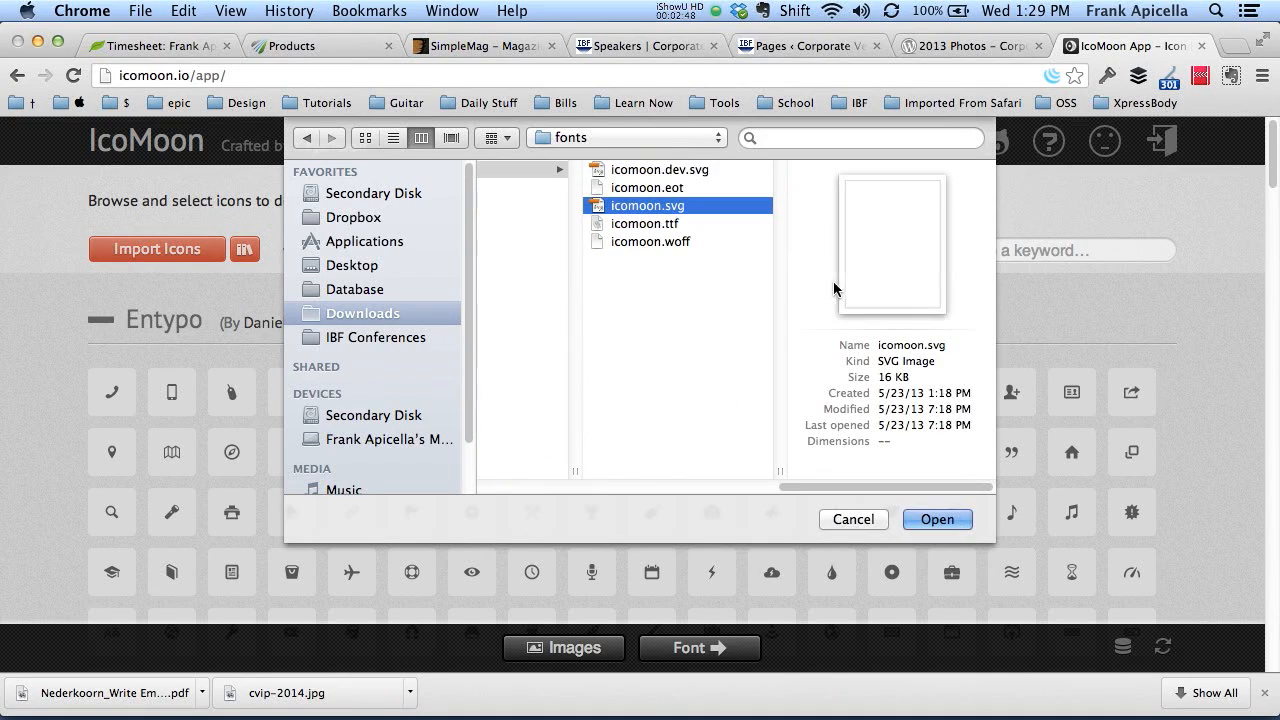
mouse_move(780, 265)
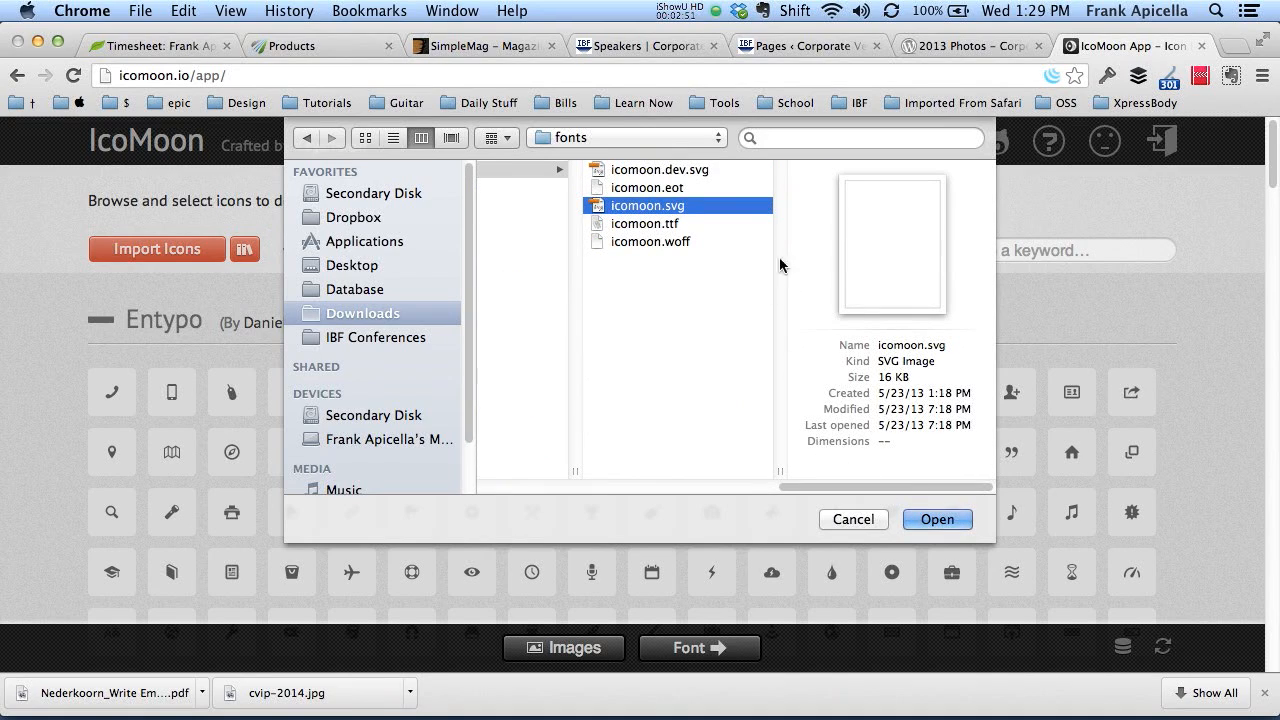
click(660, 169)
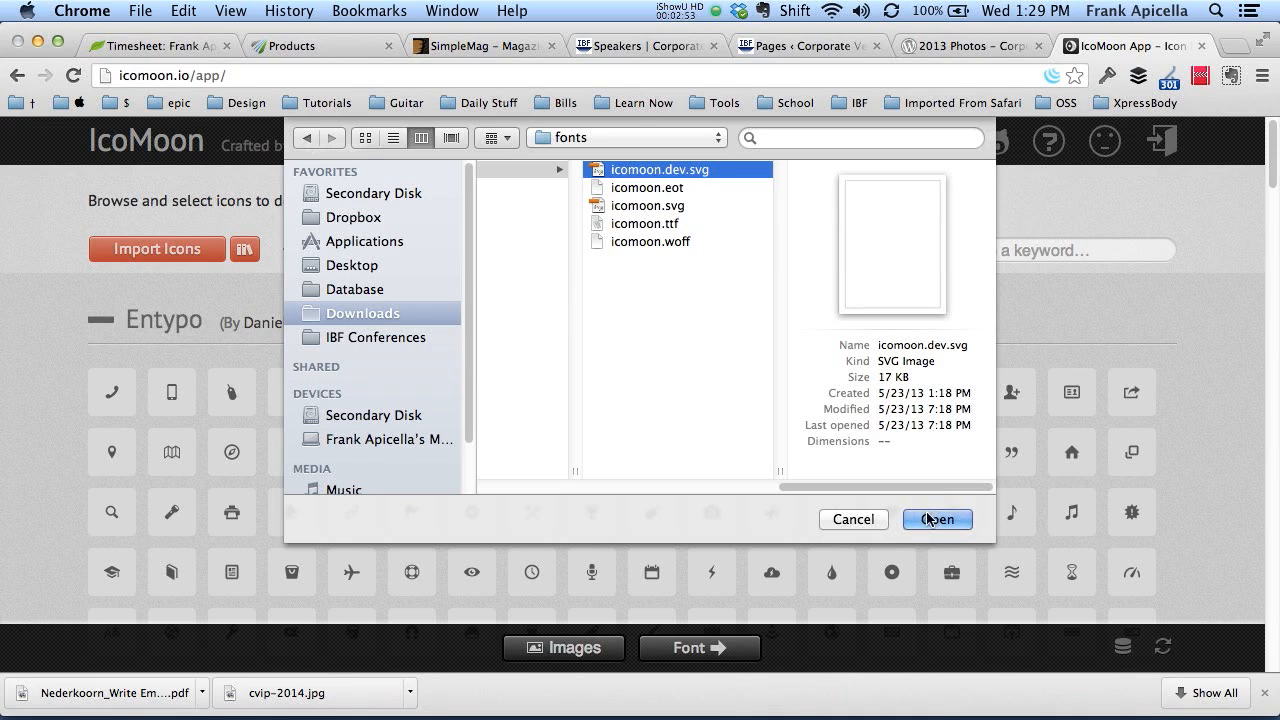
click(936, 519)
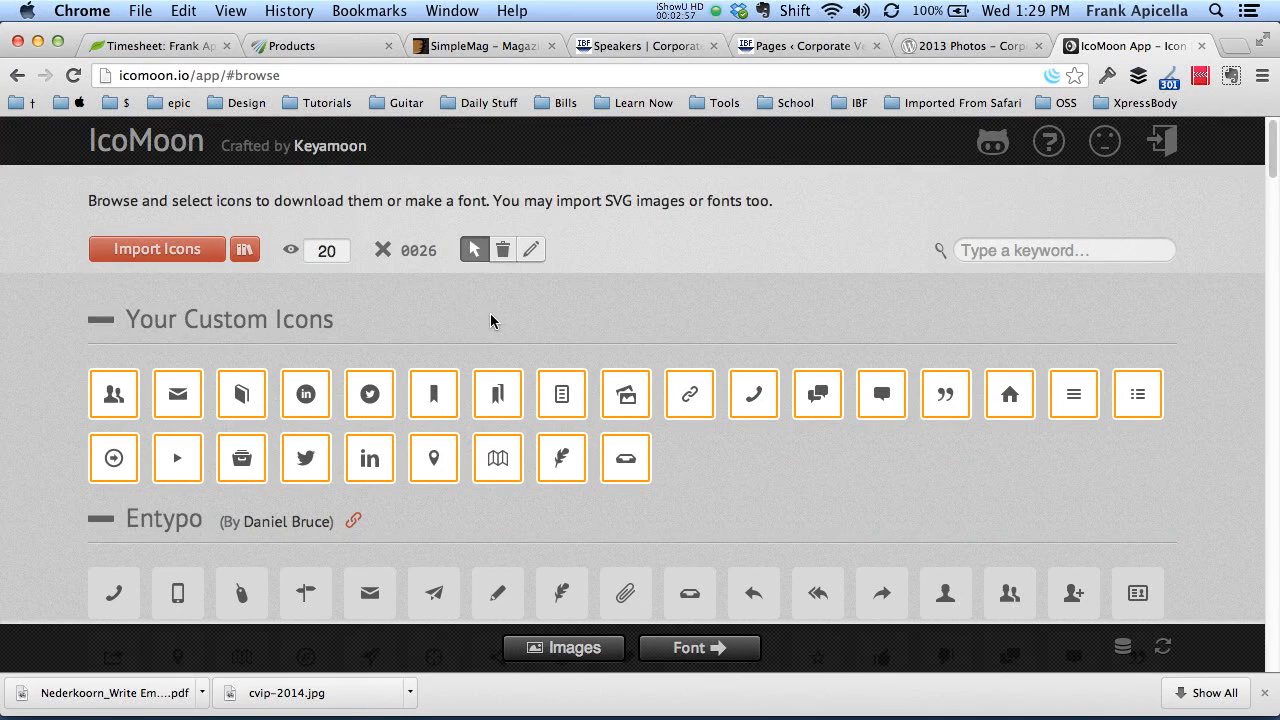
Add the round and plain Google Plus and round Facebook icons to the selection
scroll(down, 3)
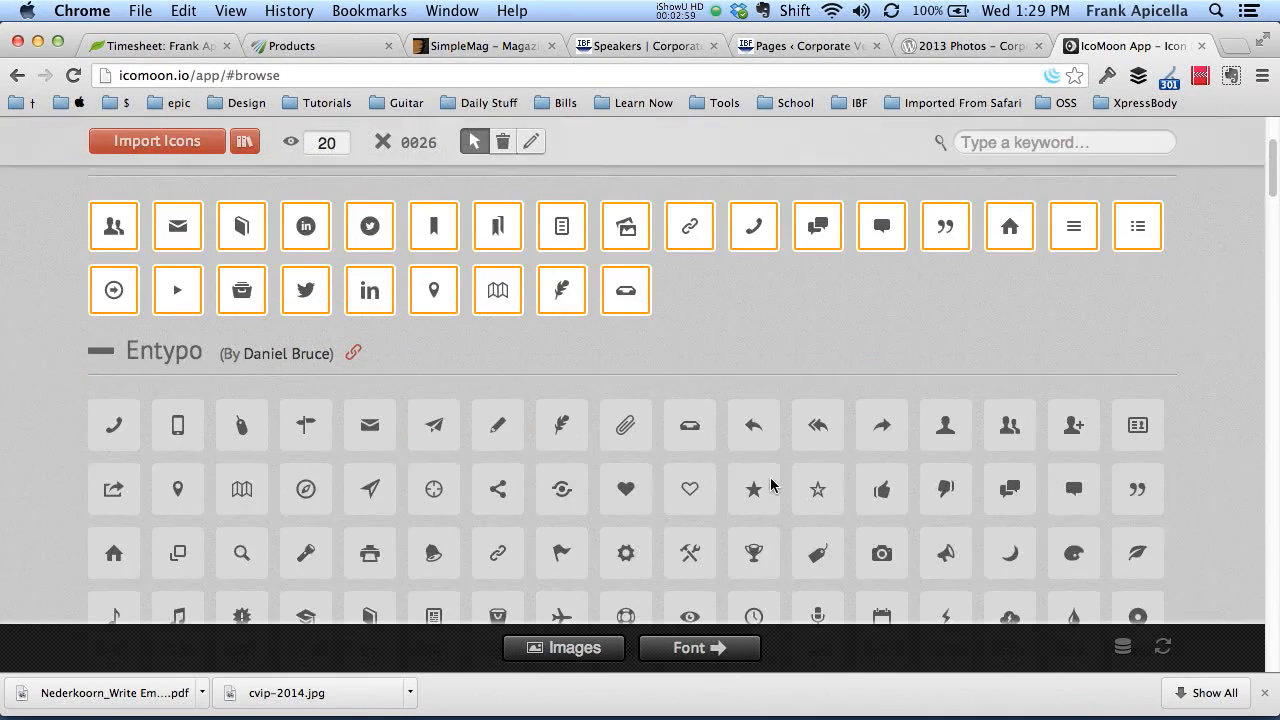
scroll(down, 3)
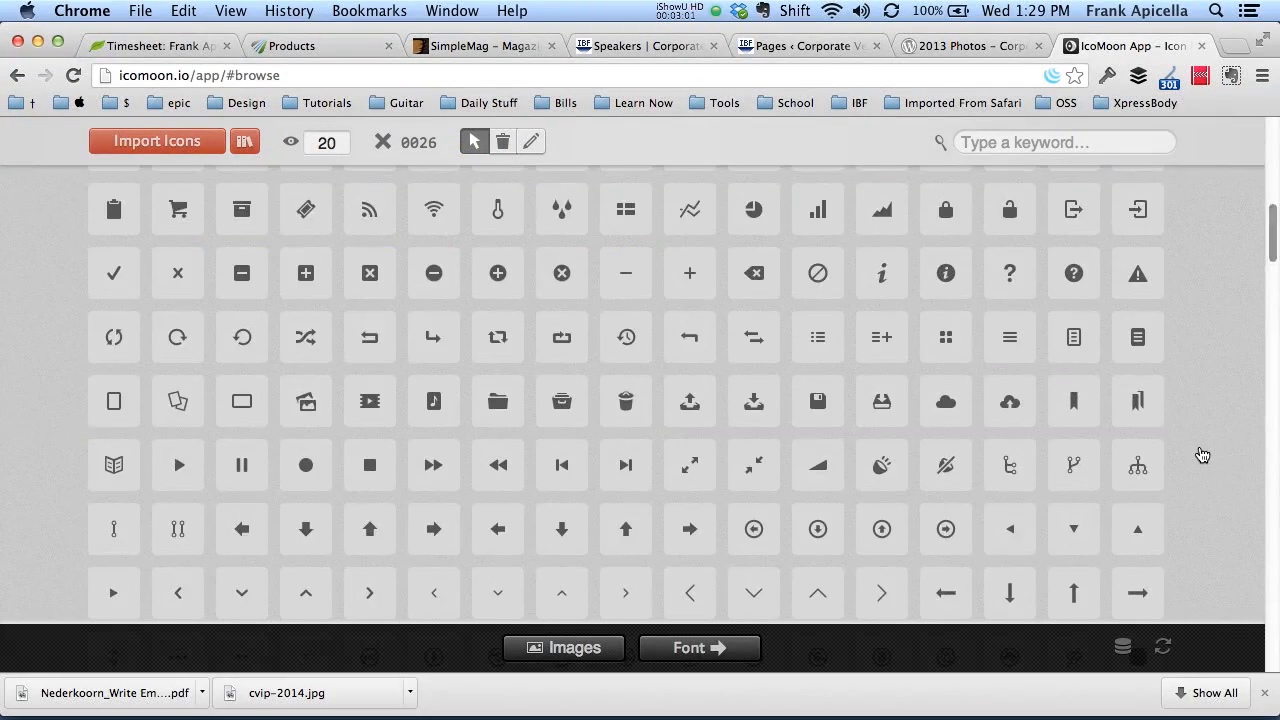
scroll(down, 3)
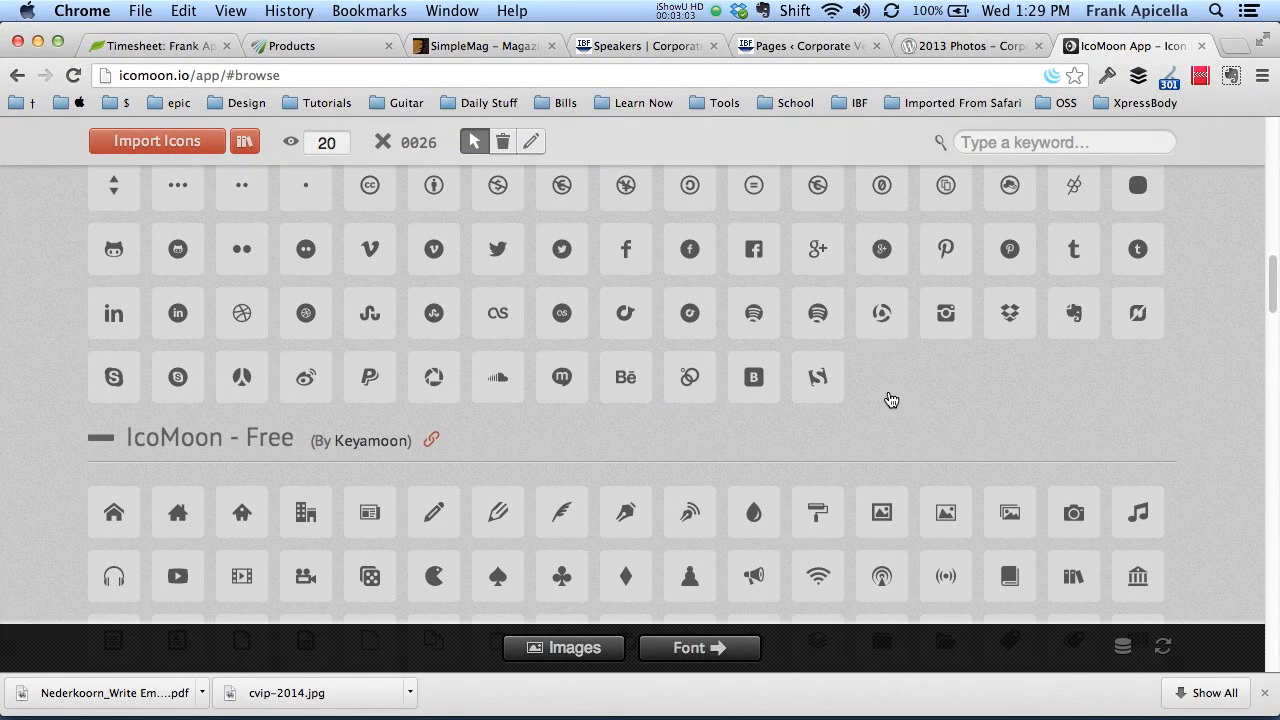
scroll(up, 3)
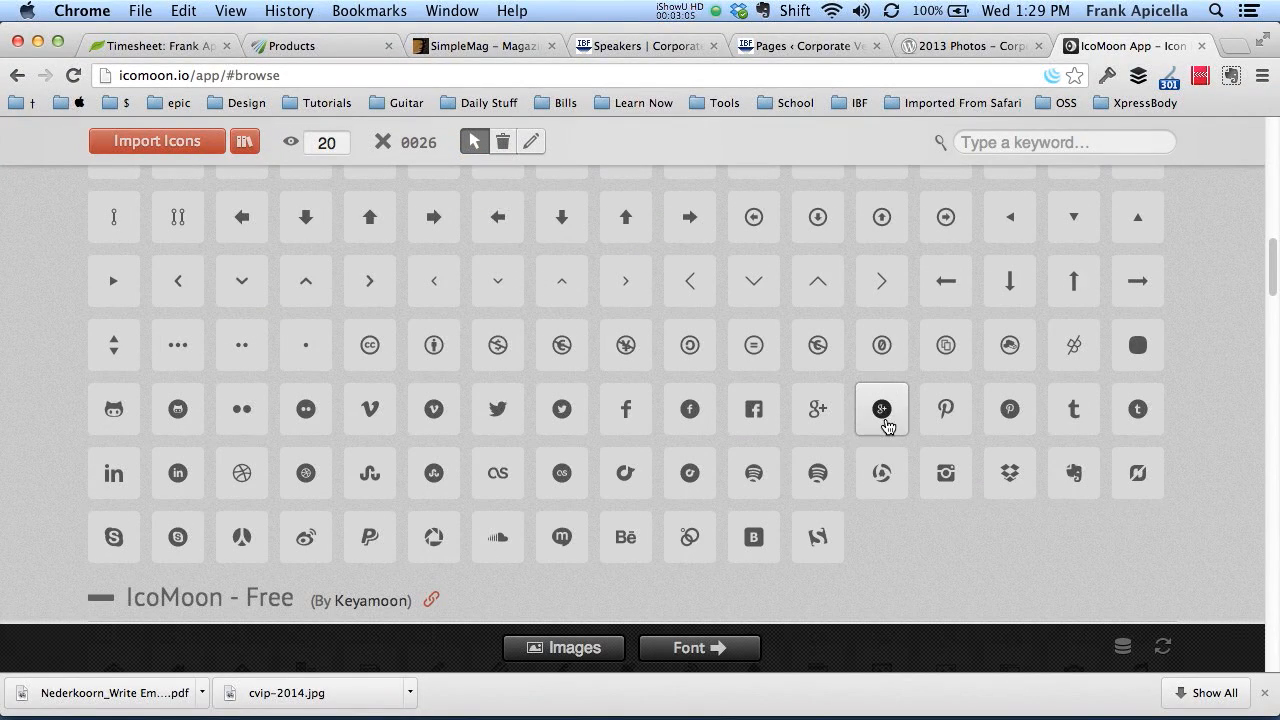
click(881, 409)
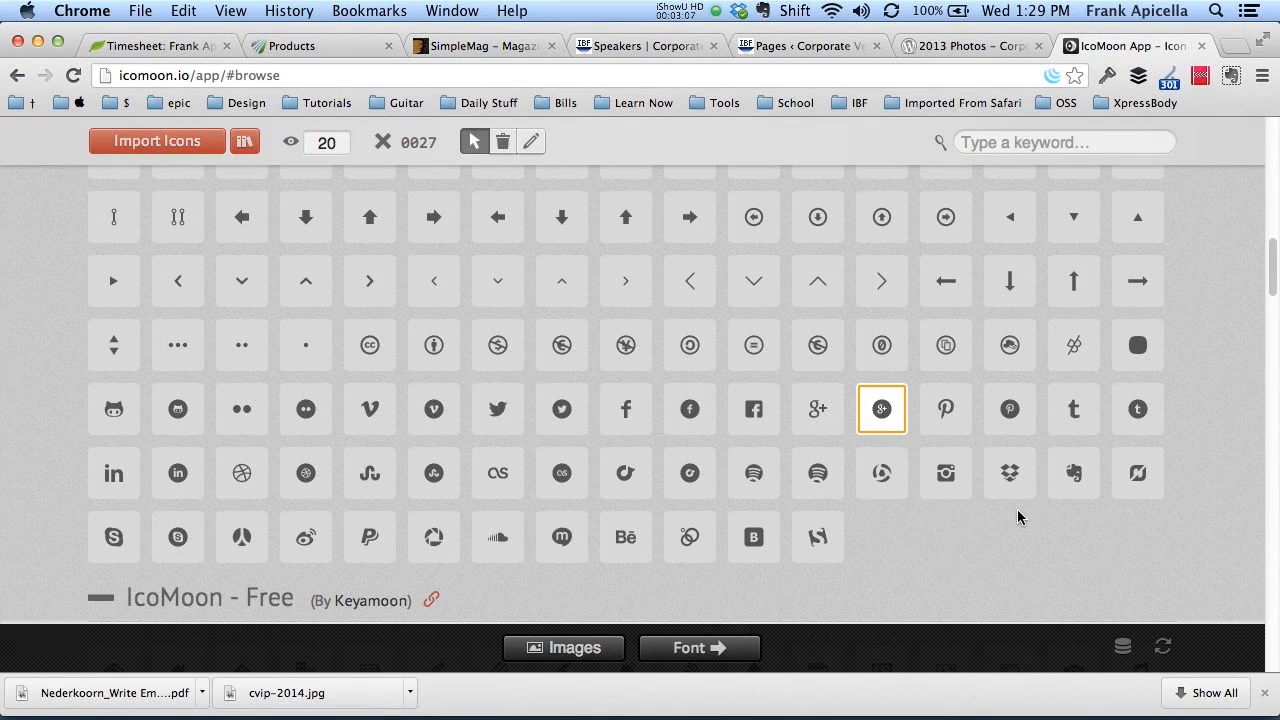
mouse_move(817, 409)
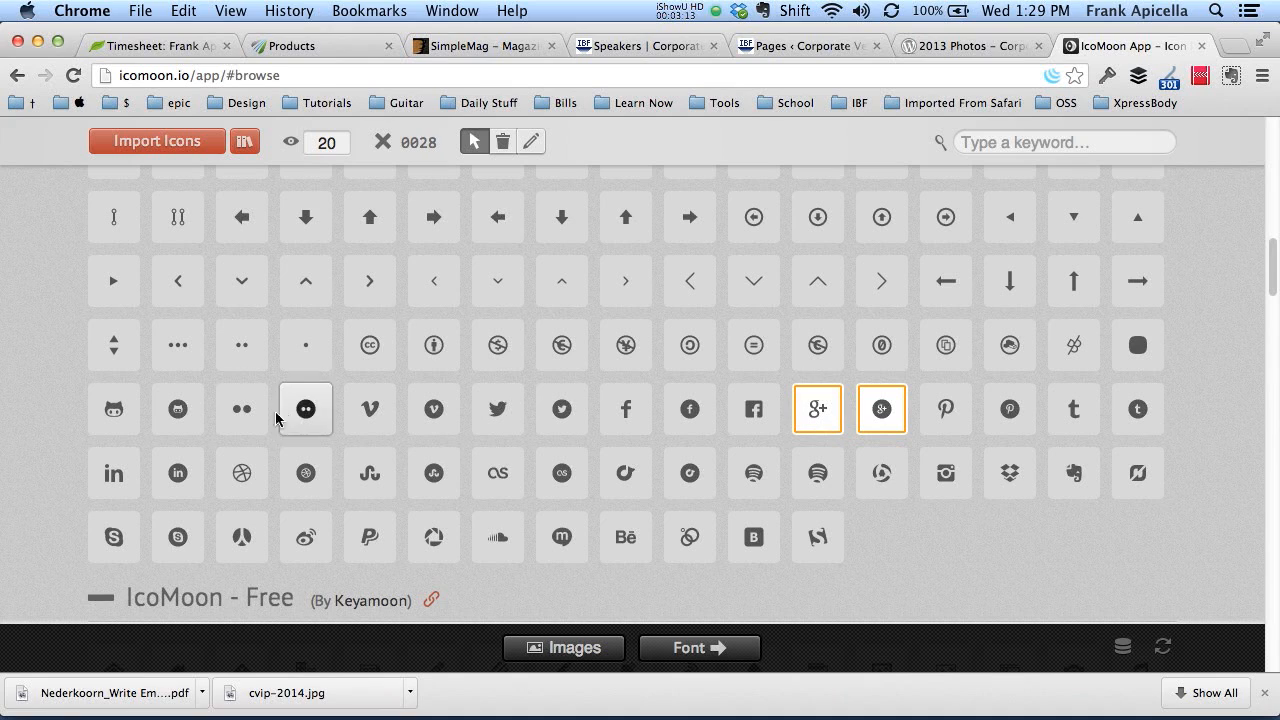
click(689, 409)
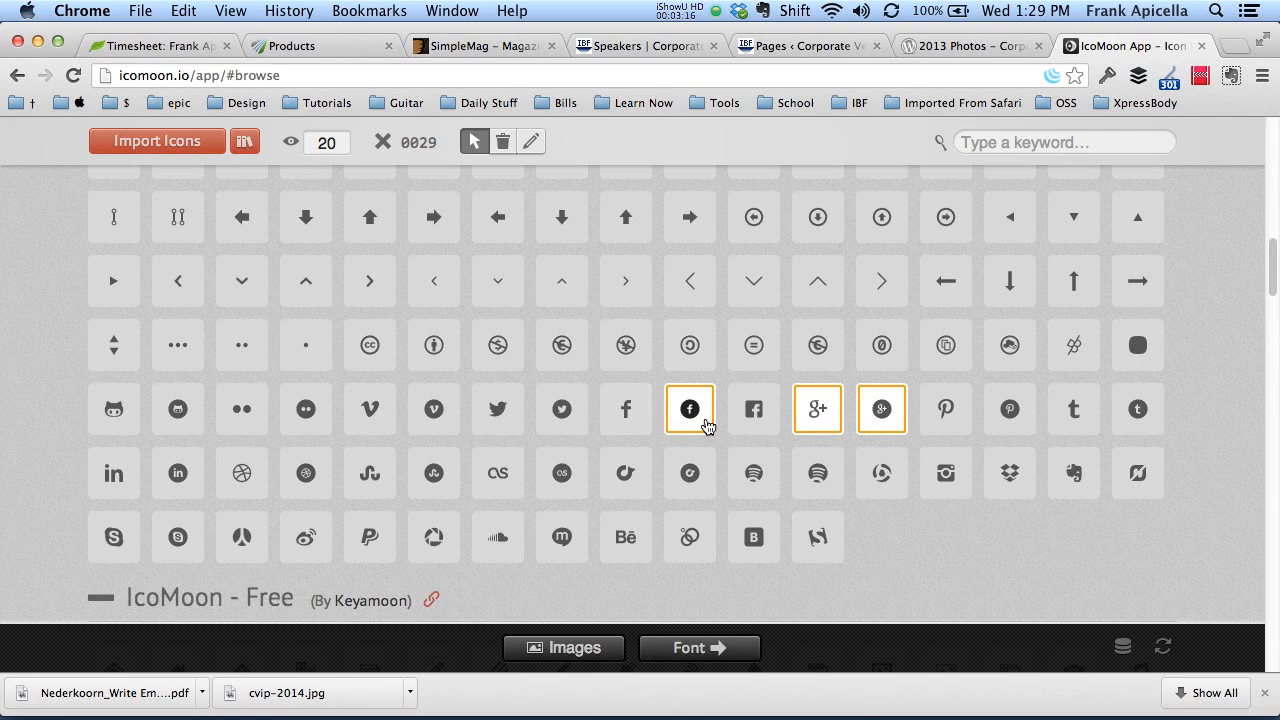
click(753, 409)
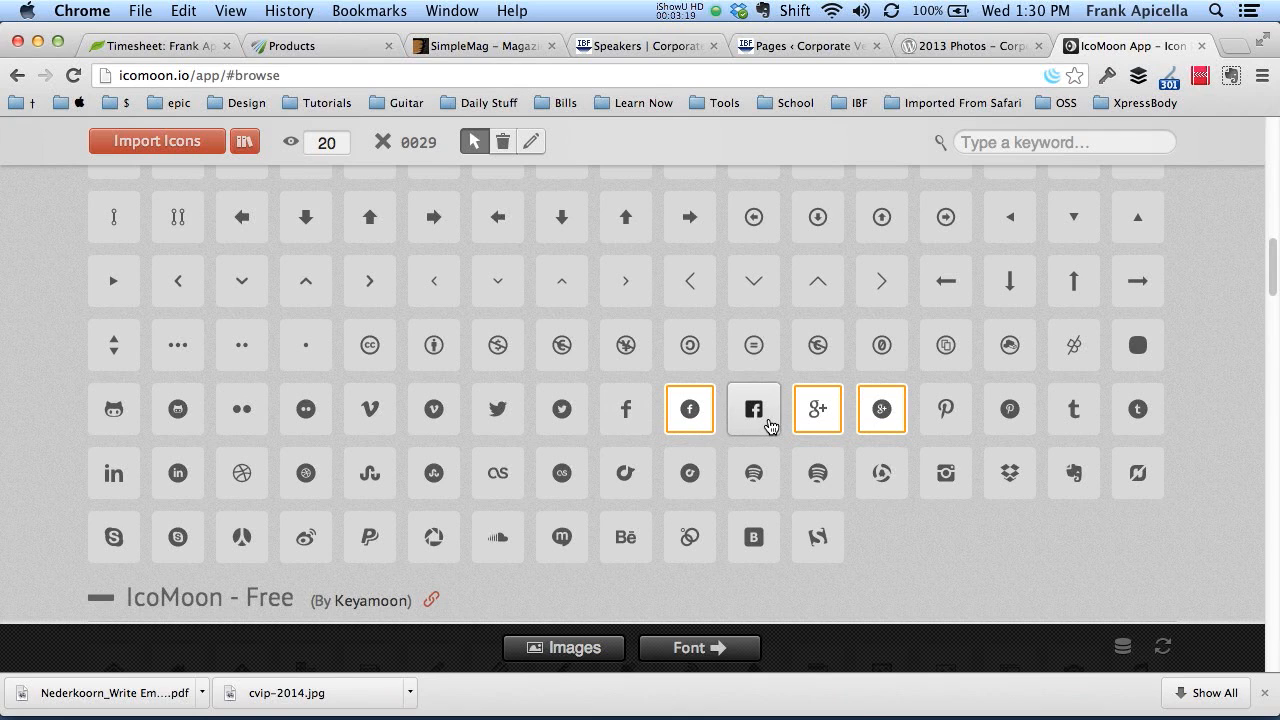
click(753, 409)
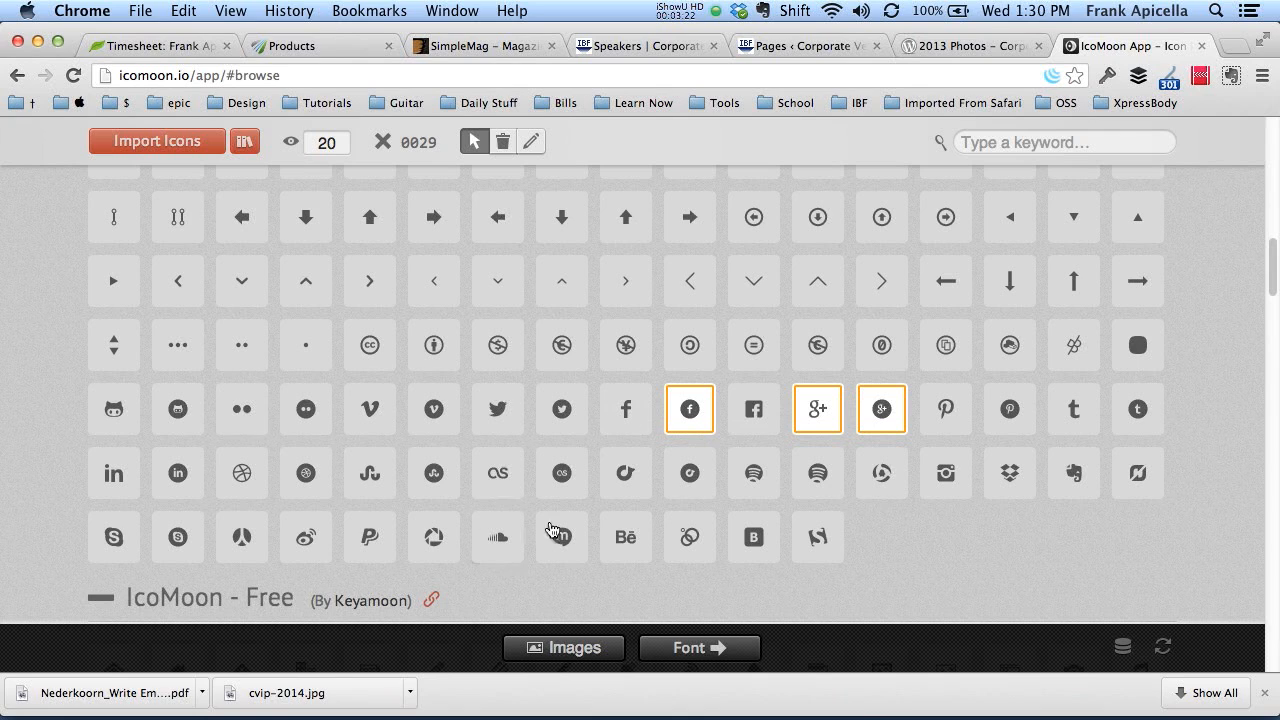
Add Entypo's curved share-arrow icon, bringing the selection to 30 icons
scroll(up, 3)
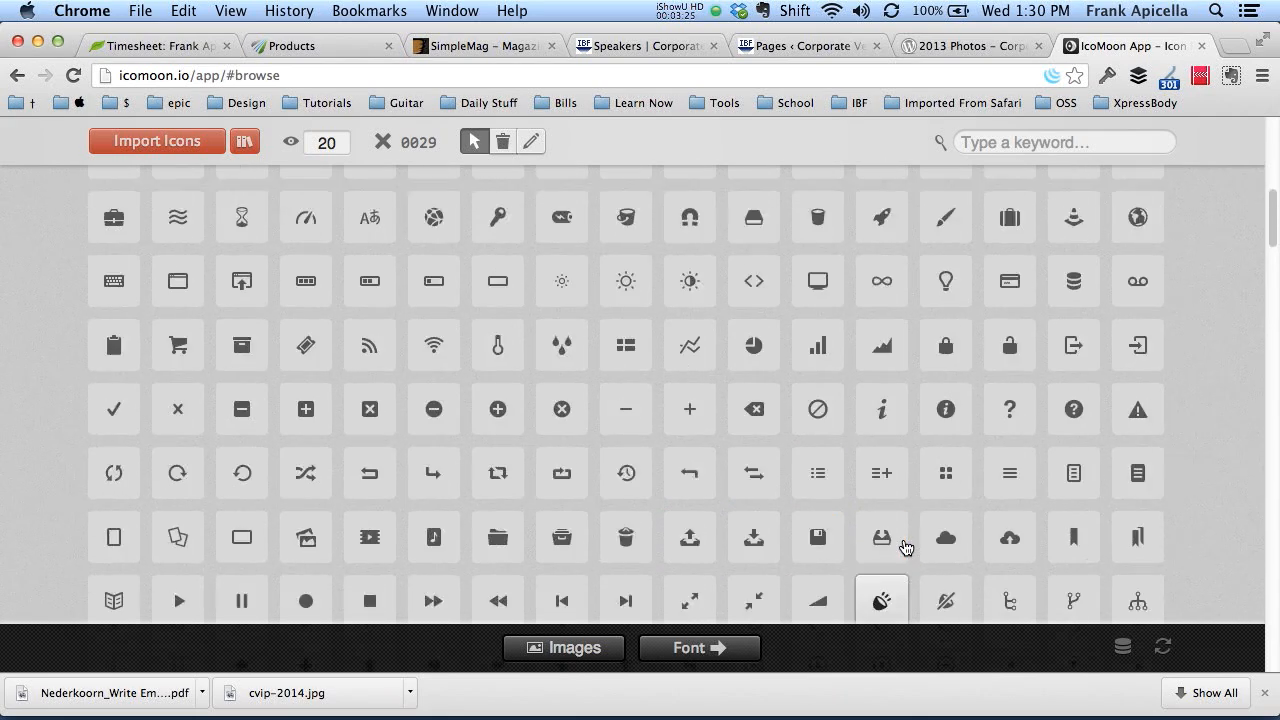
scroll(down, 3)
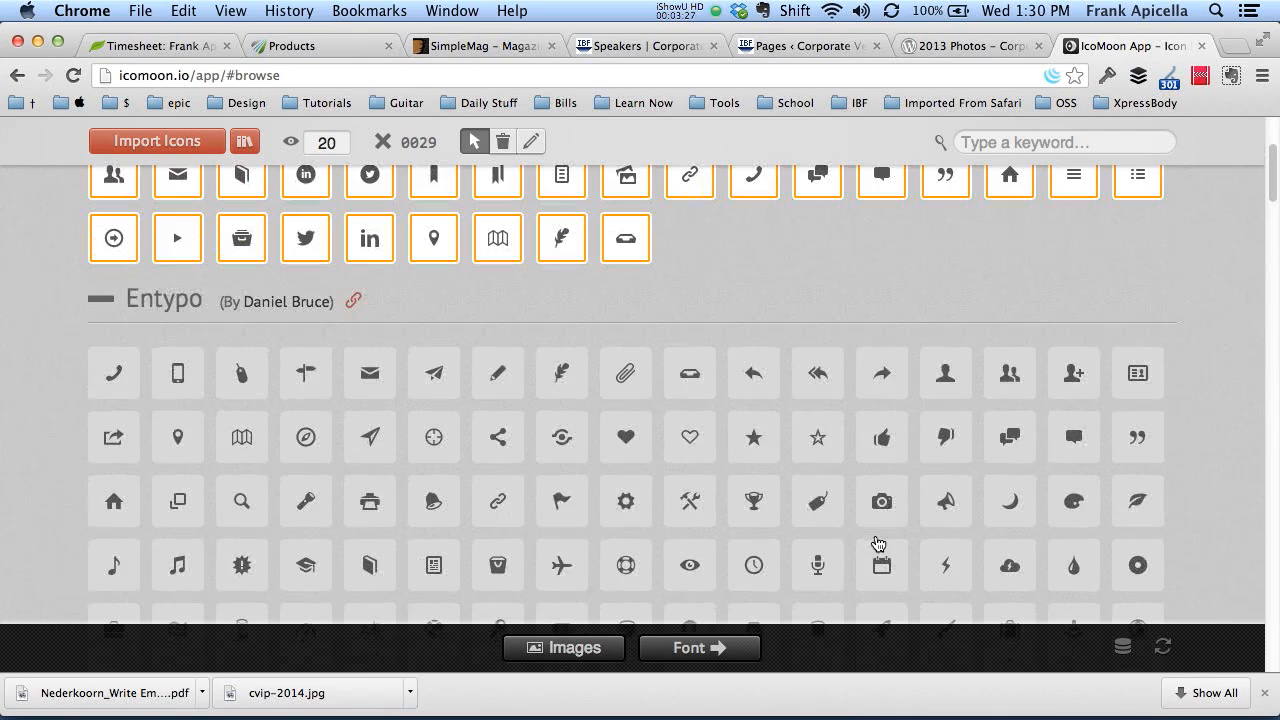
scroll(up, 3)
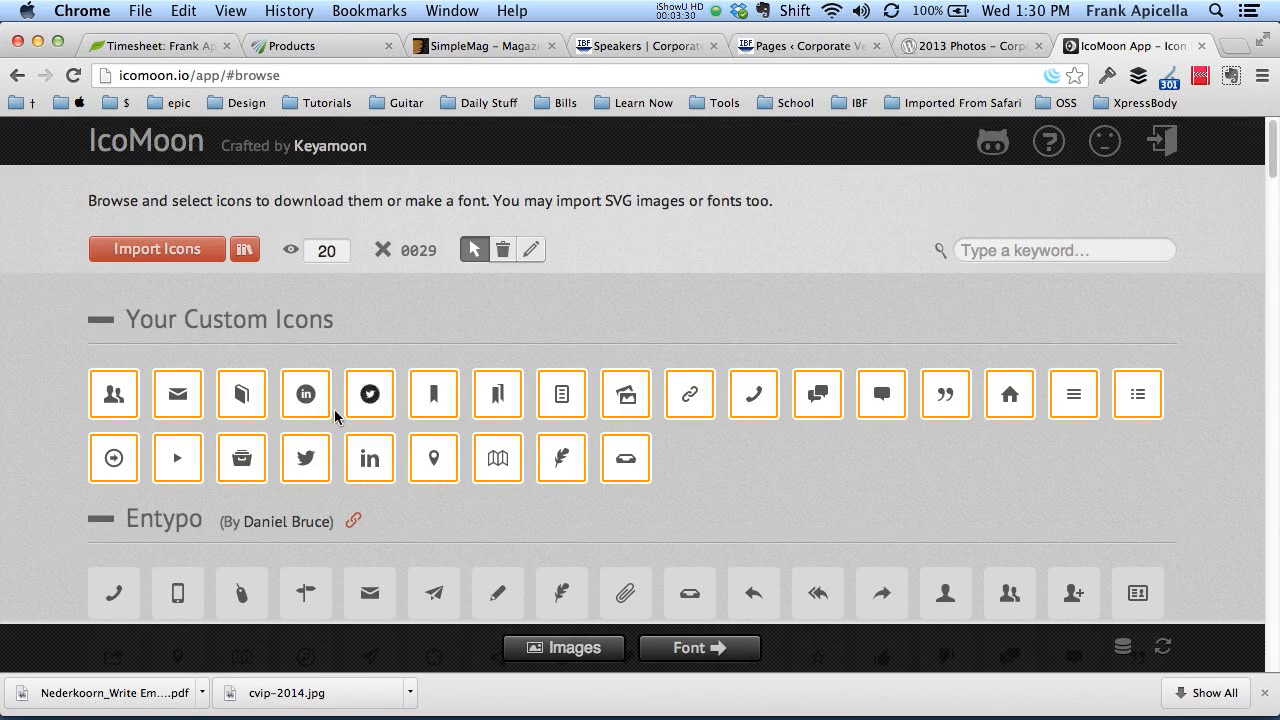
mouse_move(340, 378)
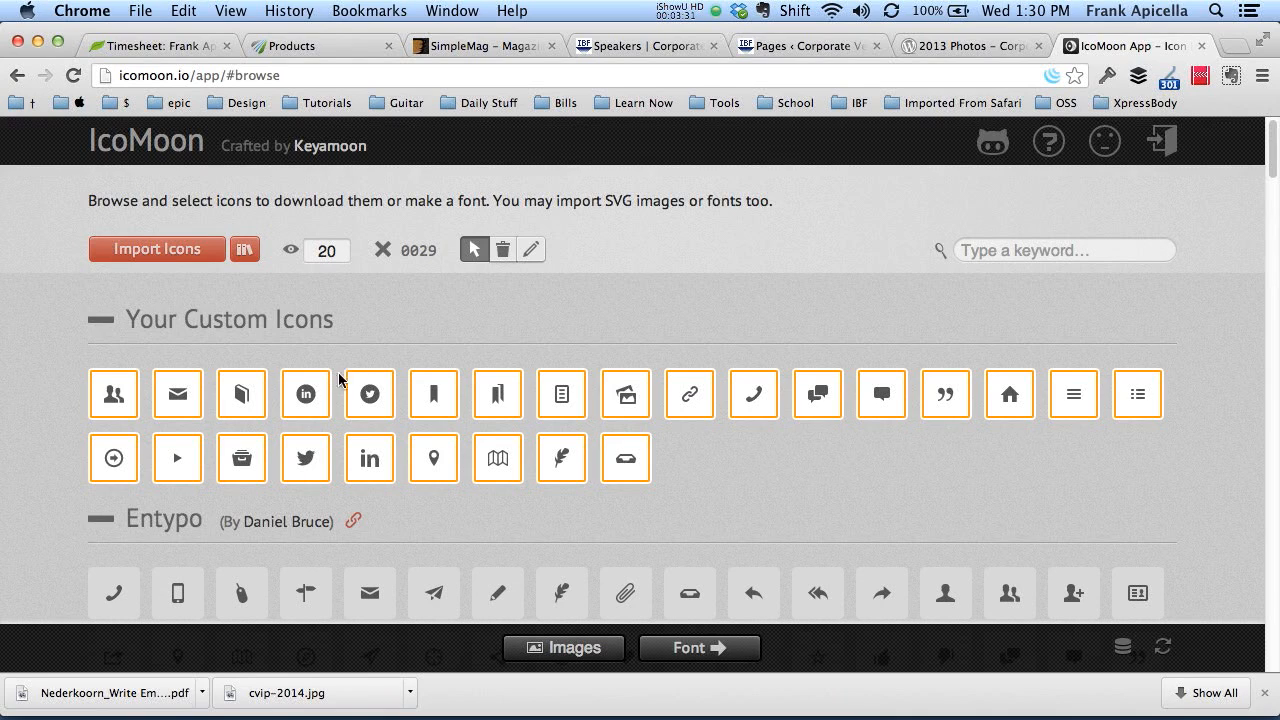
scroll(down, 3)
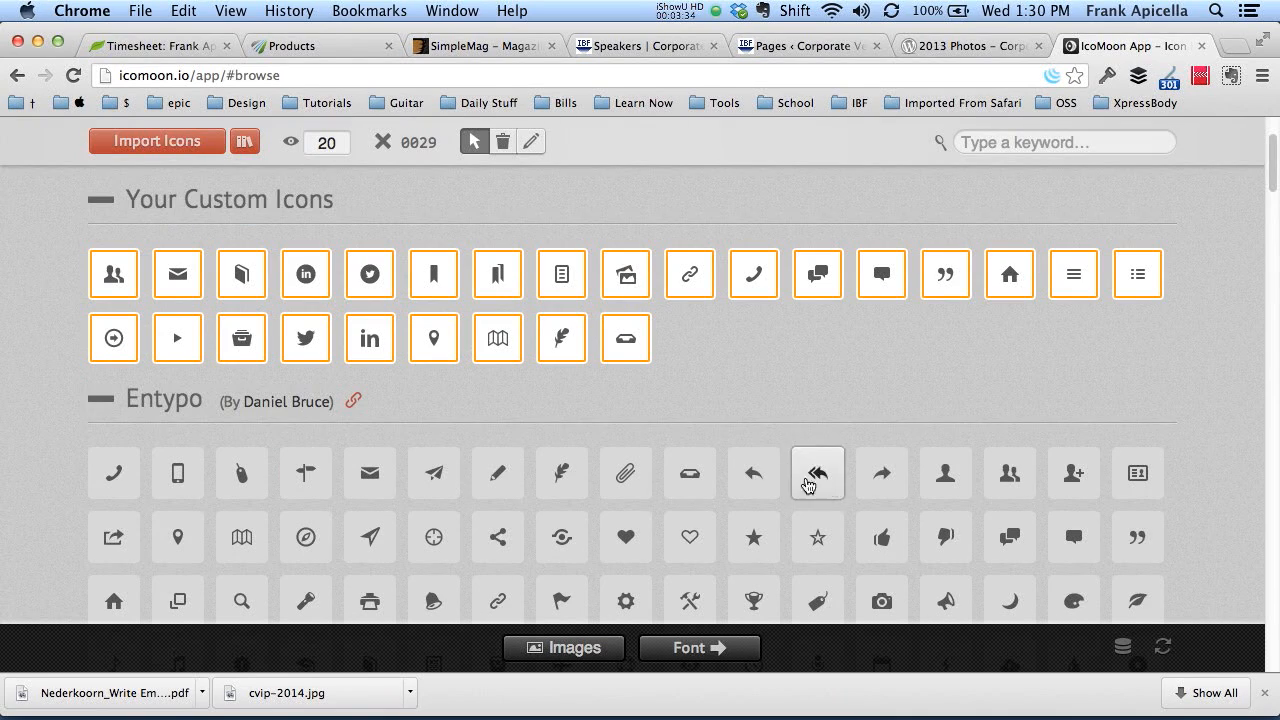
click(881, 473)
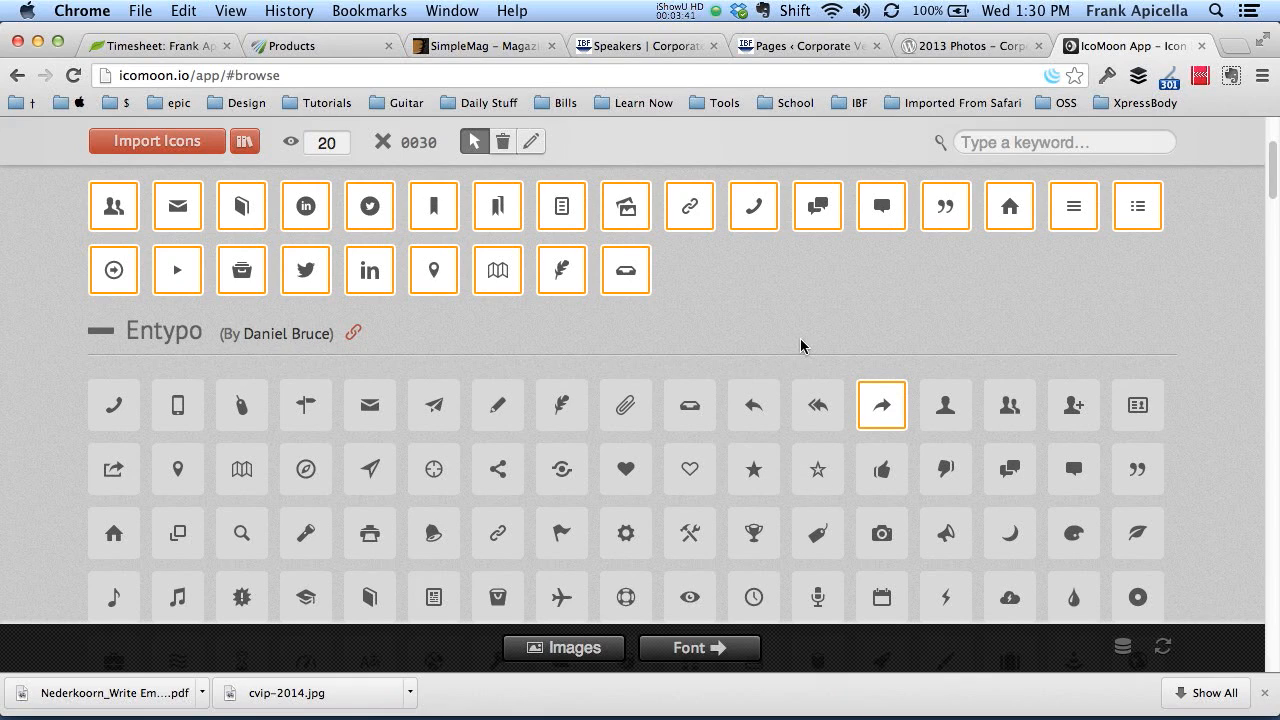
scroll(up, 3)
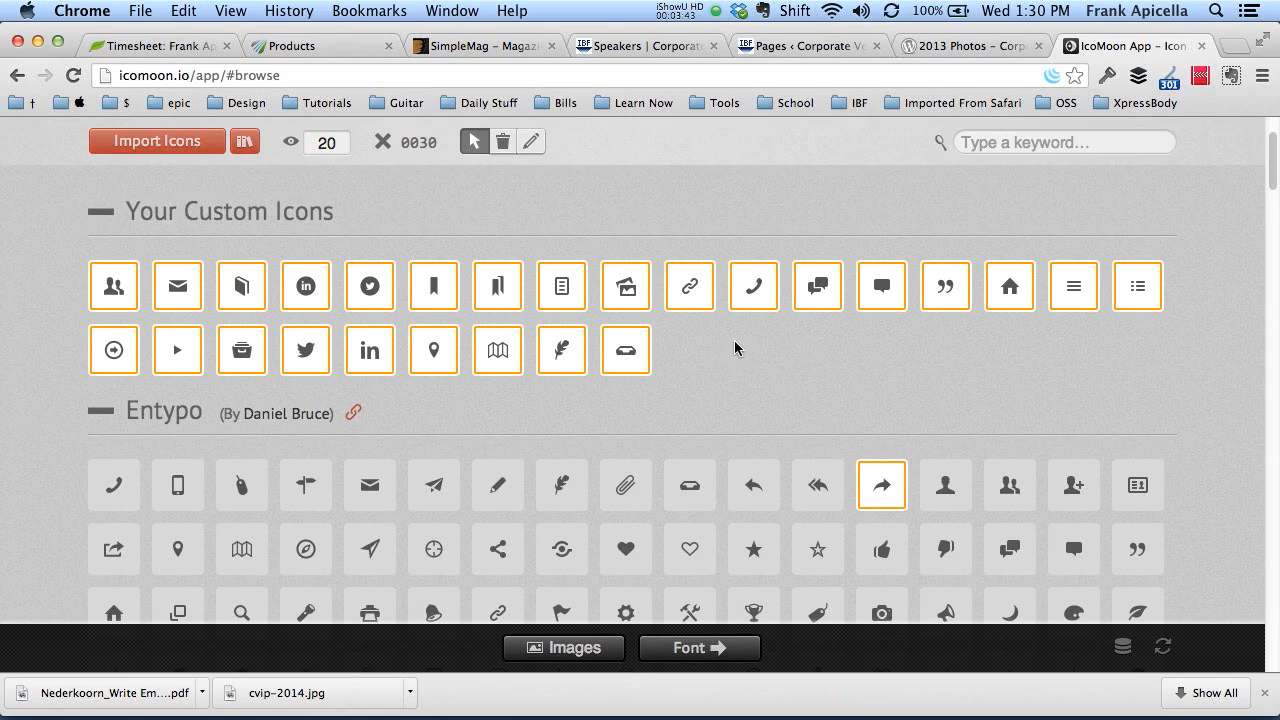
scroll(up, 3)
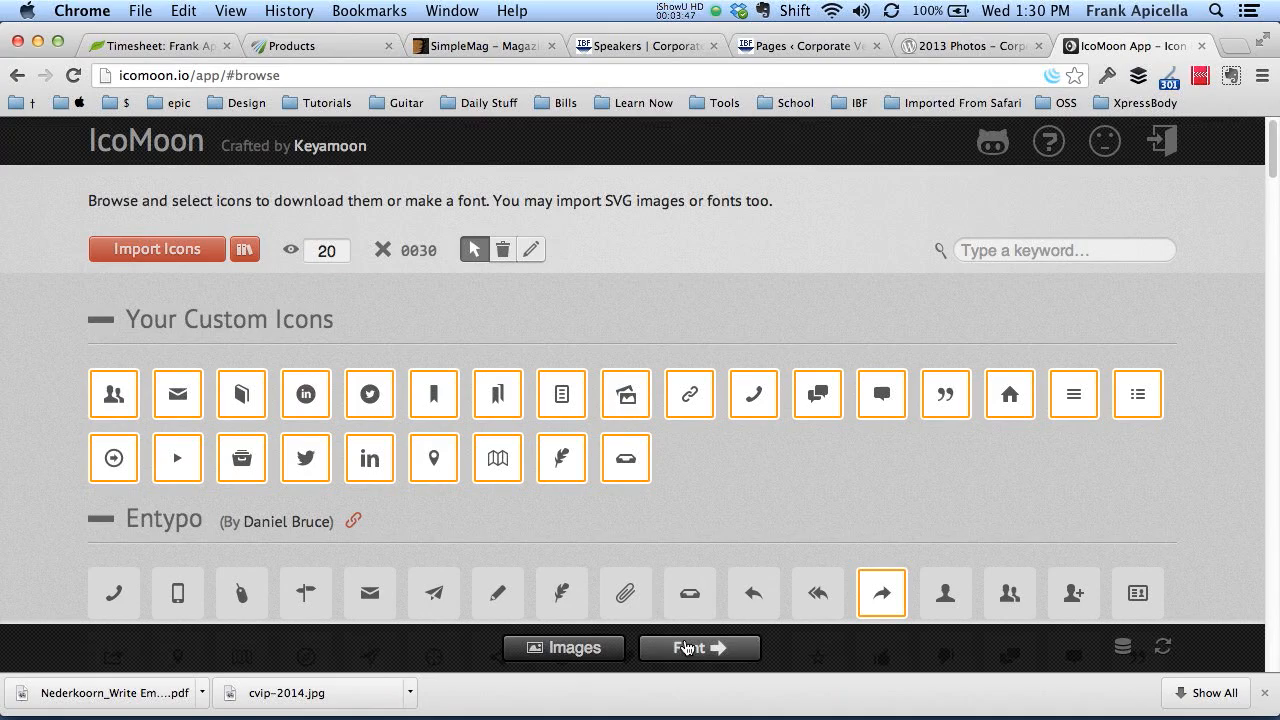
Generate a font from the 30 selected icons and download it as a zip
click(699, 647)
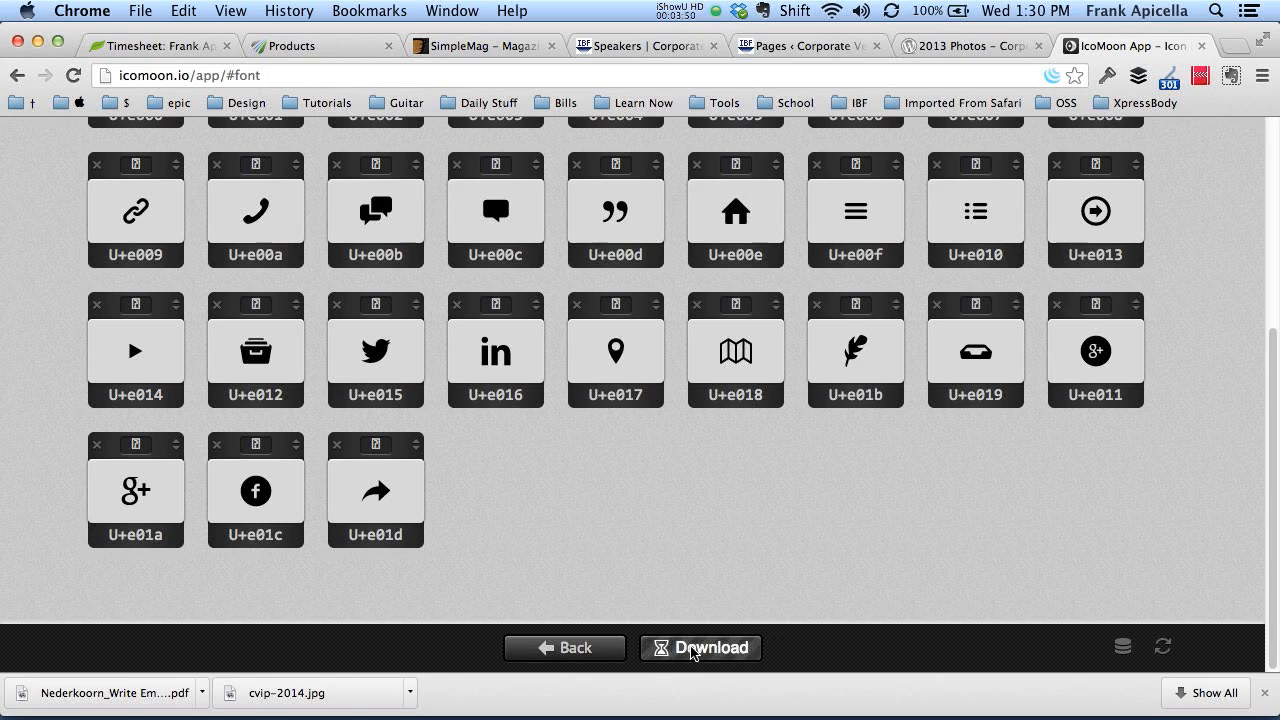
click(701, 648)
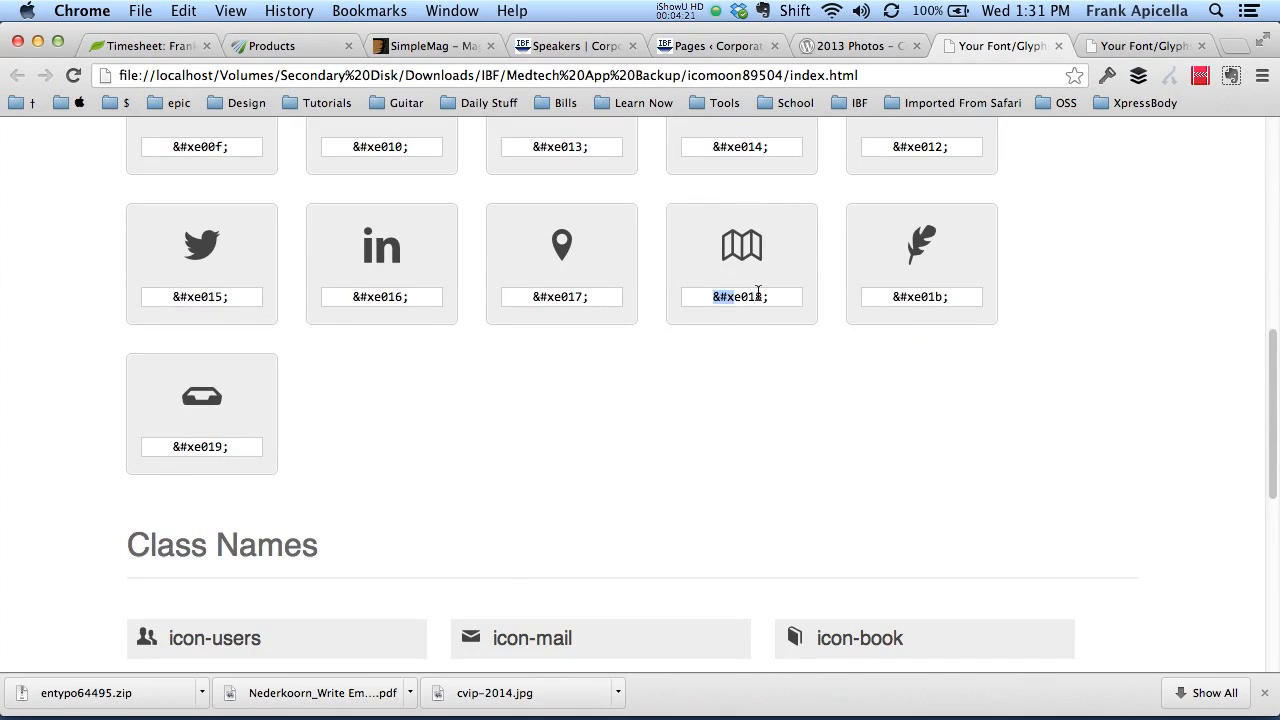
Compare entypo64495's glyph page with the old preview and select LinkedIn's code &#xe003;
scroll(up, 3)
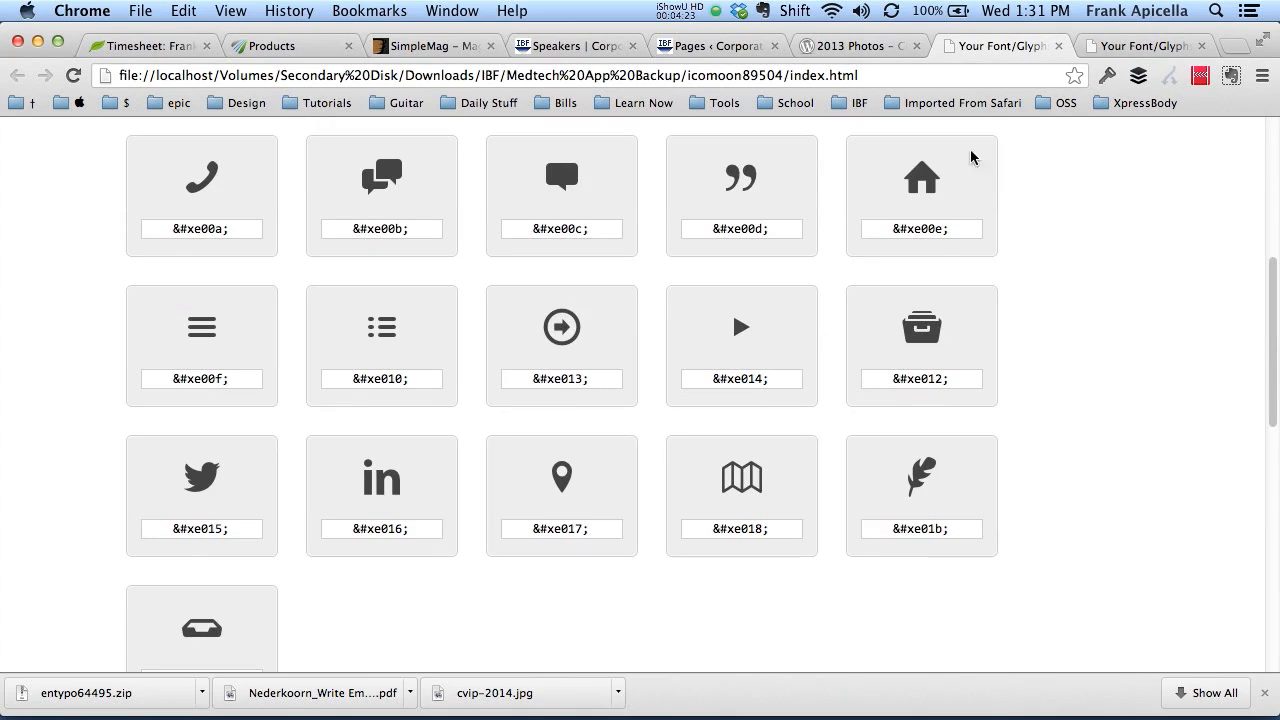
scroll(up, 3)
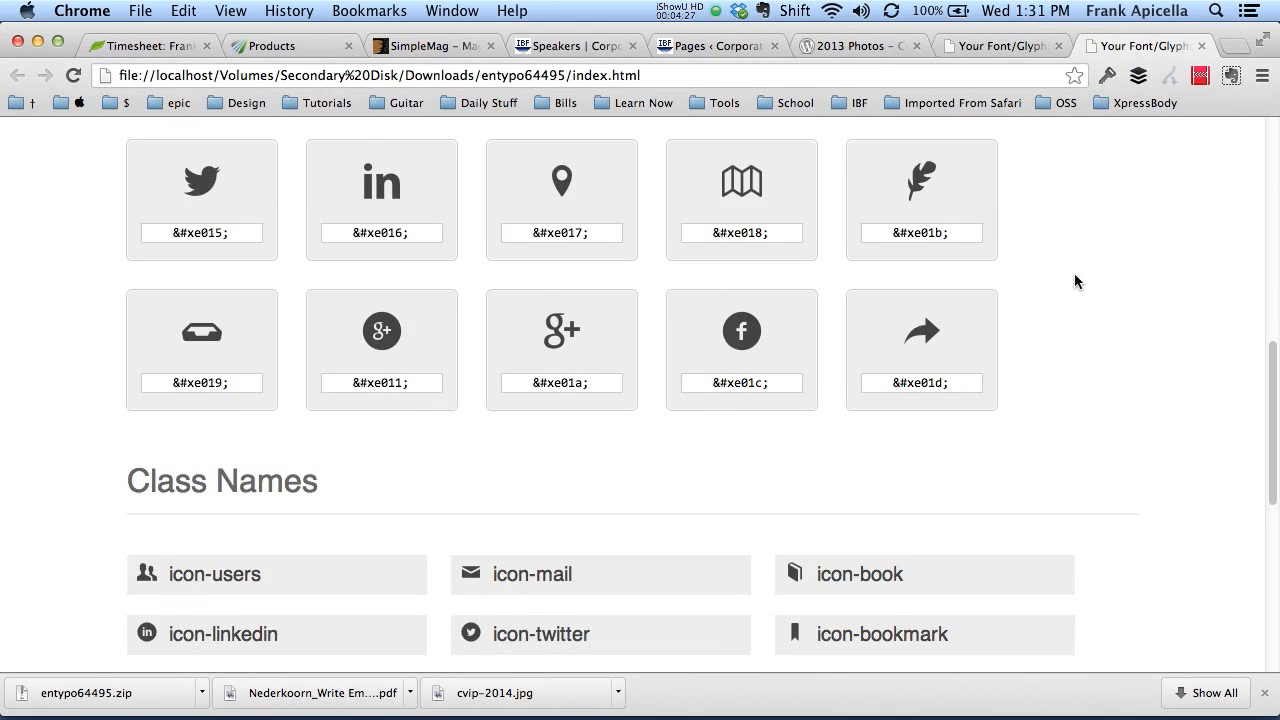
scroll(down, 3)
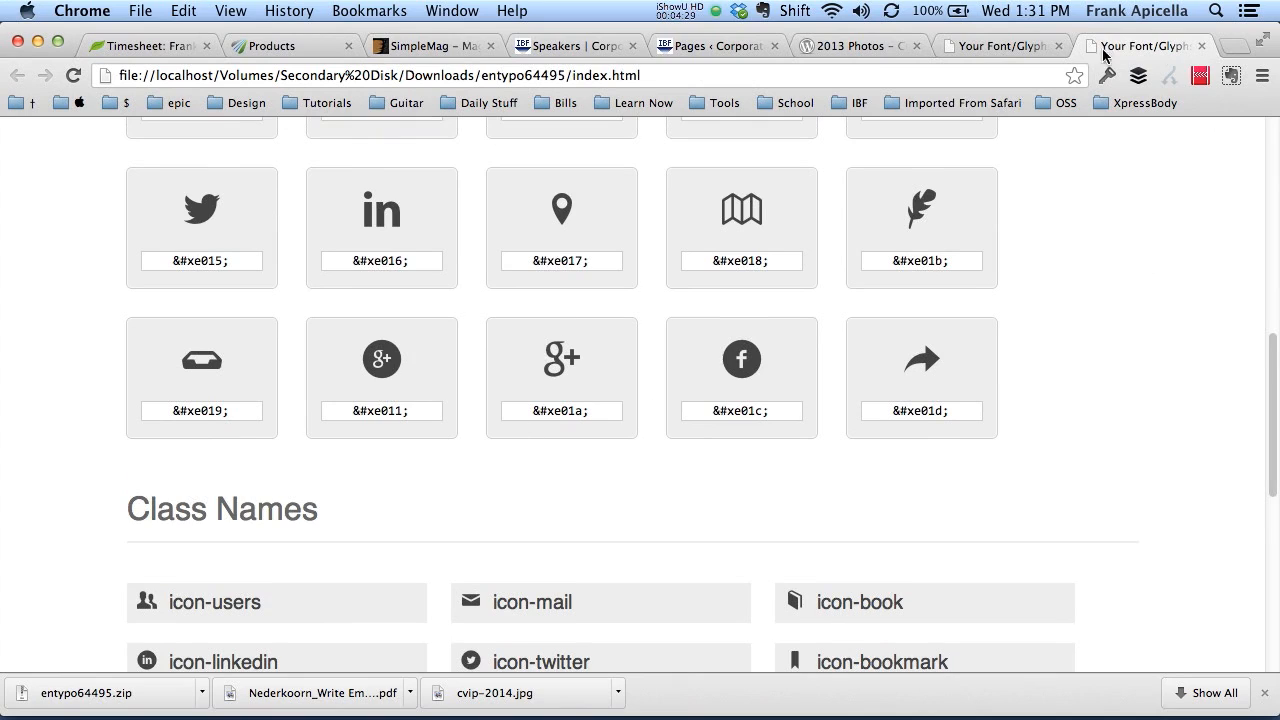
click(1145, 45)
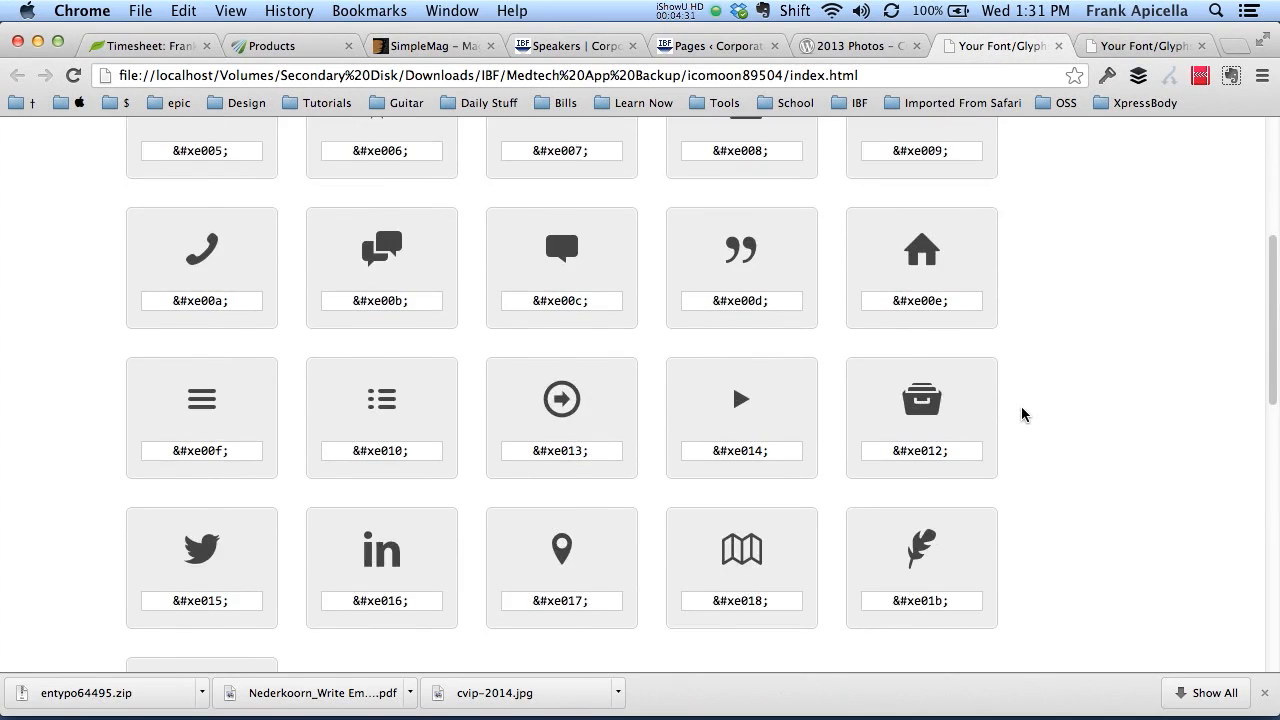
scroll(down, 3)
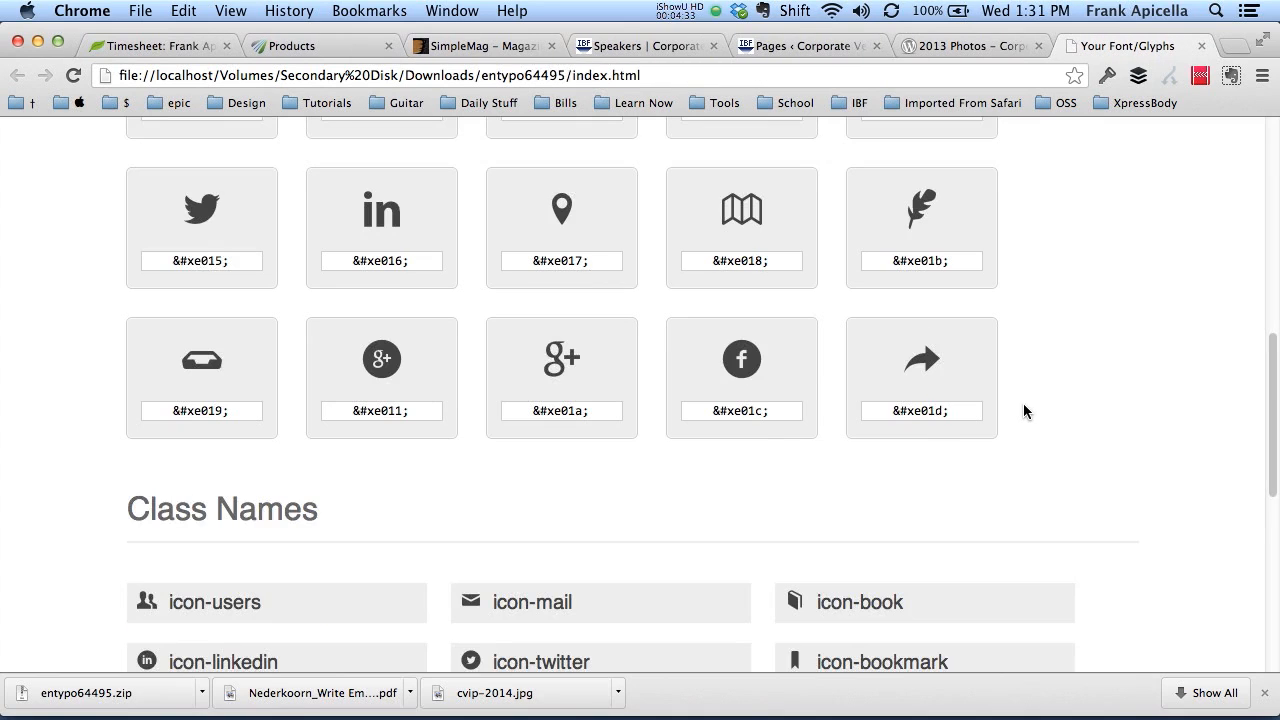
scroll(up, 3)
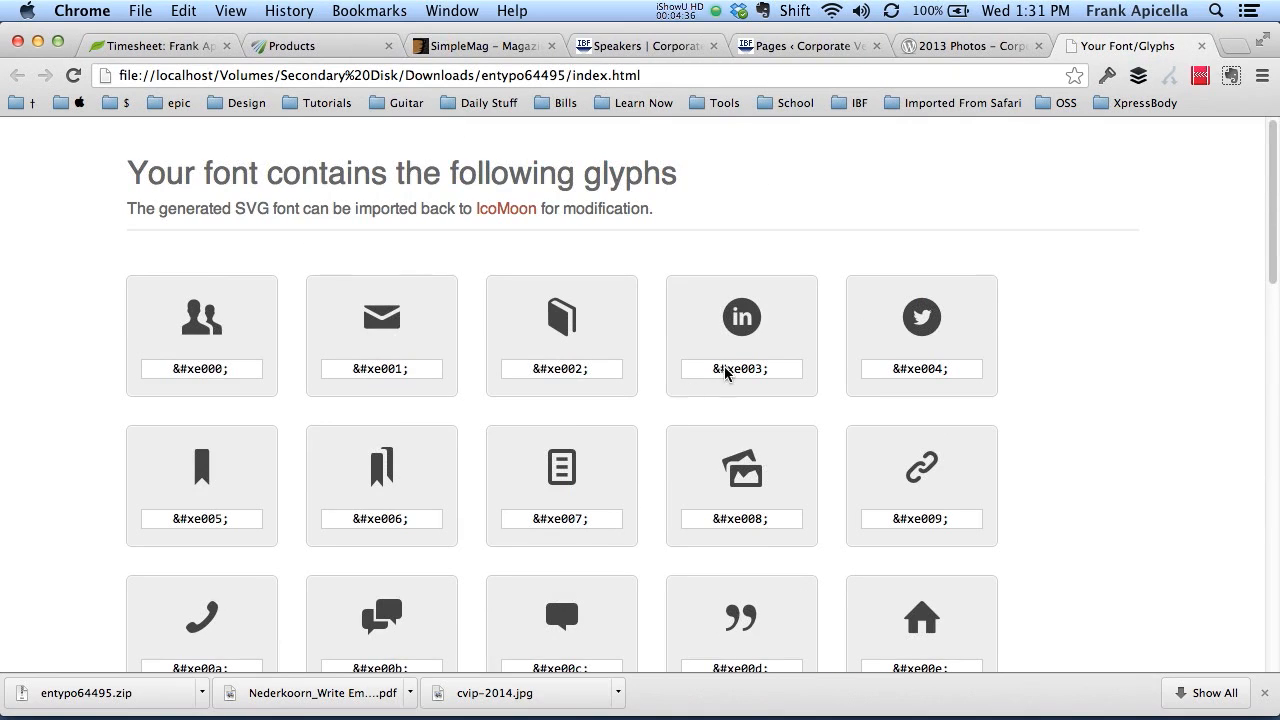
double_click(742, 369)
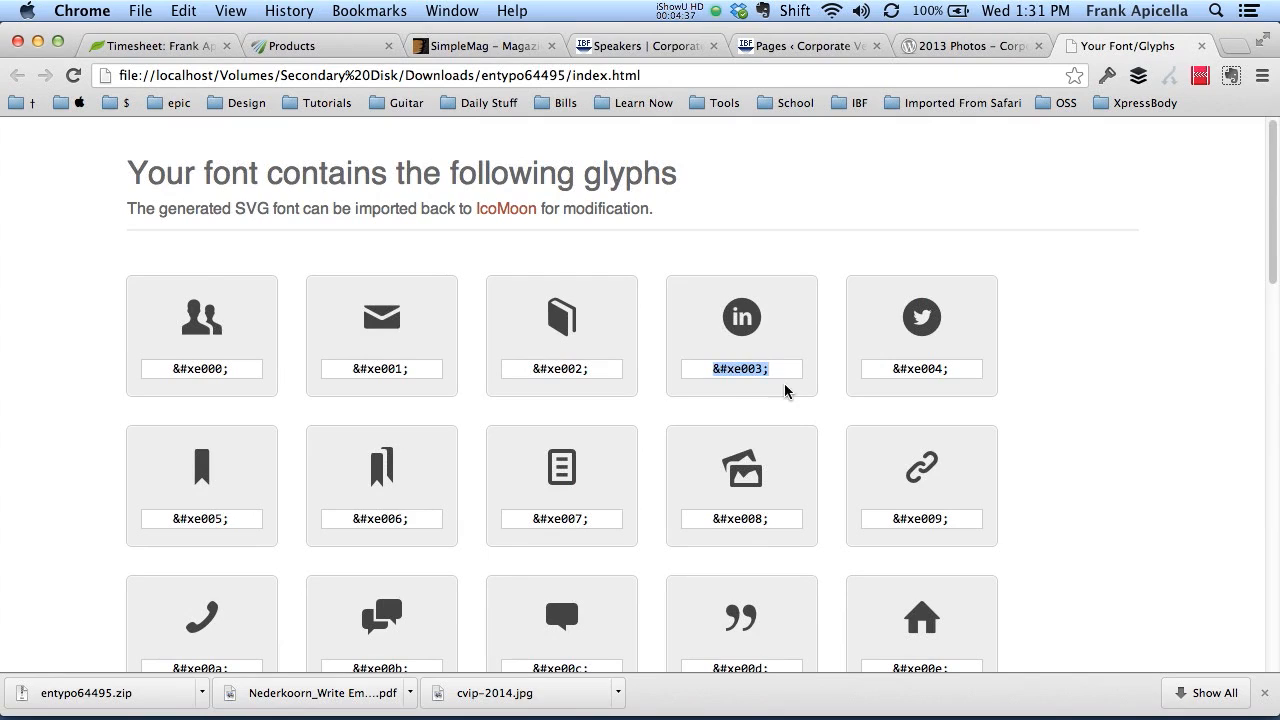
mouse_move(790, 399)
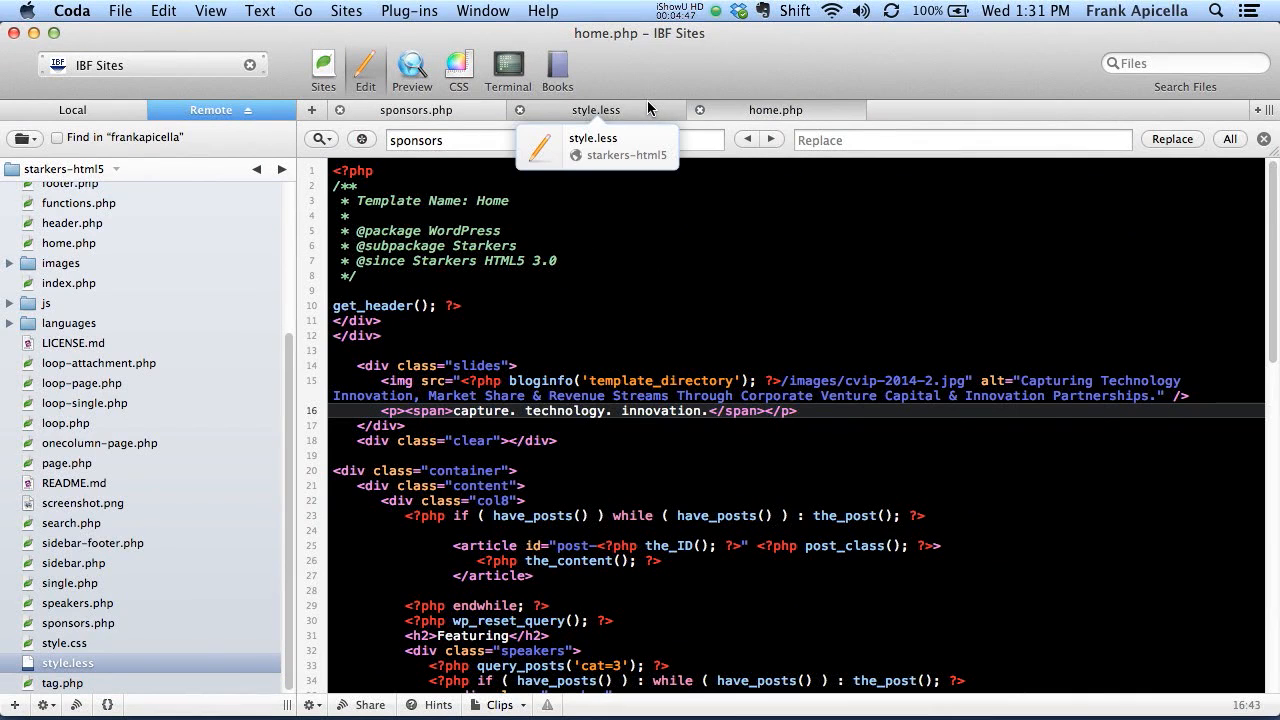
Open the theme's footer.php from Coda's remote file sidebar
scroll(up, 3)
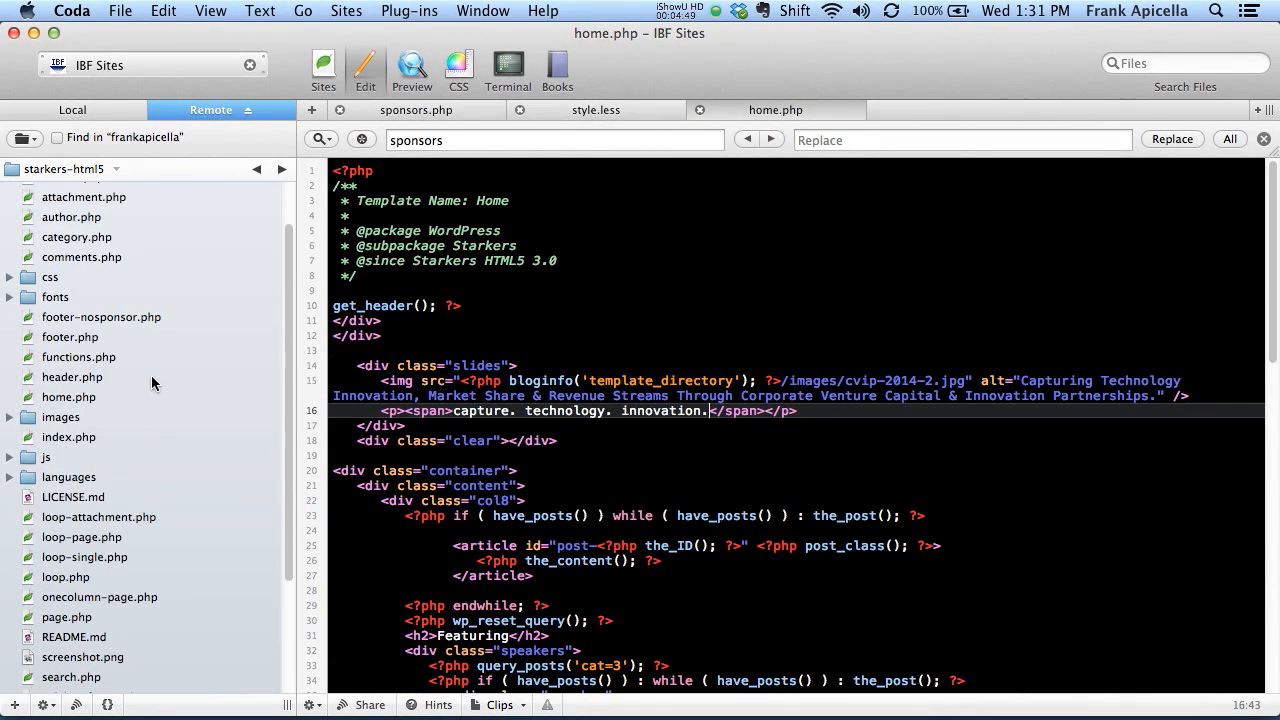
click(71, 337)
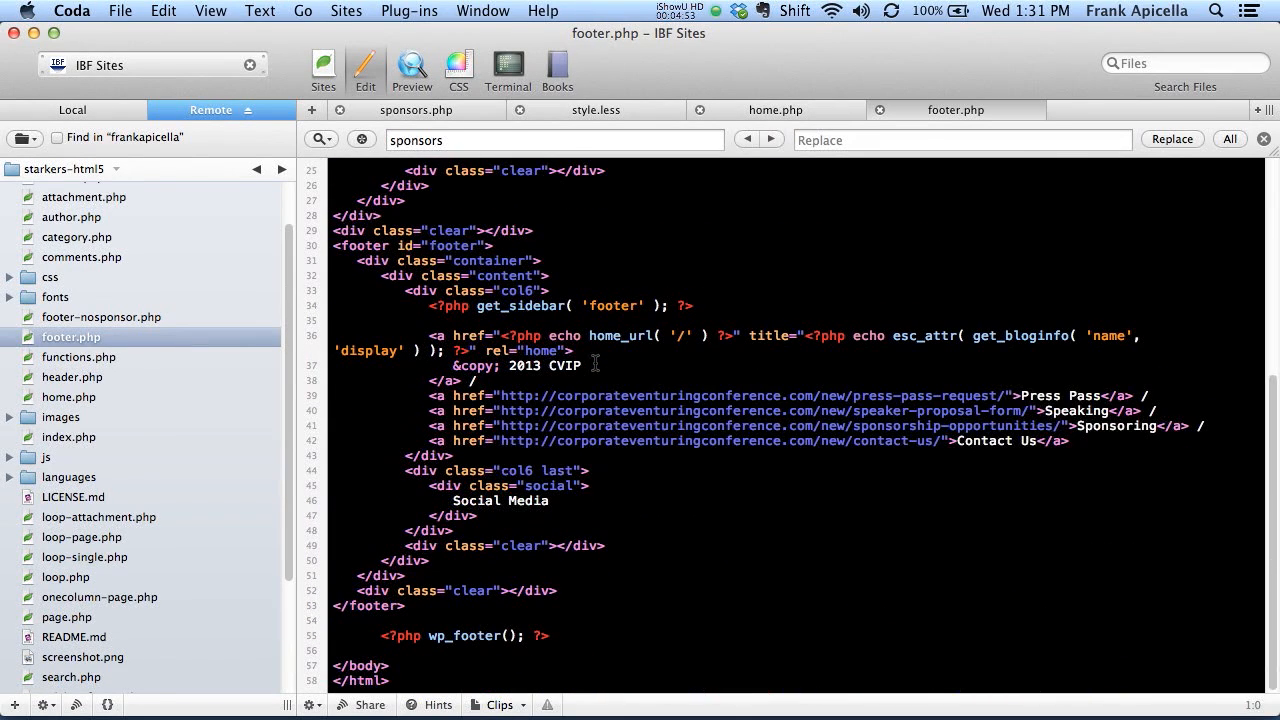
mouse_move(462, 503)
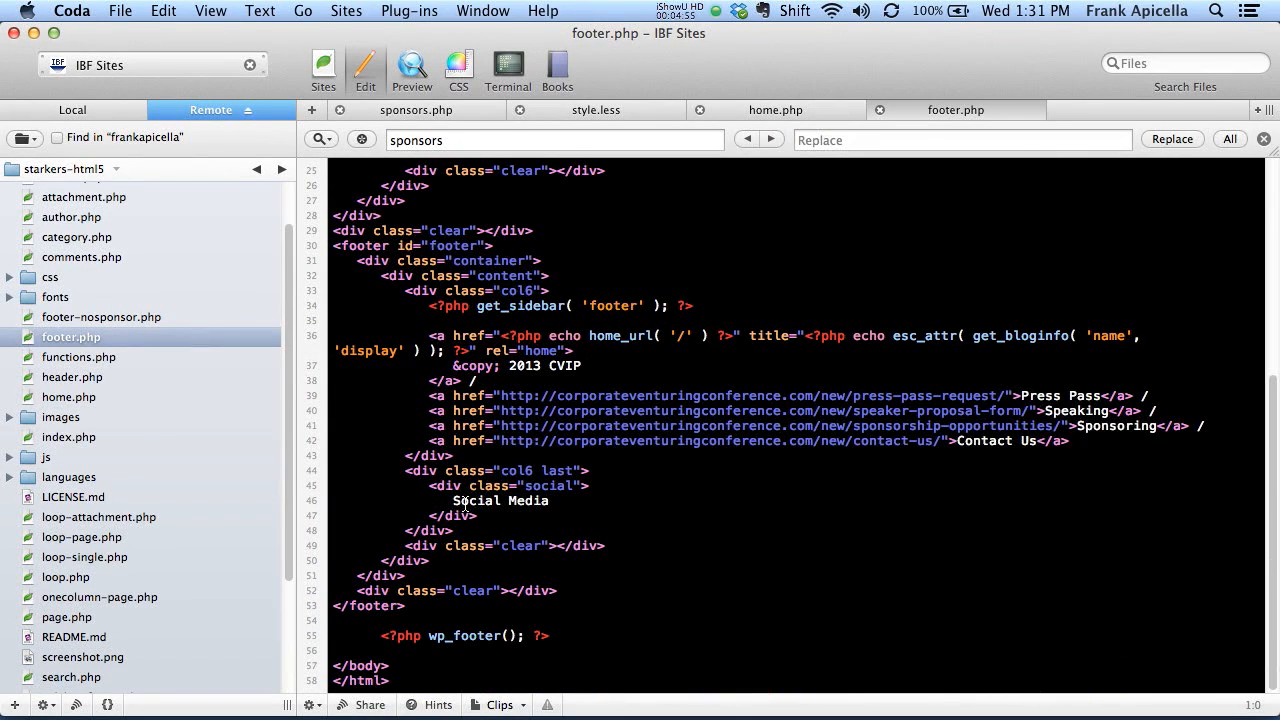
Replace 'Social Media' with three # links, the first holding a data-icon span &#xe003;
double_click(500, 500)
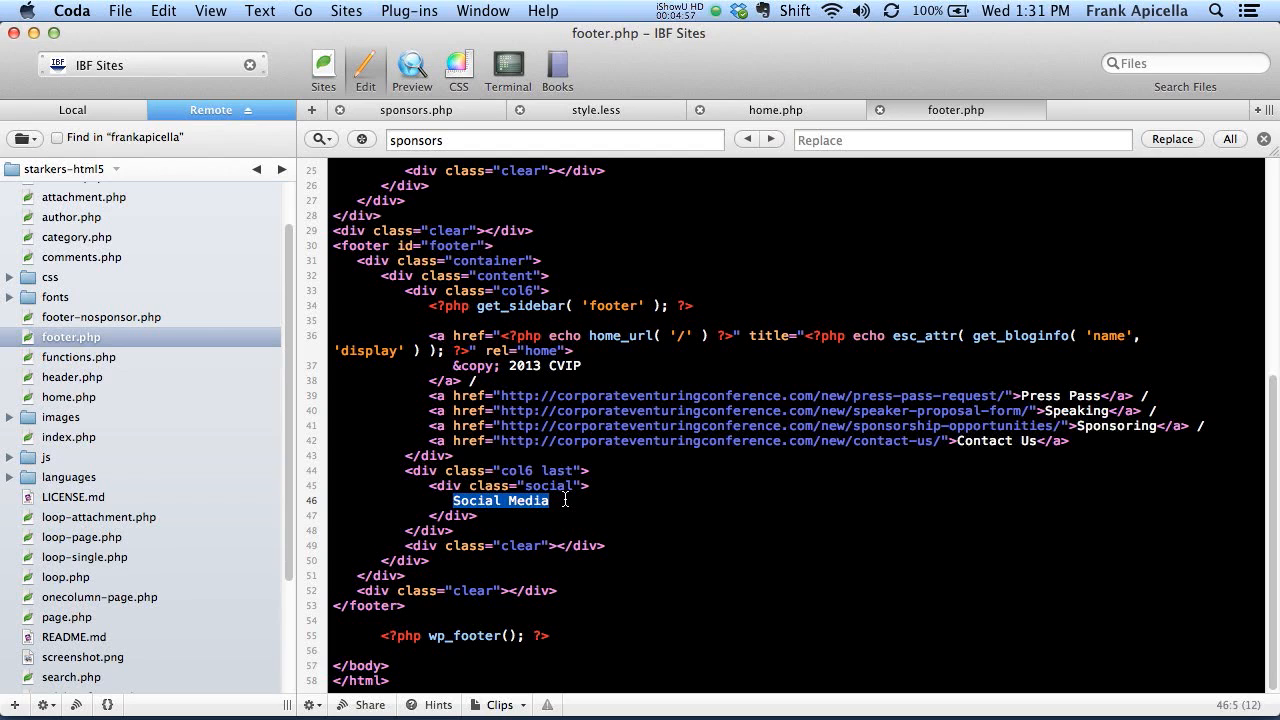
text(a href=""></a>)
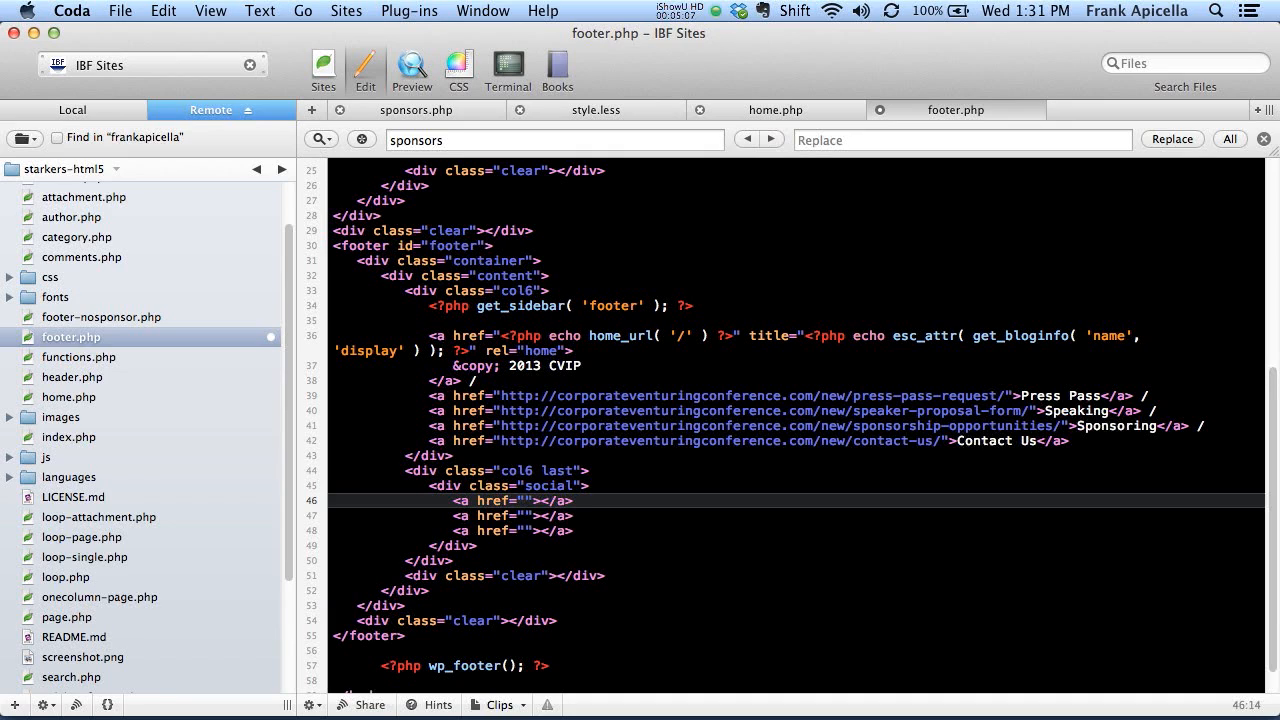
text(#)
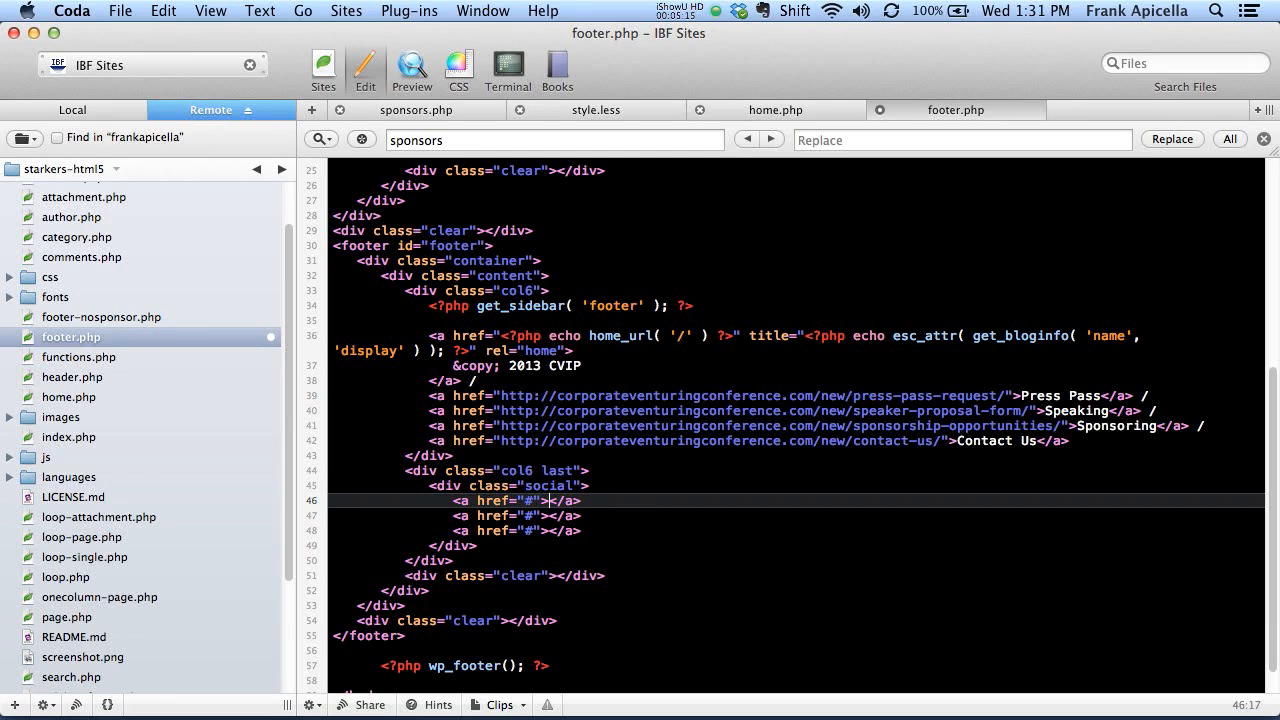
text(ico)
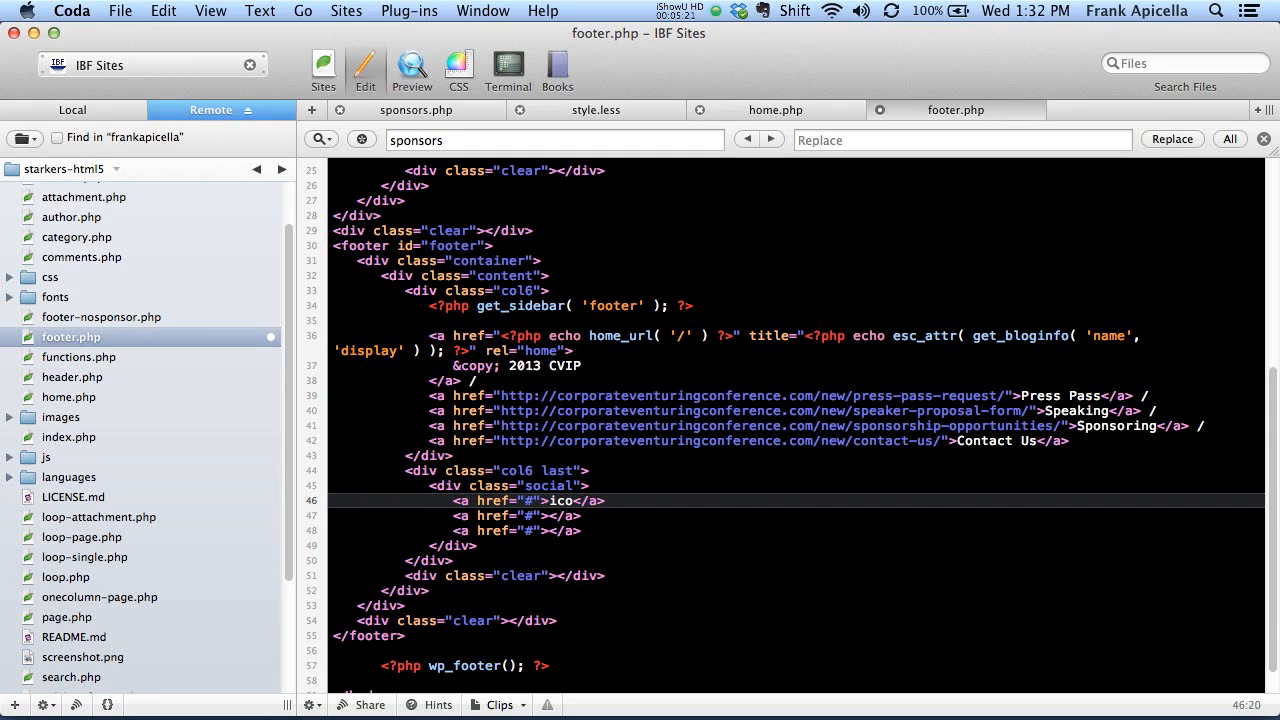
text(<span aria-hidden="true" data-icon="&#x21dd;"></span>)
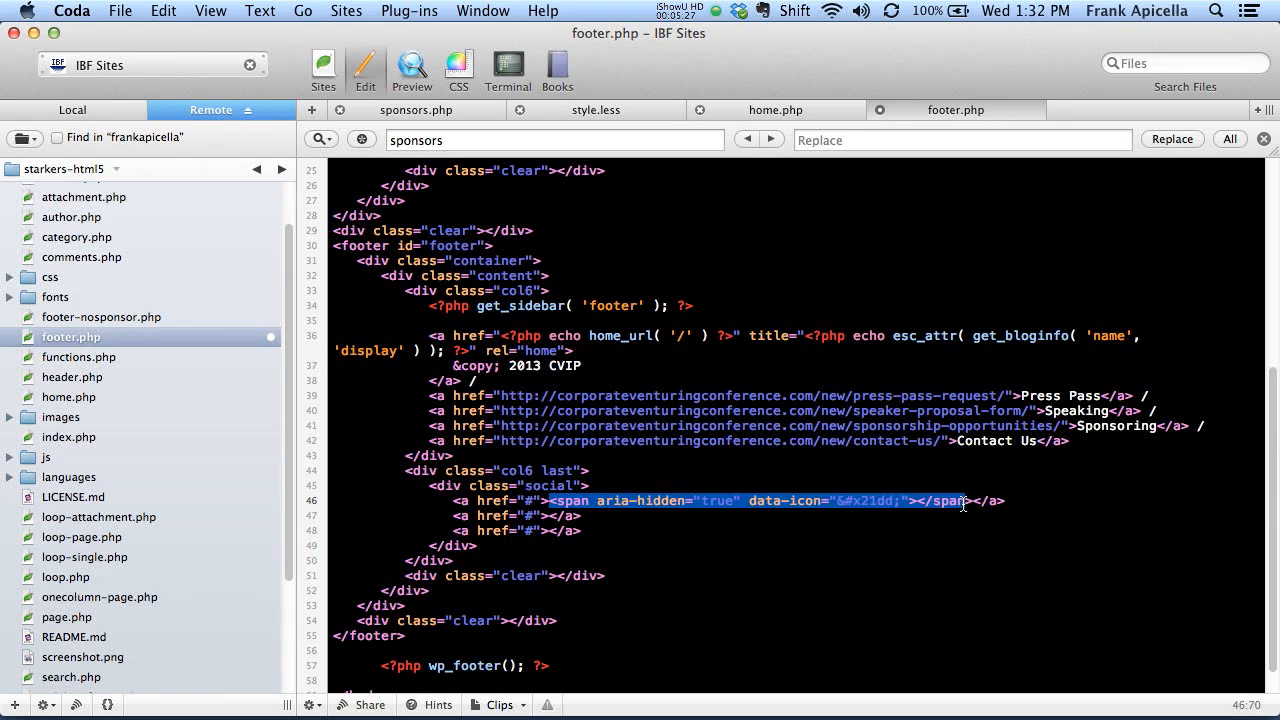
double_click(863, 500)
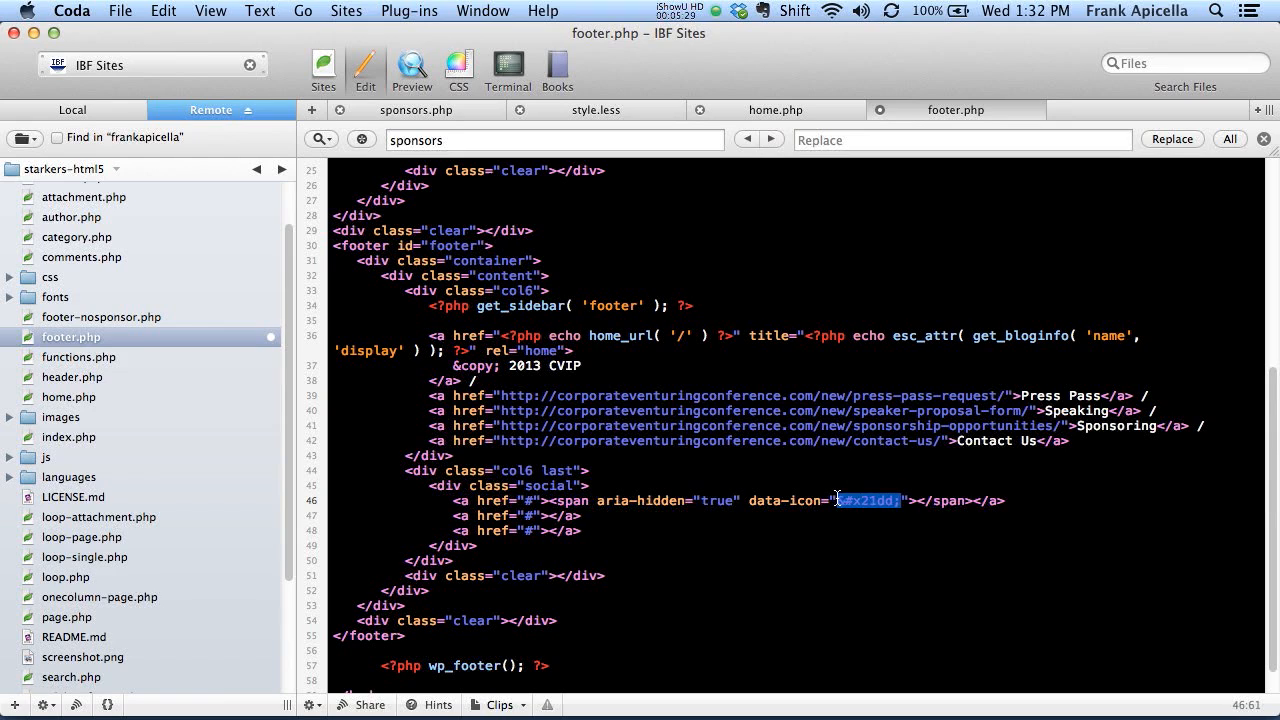
text(&#xe003;)
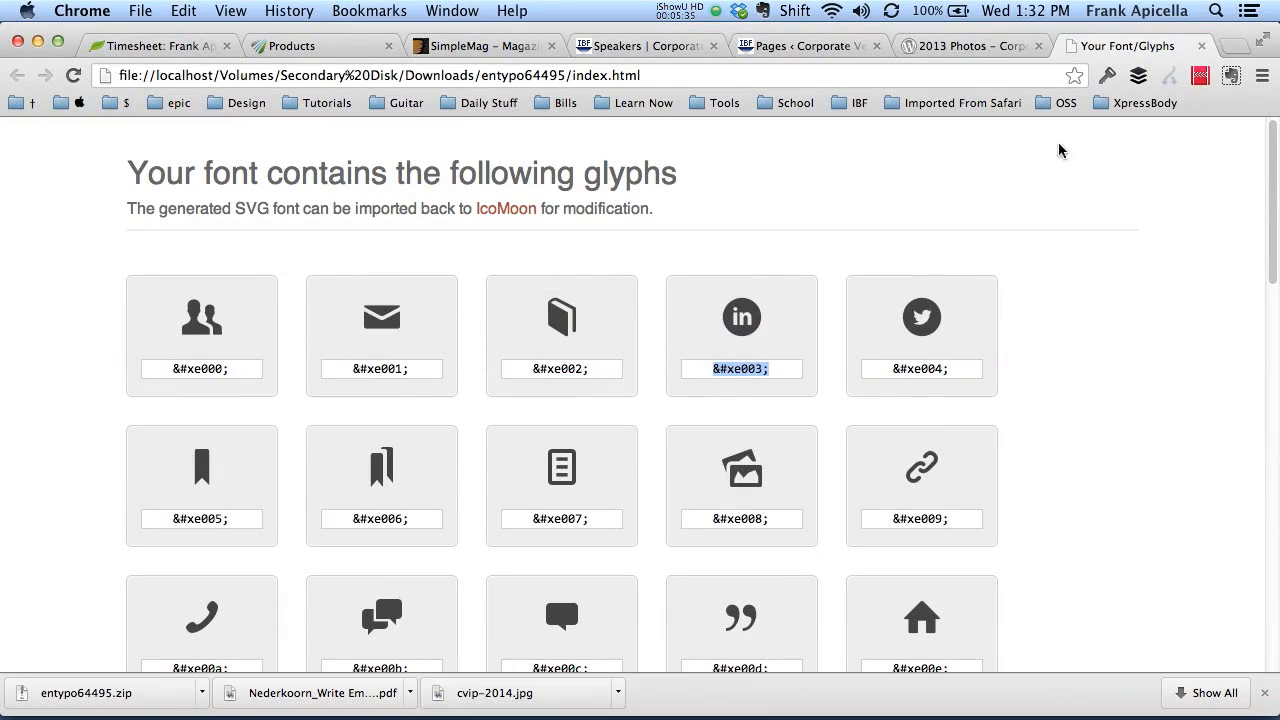
Check the LinkedIn icon in the live footer, then return to the glyph preview page
click(648, 45)
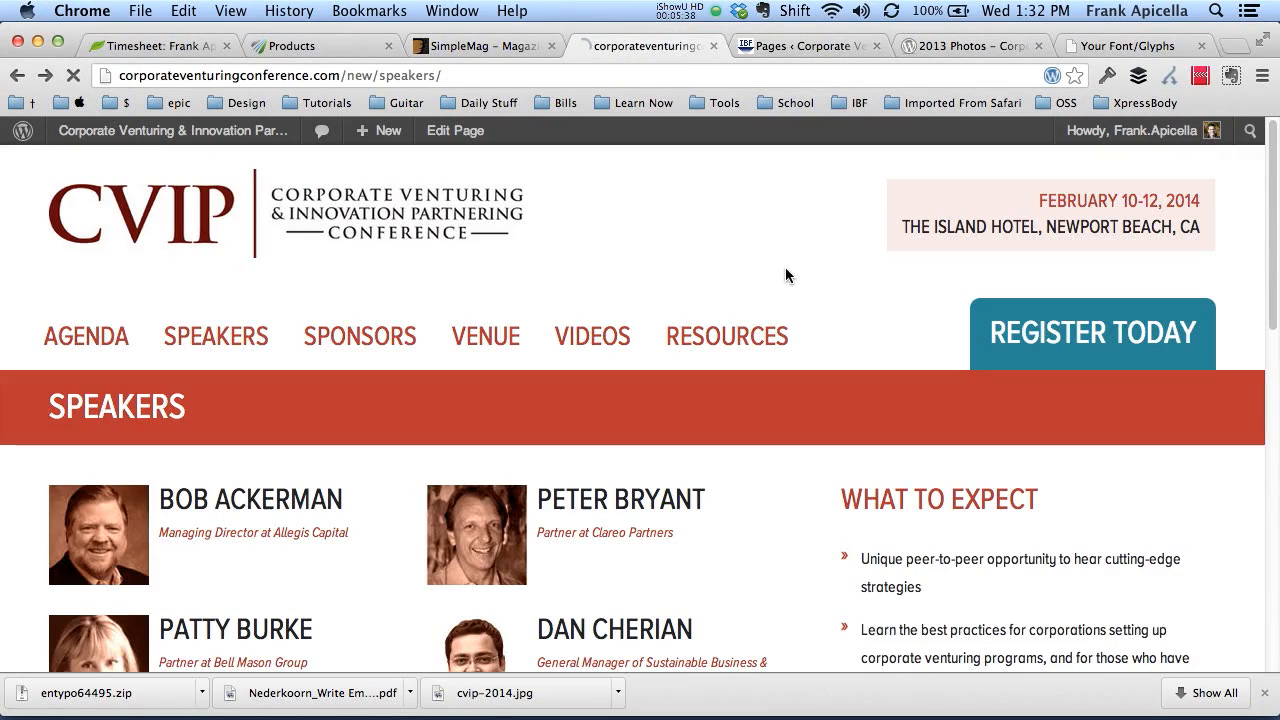
scroll(down, 3)
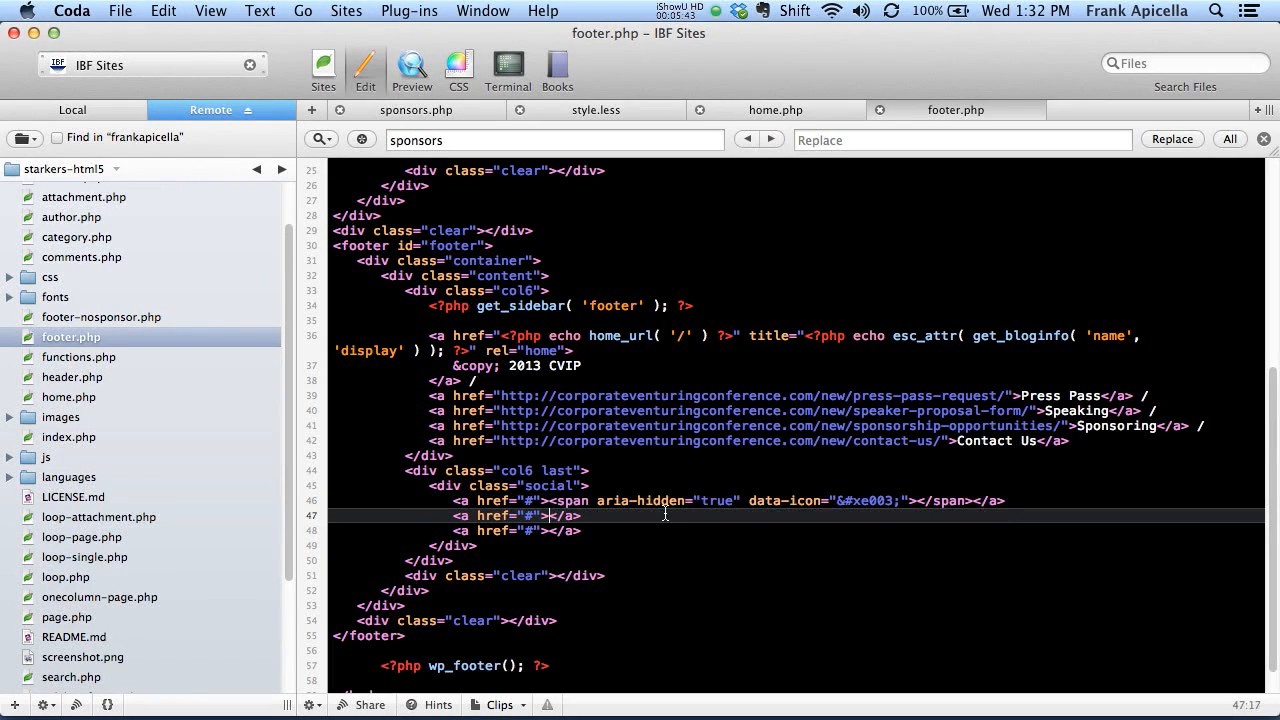
text(ico)
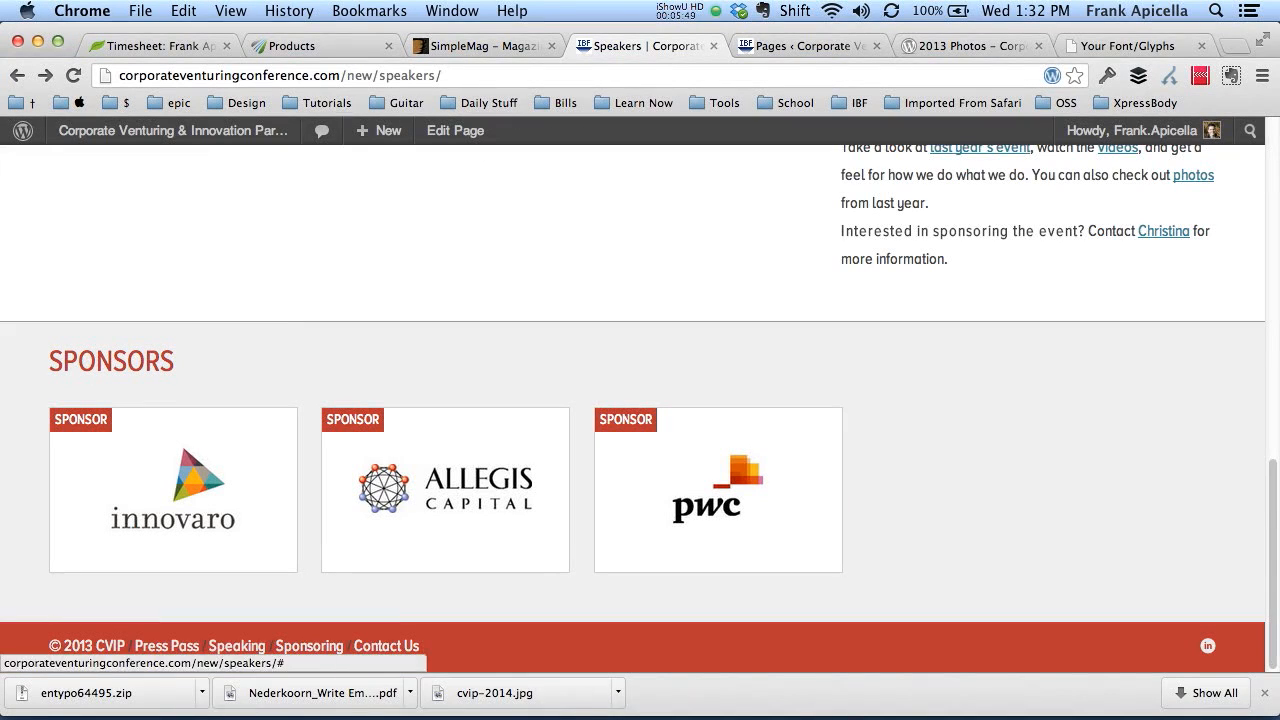
click(1120, 46)
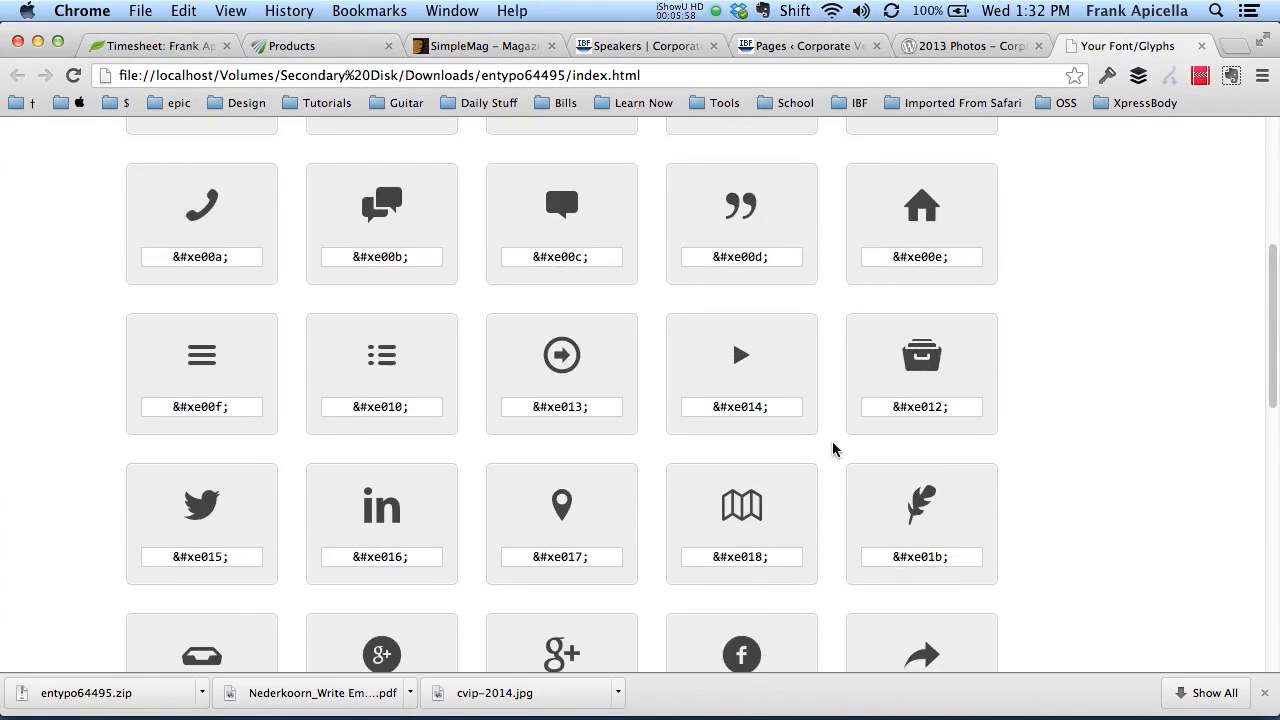
Scroll the glyph preview page to the Google Plus glyph code &#xe011;
scroll(down, 3)
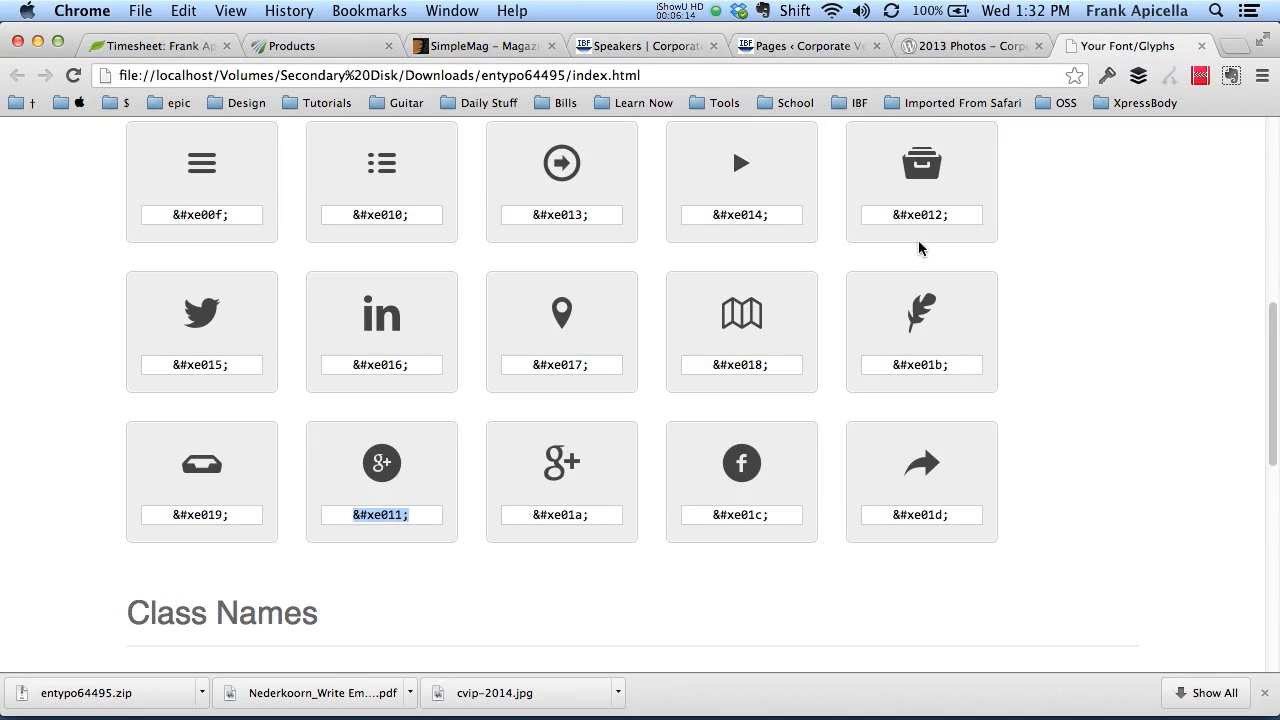
mouse_move(445, 517)
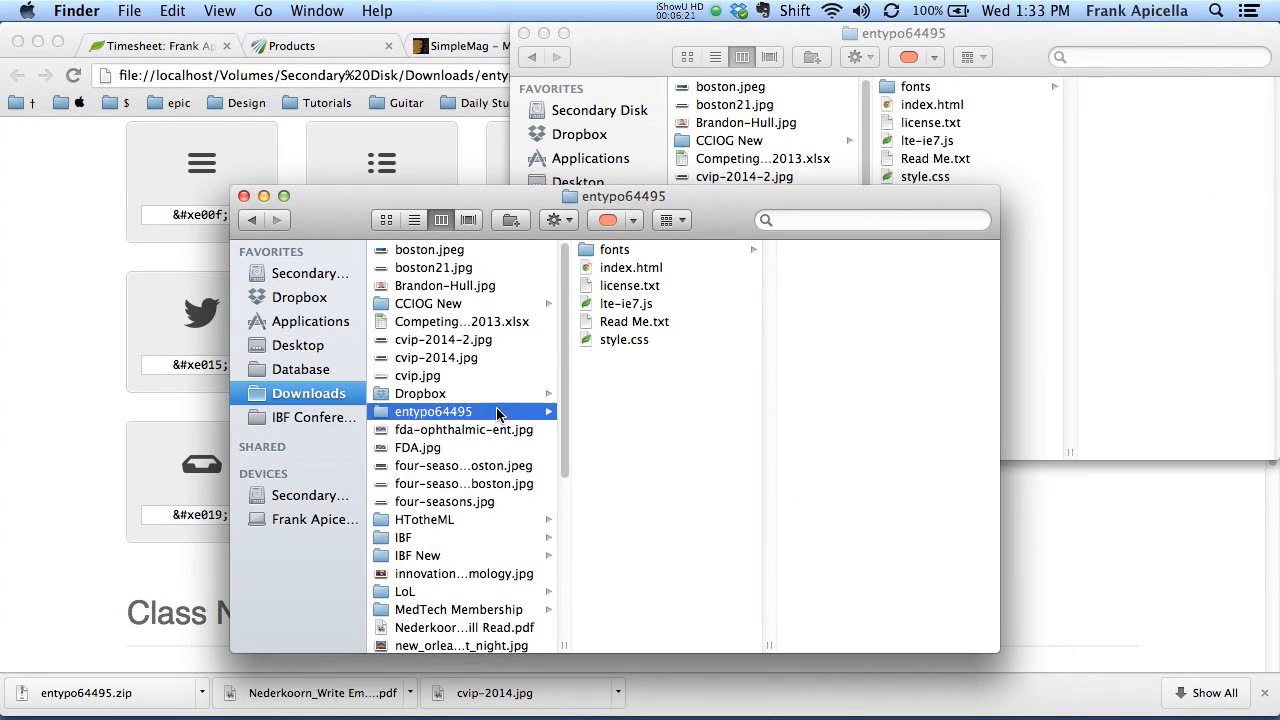
Bring up the contents of the downloaded entypo icon font folder
click(631, 267)
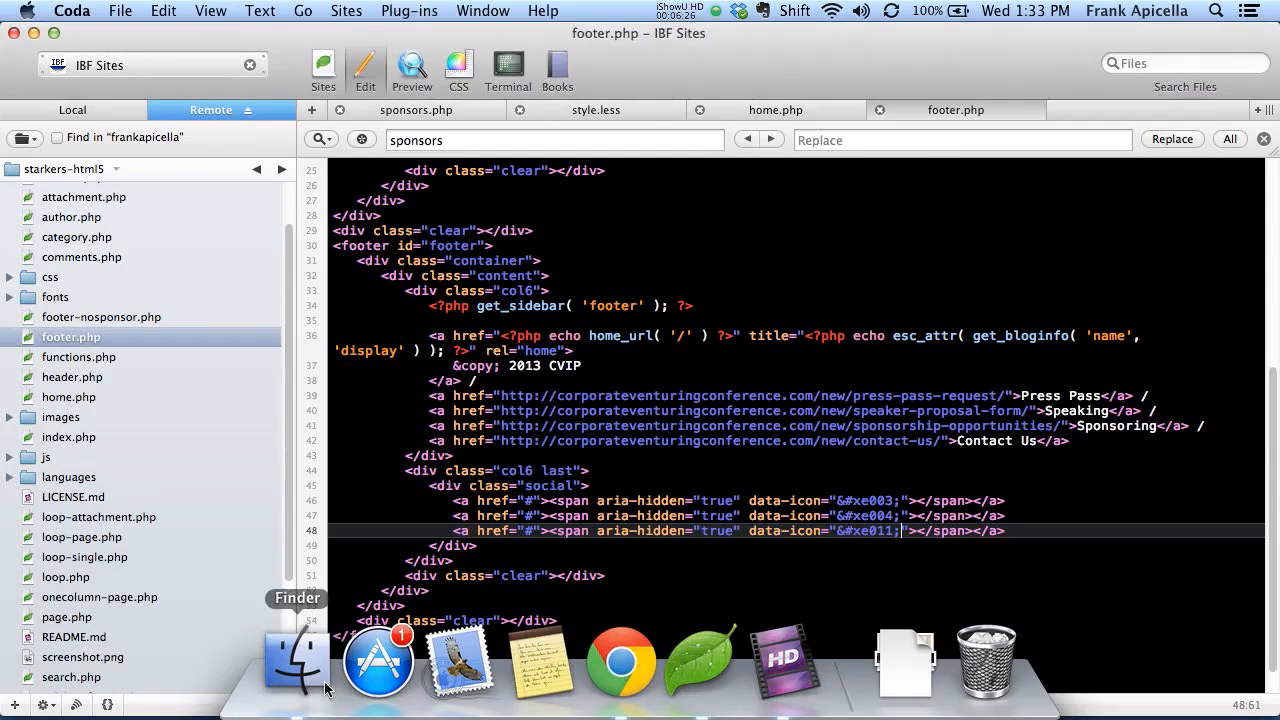
click(295, 660)
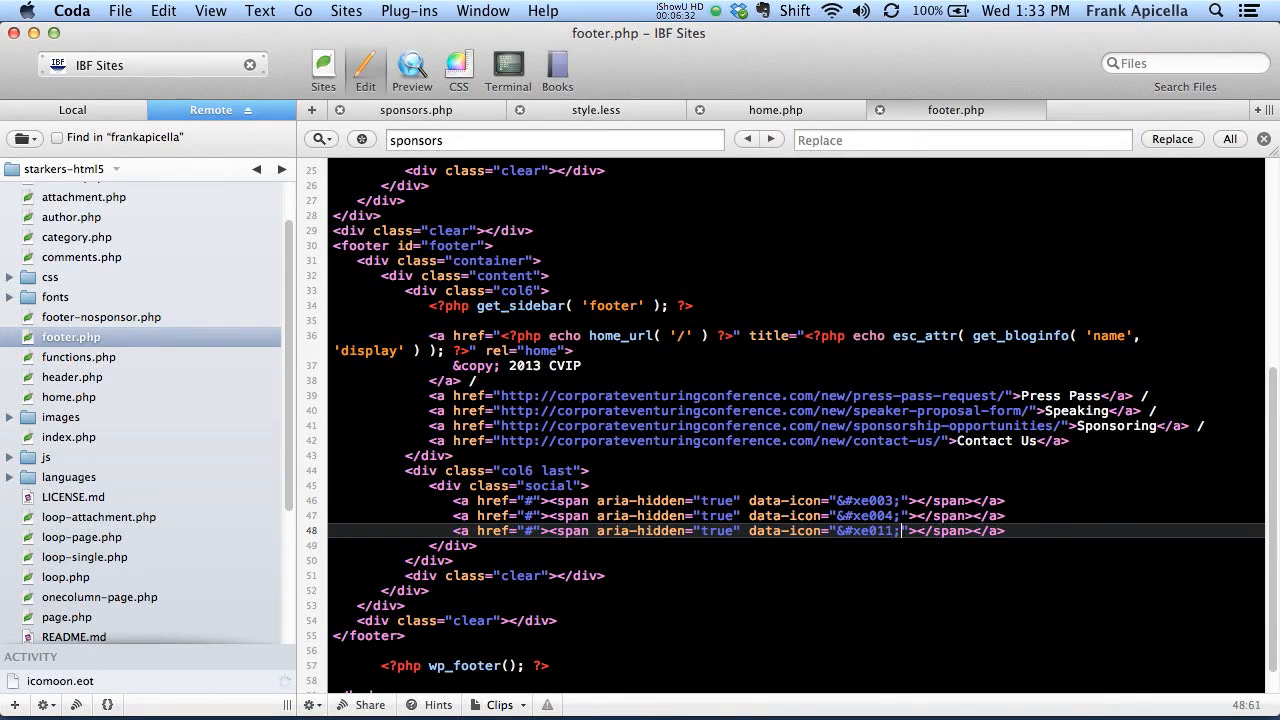
scroll(up, 3)
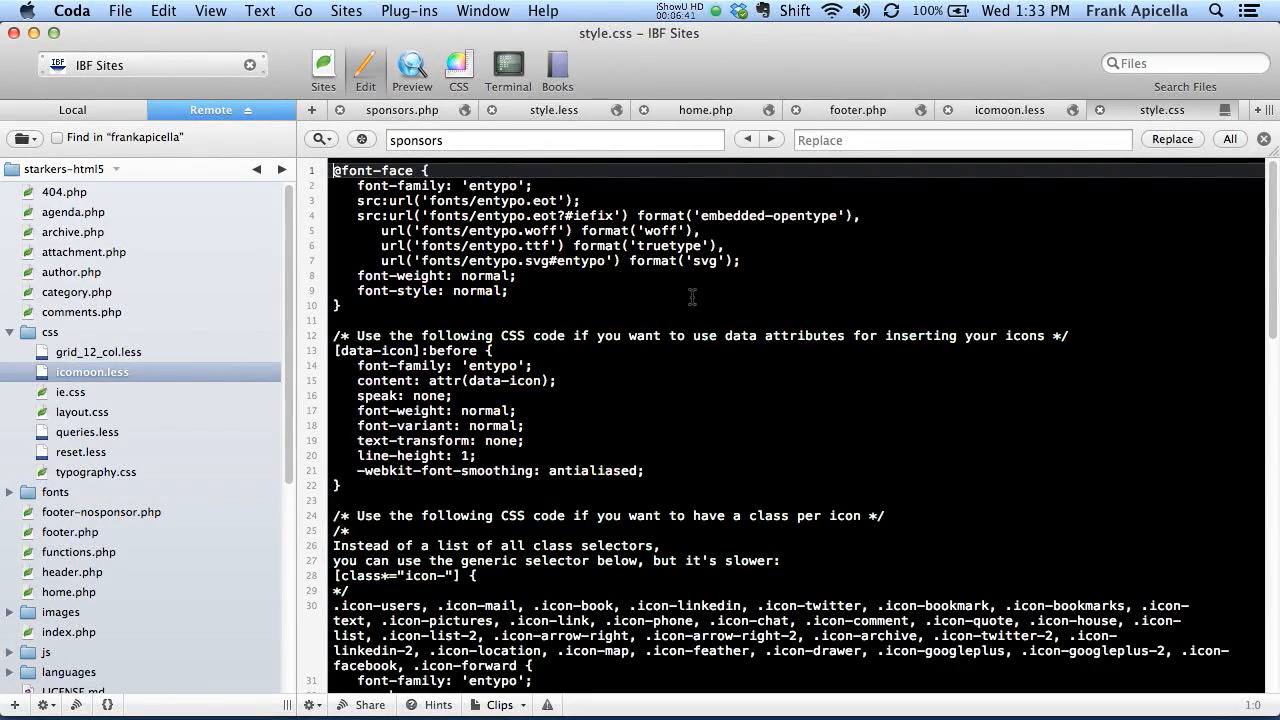
Verify footer data-icon codes against icomoon.less and the glyph page, and view the live footer
key(cmd+a)
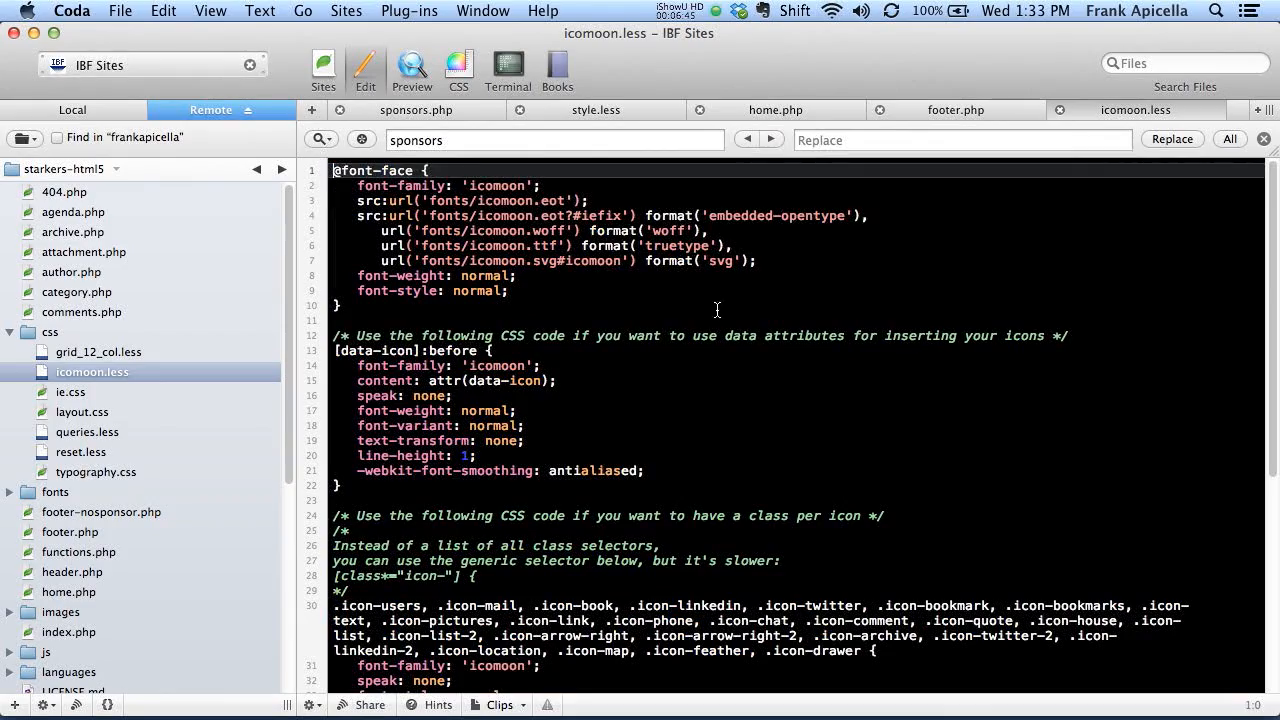
scroll(down, 3)
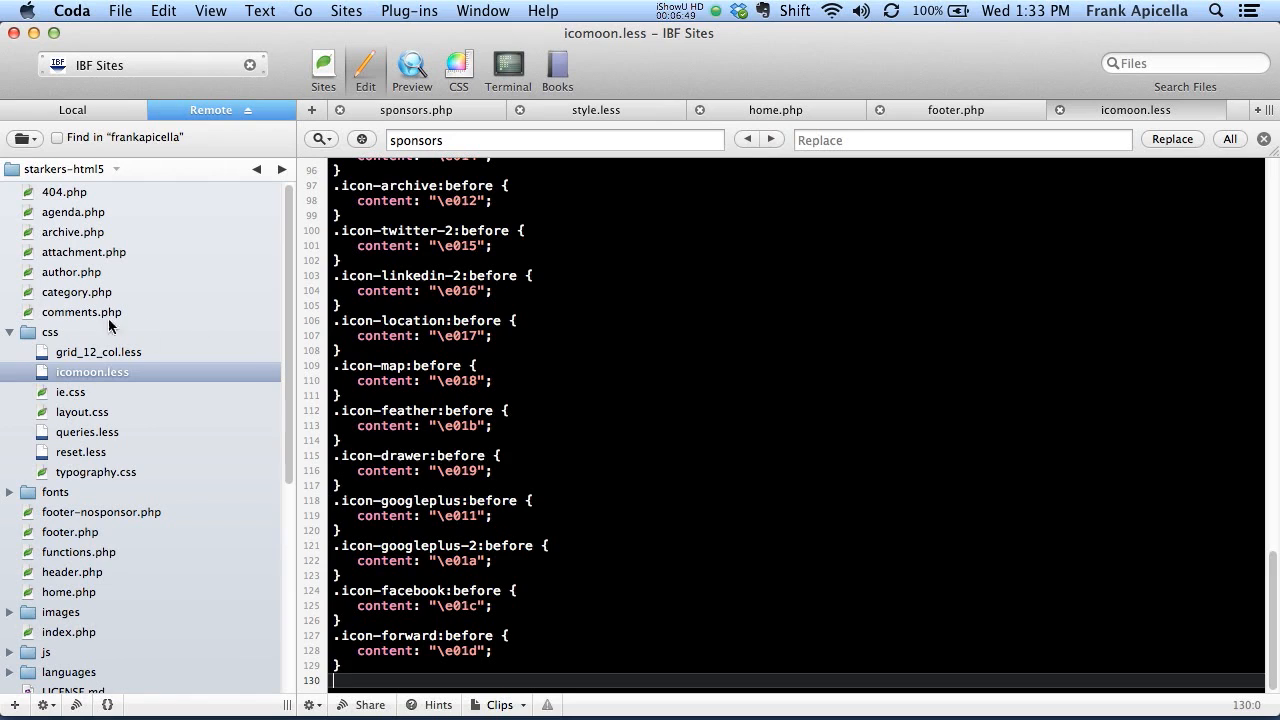
click(10, 331)
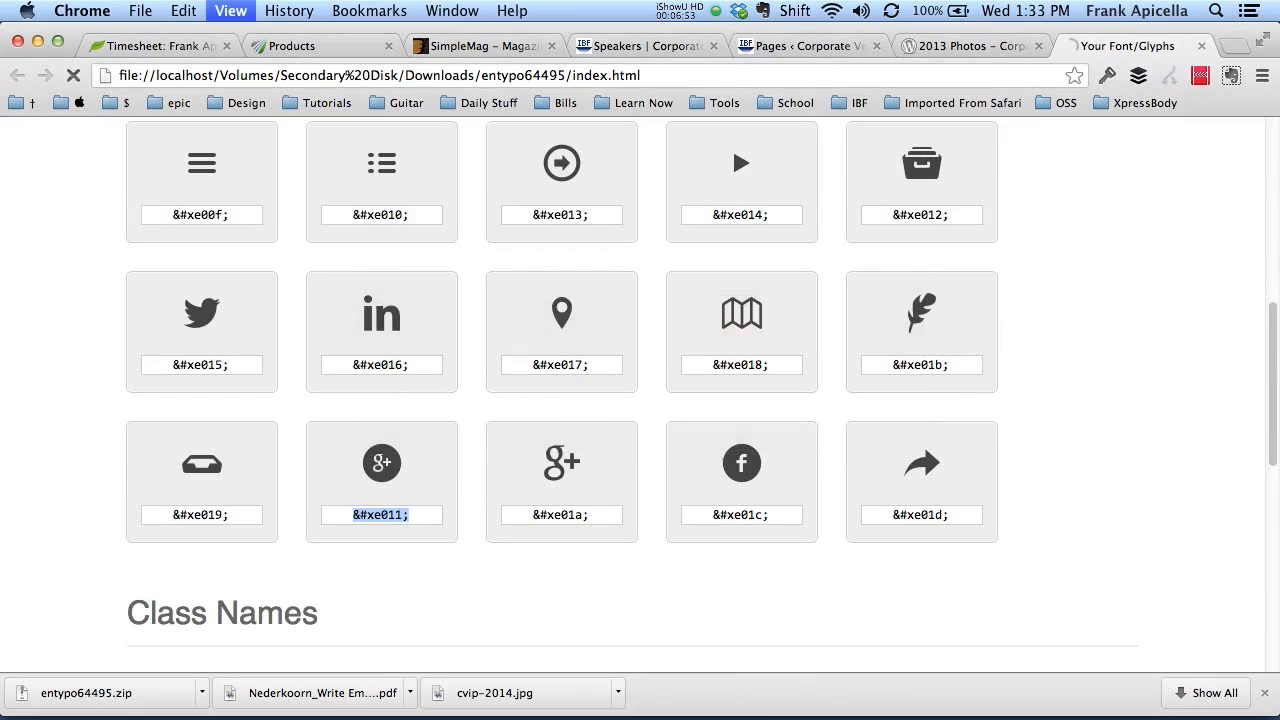
click(645, 46)
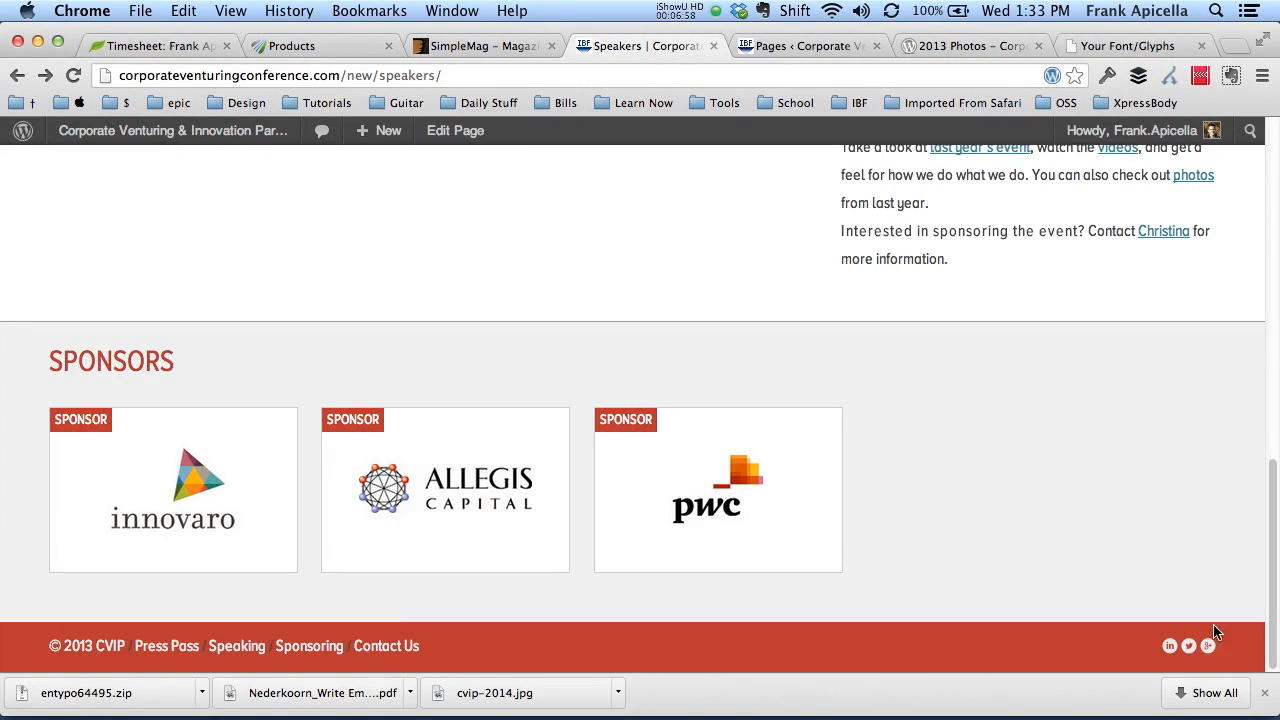
right_click(1063, 460)
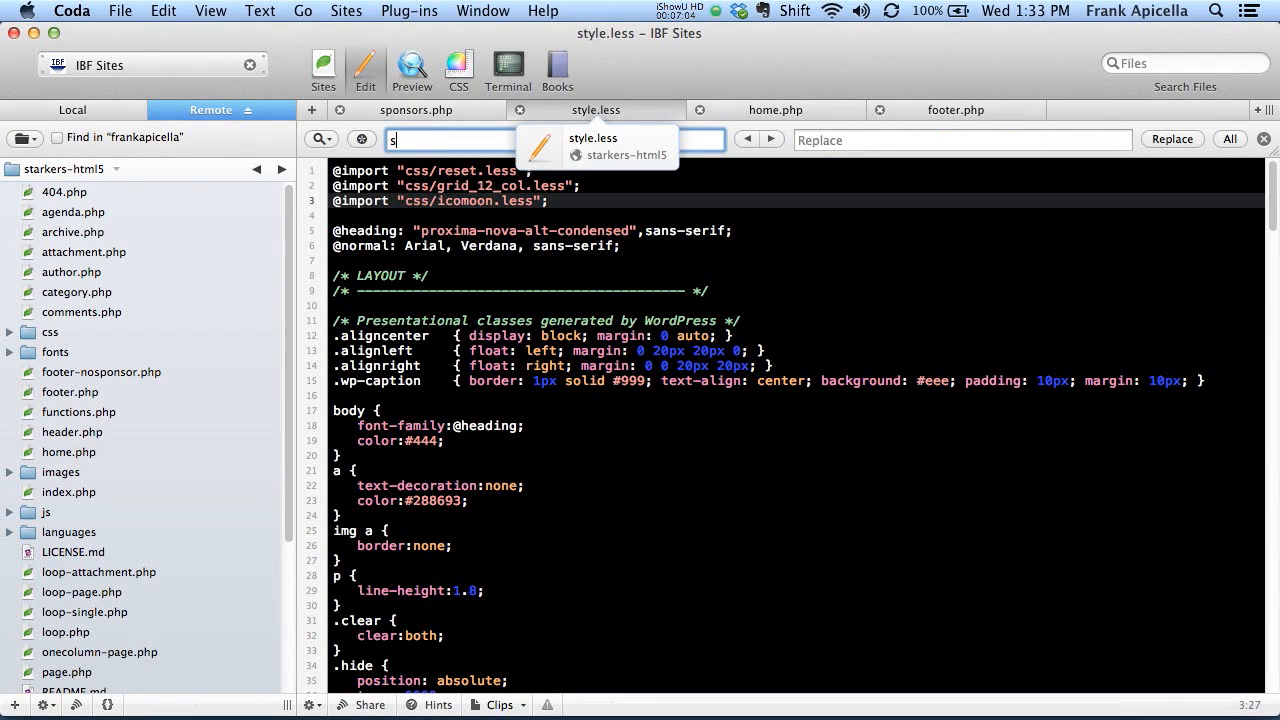
Try a font-size in style.less's .social rule, then remove it and save
text(social)
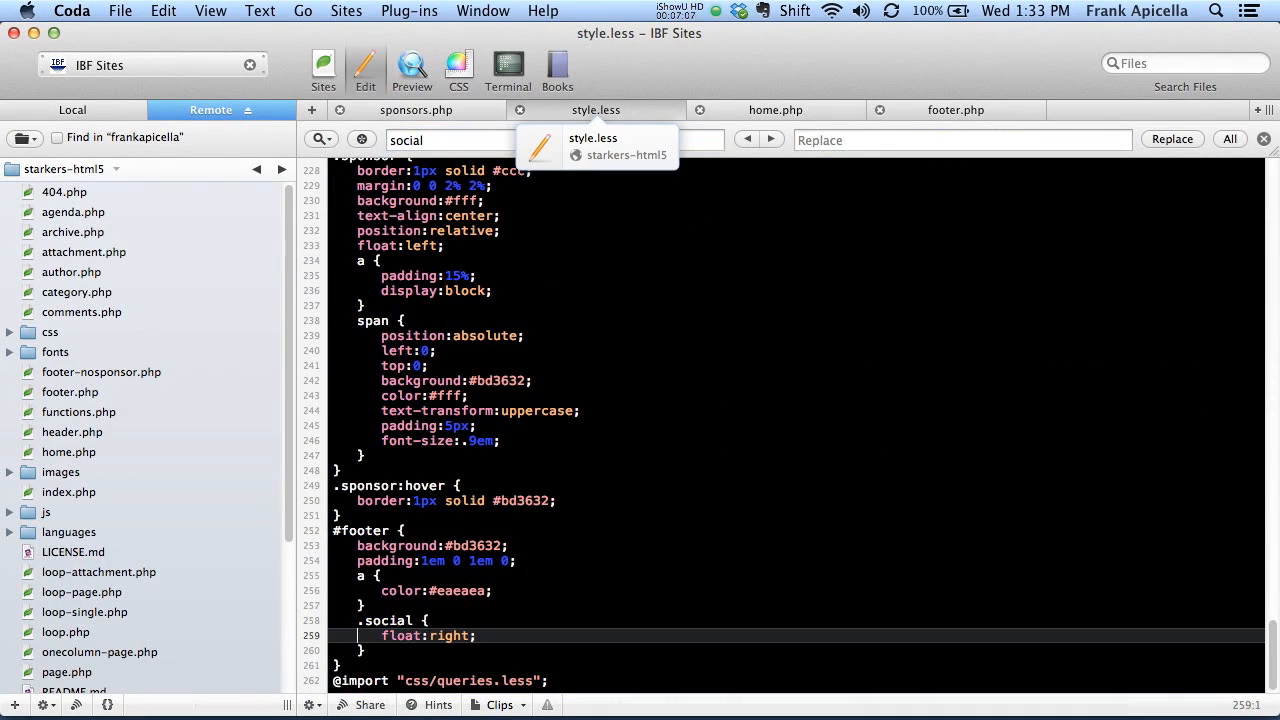
key(Return)
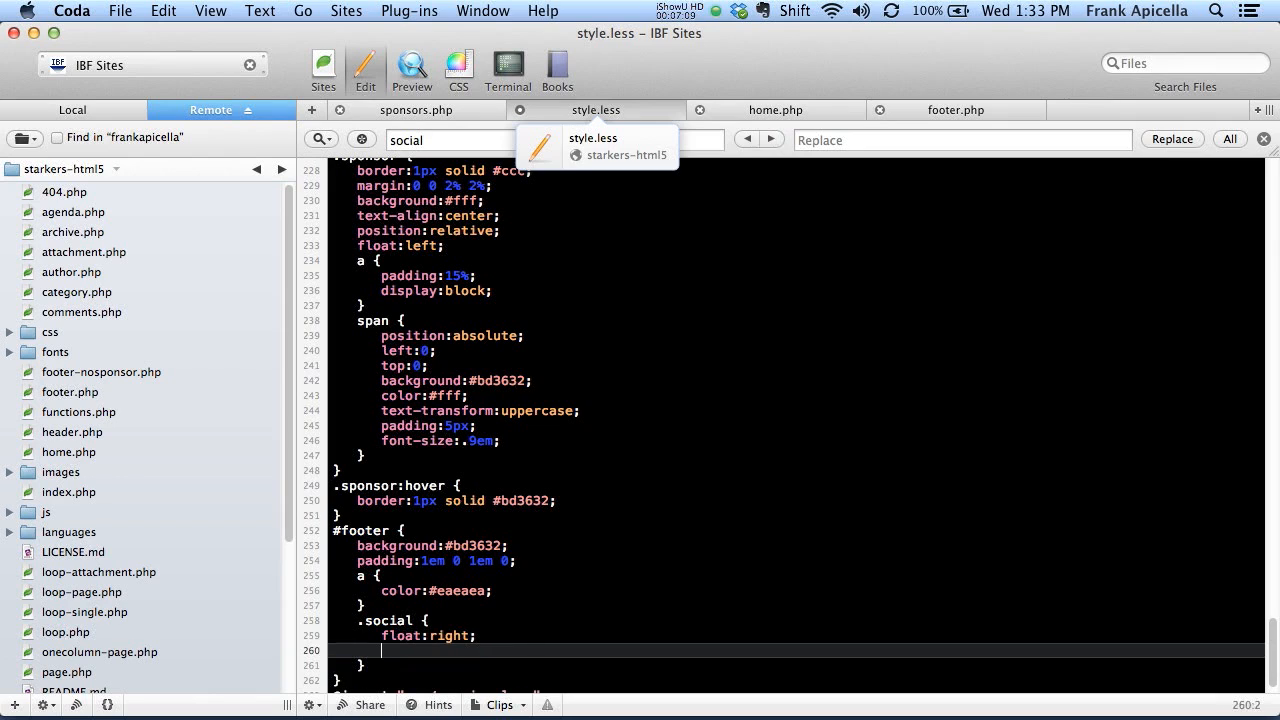
text(font-size:22px;)
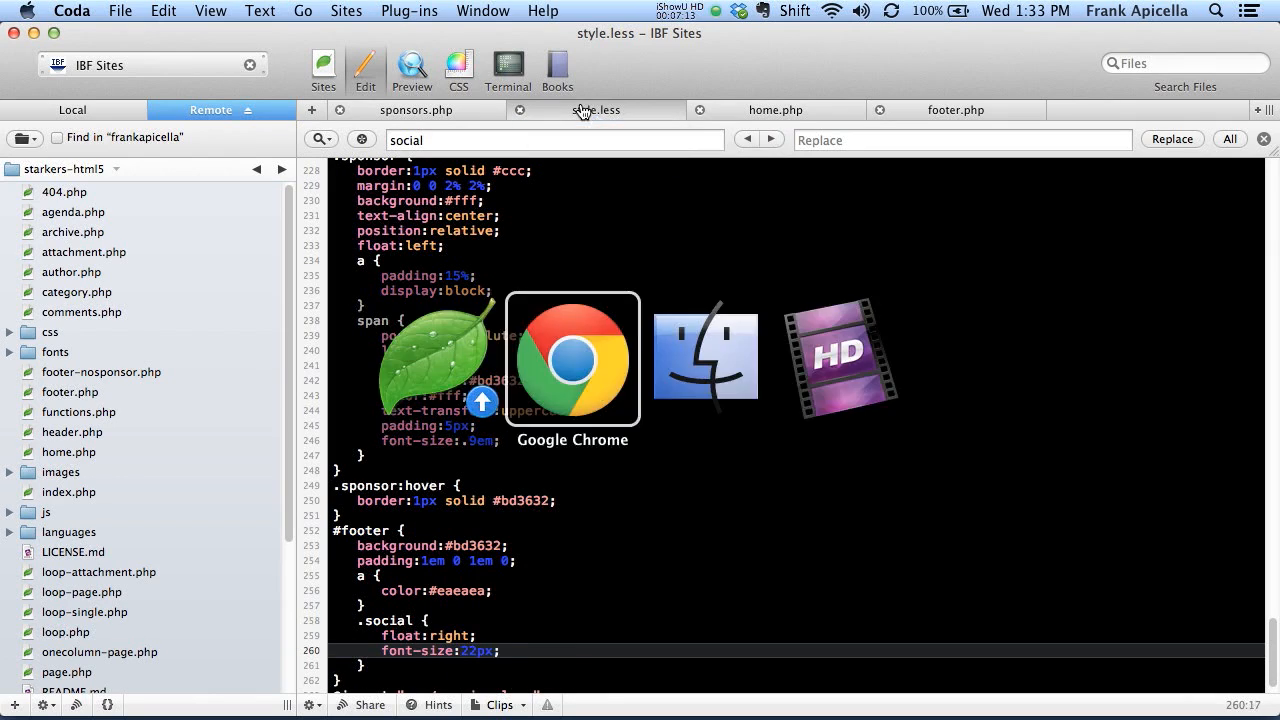
click(572, 358)
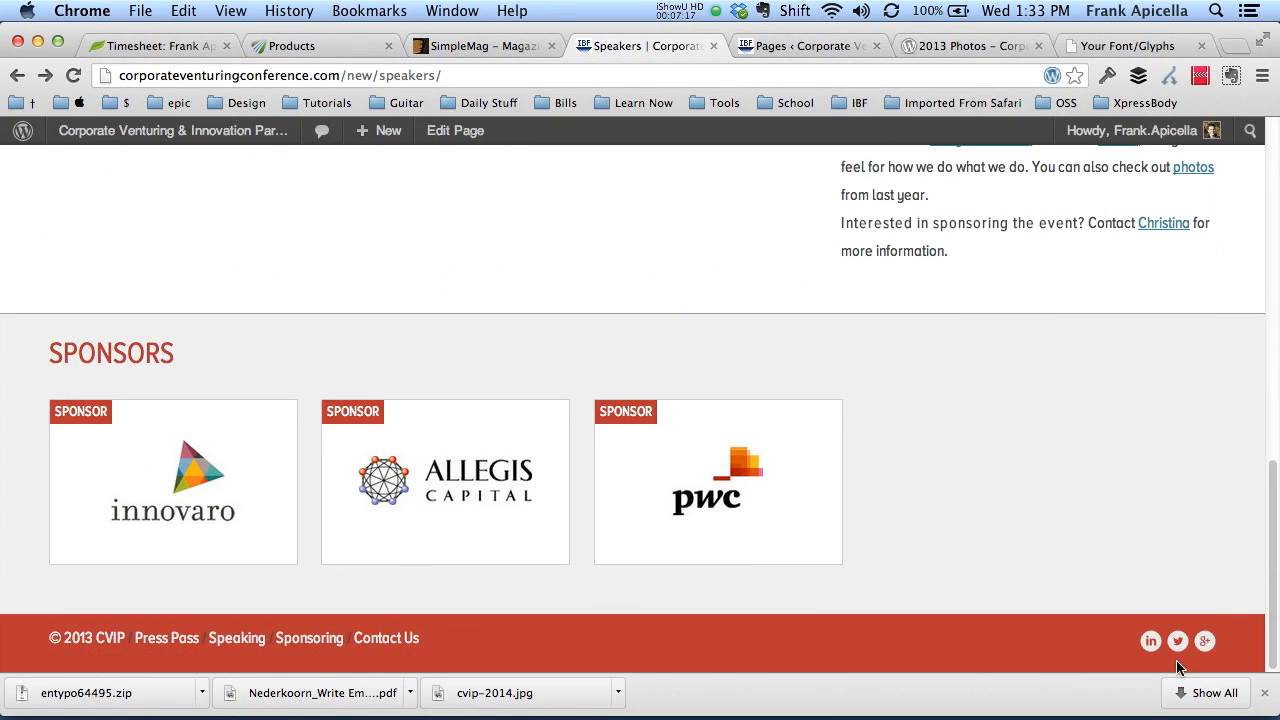
mouse_move(1177, 641)
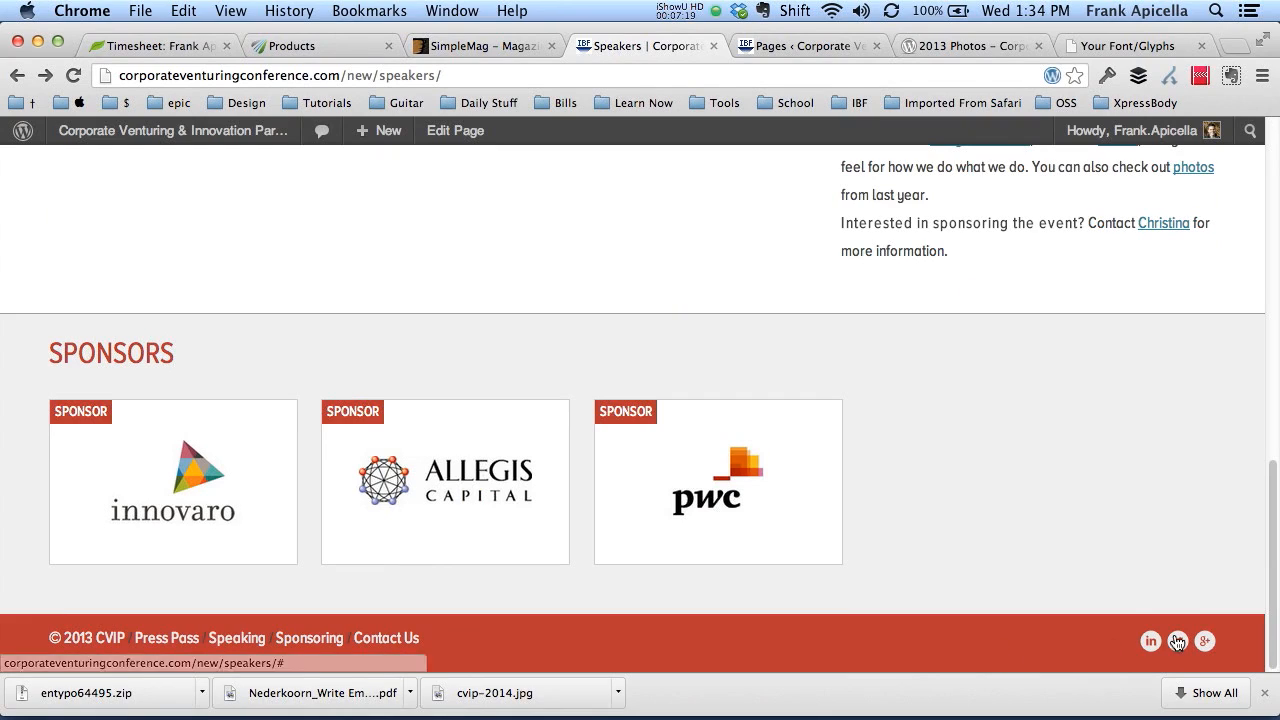
mouse_move(680, 664)
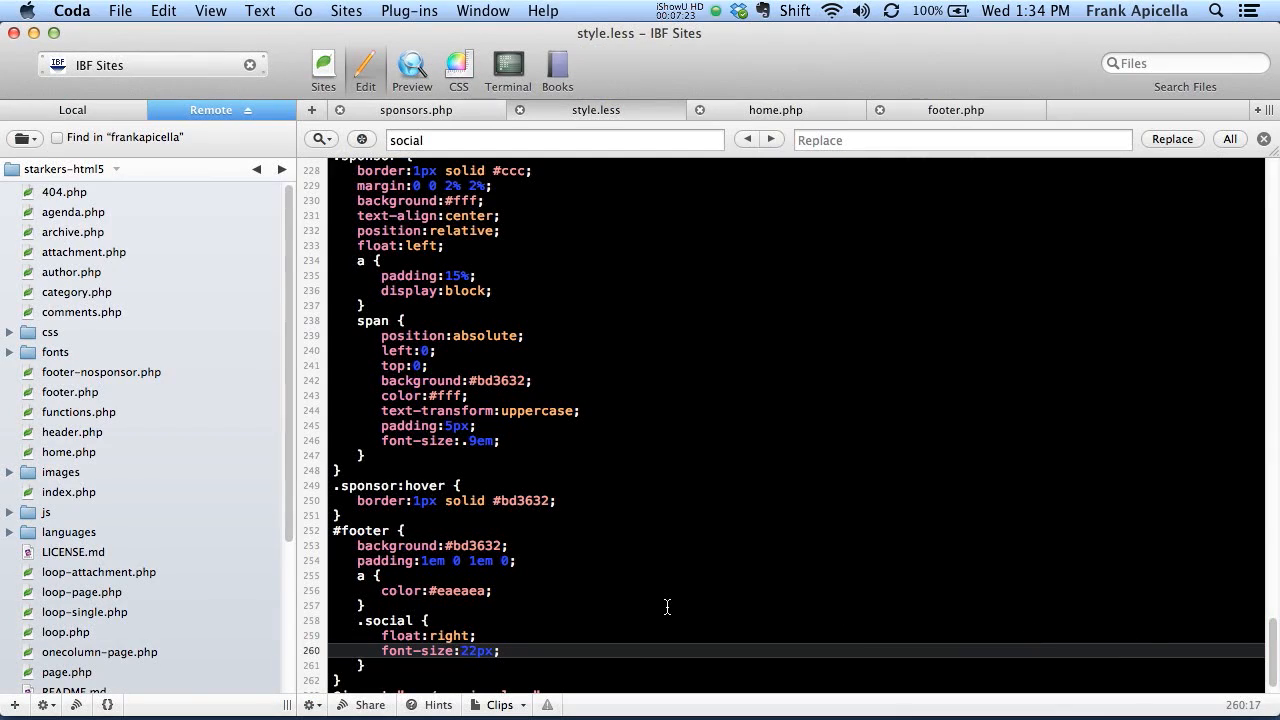
text(line-)
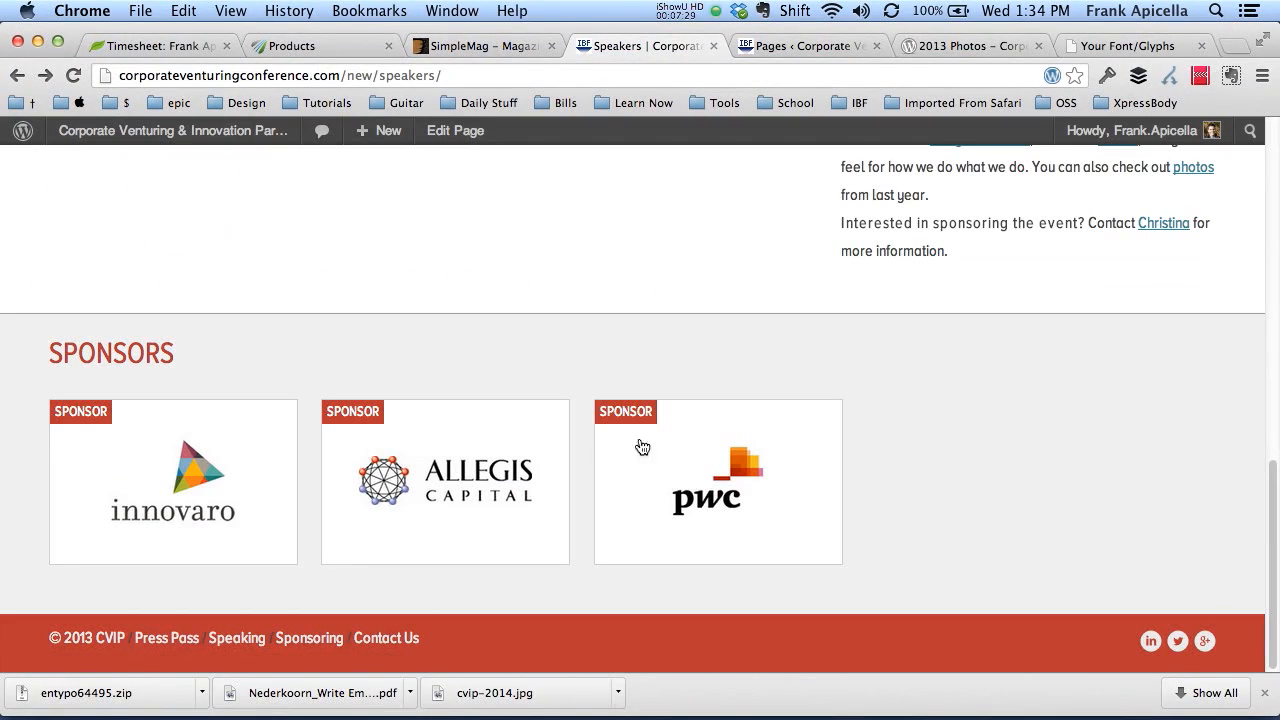
mouse_move(1092, 517)
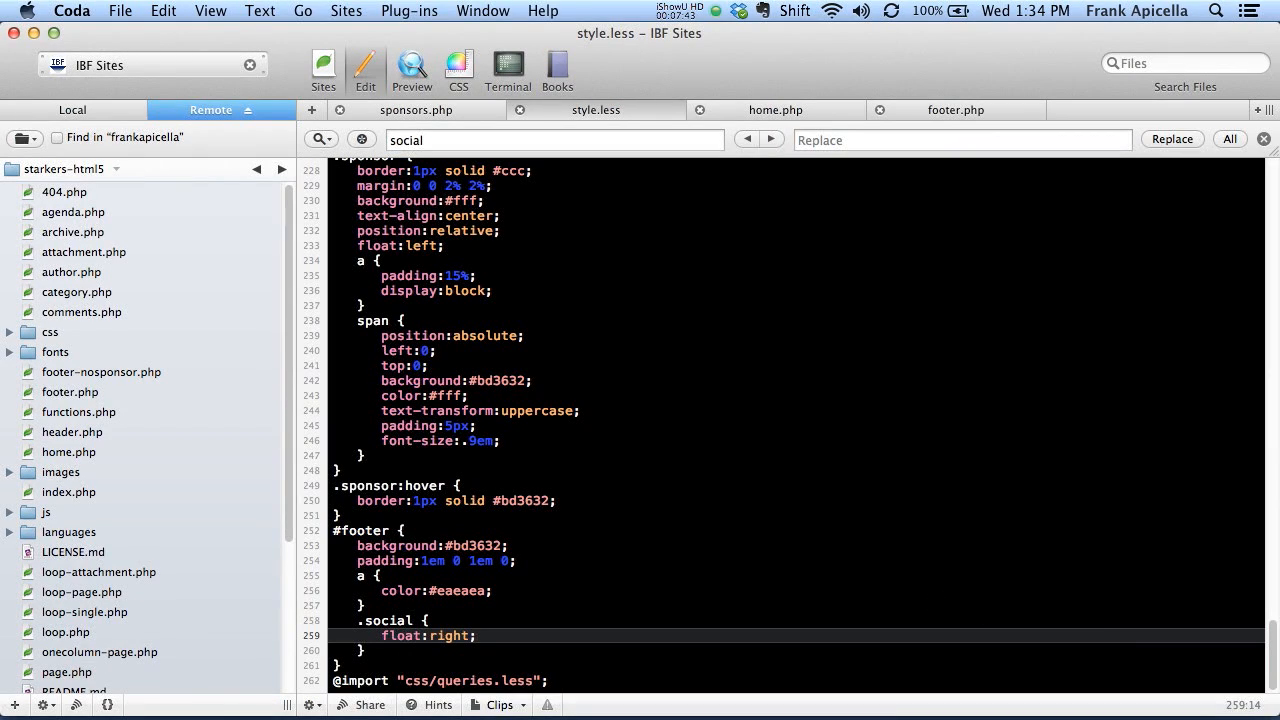
click(478, 635)
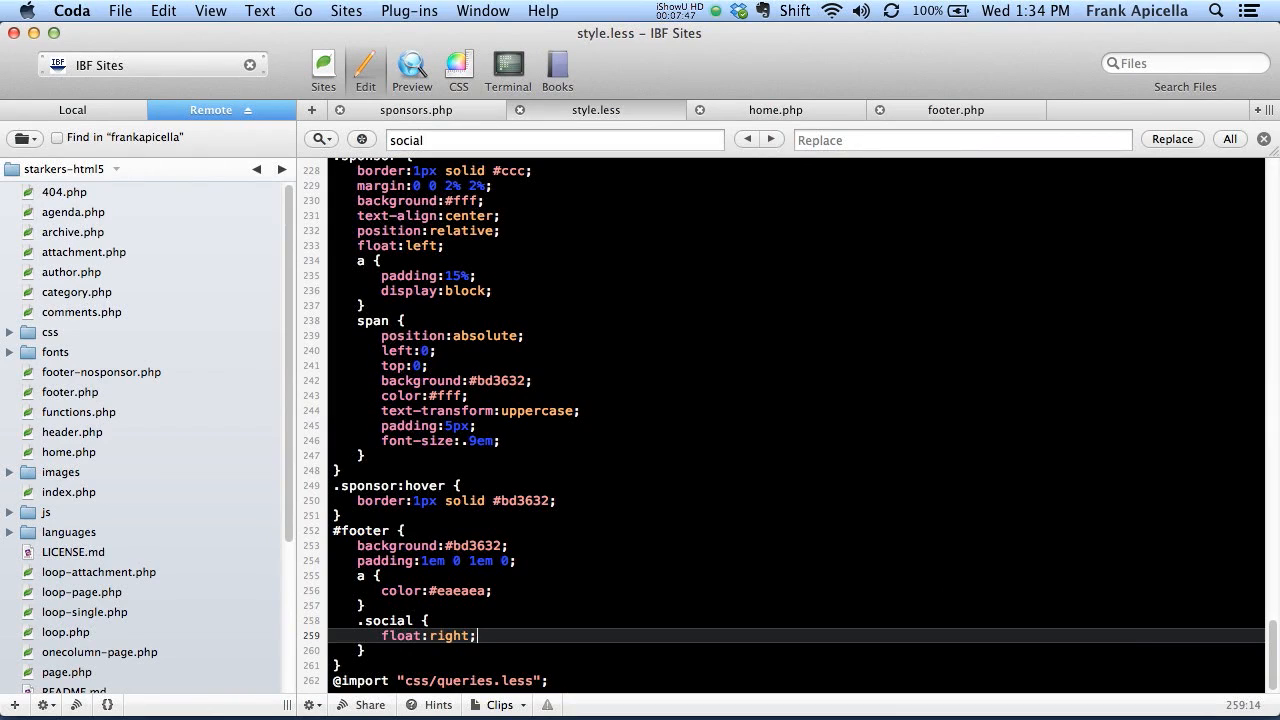
key(Return)
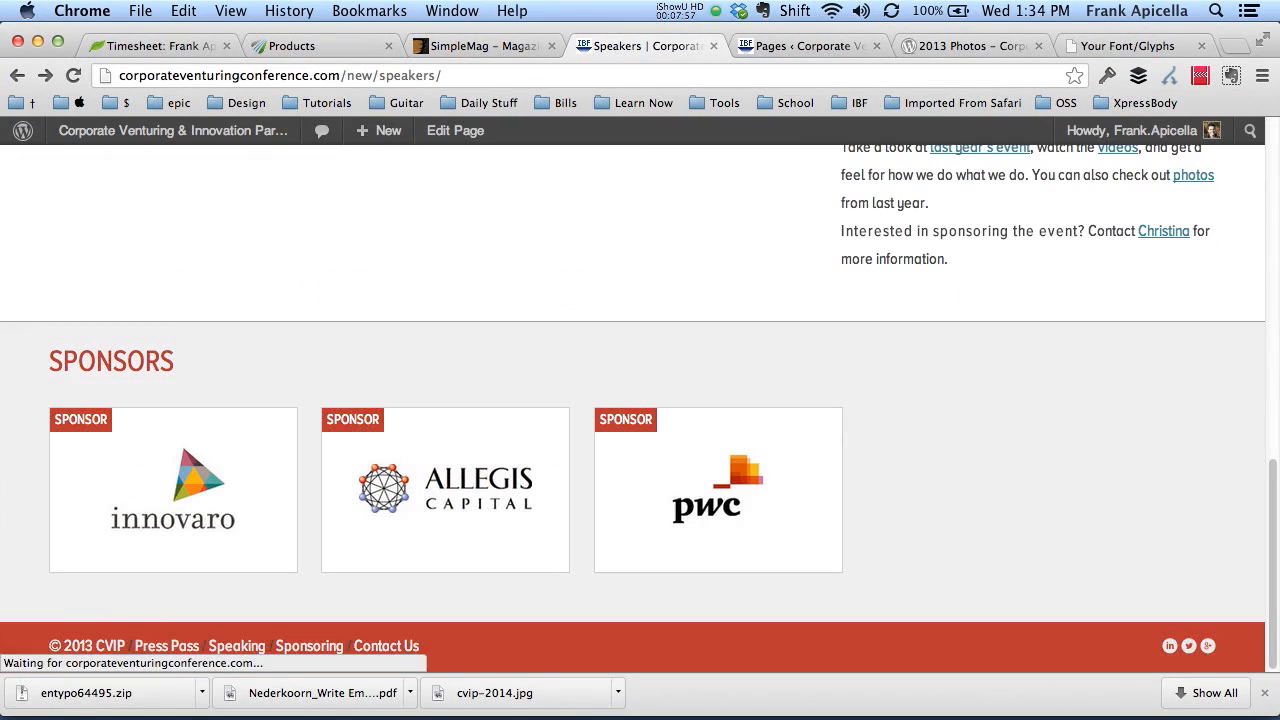
mouse_move(1188, 645)
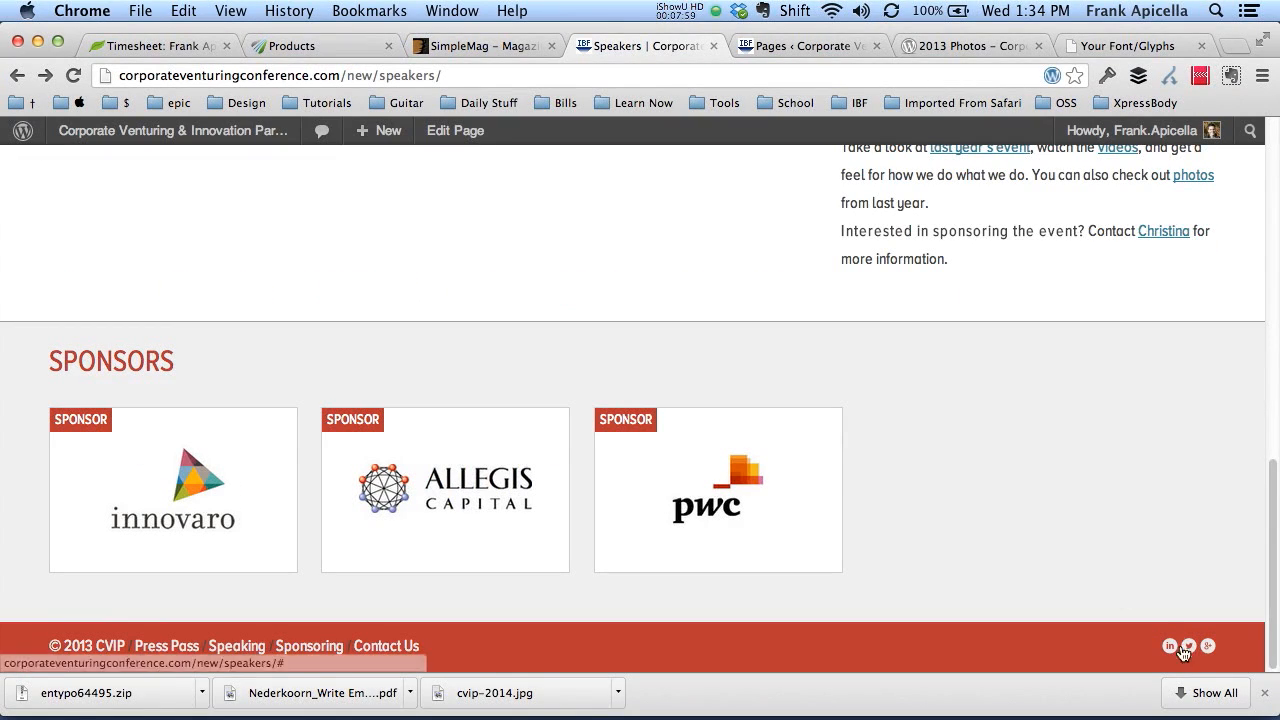
mouse_move(1176, 518)
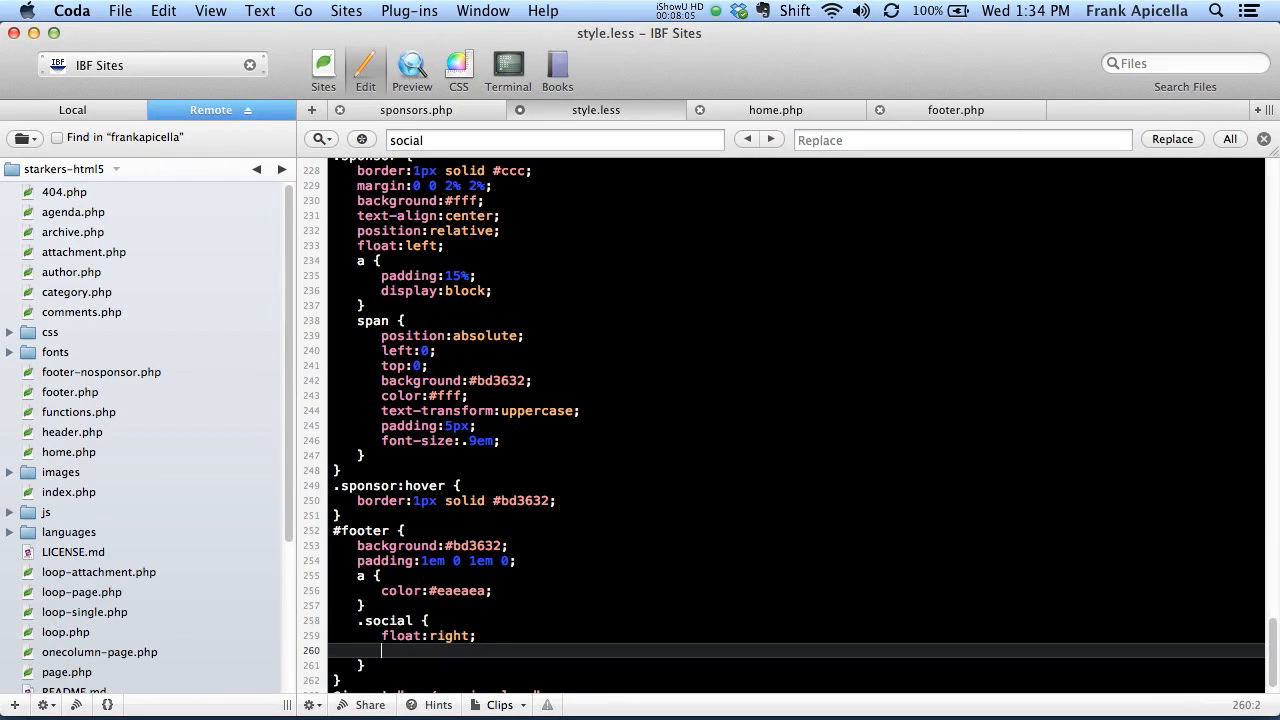
Style the footer social icons with font-size 22px, display:inline-block and margin 5px 0 0
text(font-size)
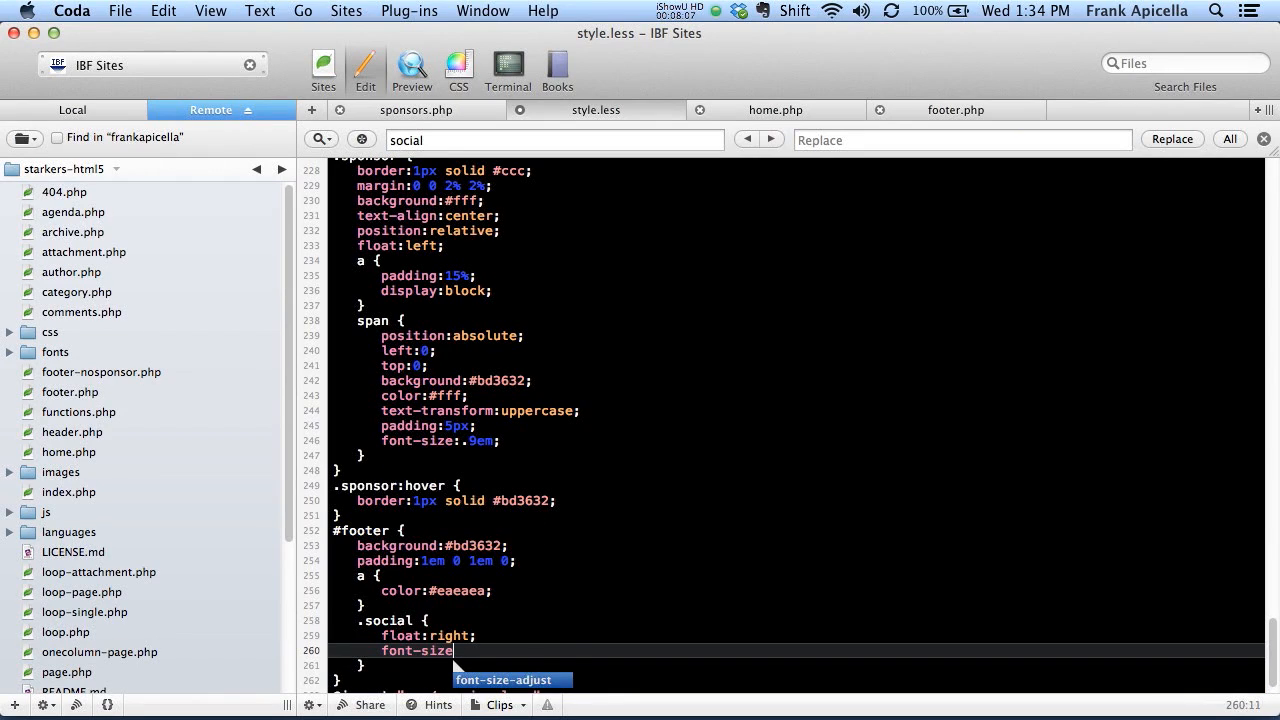
text(22px;)
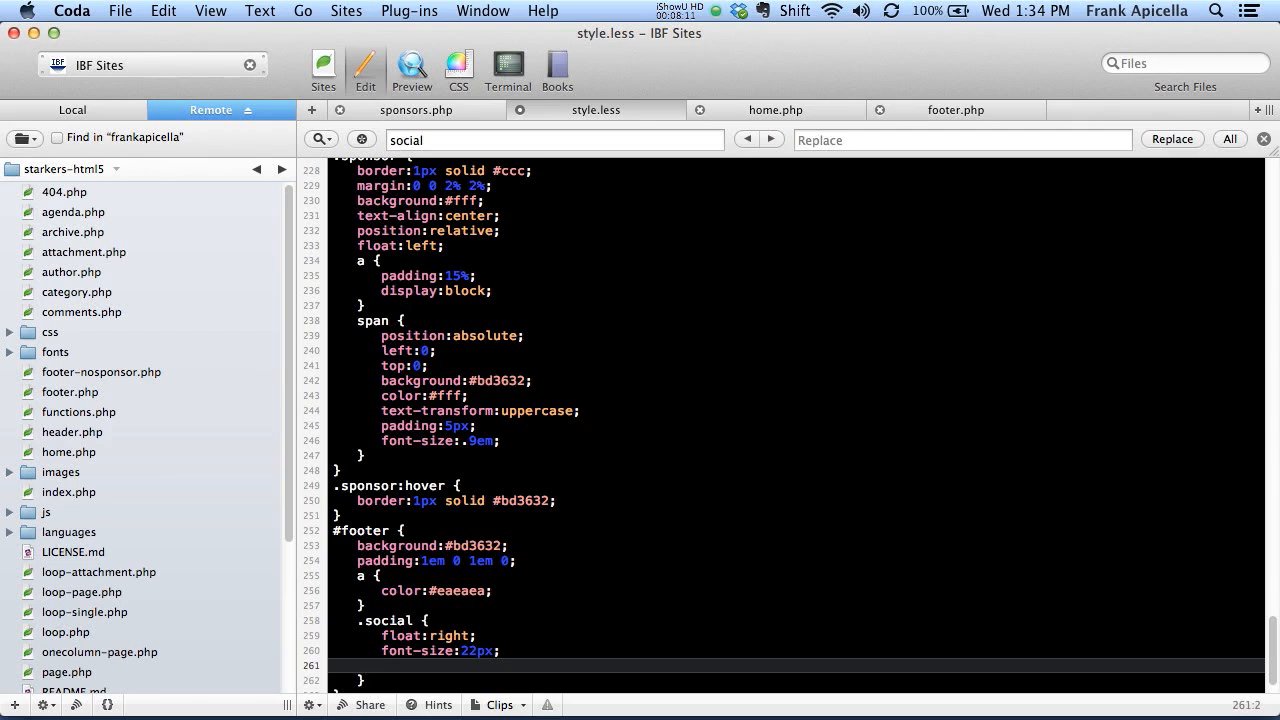
text(display)
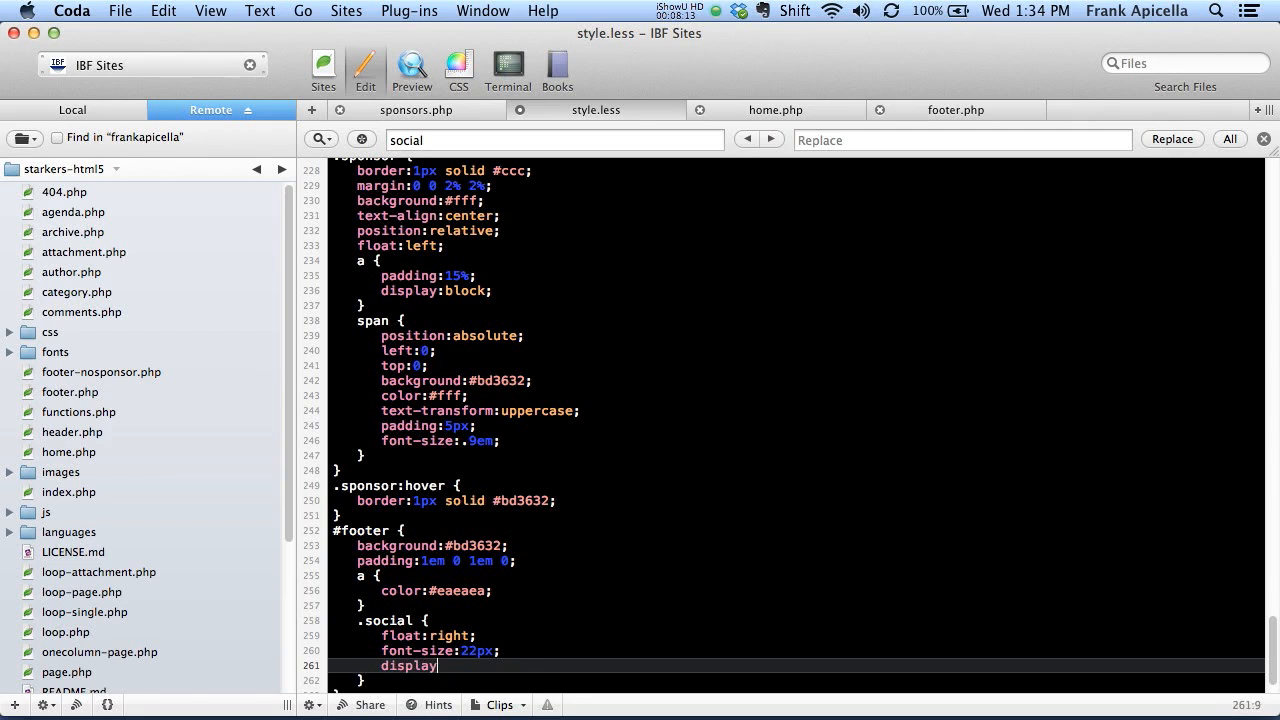
text(:inline-block;)
text(margin-top:-10)
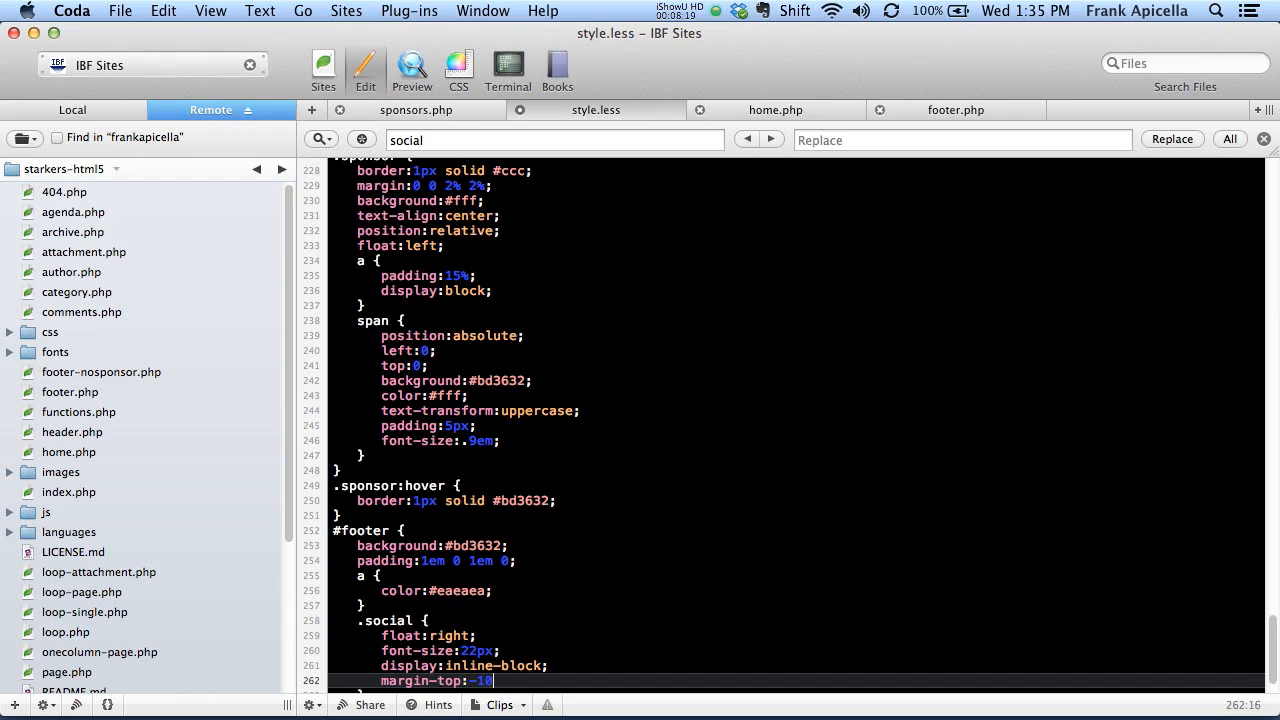
text(5px)
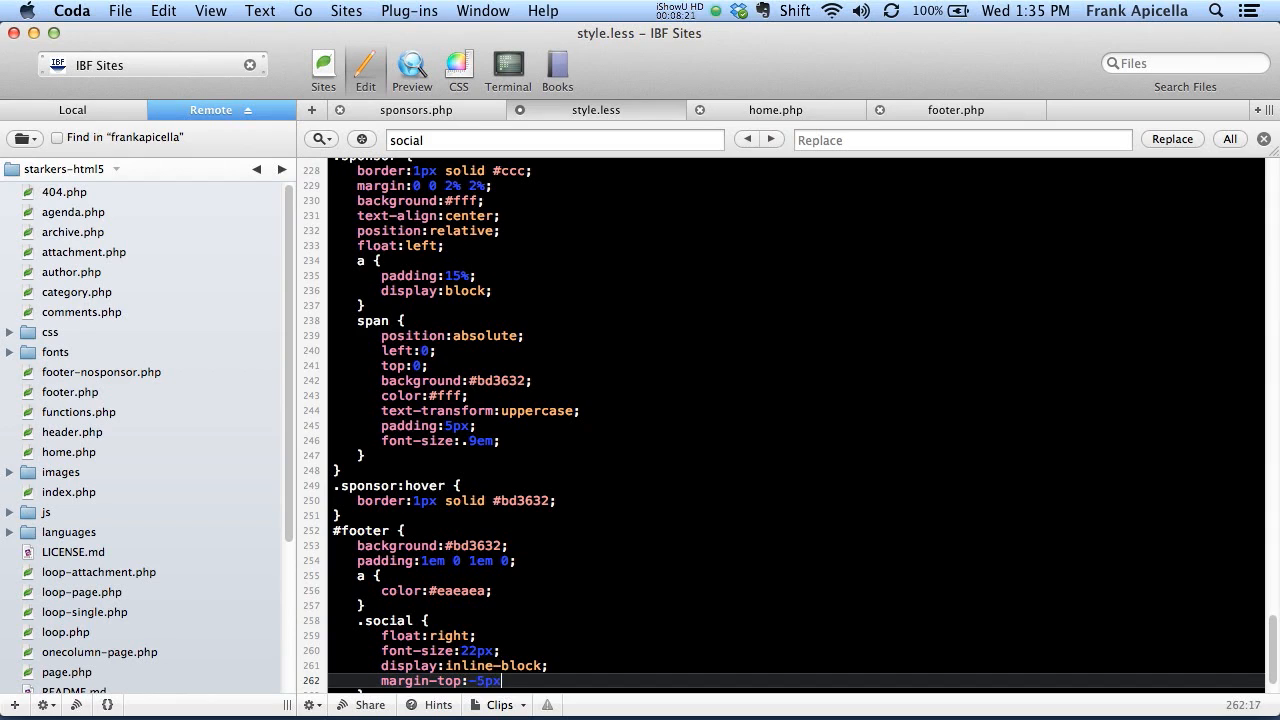
text(0 0)
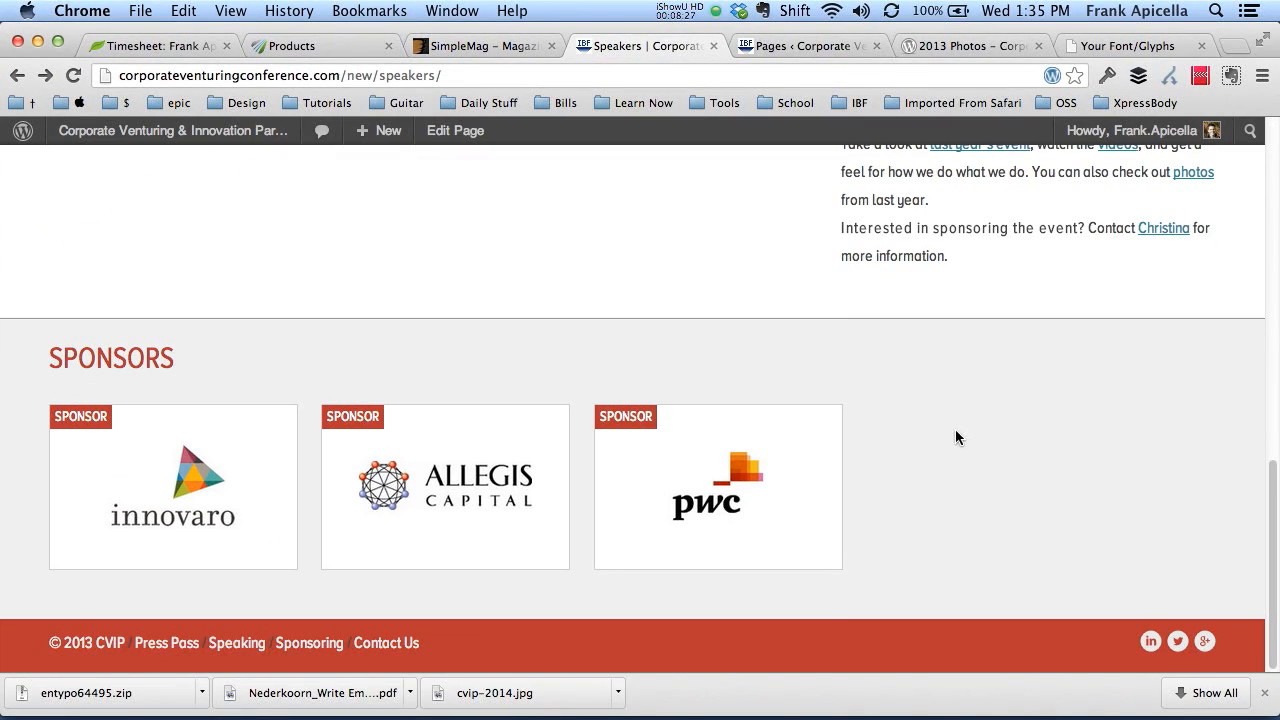
mouse_move(449, 666)
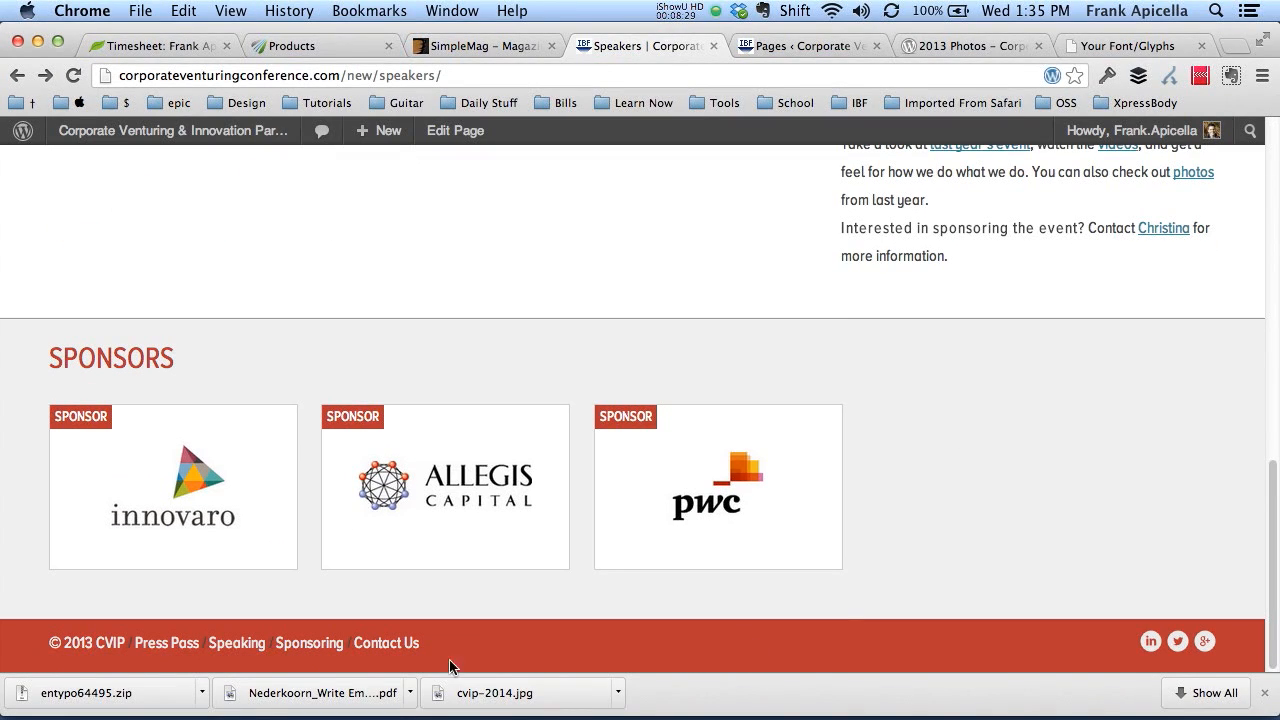
mouse_move(1113, 641)
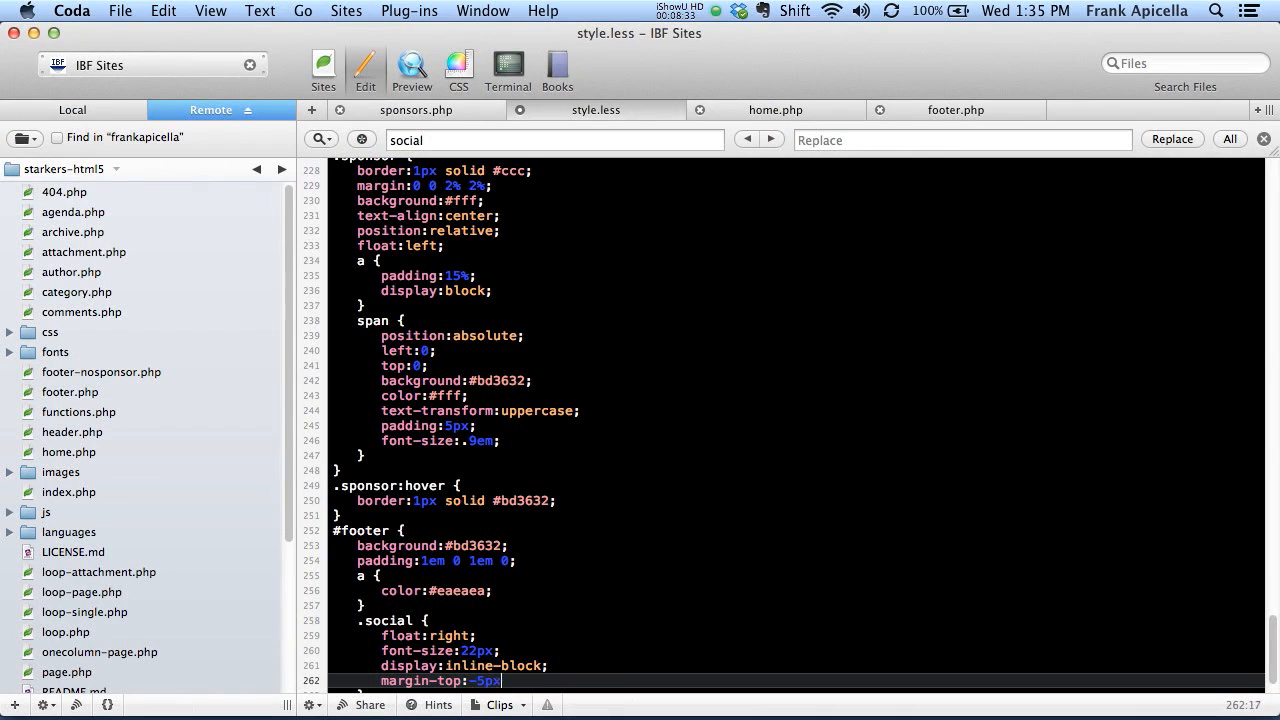
key(backspace)
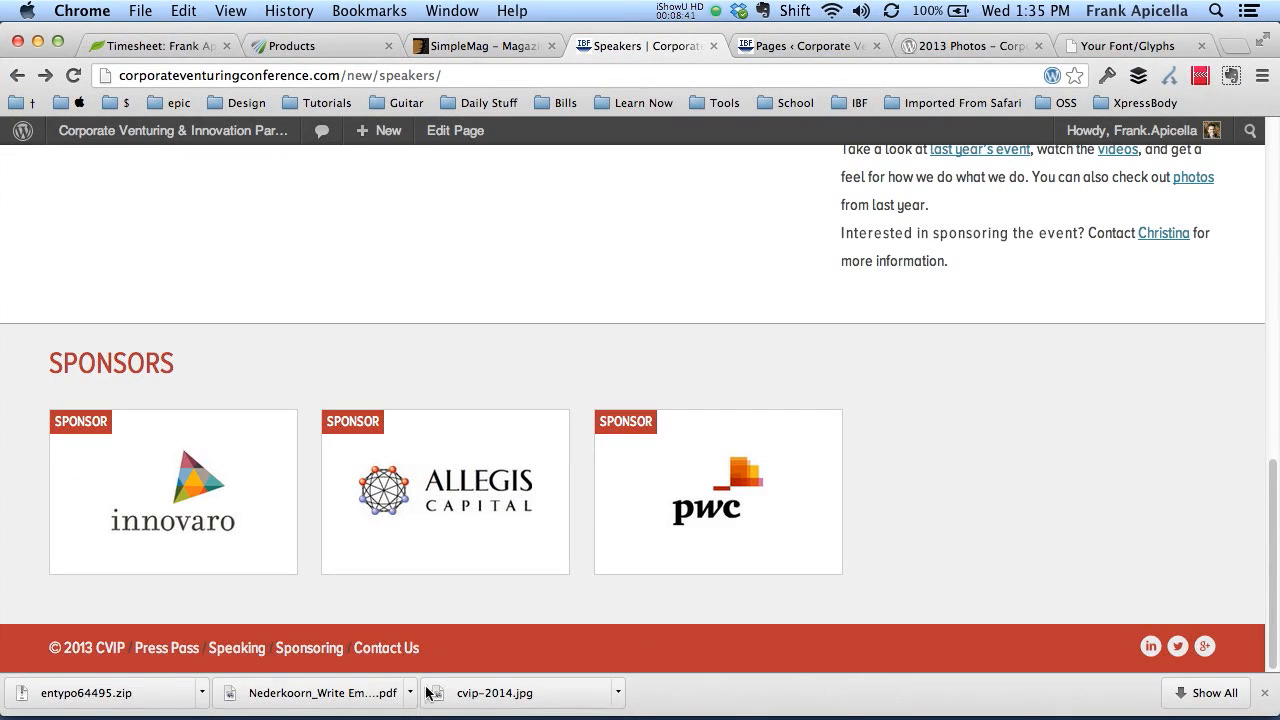
mouse_move(1177, 645)
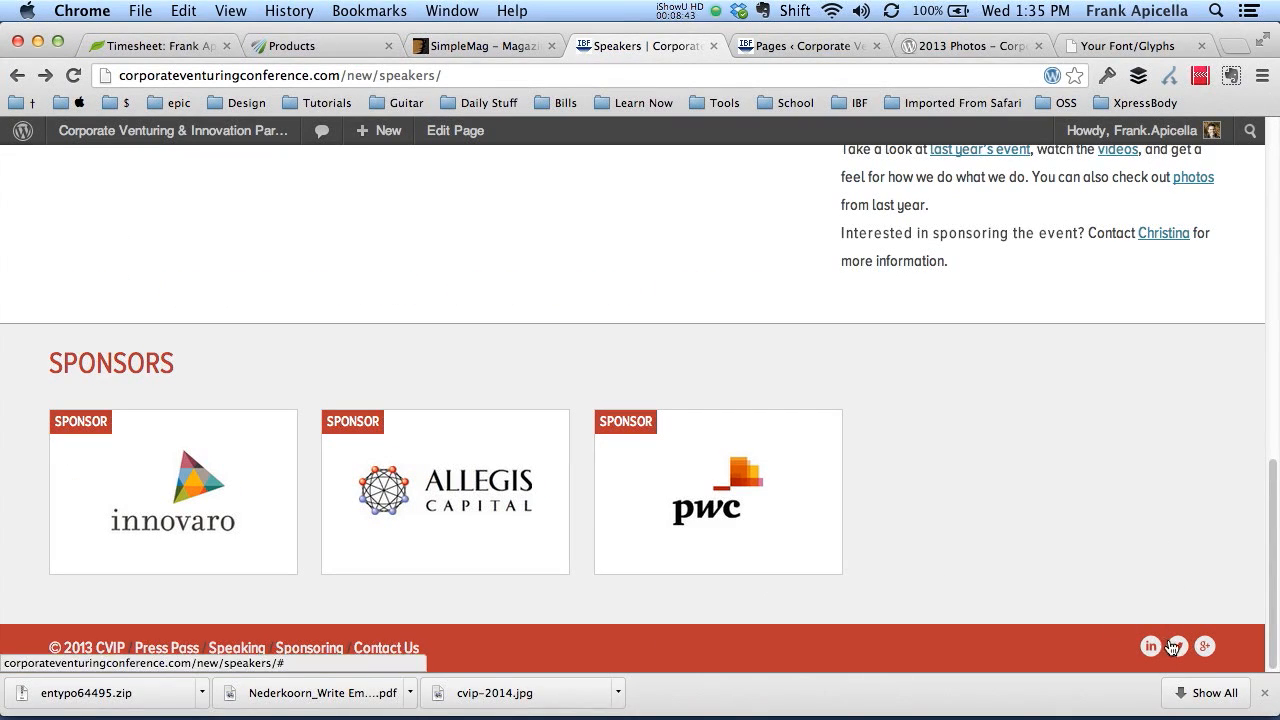
mouse_move(1178, 646)
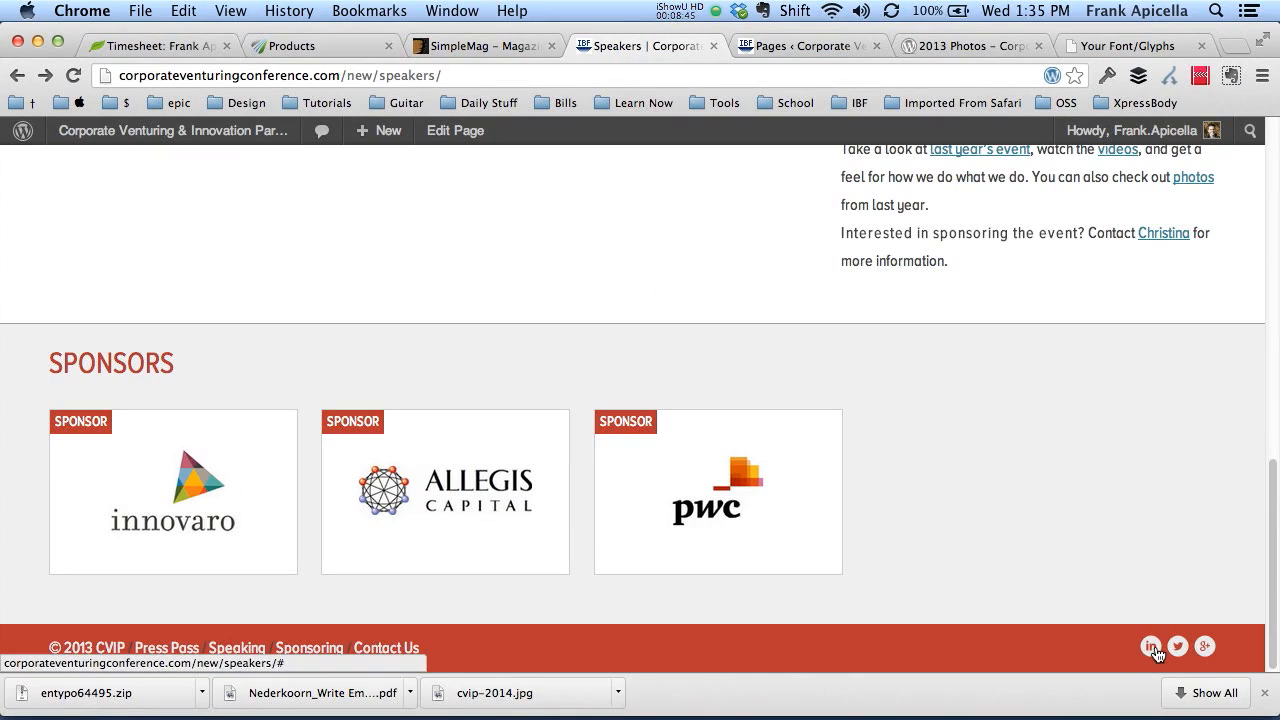
mouse_move(1157, 662)
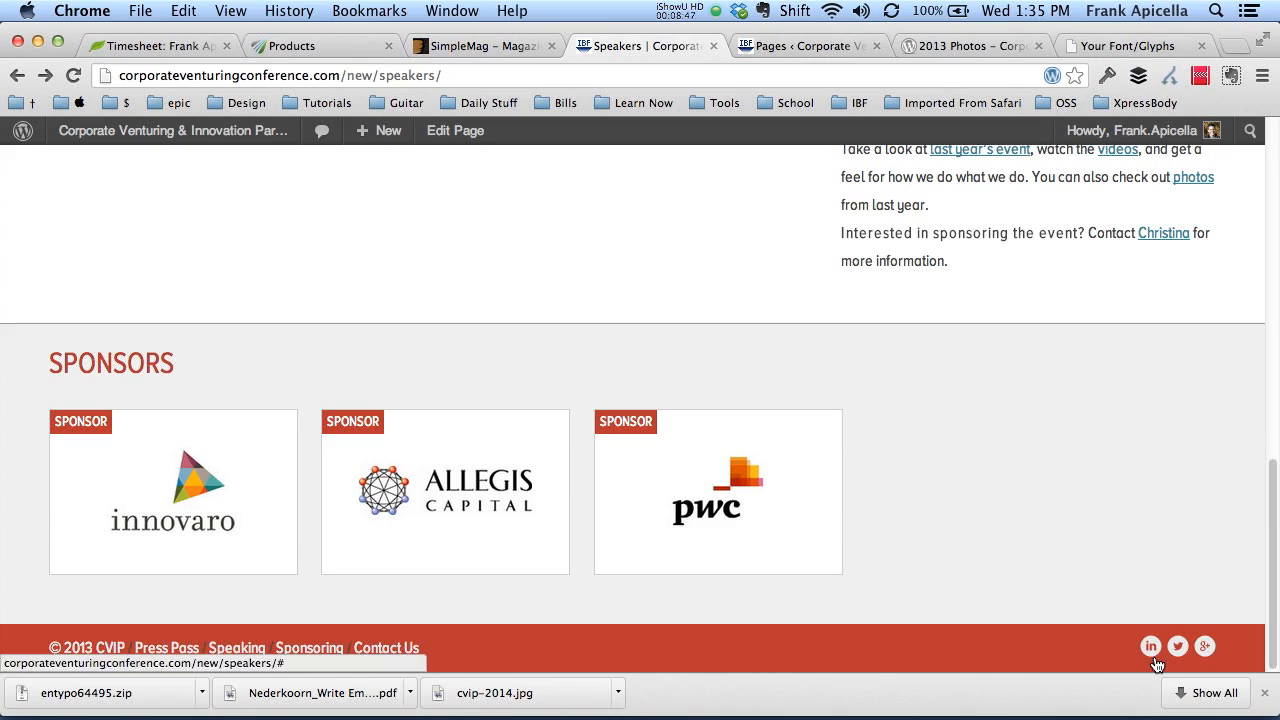
mouse_move(1178, 646)
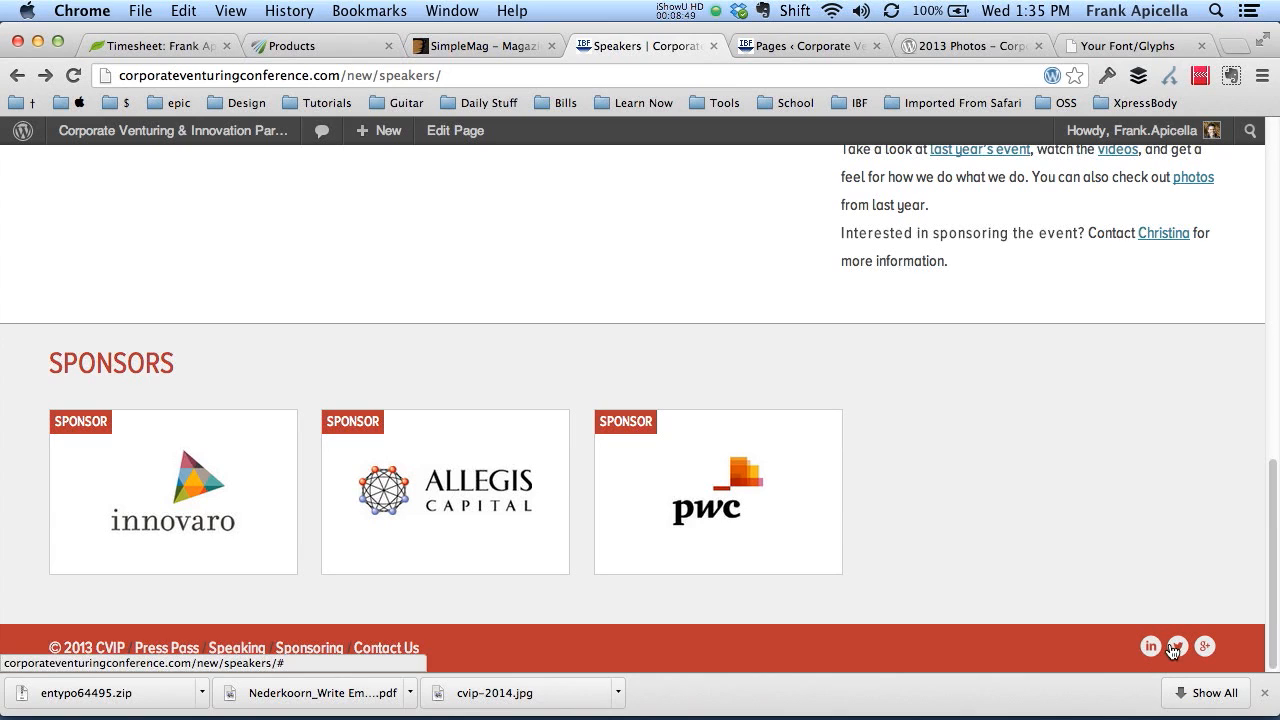
mouse_move(293, 658)
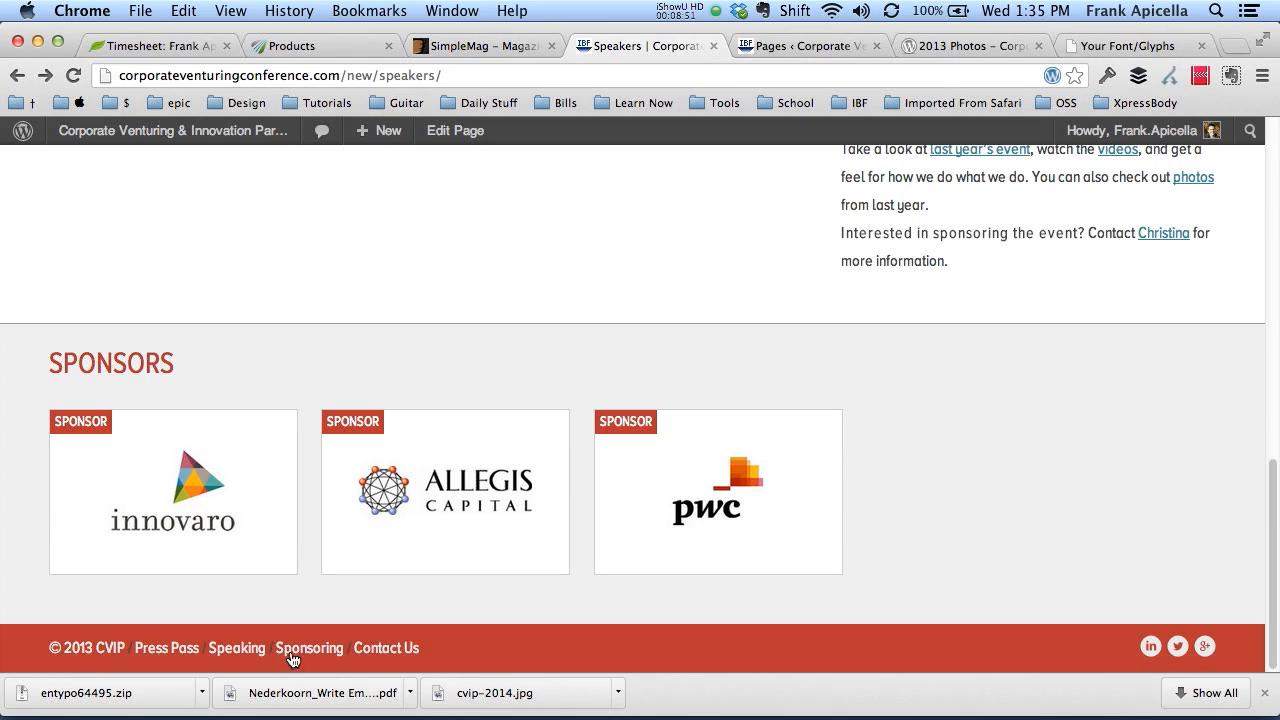
mouse_move(1117, 633)
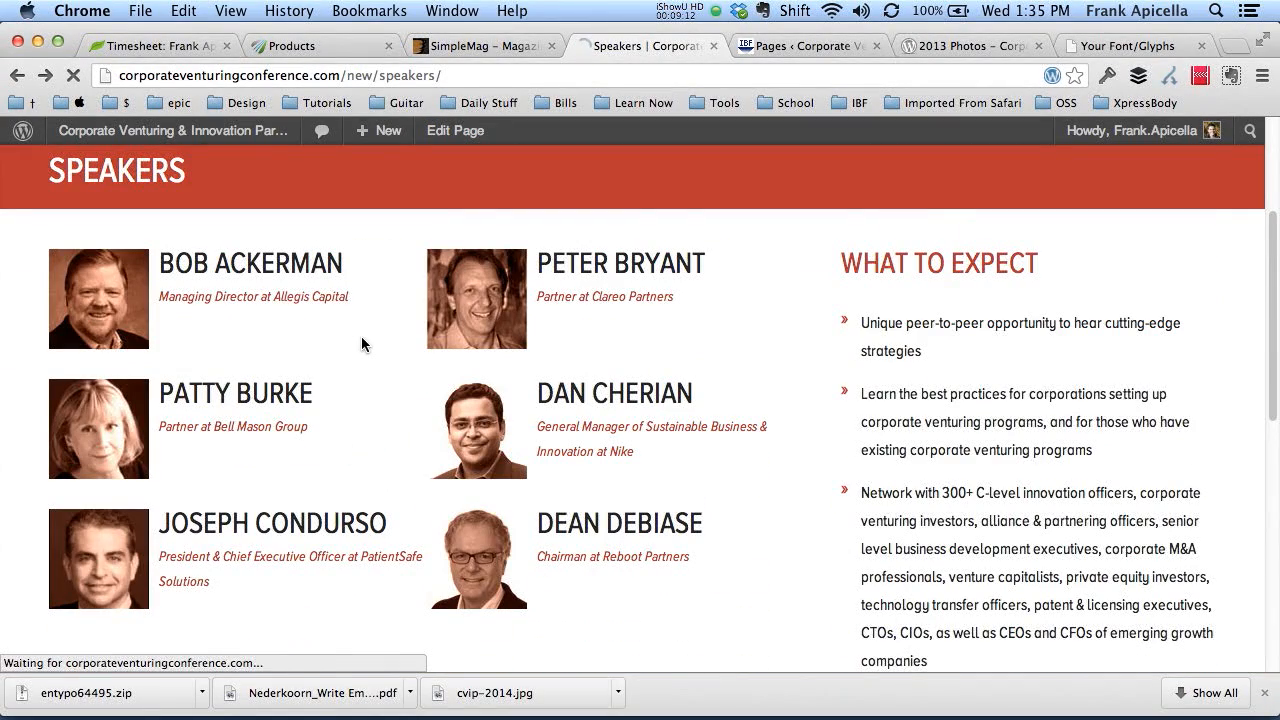
click(251, 264)
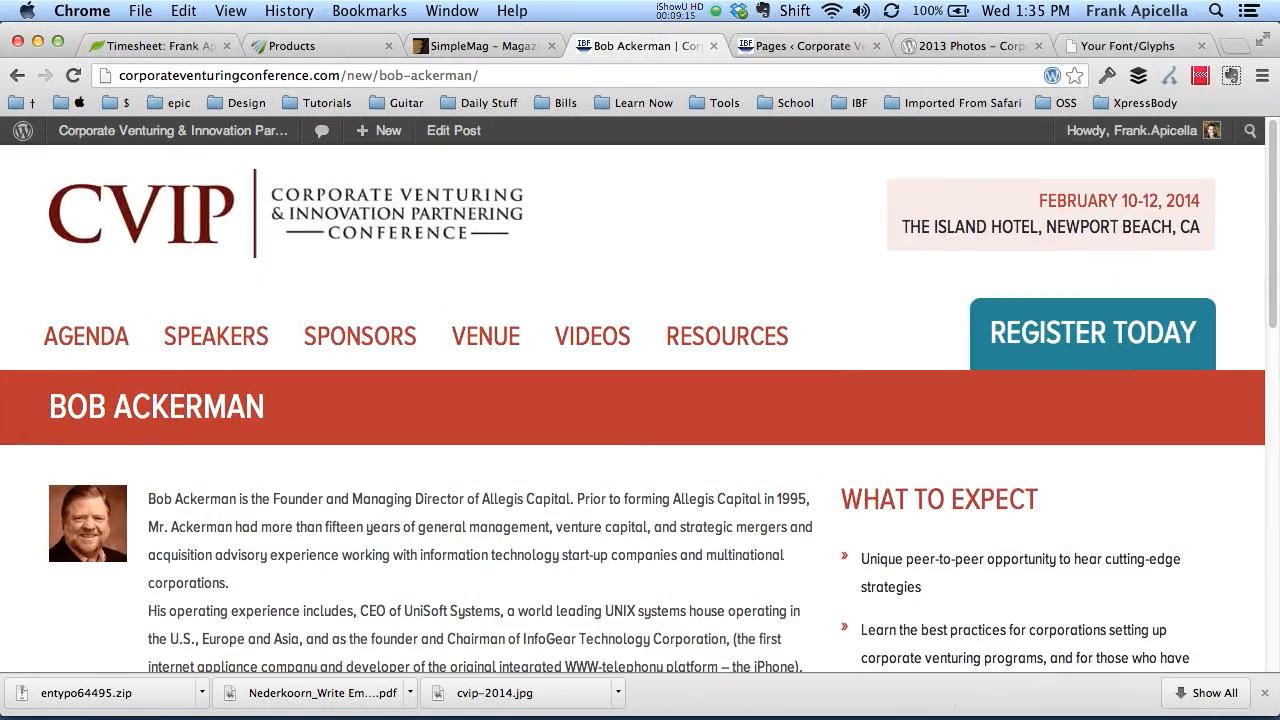
scroll(down, 3)
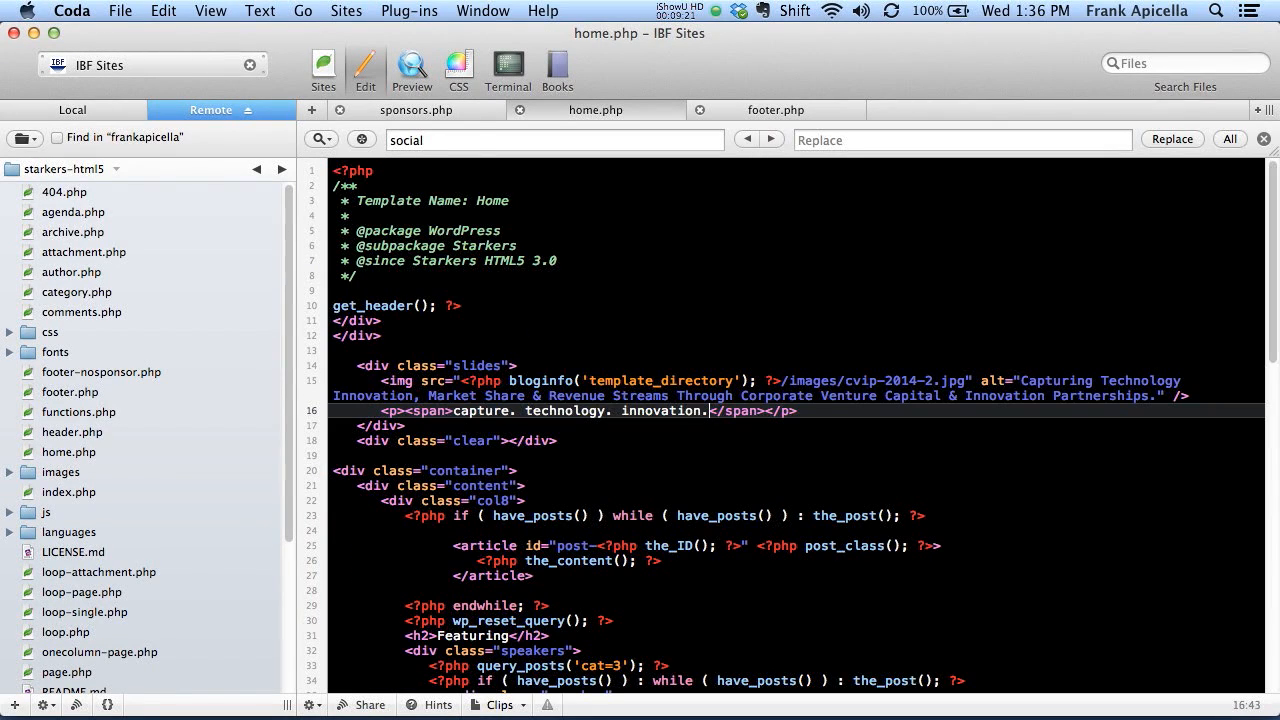
Review the speaker profile in Chrome, then open single.php in Coda
scroll(down, 3)
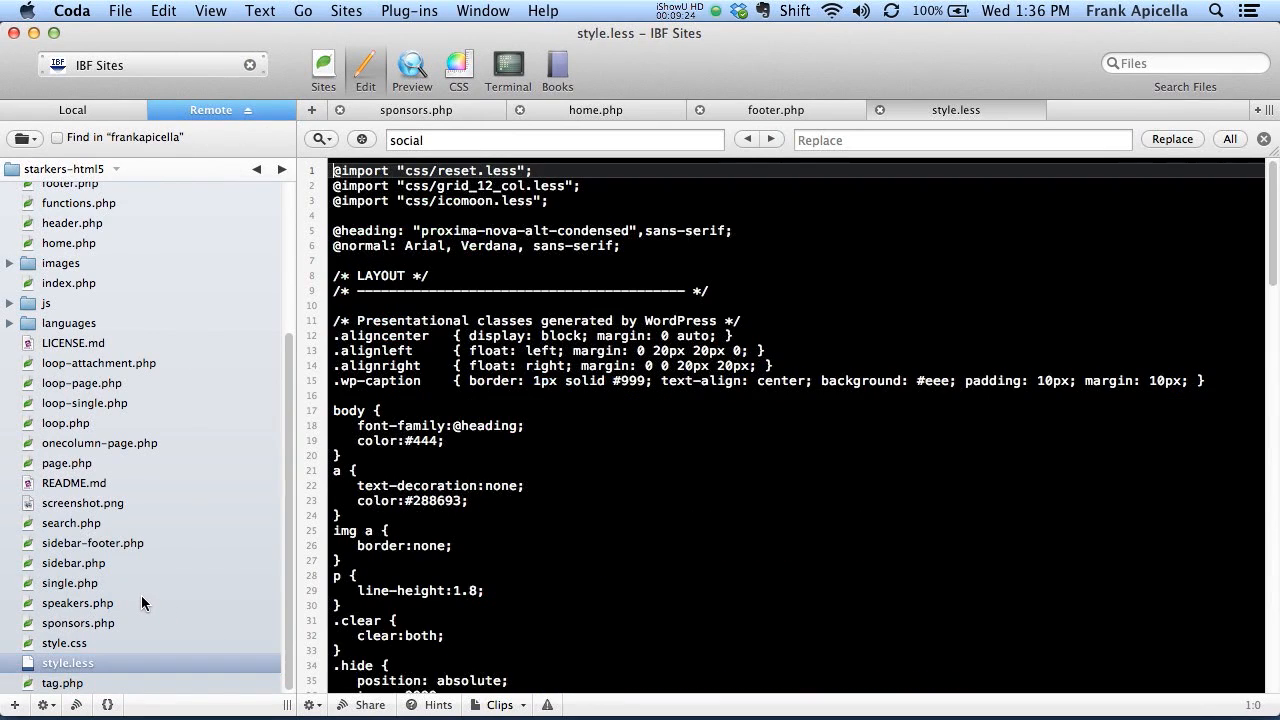
click(80, 602)
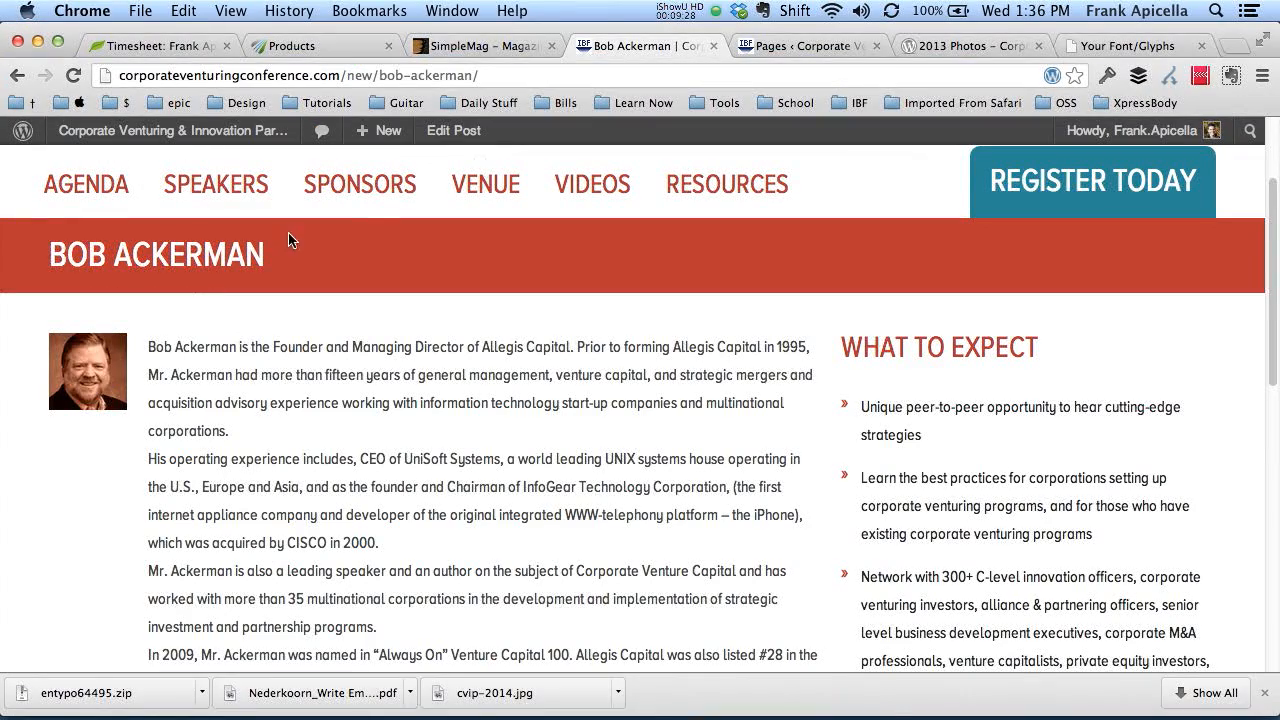
click(215, 184)
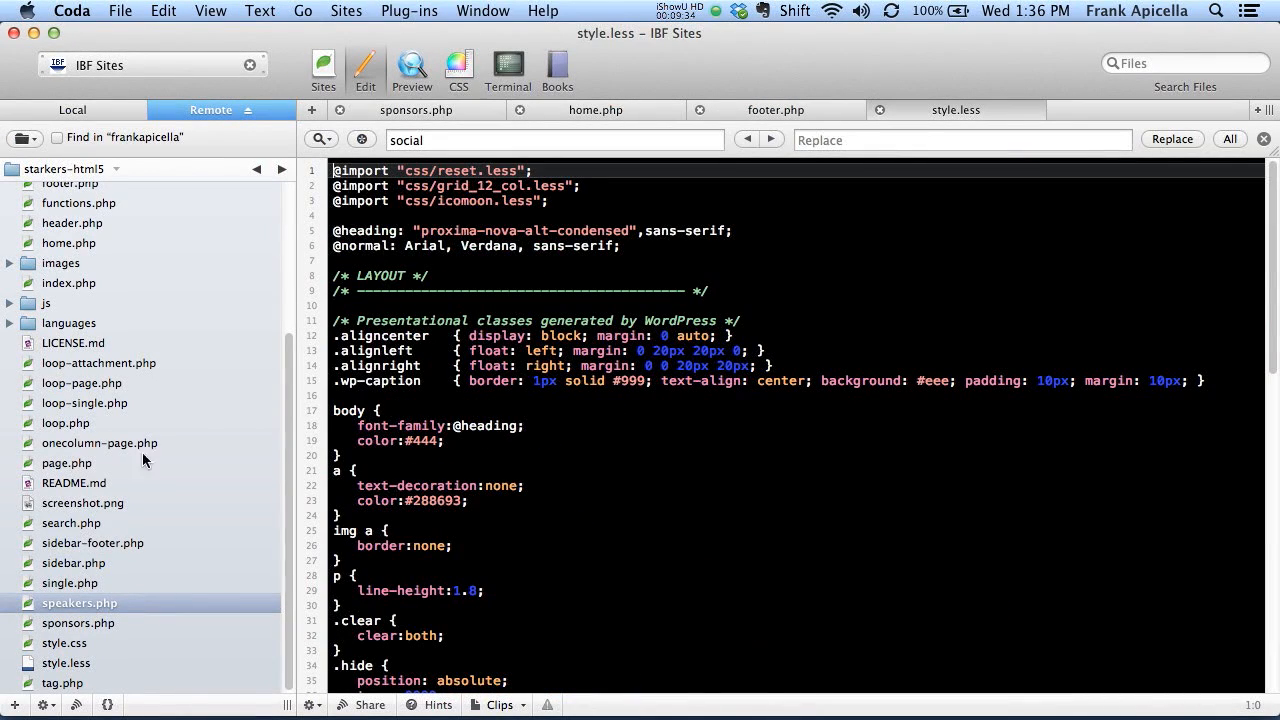
click(71, 583)
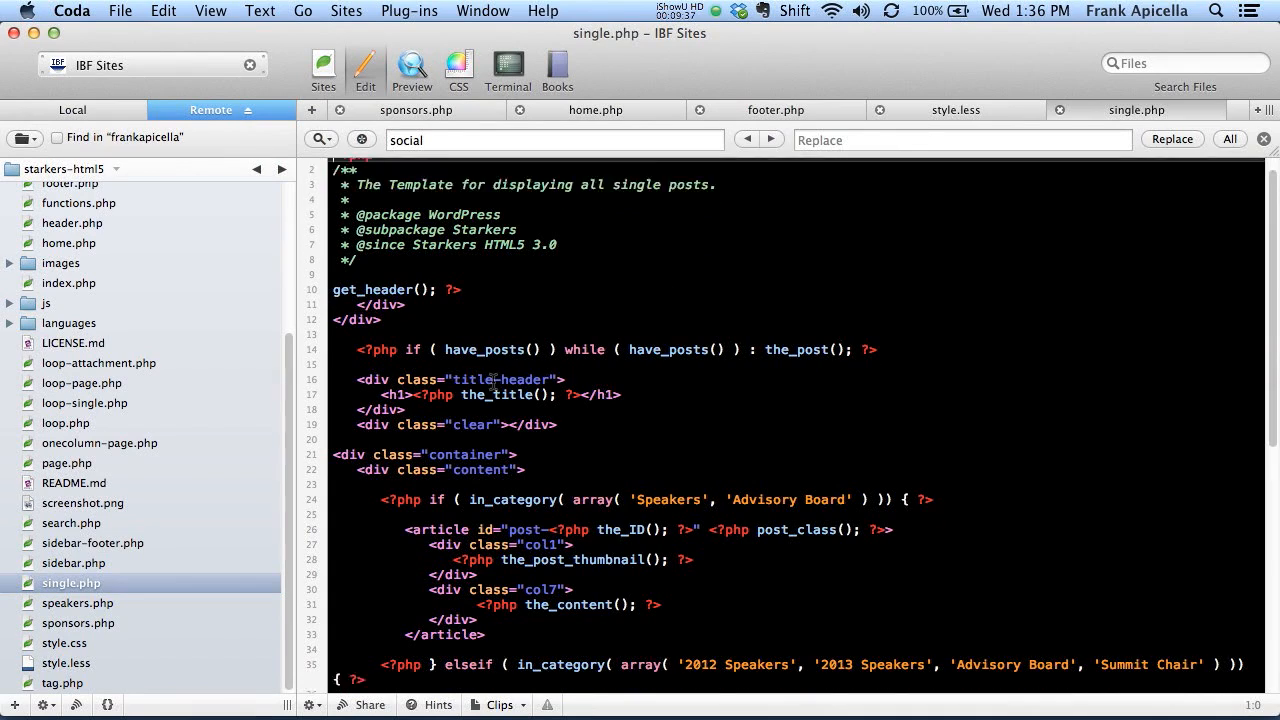
Change the photo column to col2 omega and the bio column to col6 alpha
scroll(down, 3)
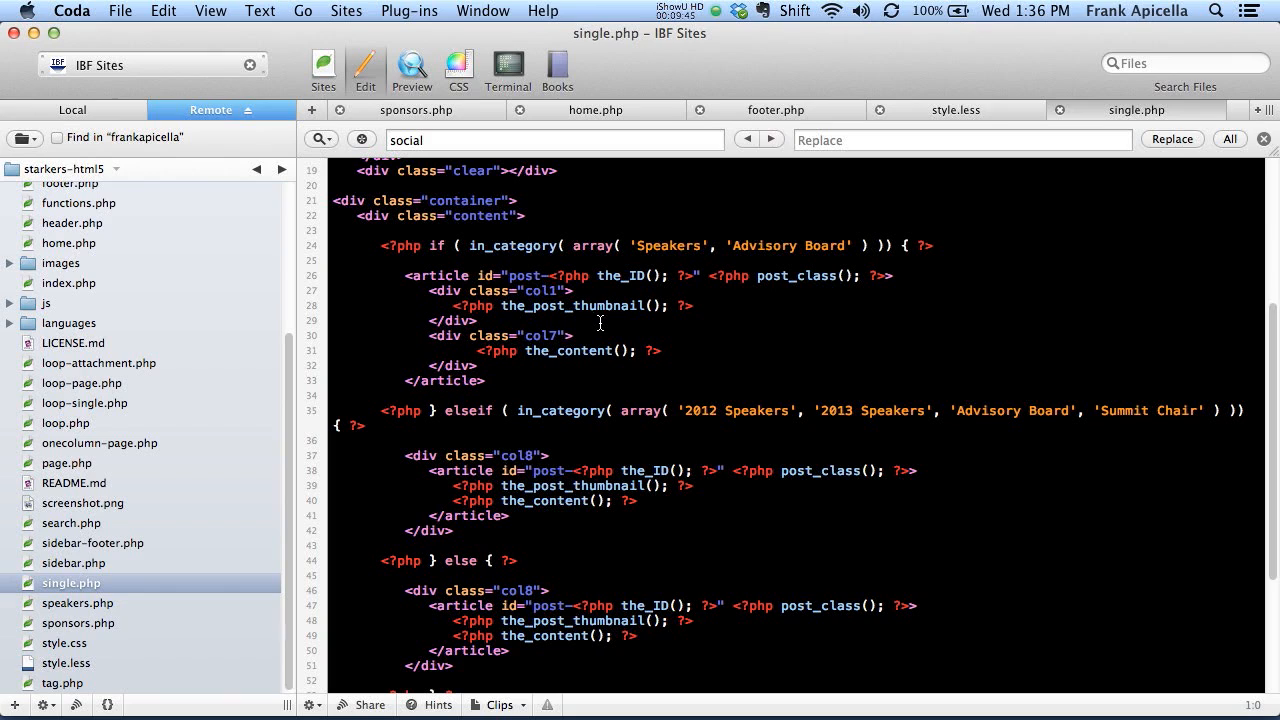
mouse_move(698, 358)
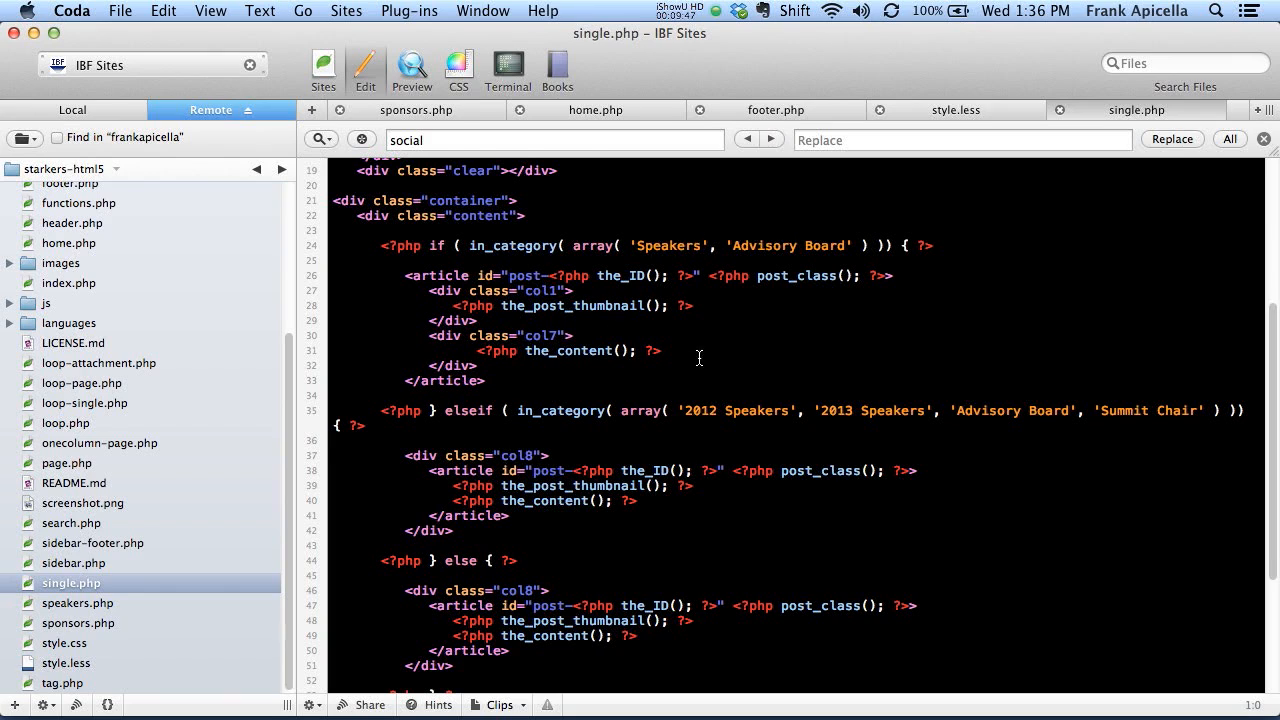
scroll(up, 3)
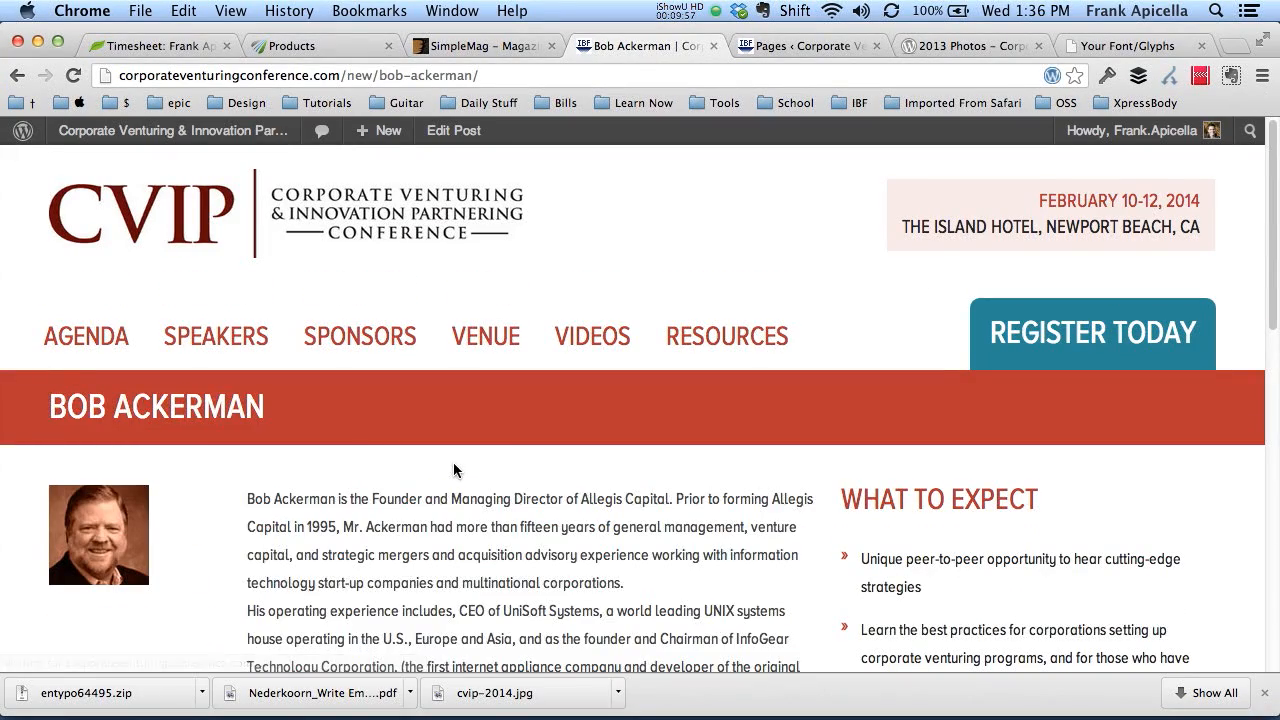
scroll(down, 3)
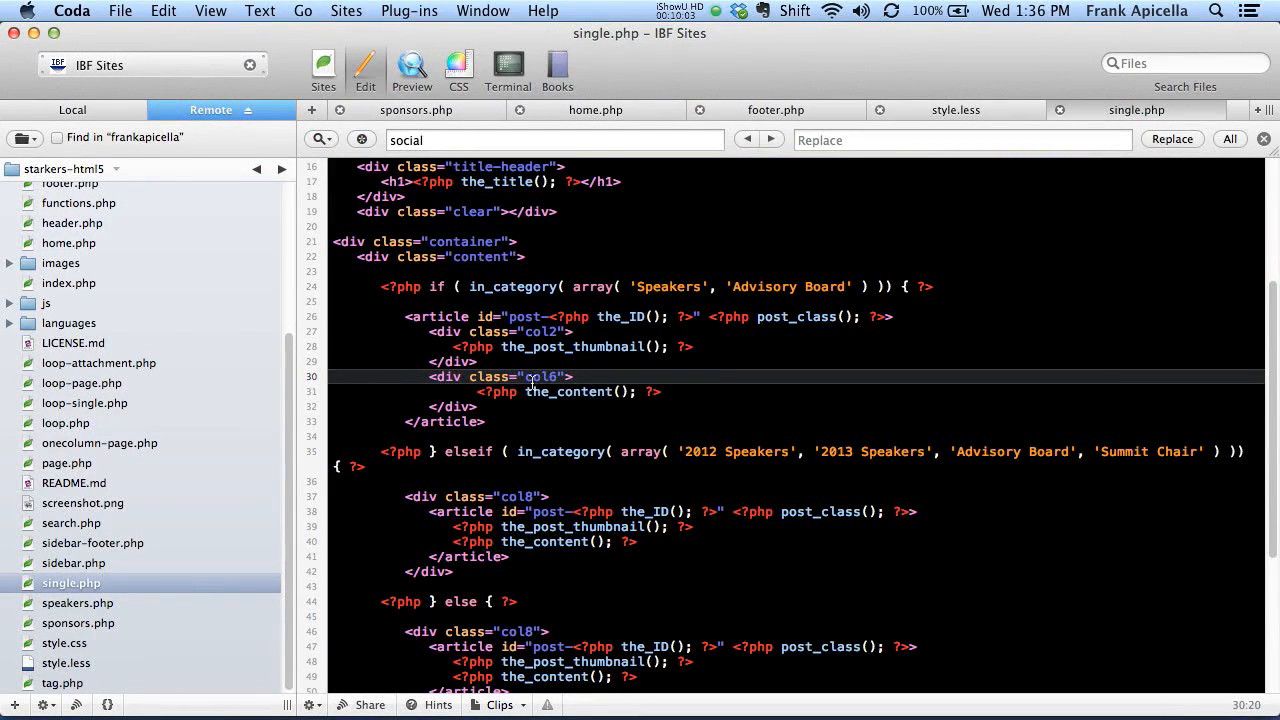
text(alp)
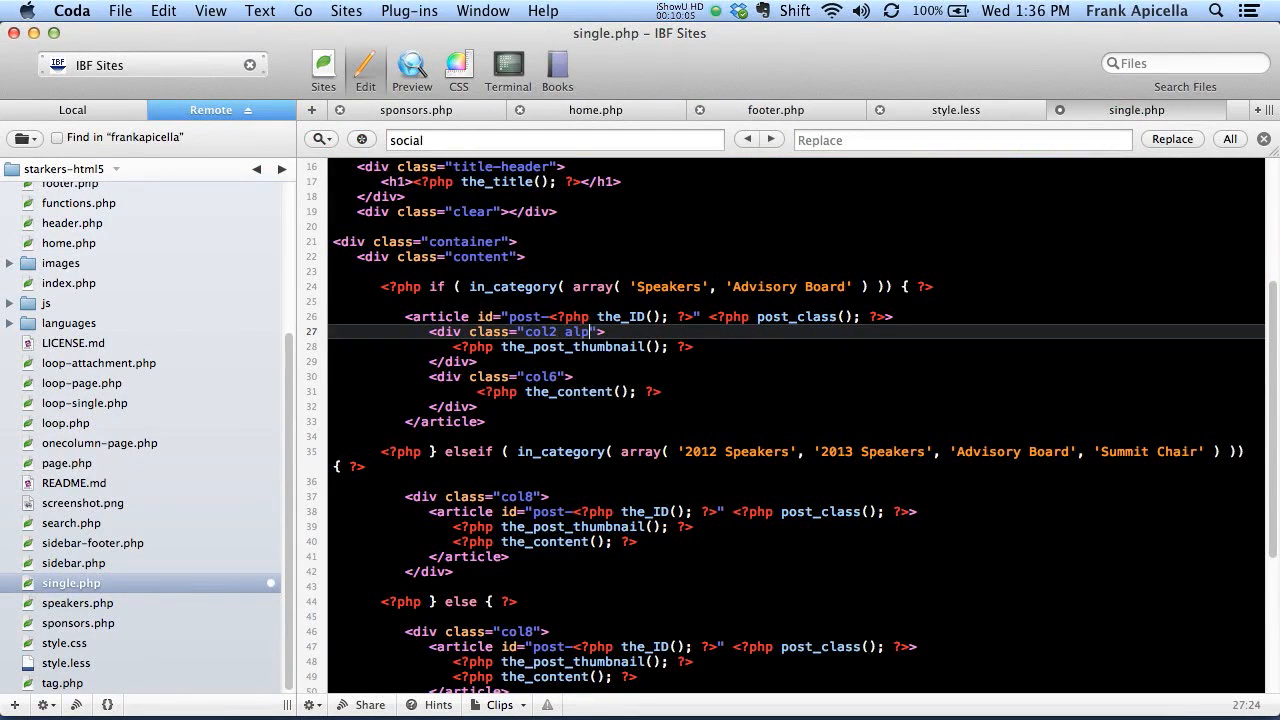
text(omeg)
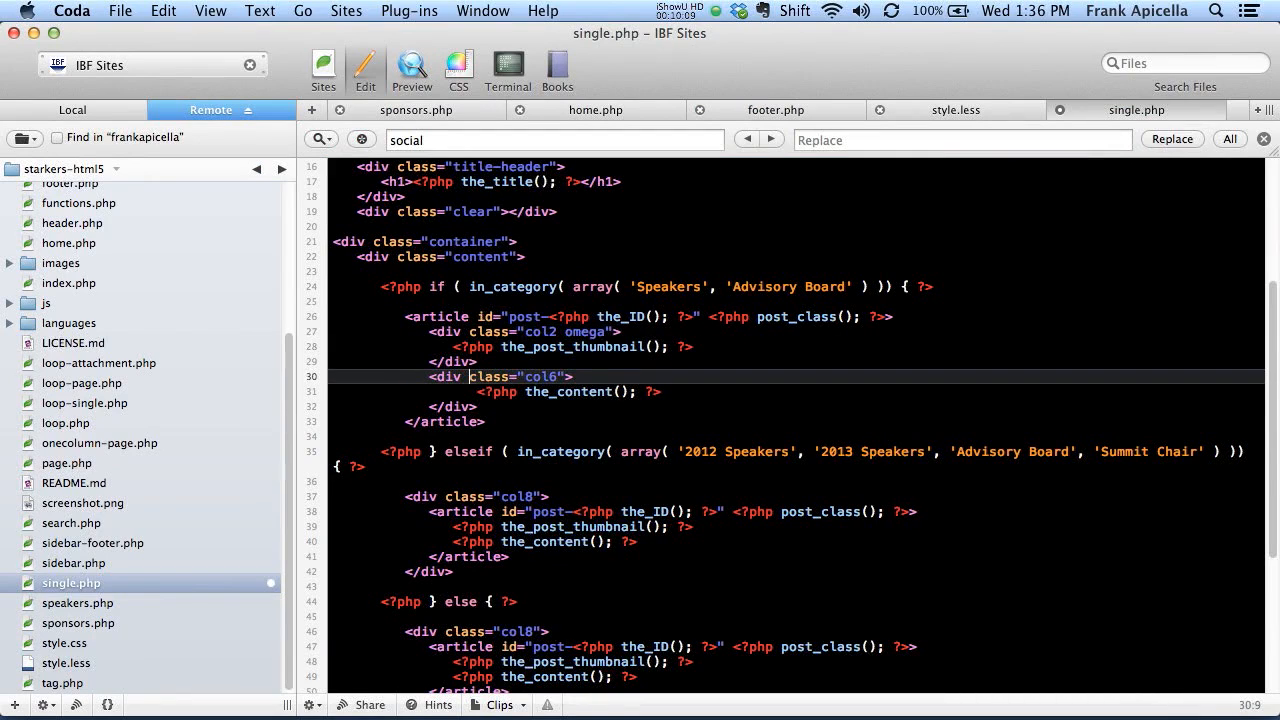
text(alpha)
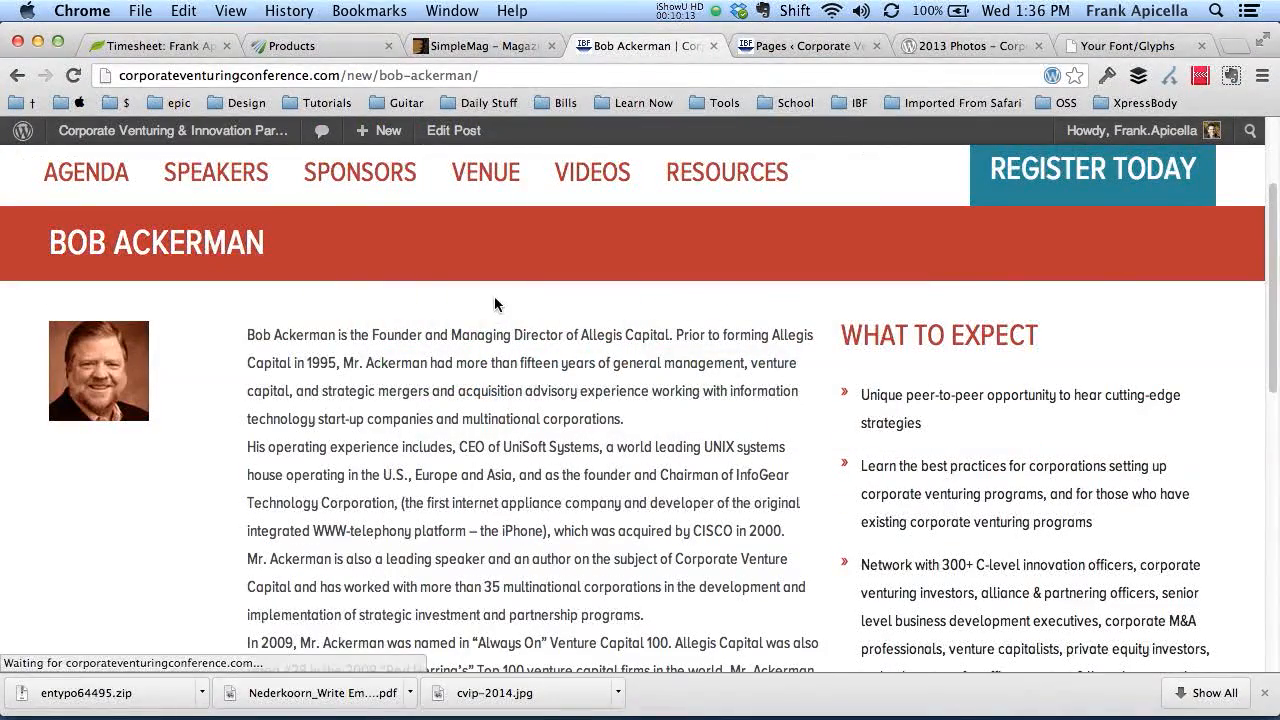
mouse_move(120, 386)
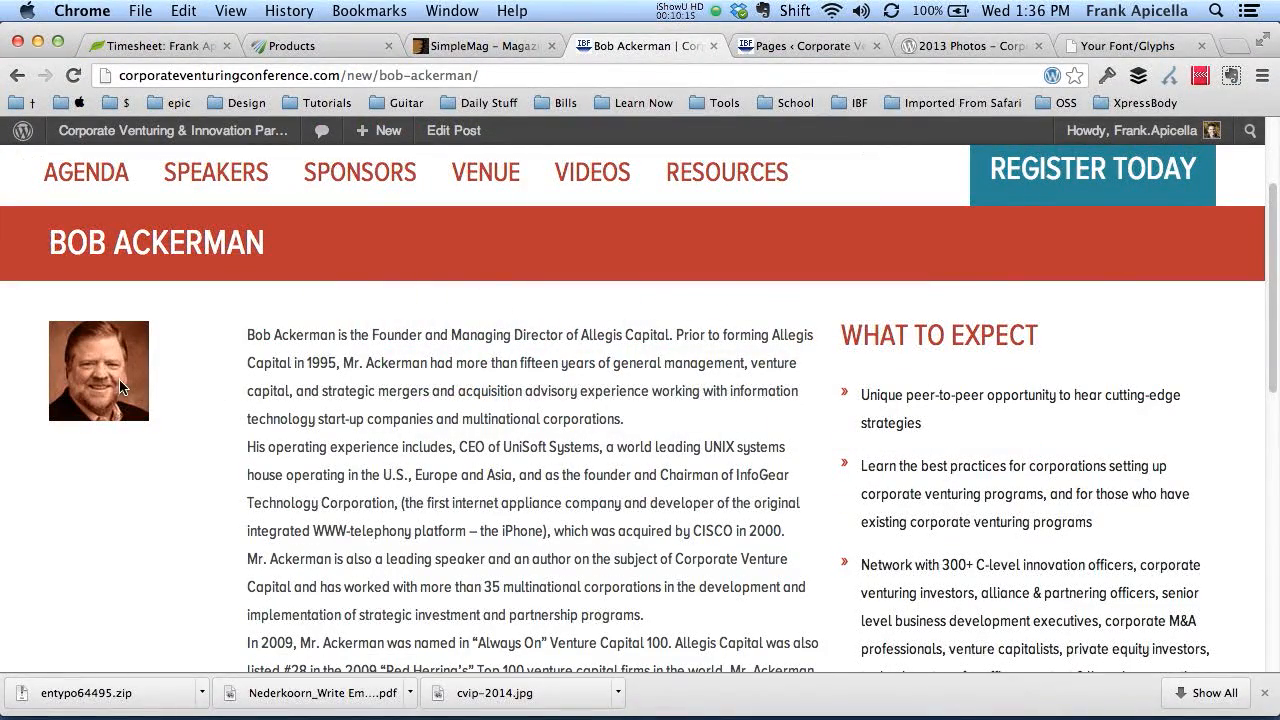
scroll(down, 3)
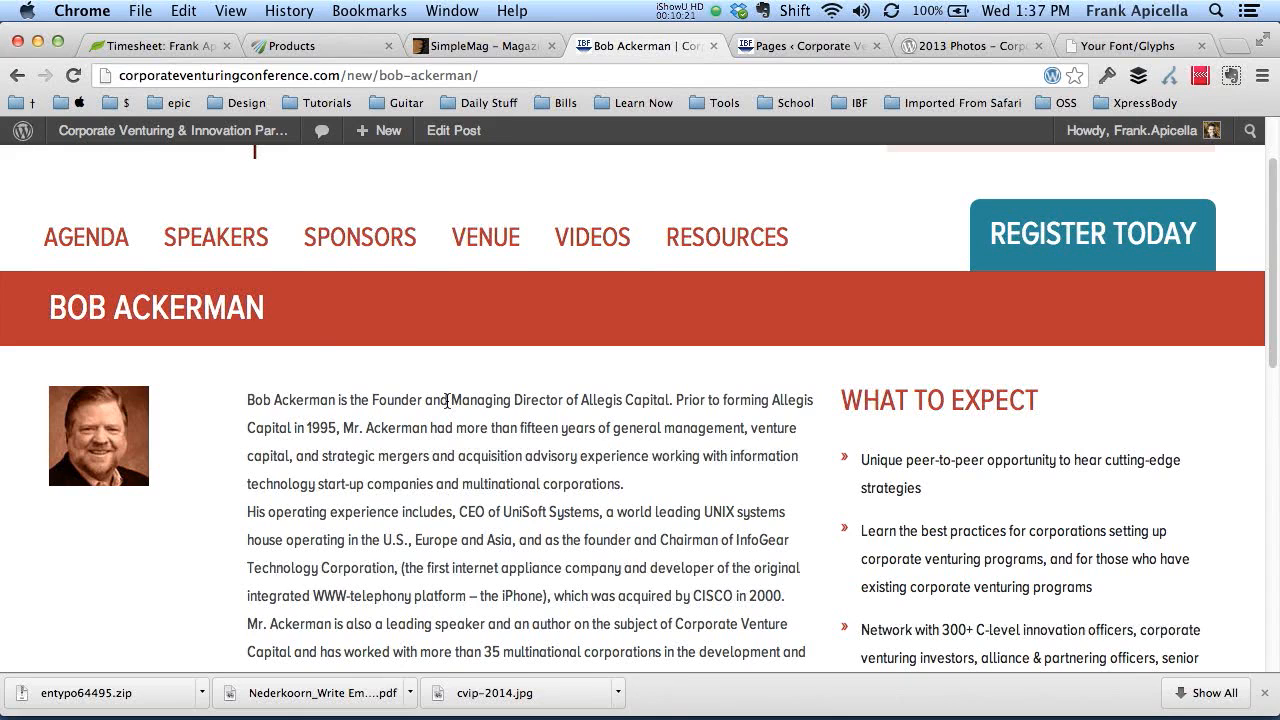
scroll(down, 3)
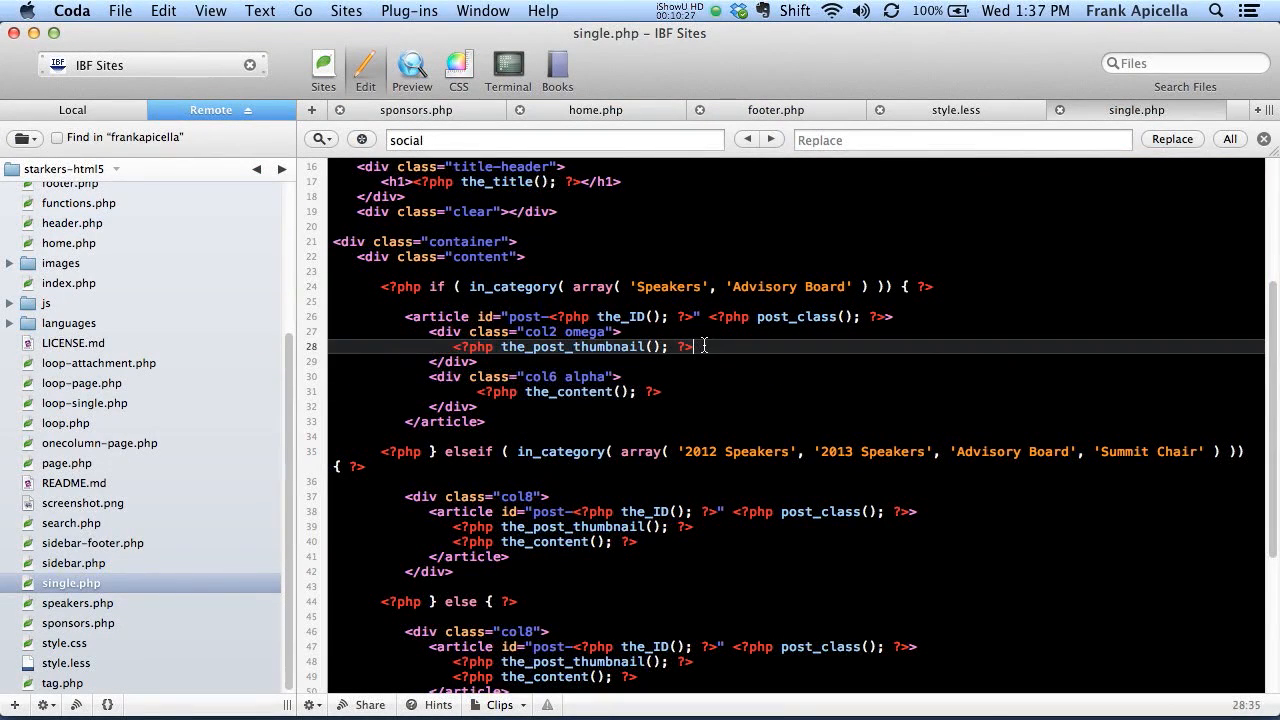
Add <em><?php the_excerpt(); ?></em> after the thumbnail in single.php
text(exp)
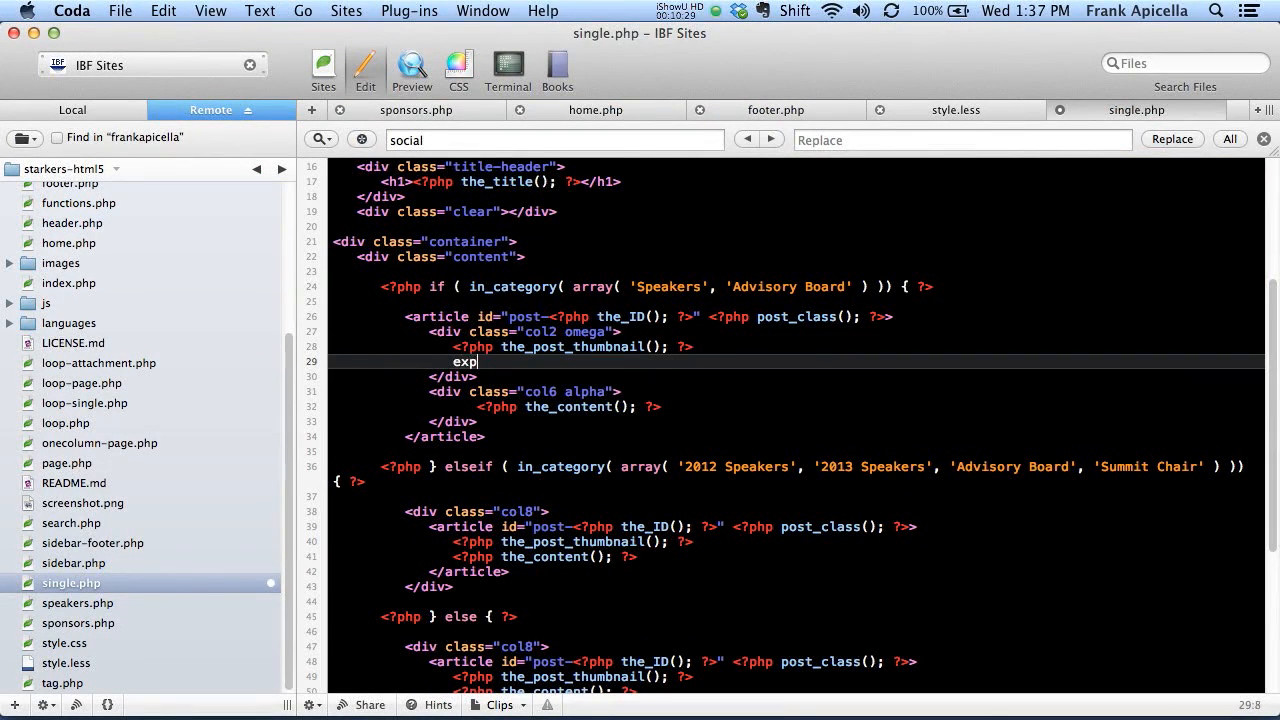
text(<excerpt></excerpt>)
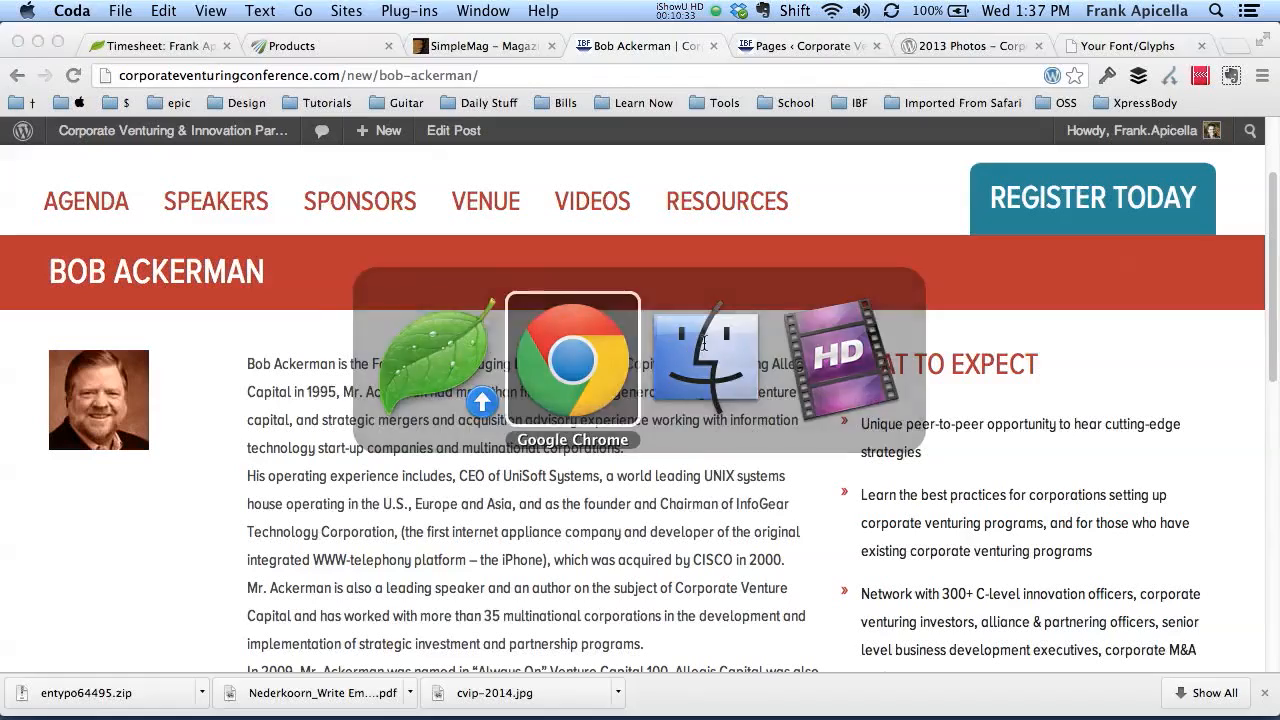
click(572, 355)
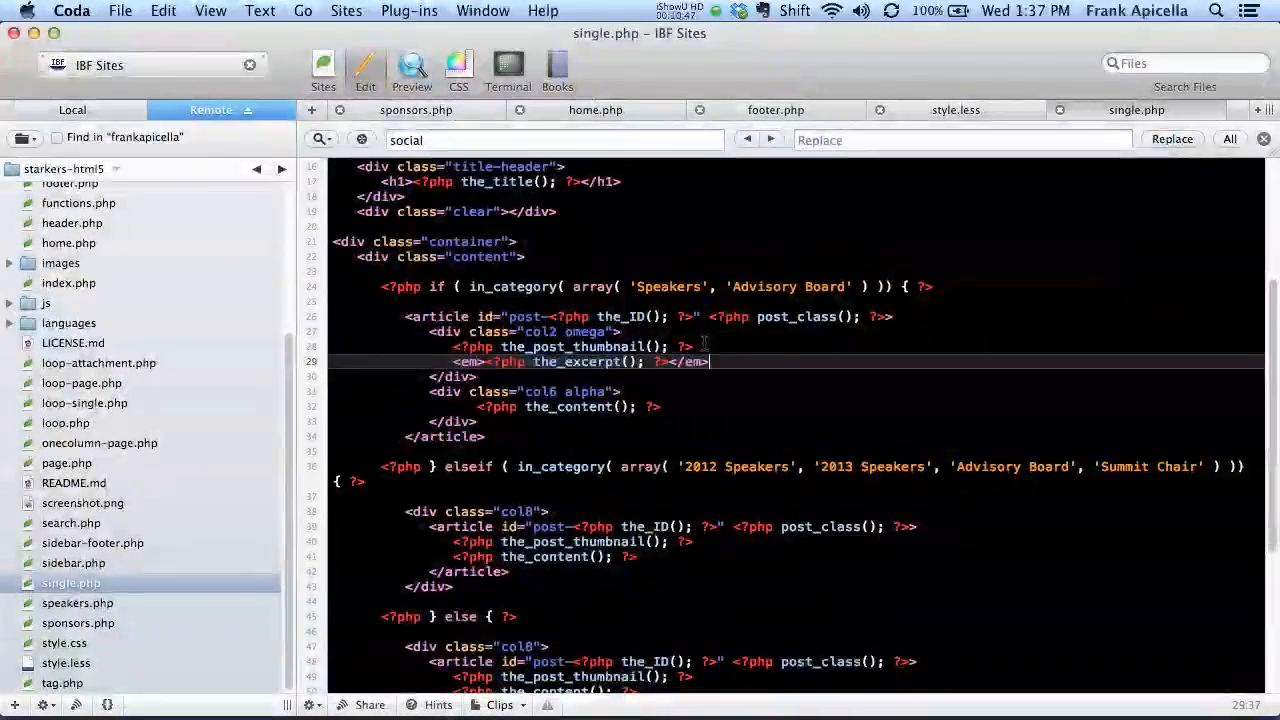
Add an em { font-style:italic; } rule to style.less
click(955, 109)
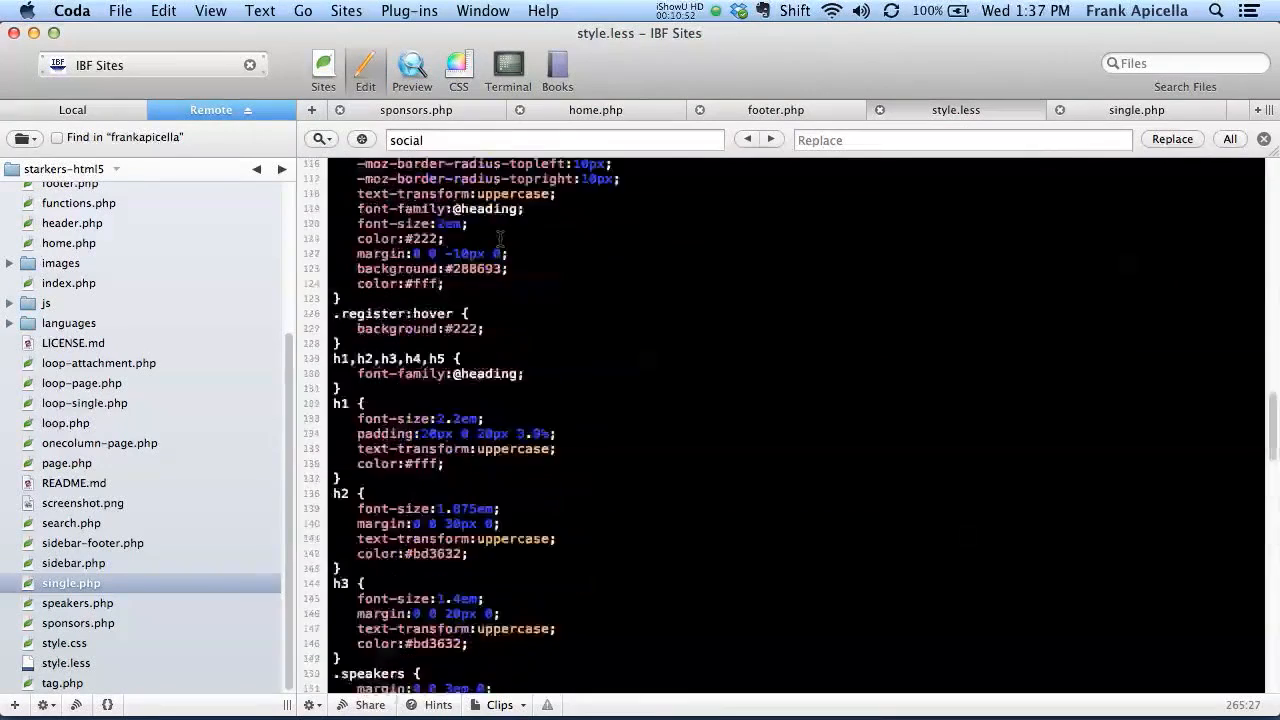
scroll(up, 3)
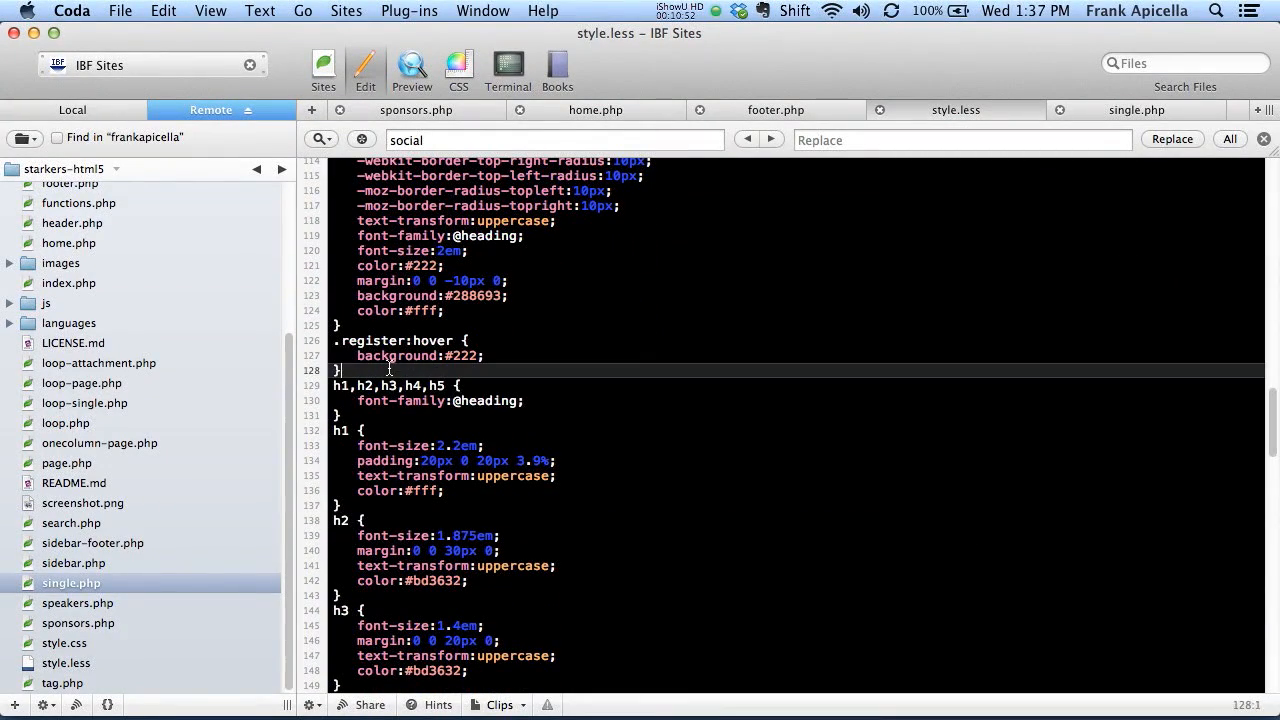
text(em)
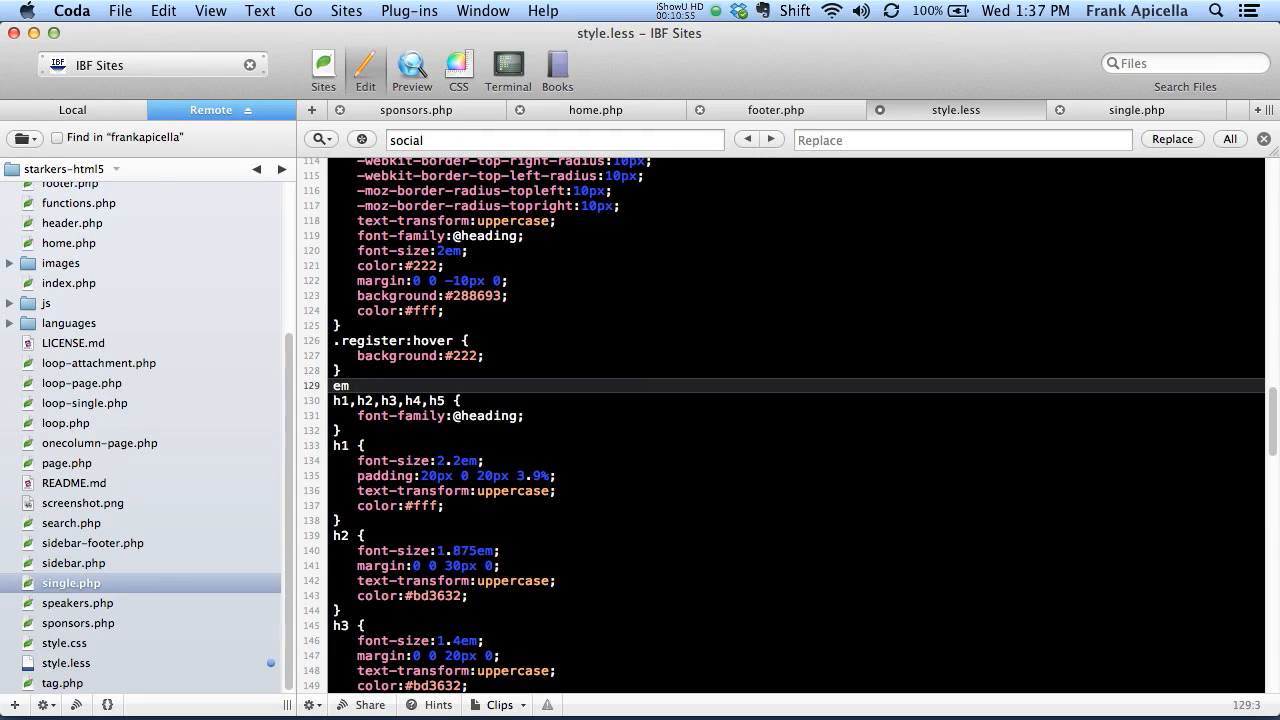
text(font-style:italic;)
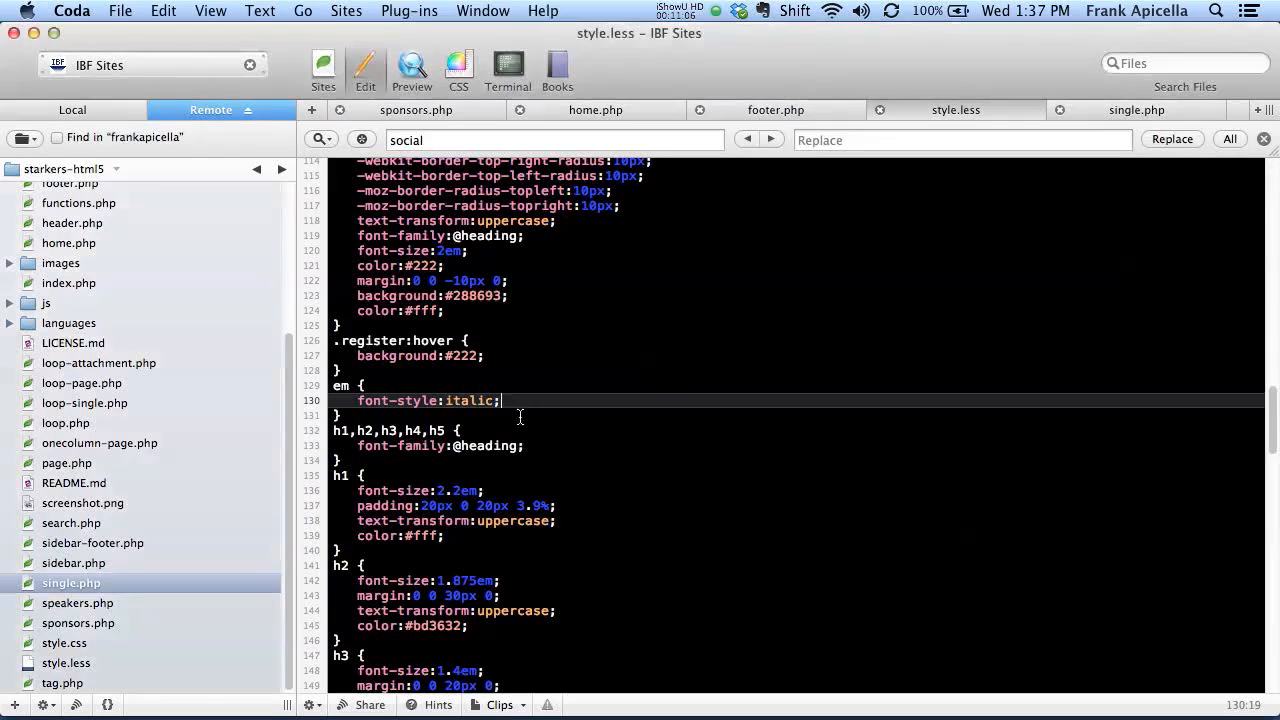
click(1137, 110)
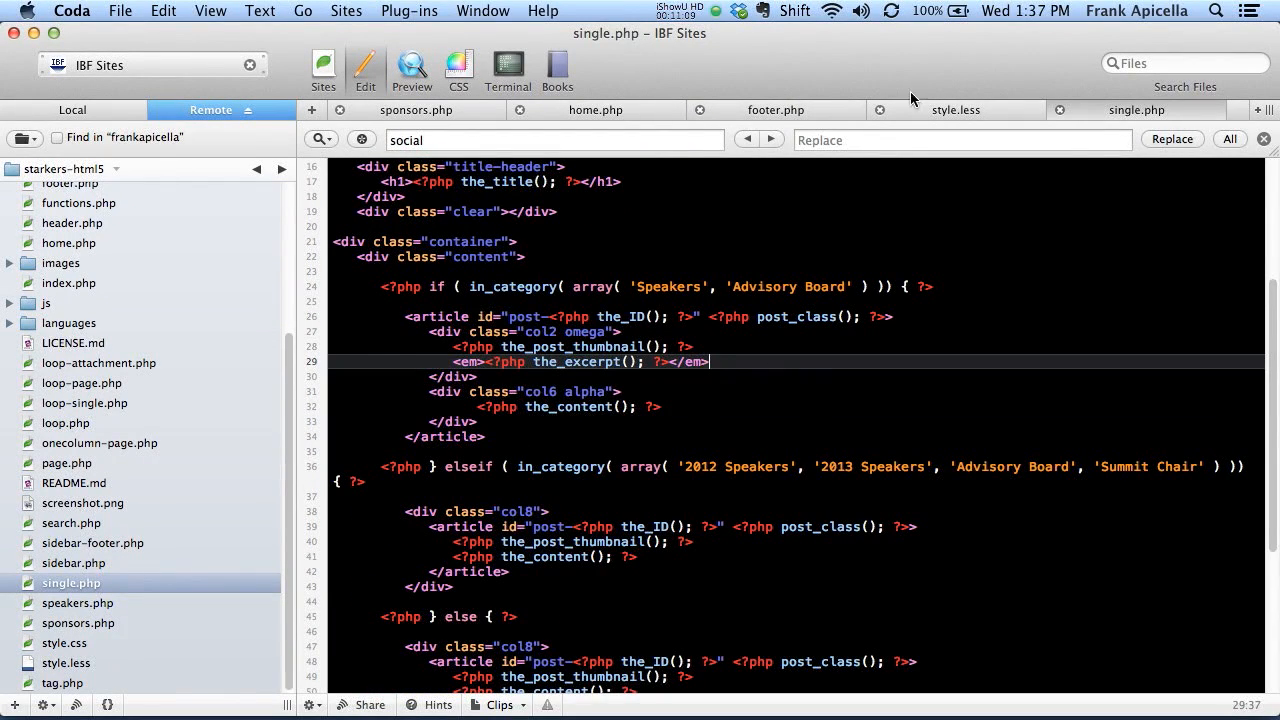
click(955, 109)
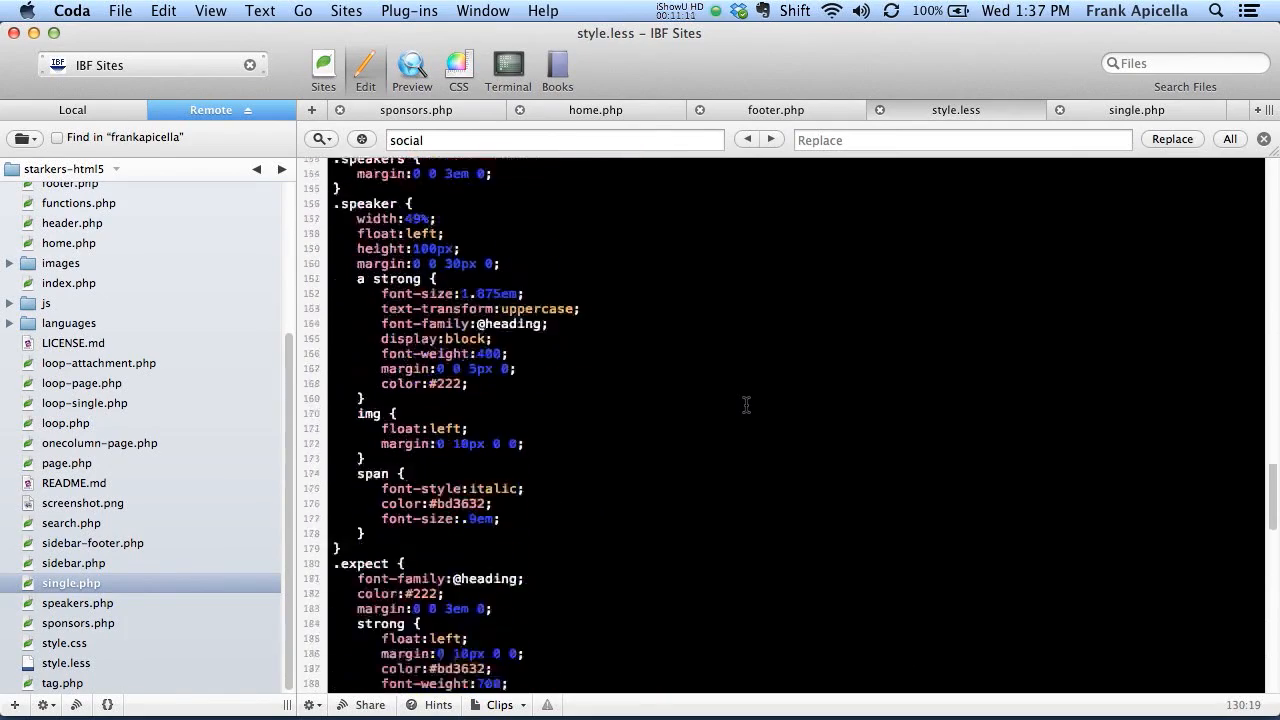
Copy the footer's social icon links into single.php, using an ACF linkedin field
click(777, 109)
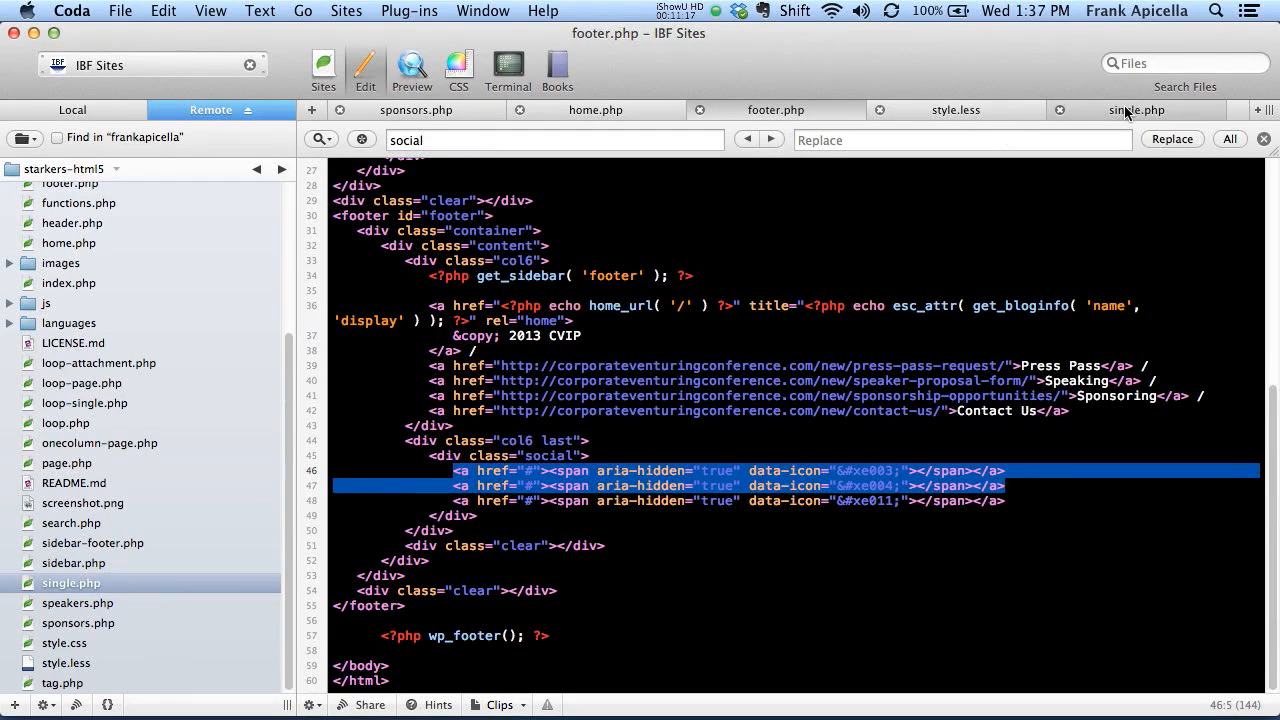
click(1135, 110)
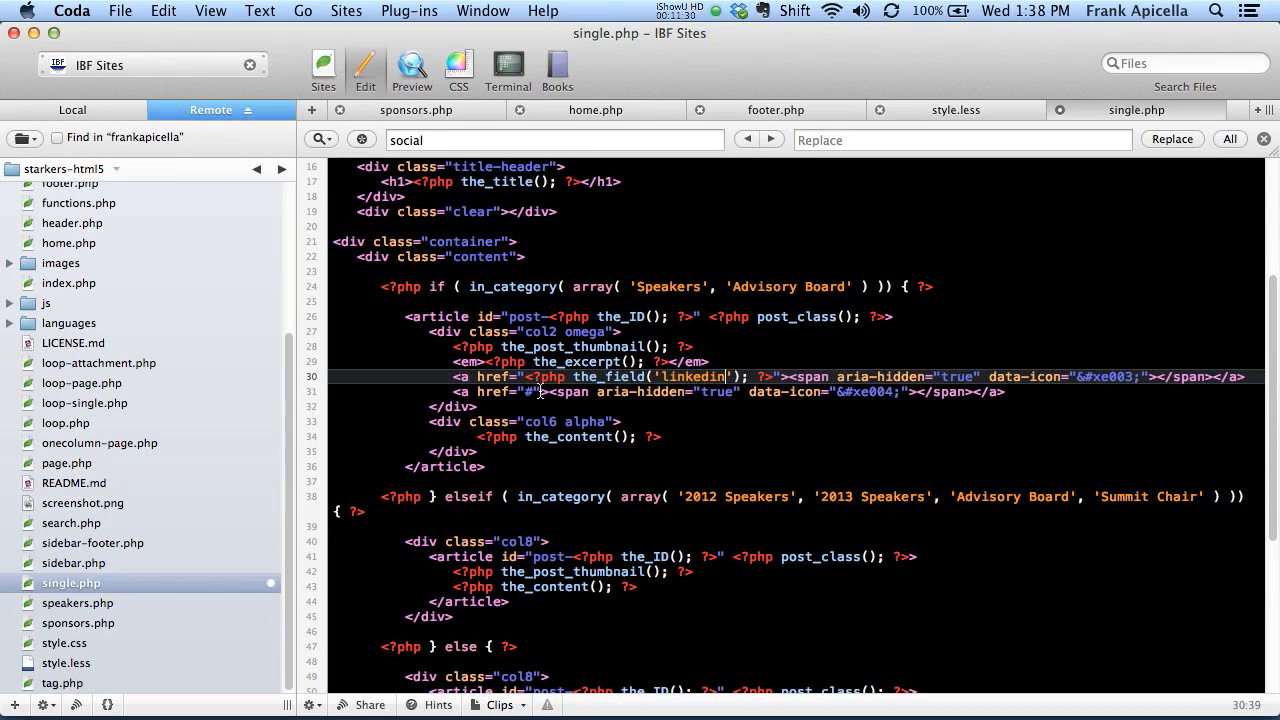
text(acf)
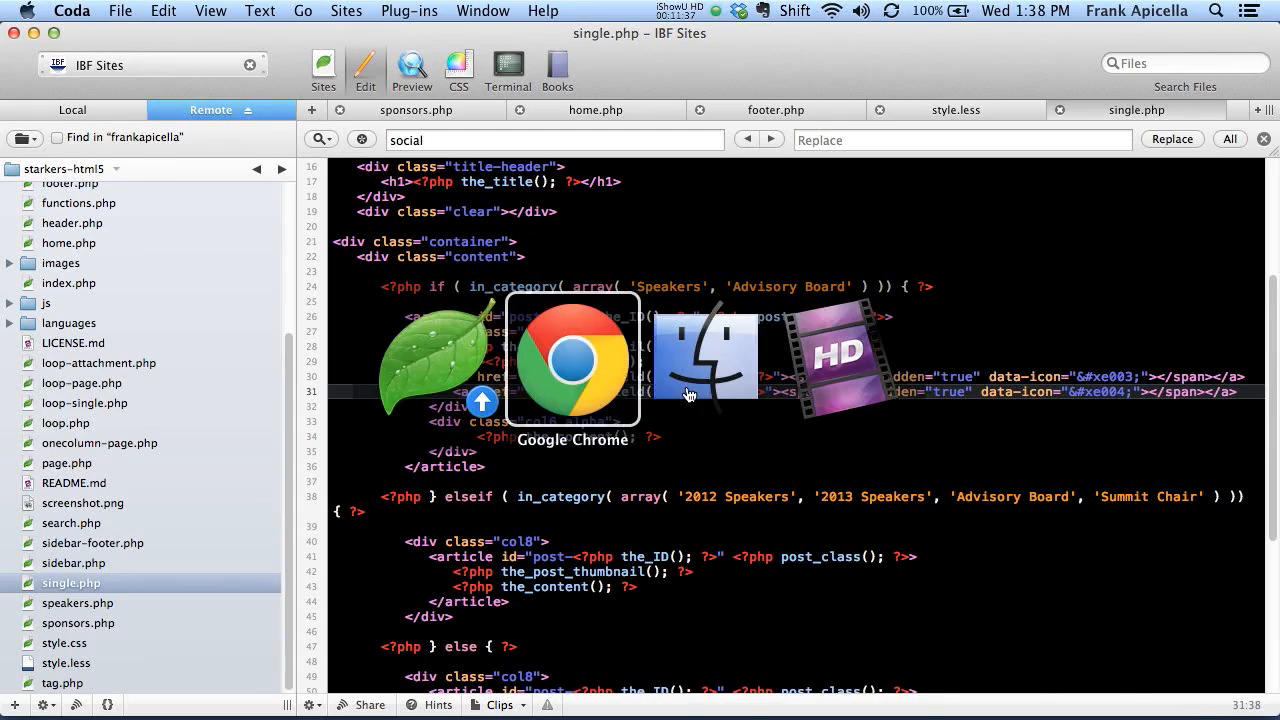
Preview the Bob Ackerman speaker page with its LinkedIn and Twitter icons in Chrome
click(572, 358)
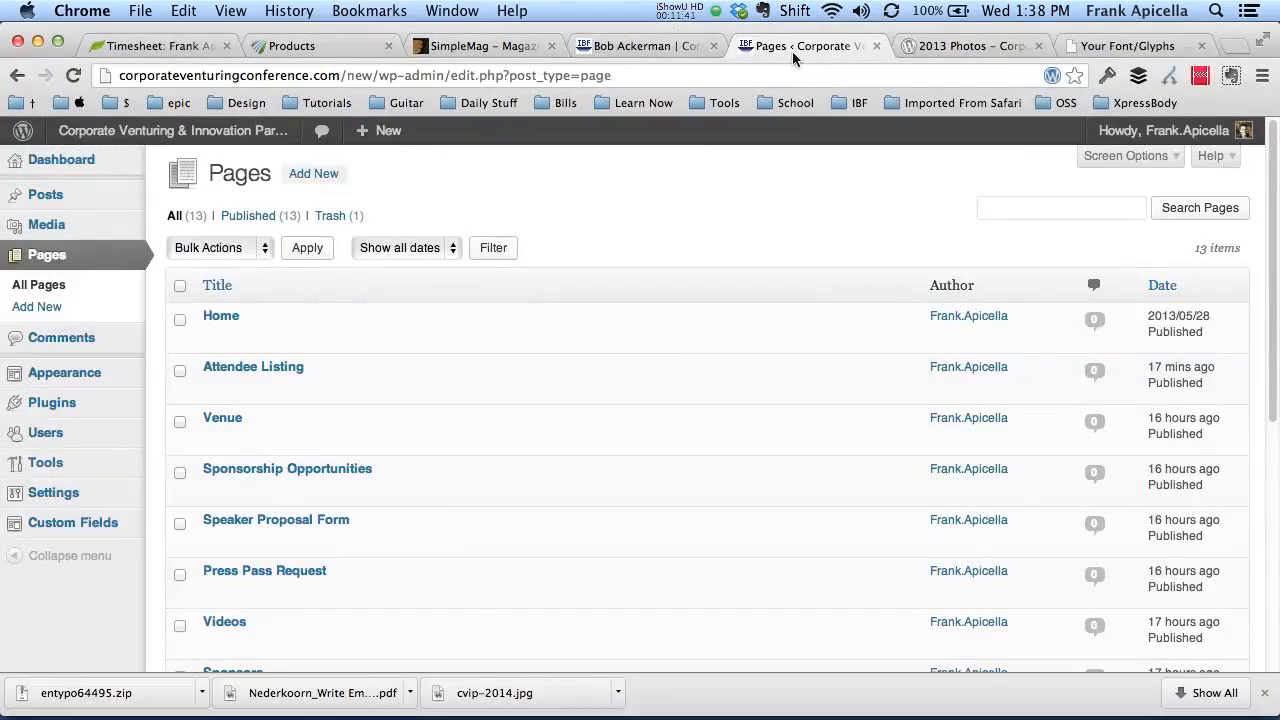
click(647, 46)
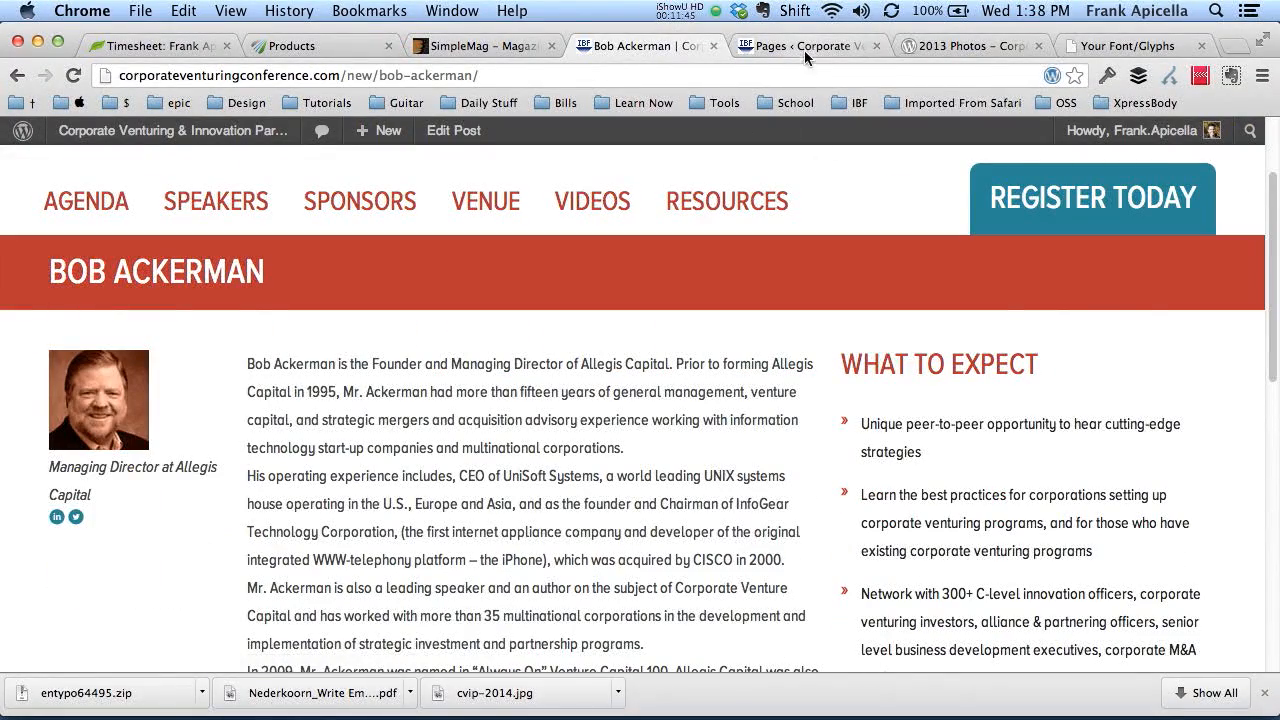
click(970, 46)
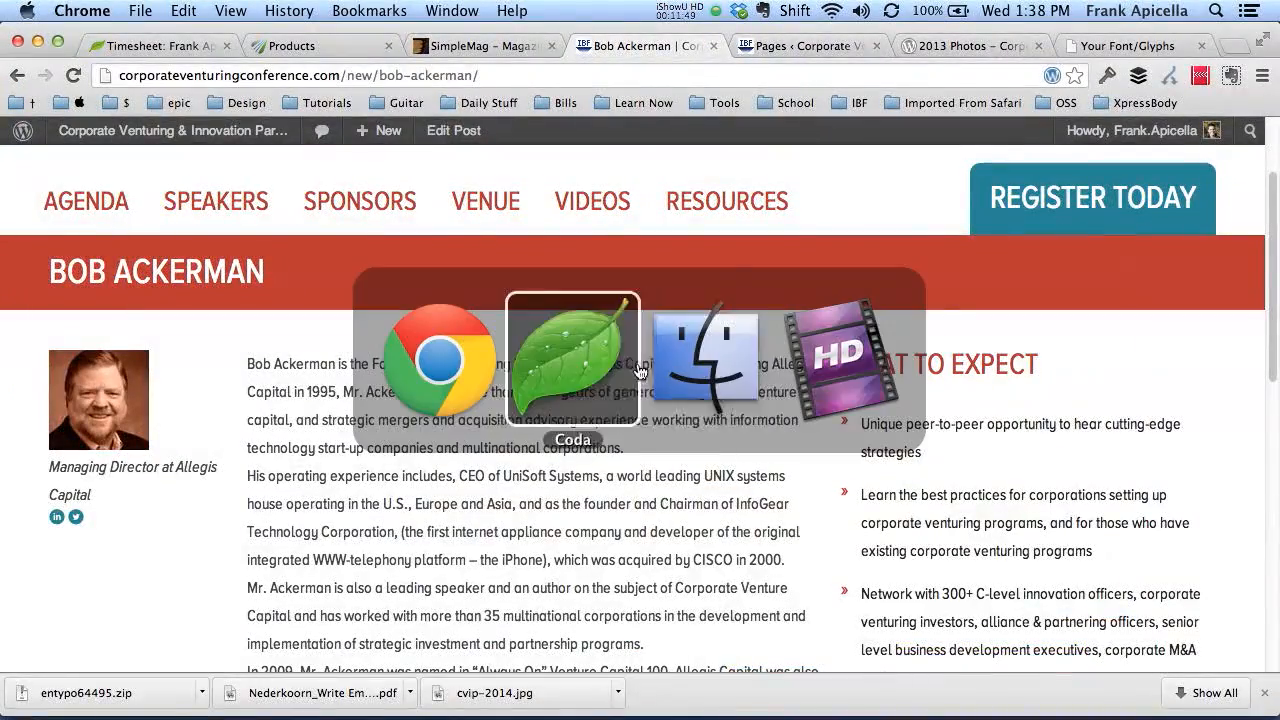
Wrap the speaker LinkedIn and Twitter links in a div.social-single in single.php
click(572, 360)
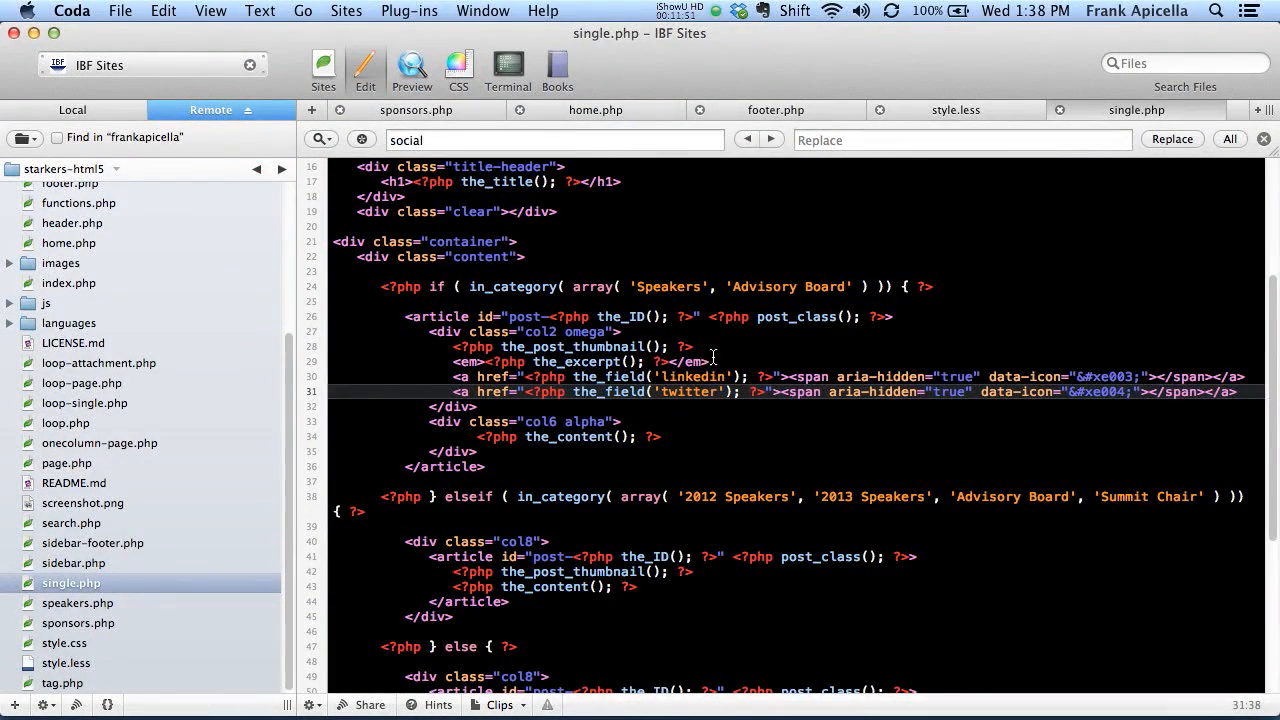
text(div.so)
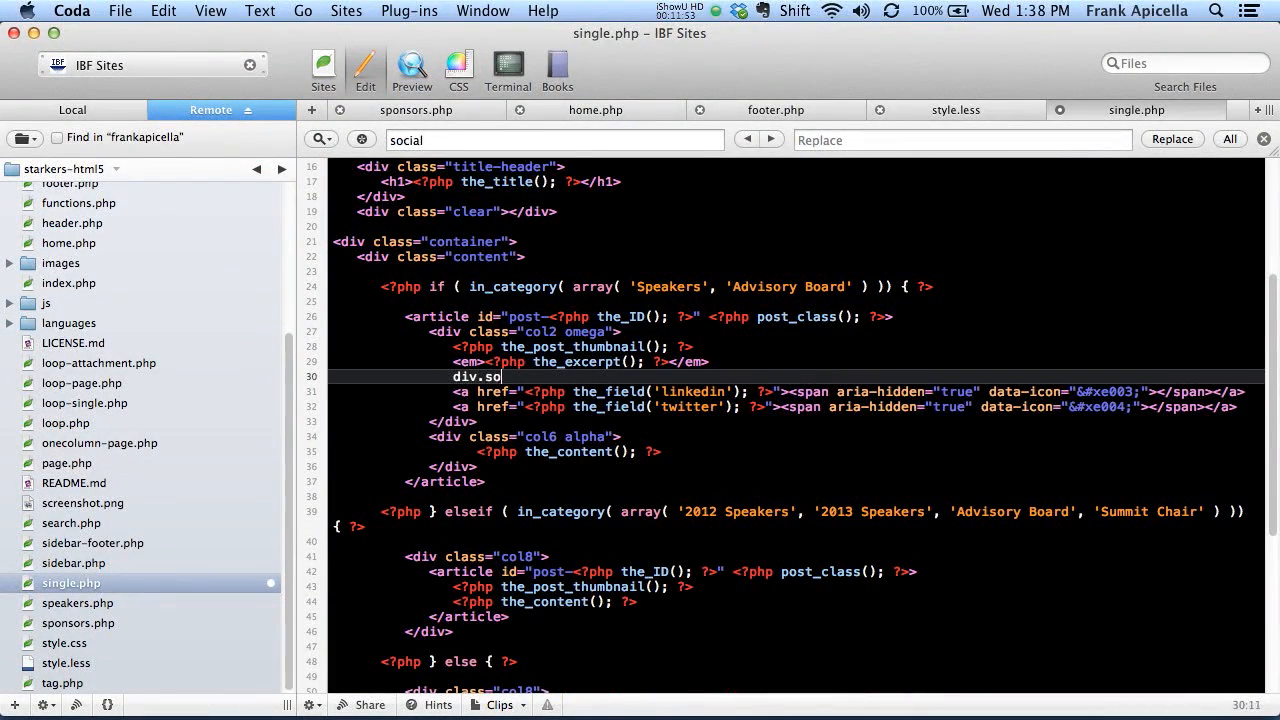
text(cial-single">)
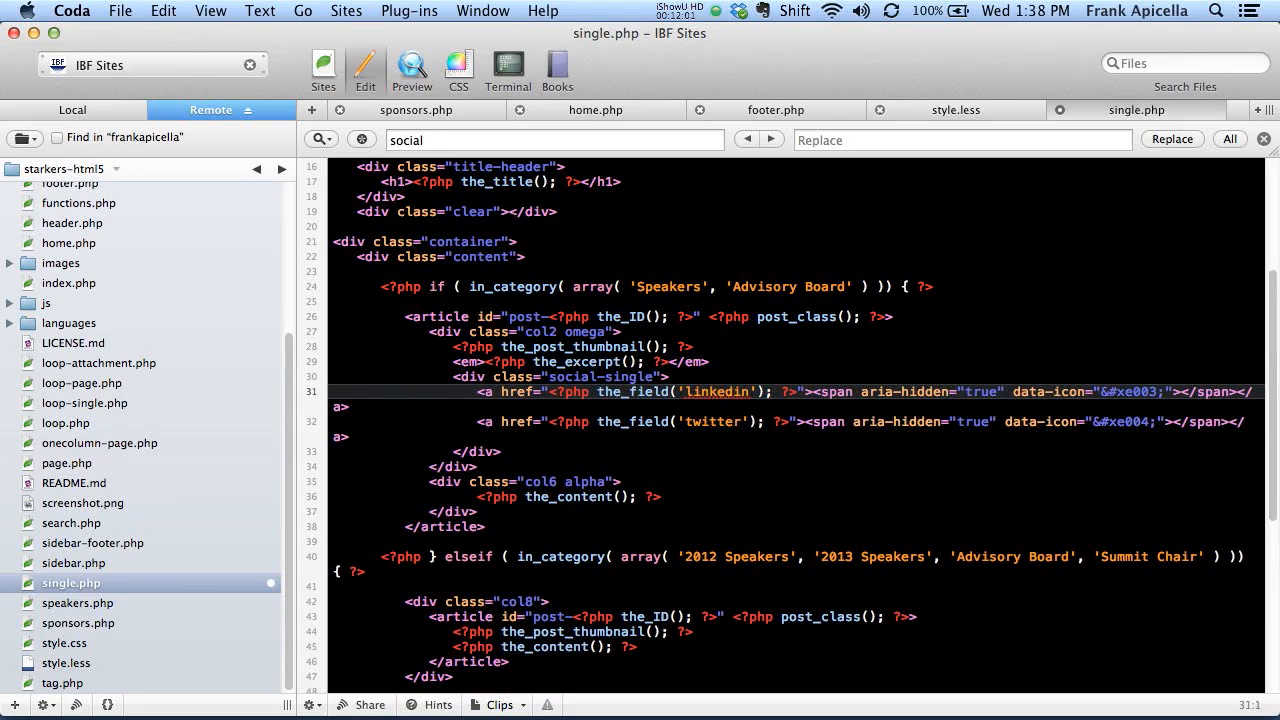
click(415, 110)
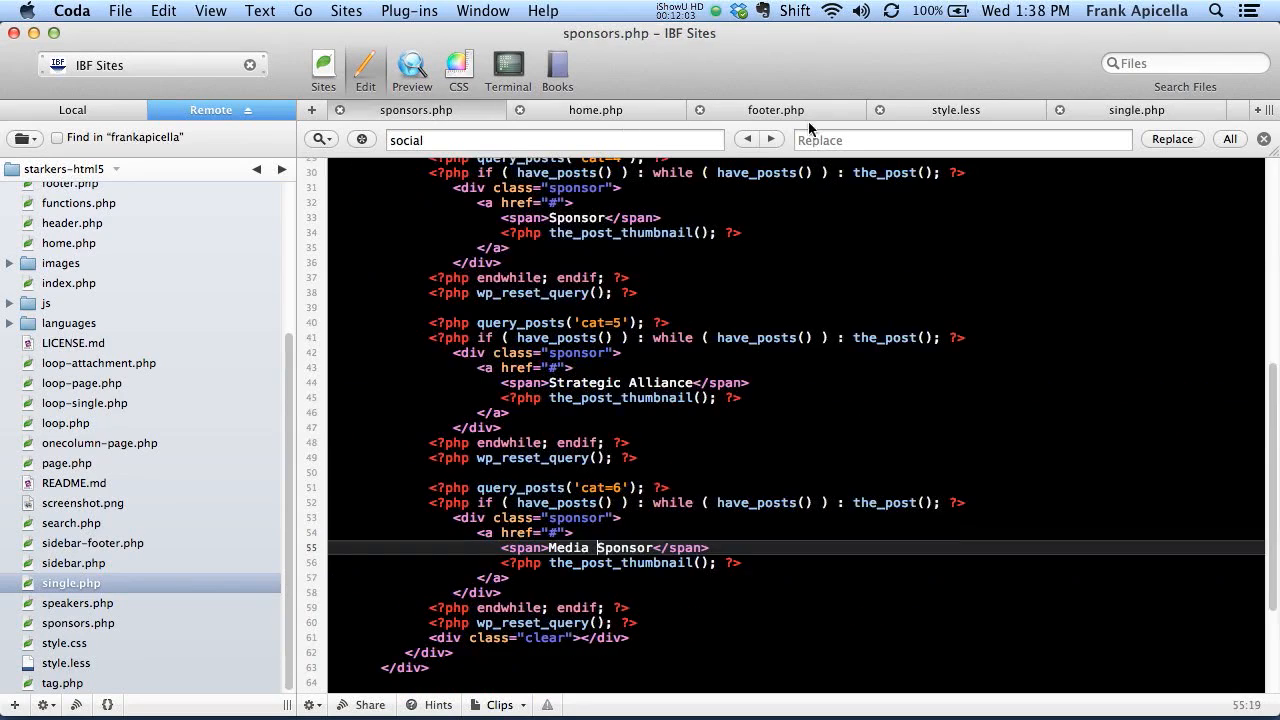
click(955, 109)
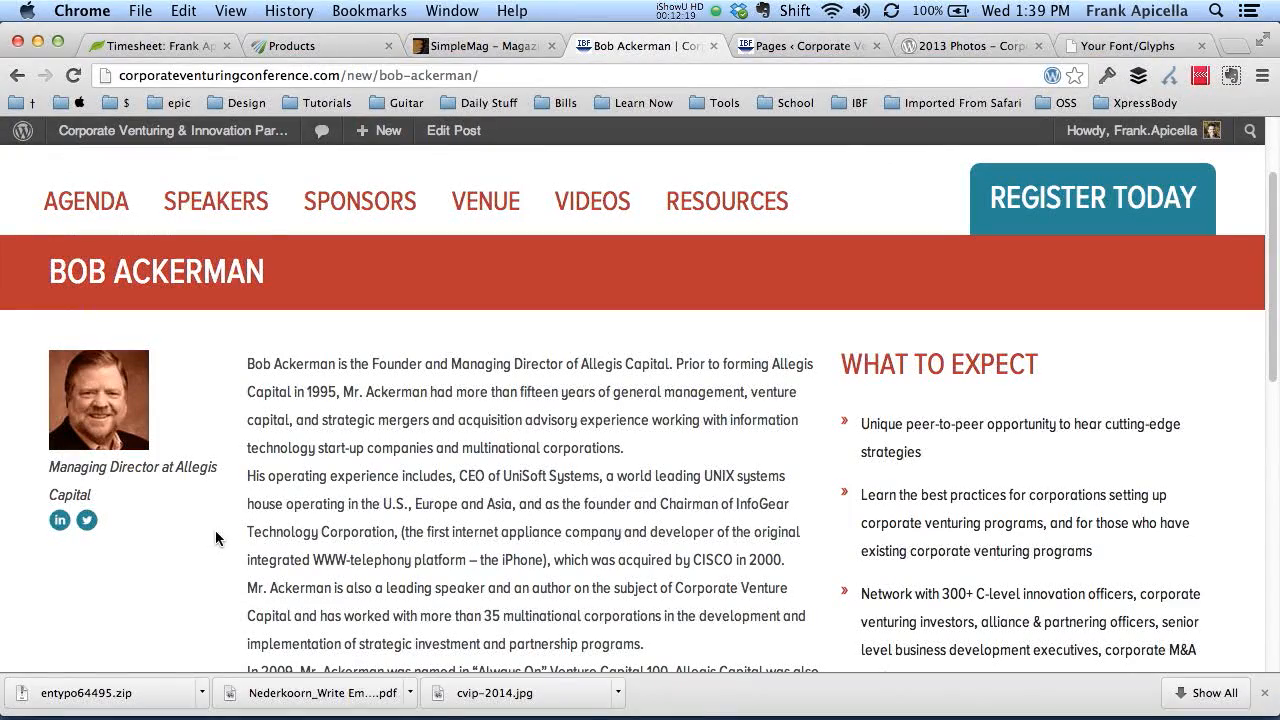
mouse_move(59, 519)
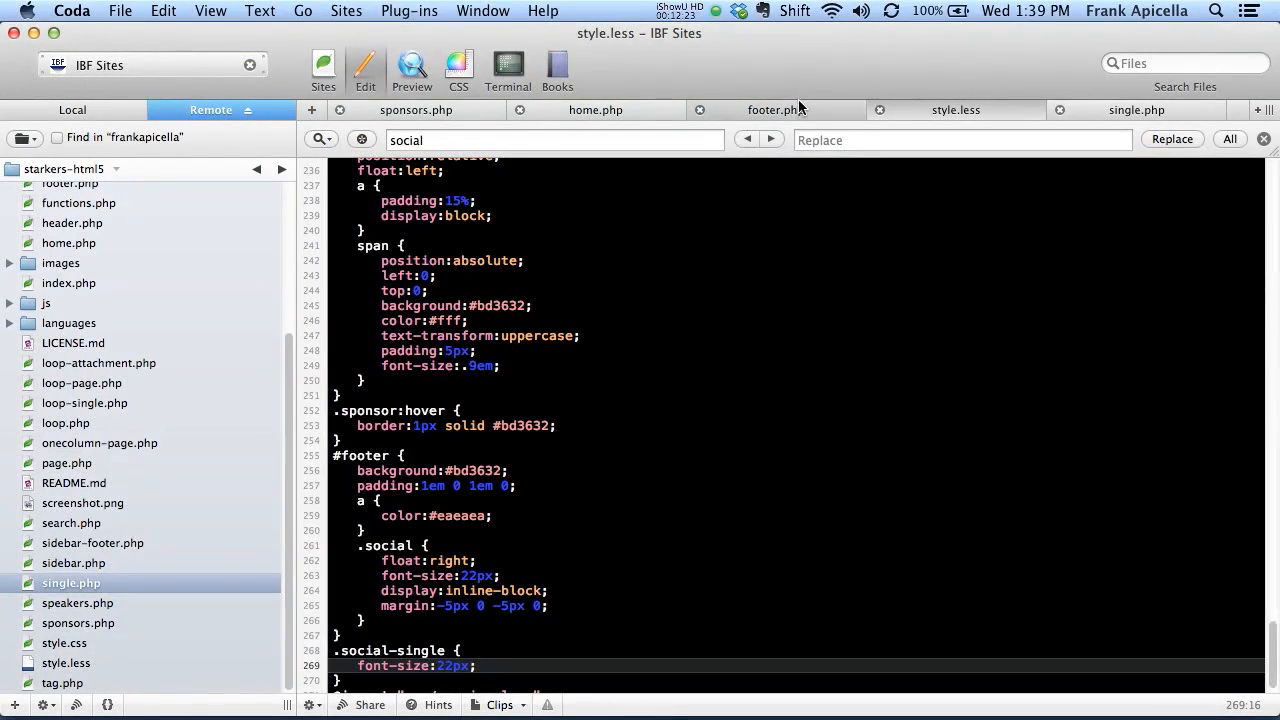
Insert <?php if(get_field('field_name')) { ?> above the LinkedIn anchor in single.php
click(775, 109)
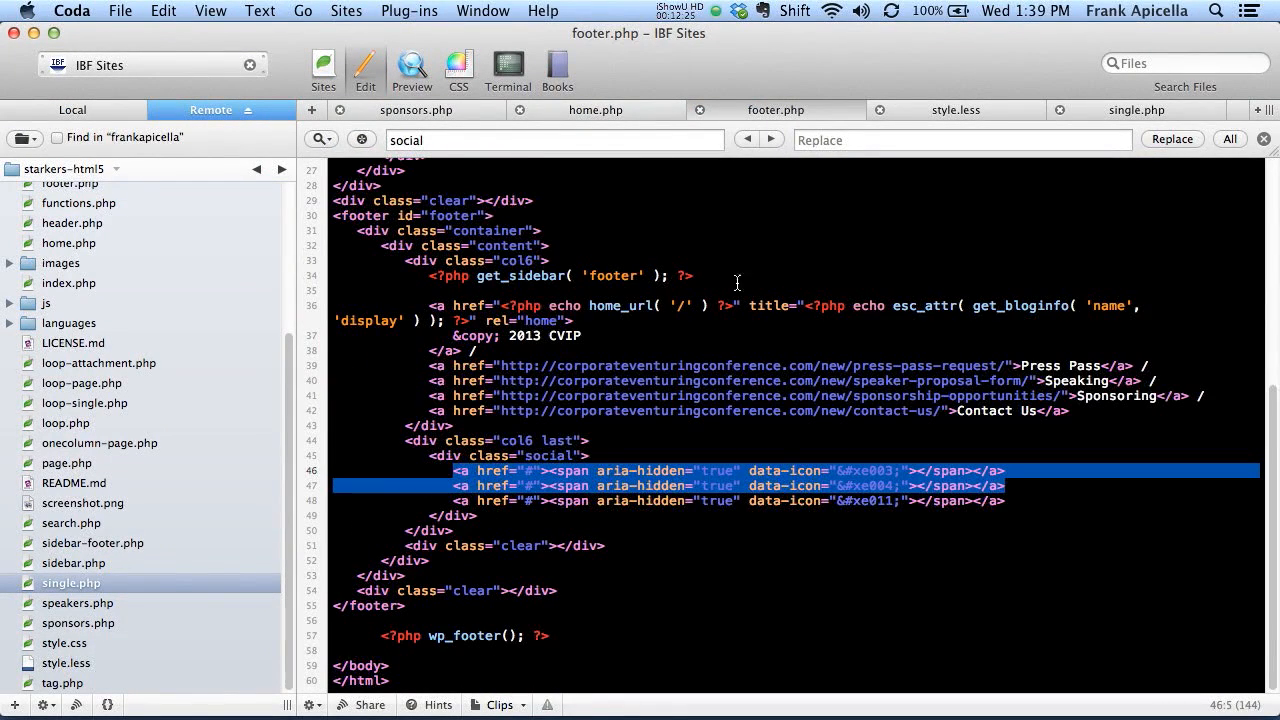
click(595, 109)
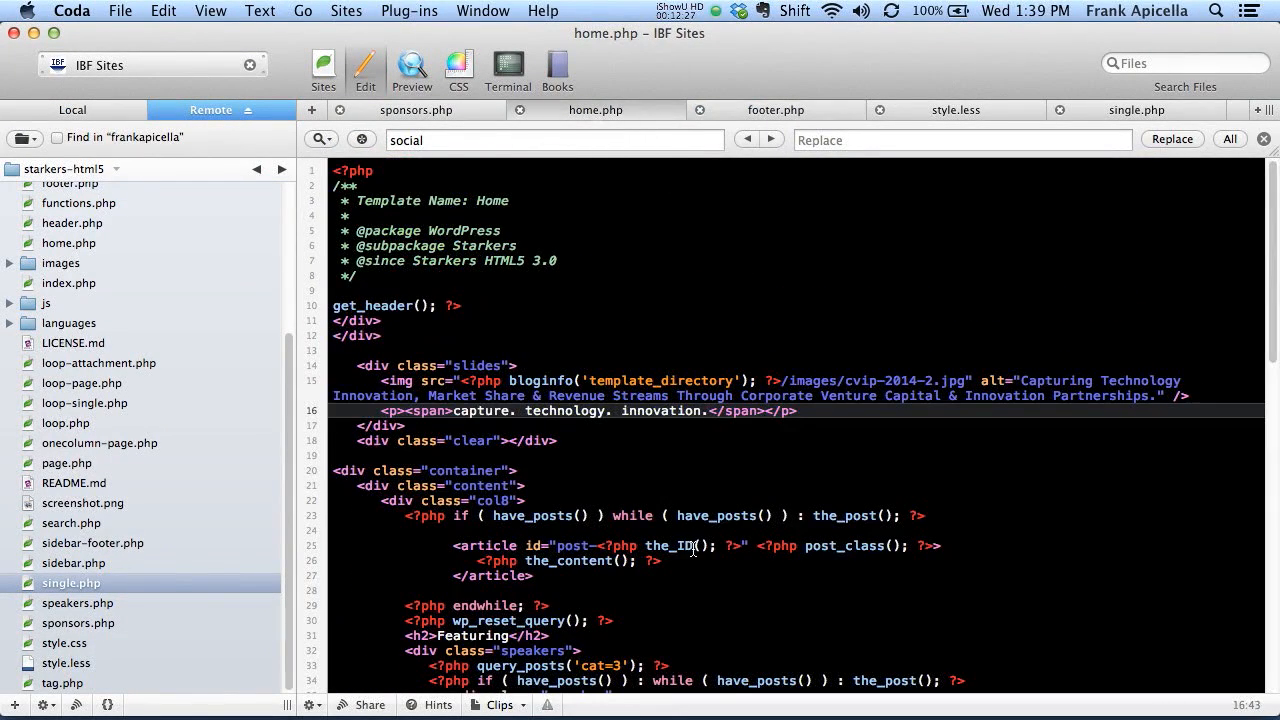
click(1136, 109)
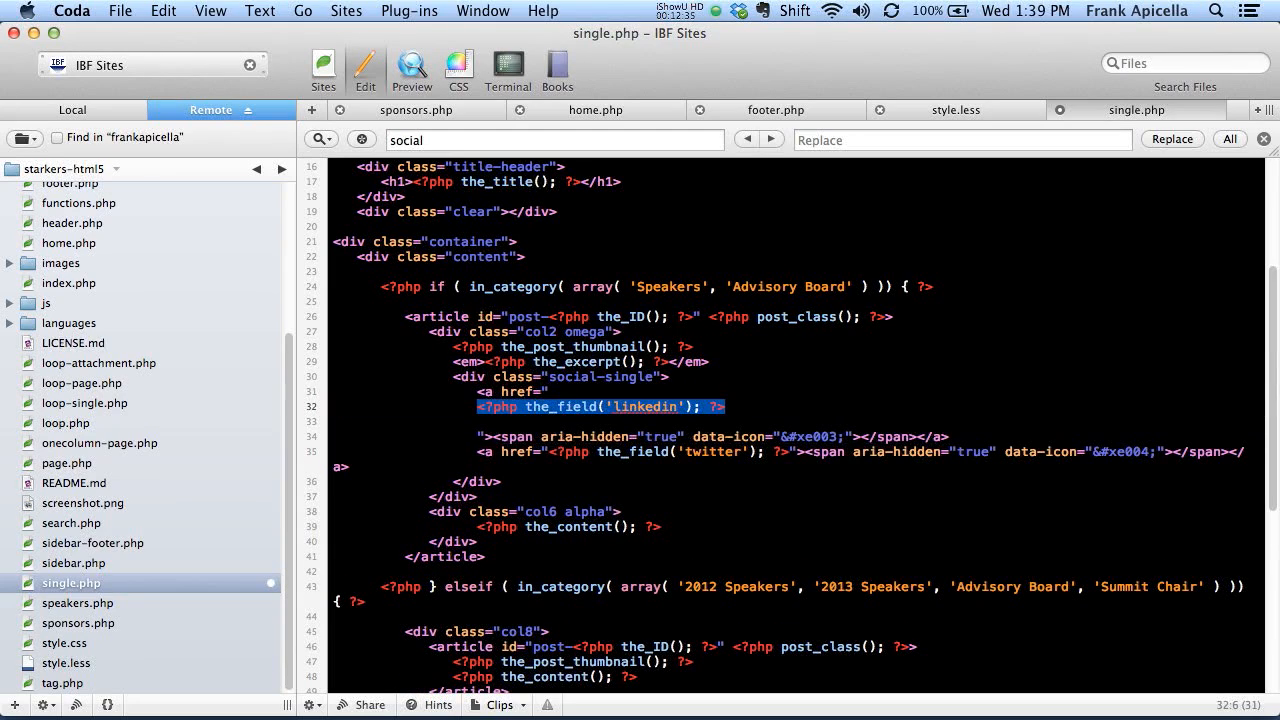
click(495, 391)
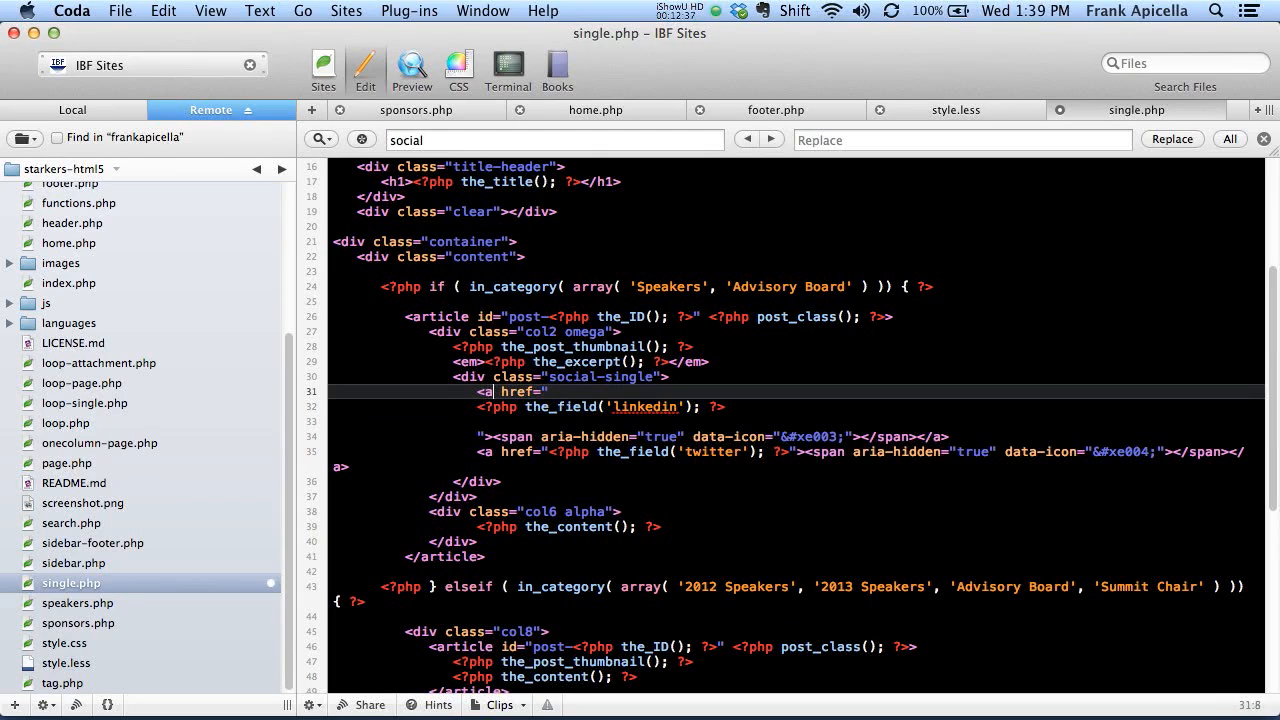
text(<?php if(get_field('field_name')) { ?>)
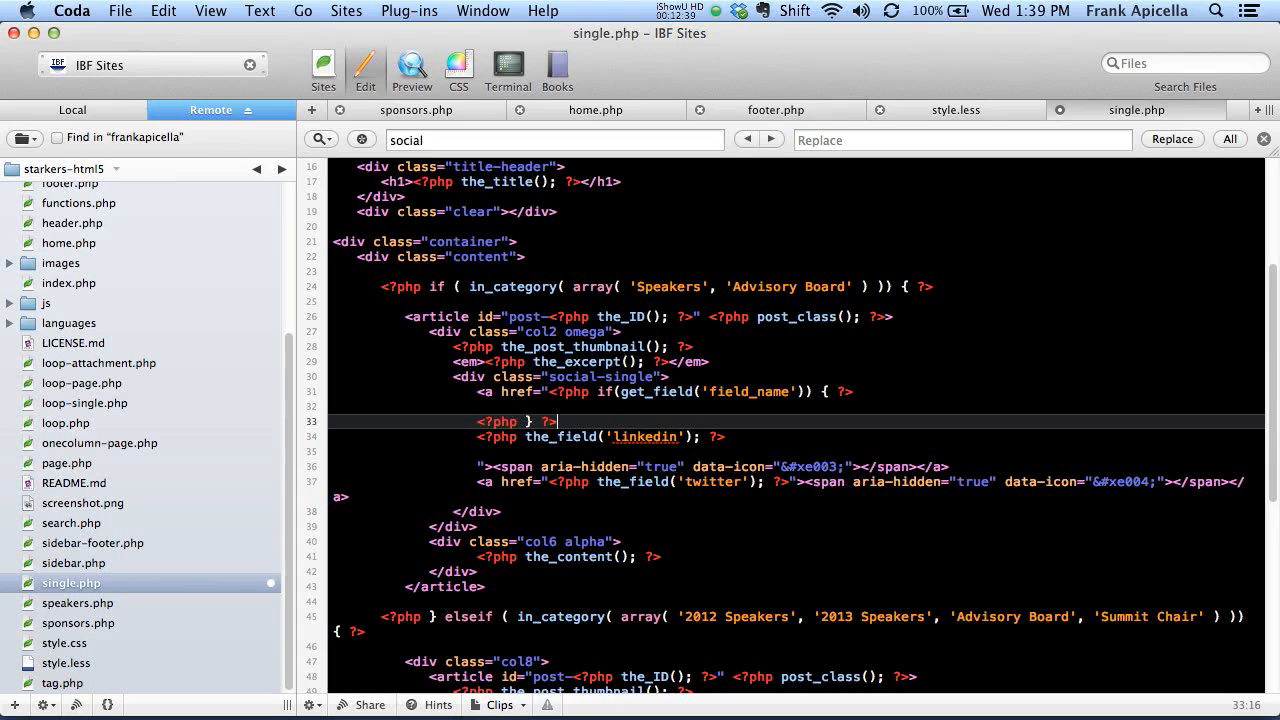
double_click(643, 436)
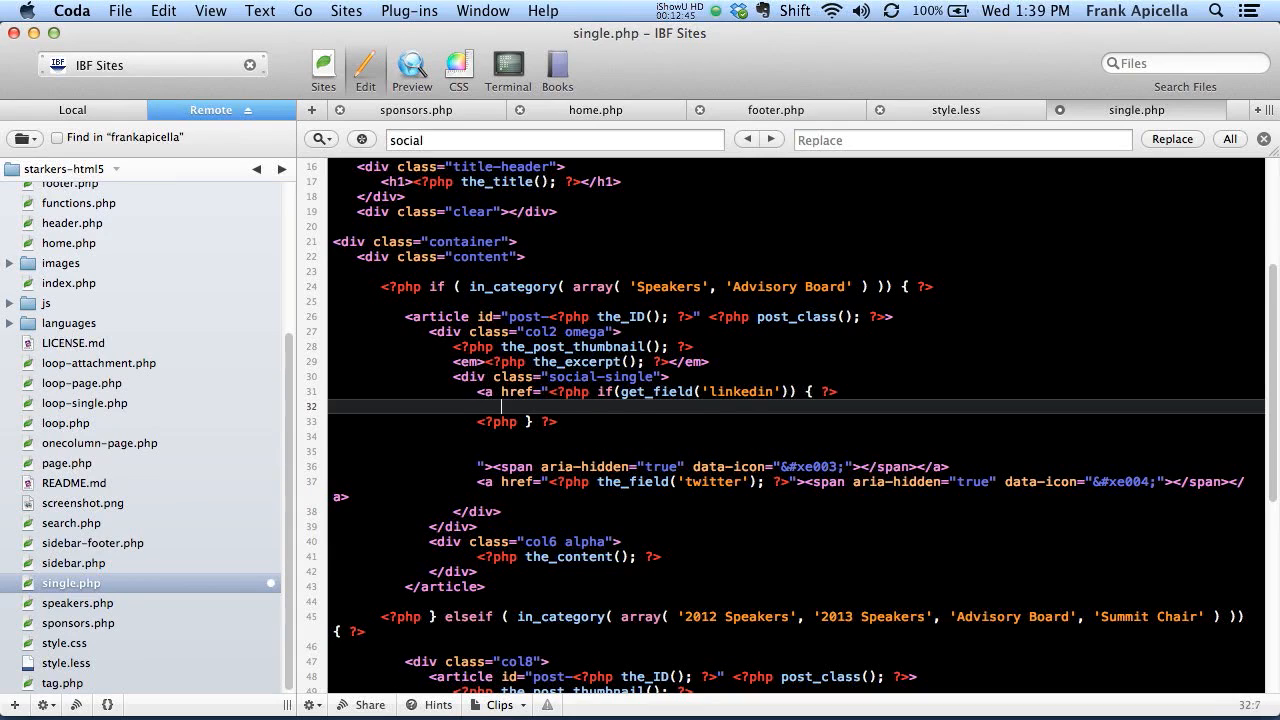
text(<?php the_field('linkedin'); ?>)
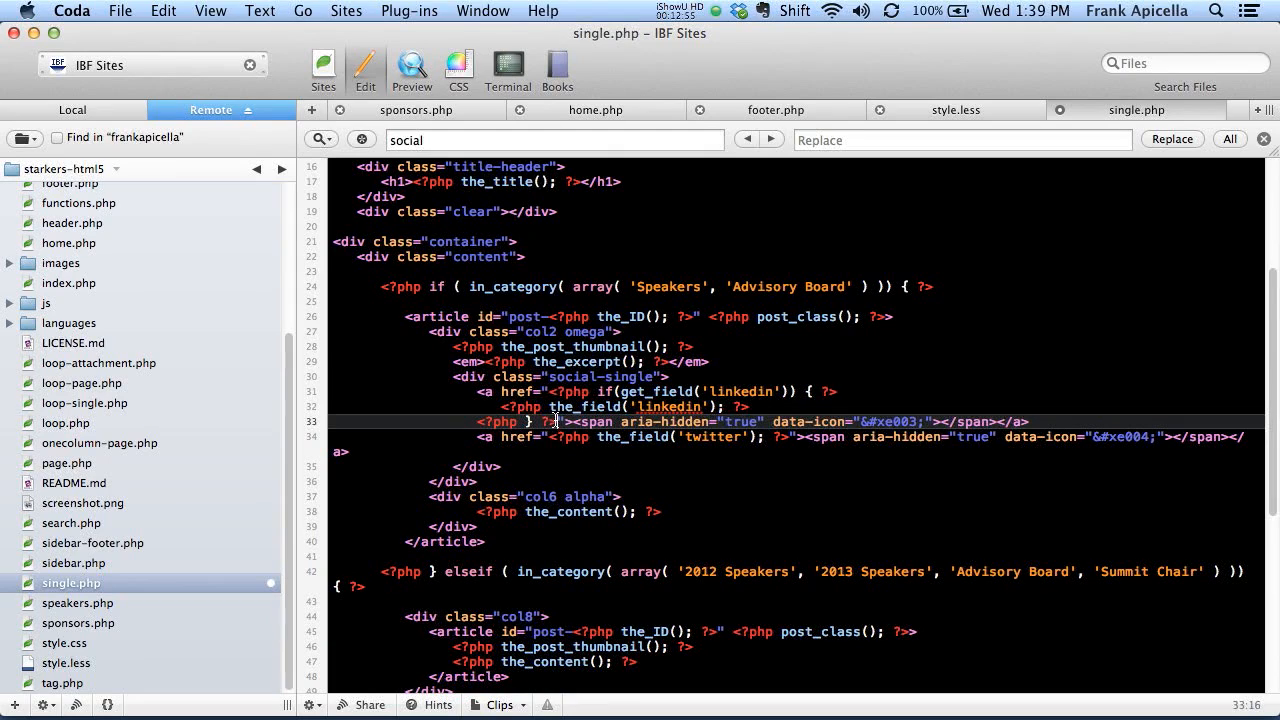
mouse_move(548, 387)
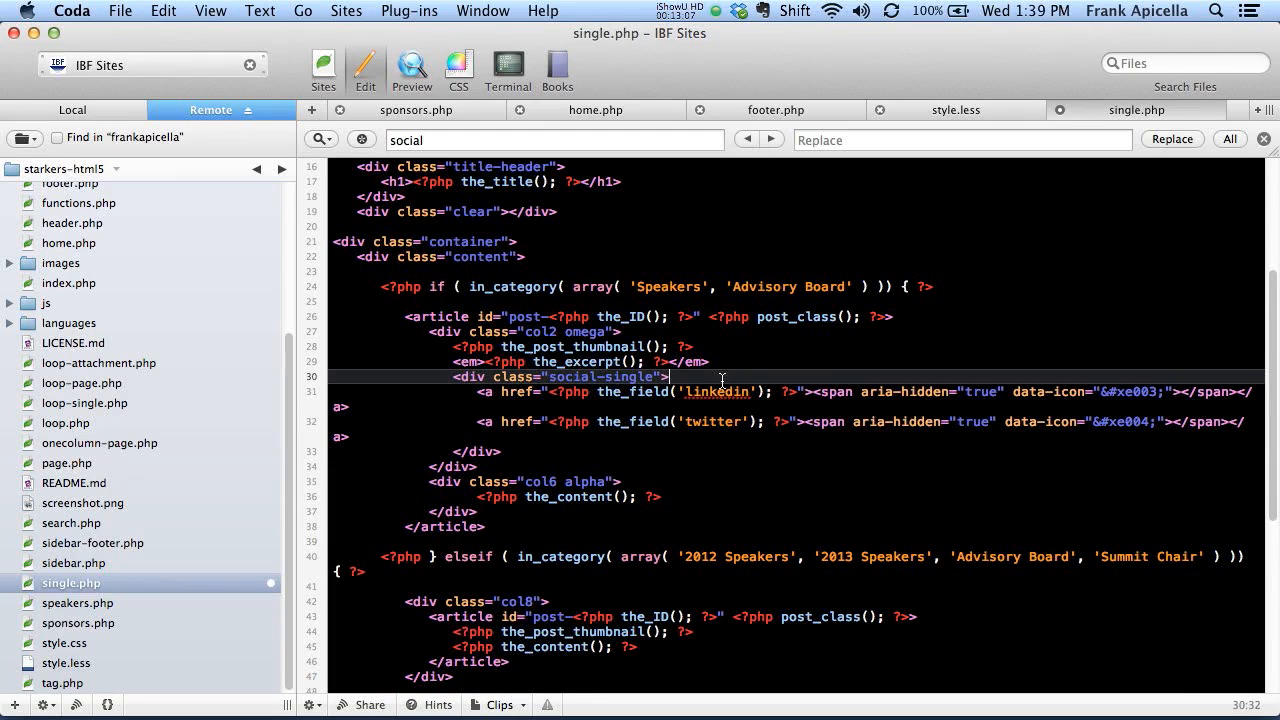
Place the LinkedIn link inside the conditional and replace field_name with 'linkedin'
text(acf)
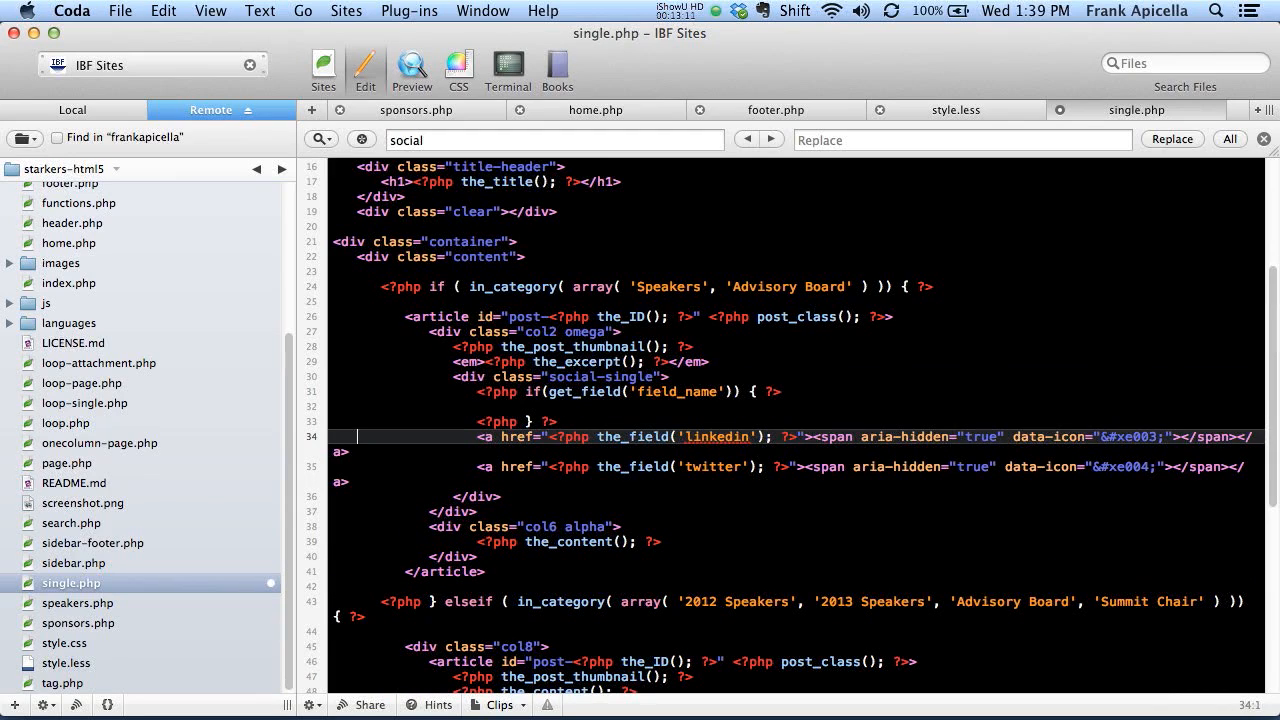
click(477, 437)
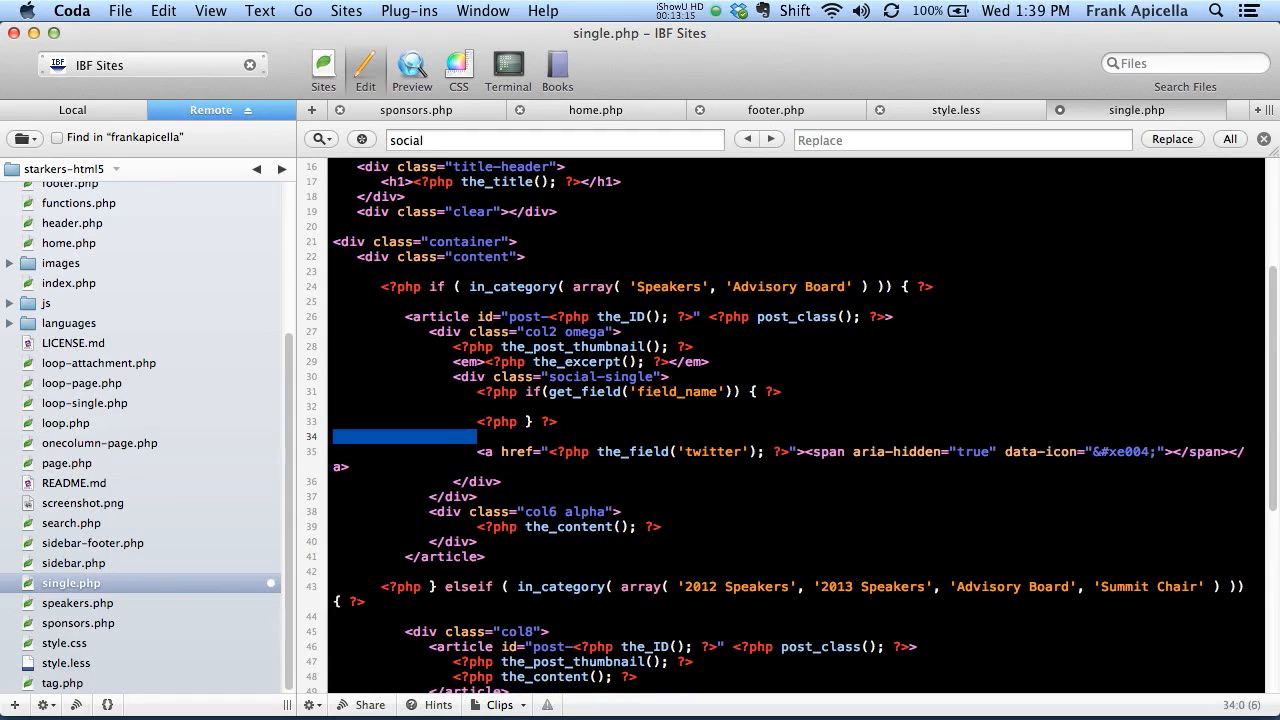
text(<a href="<?php the_field('linkedin'); ?>"><span aria-hidden="true" data-icon="&#xe003;"></span></a>)
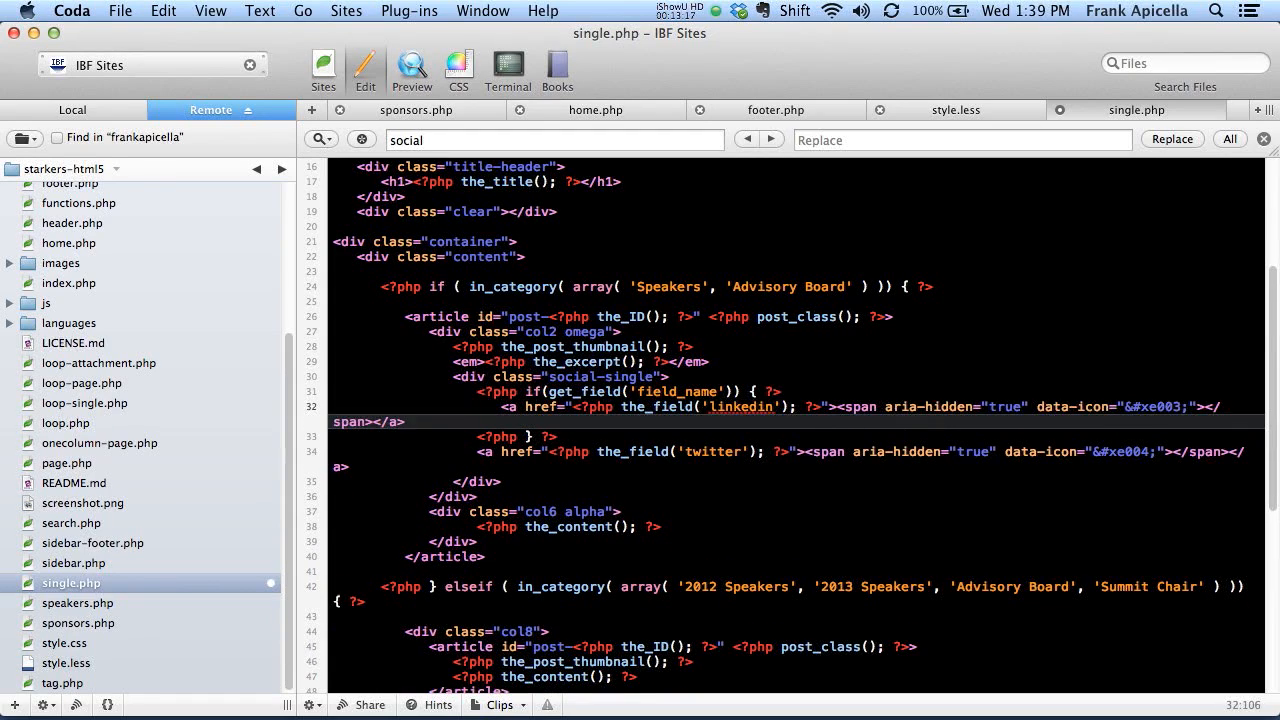
double_click(672, 391)
text(linkedi)
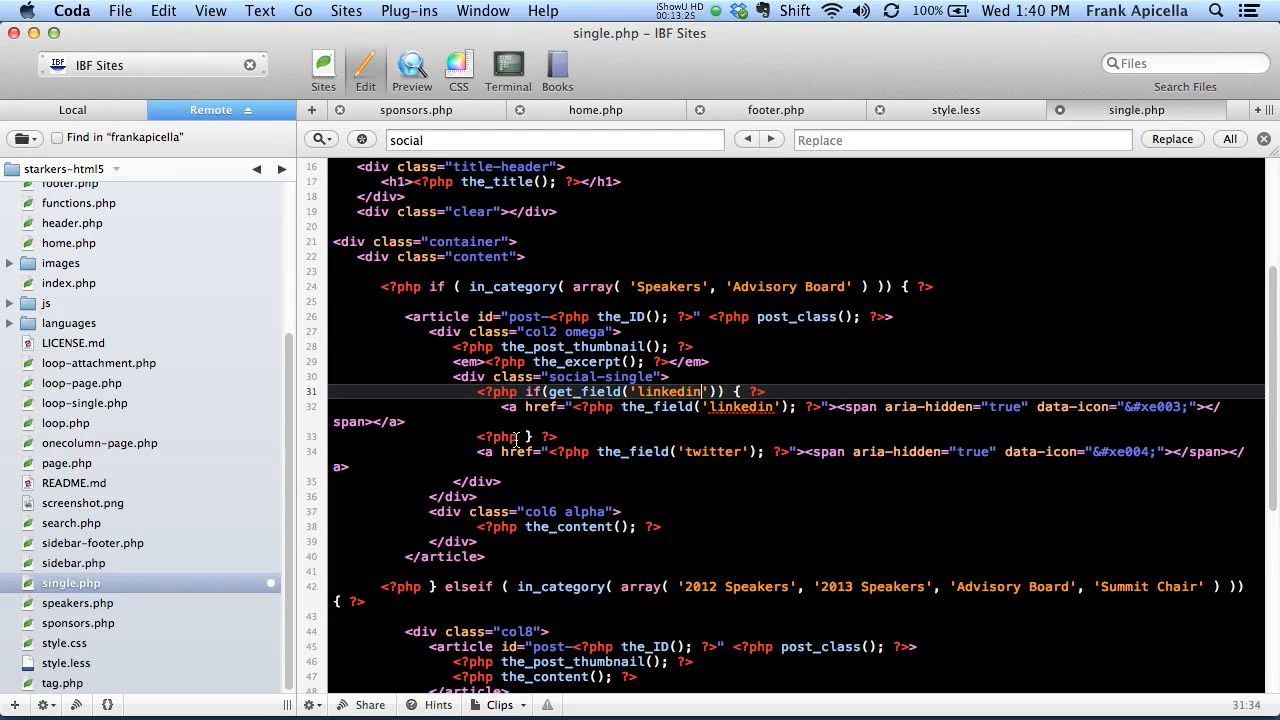
text(acf)
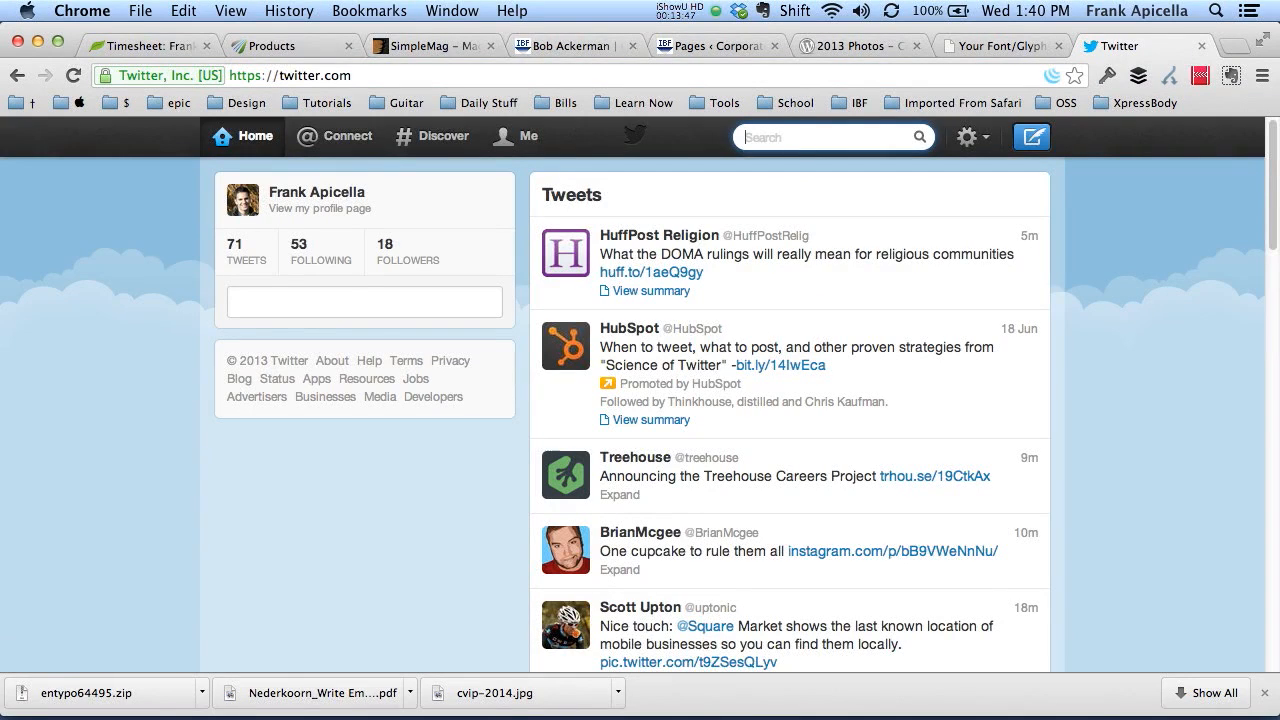
text(bob a)
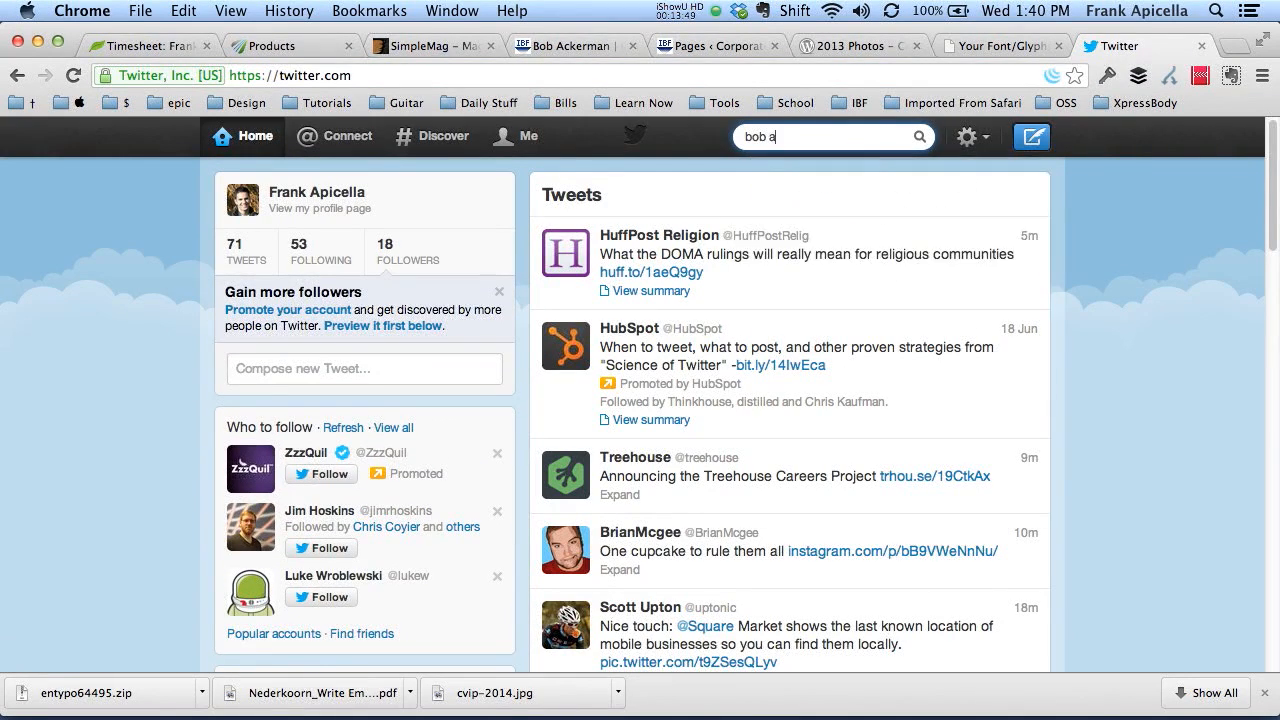
key(Return)
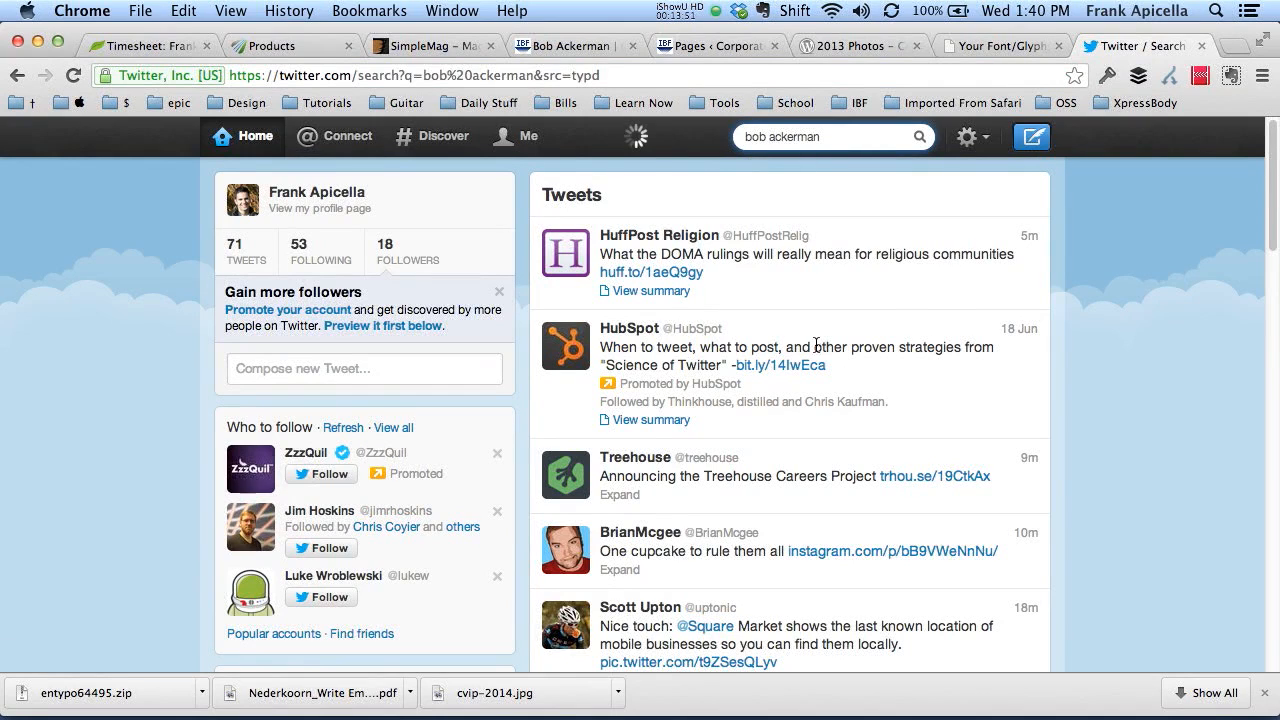
key(Return)
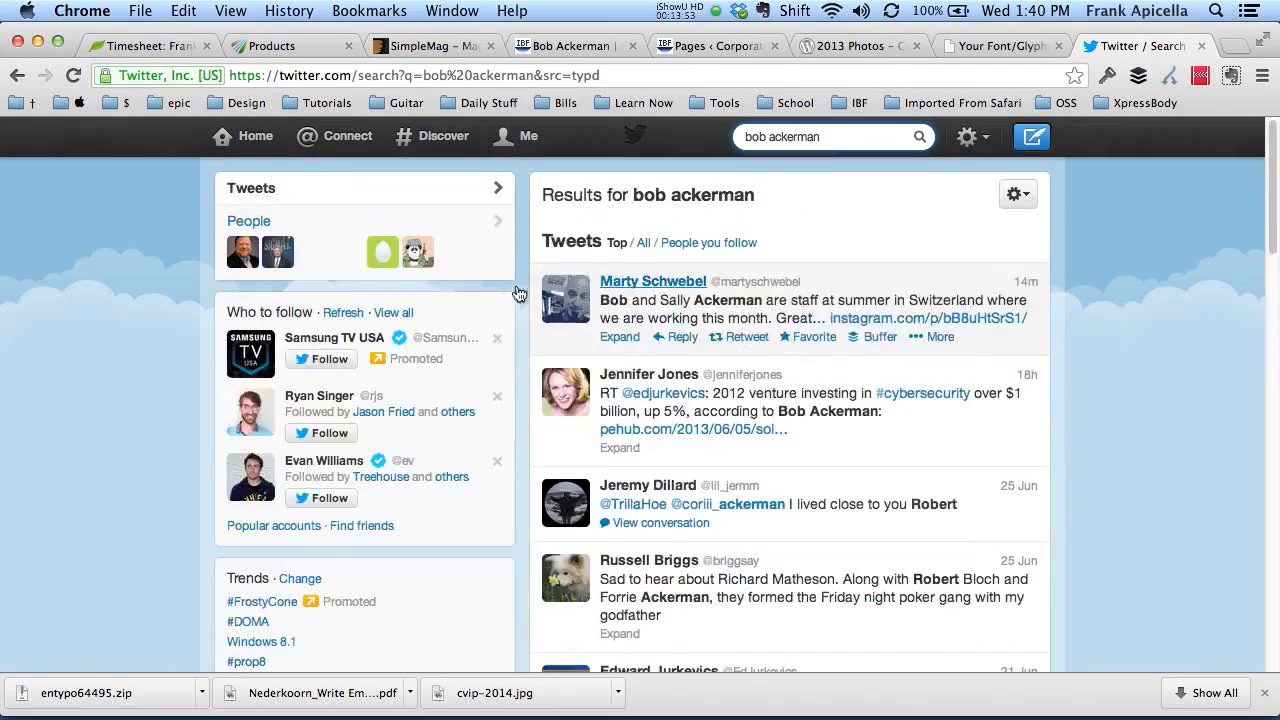
mouse_move(241, 252)
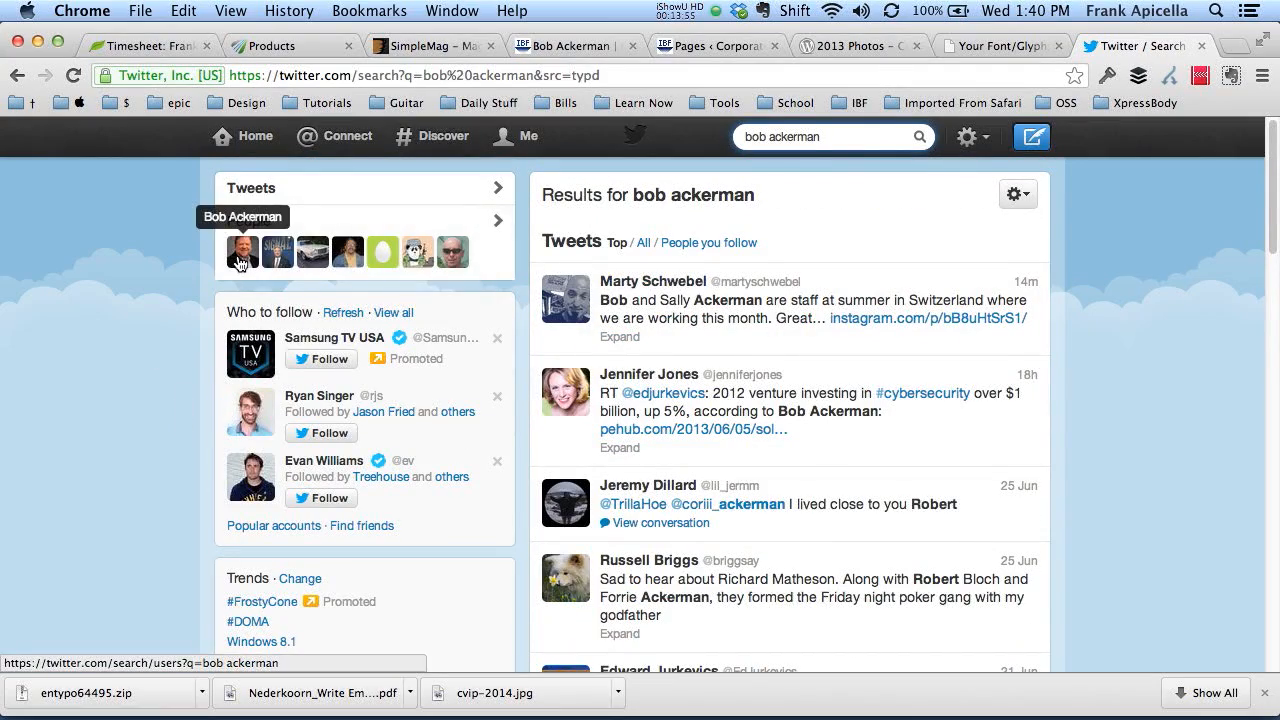
click(242, 251)
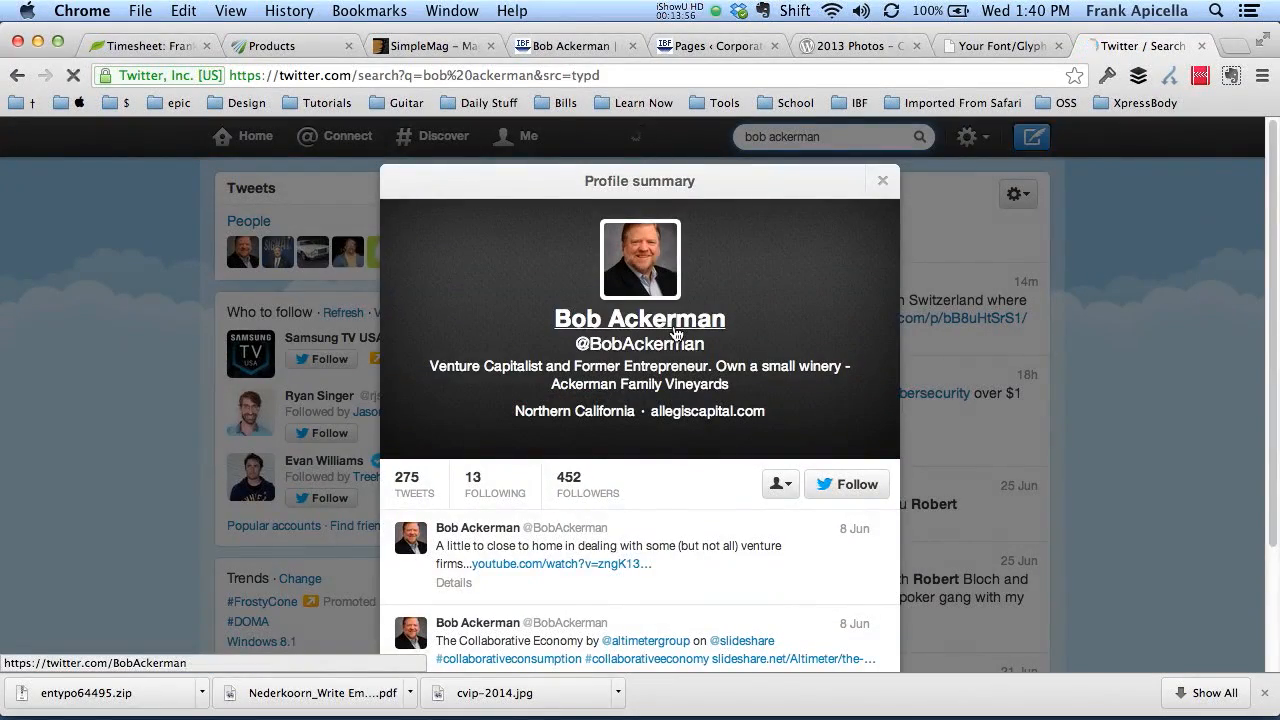
click(639, 318)
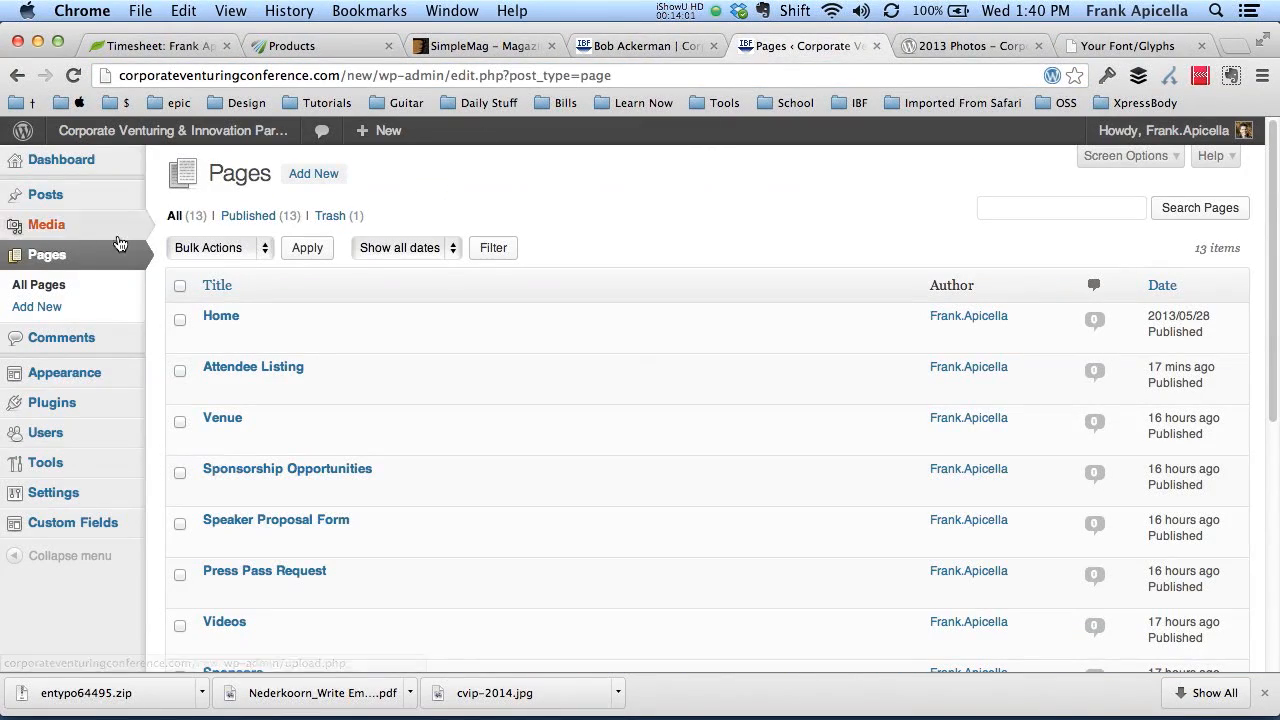
click(46, 194)
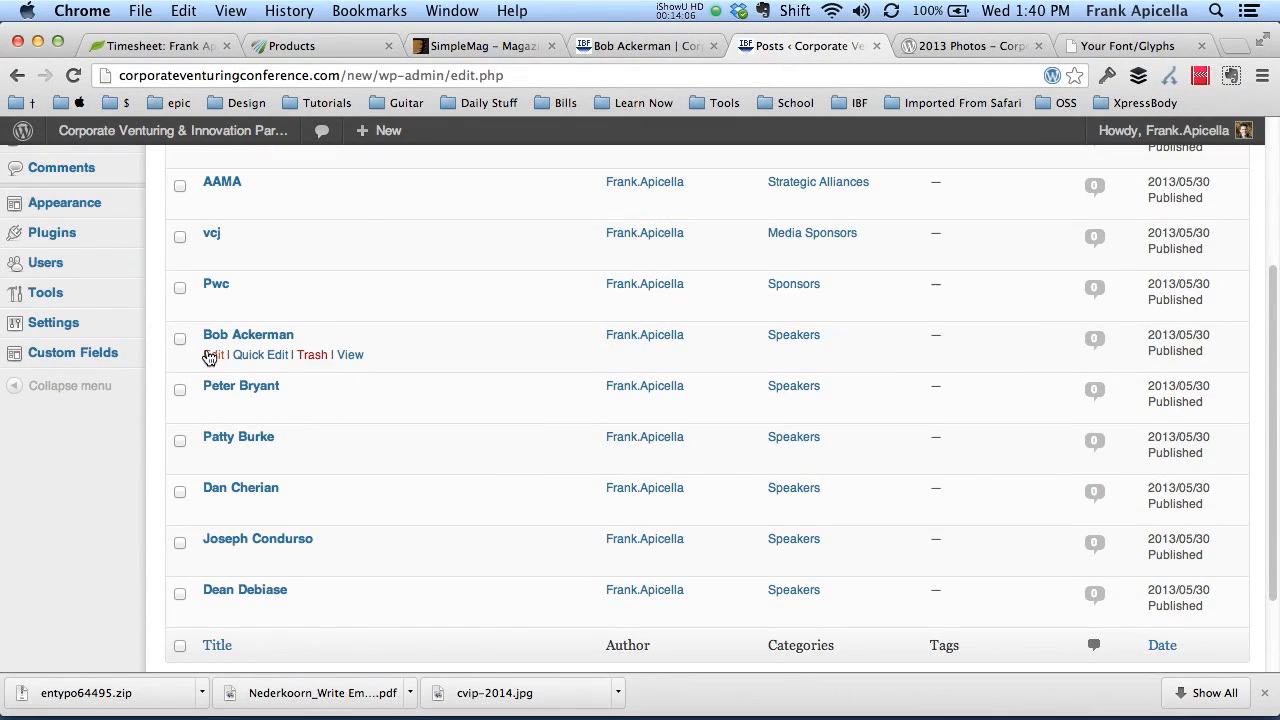
click(213, 355)
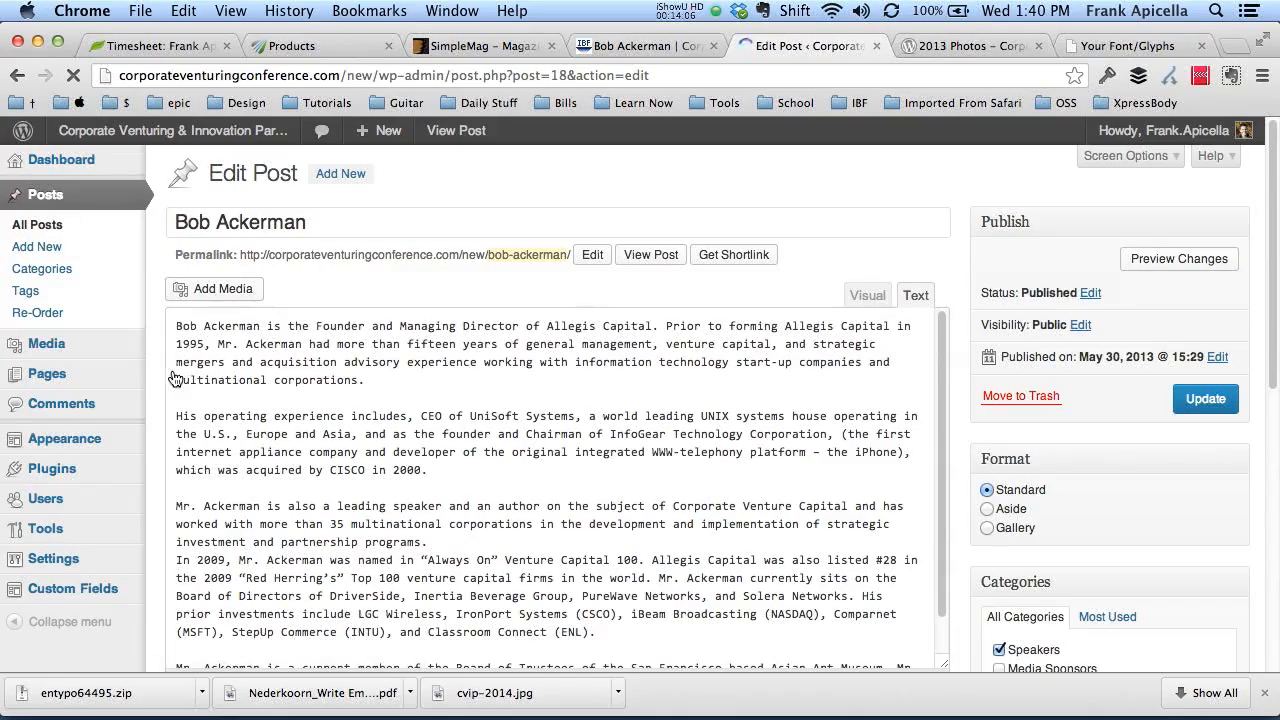
scroll(down, 3)
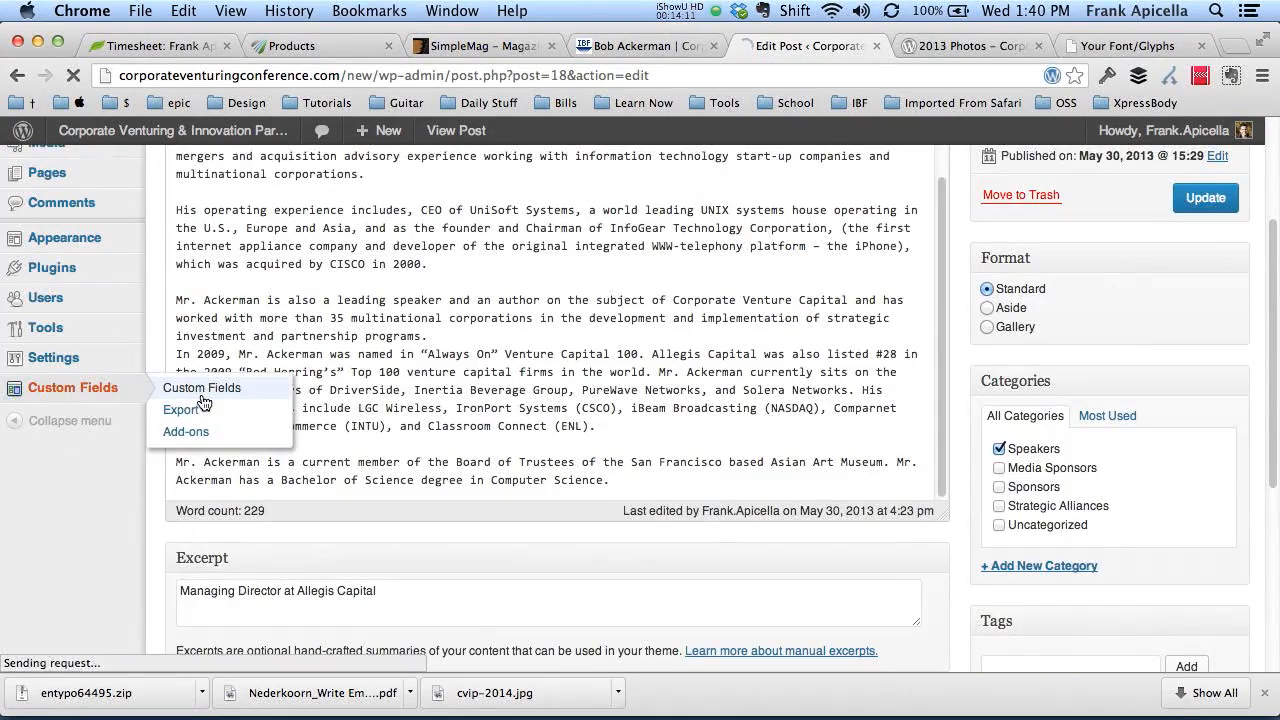
click(202, 388)
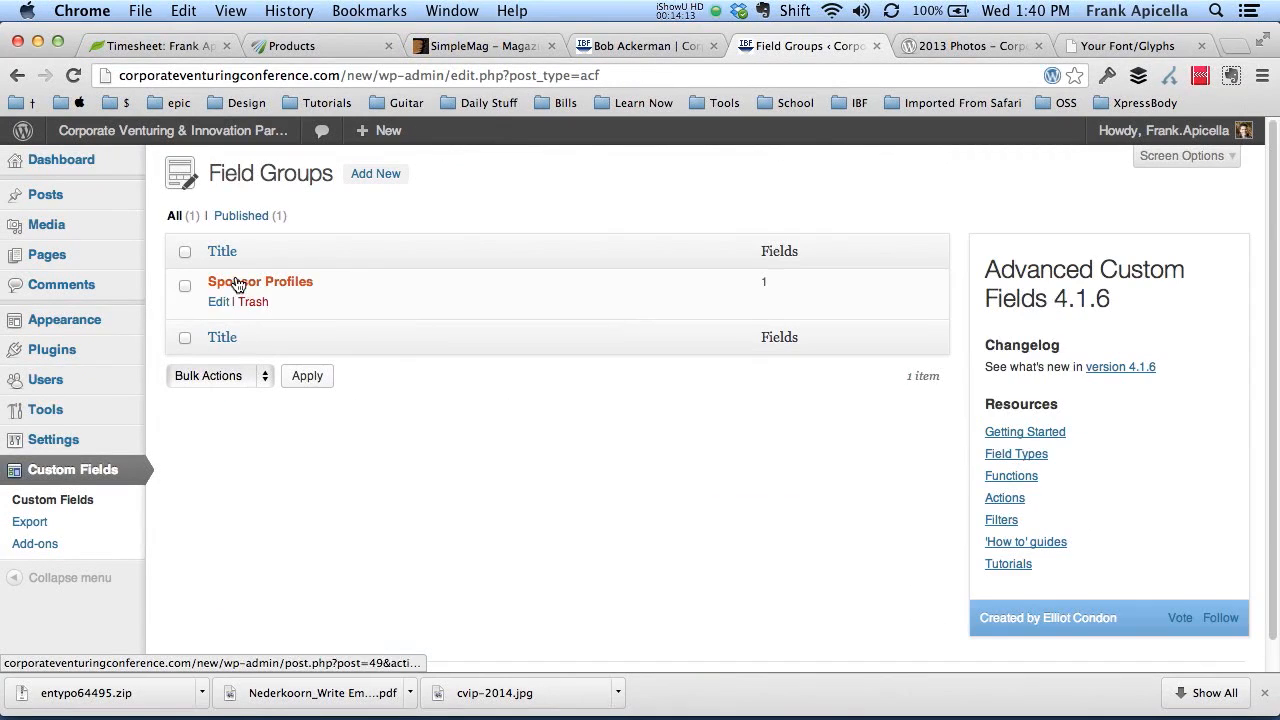
Create a field group titled Speakers, shown where Post Category equals Speakers
click(375, 173)
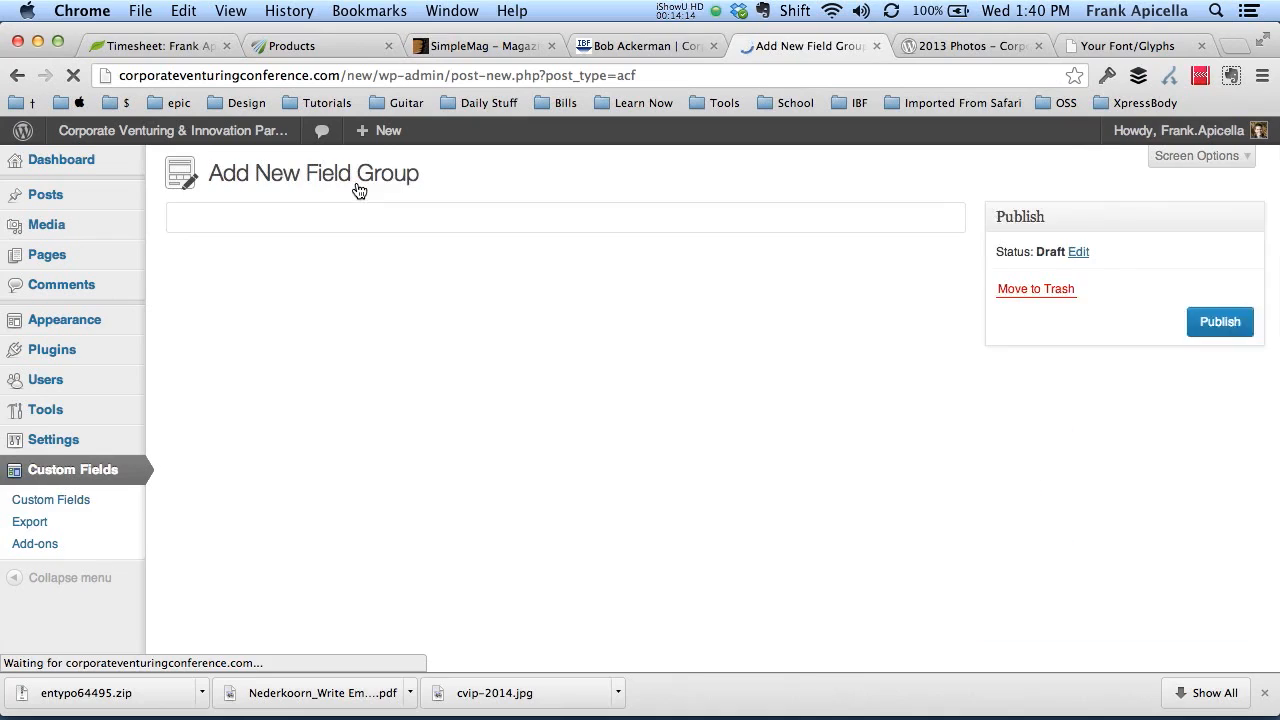
text(Spek)
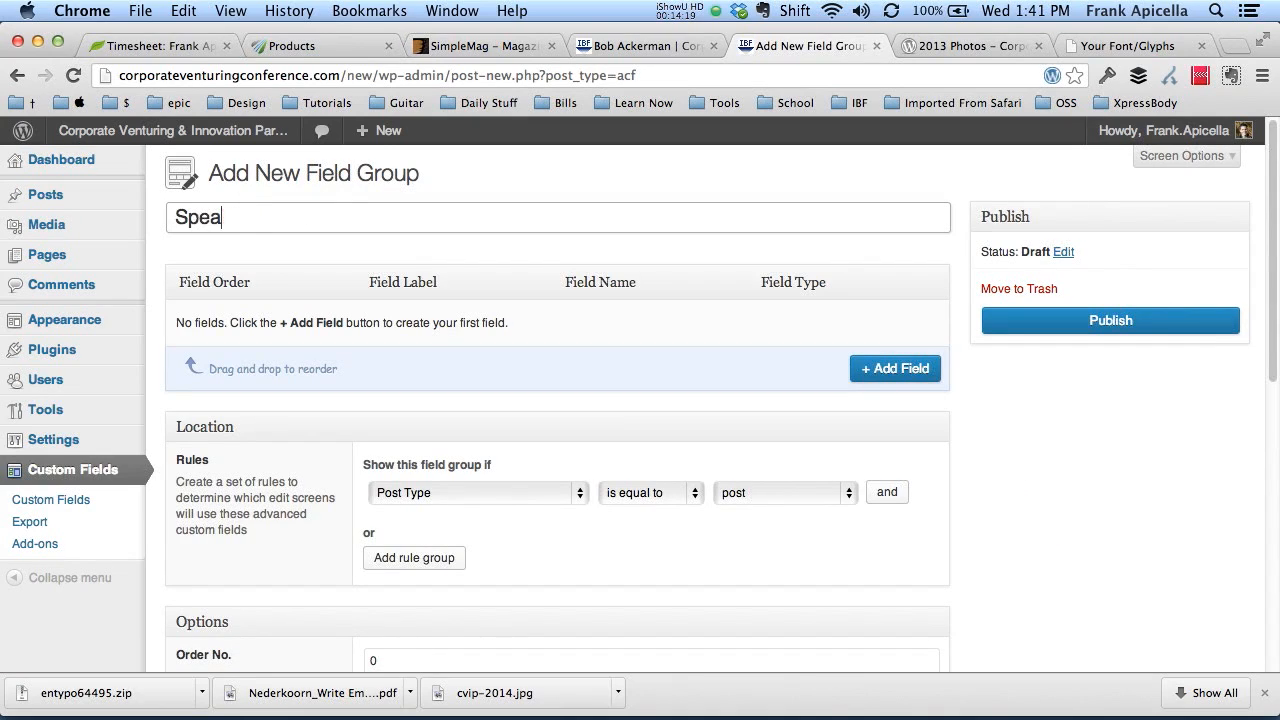
text(kers)
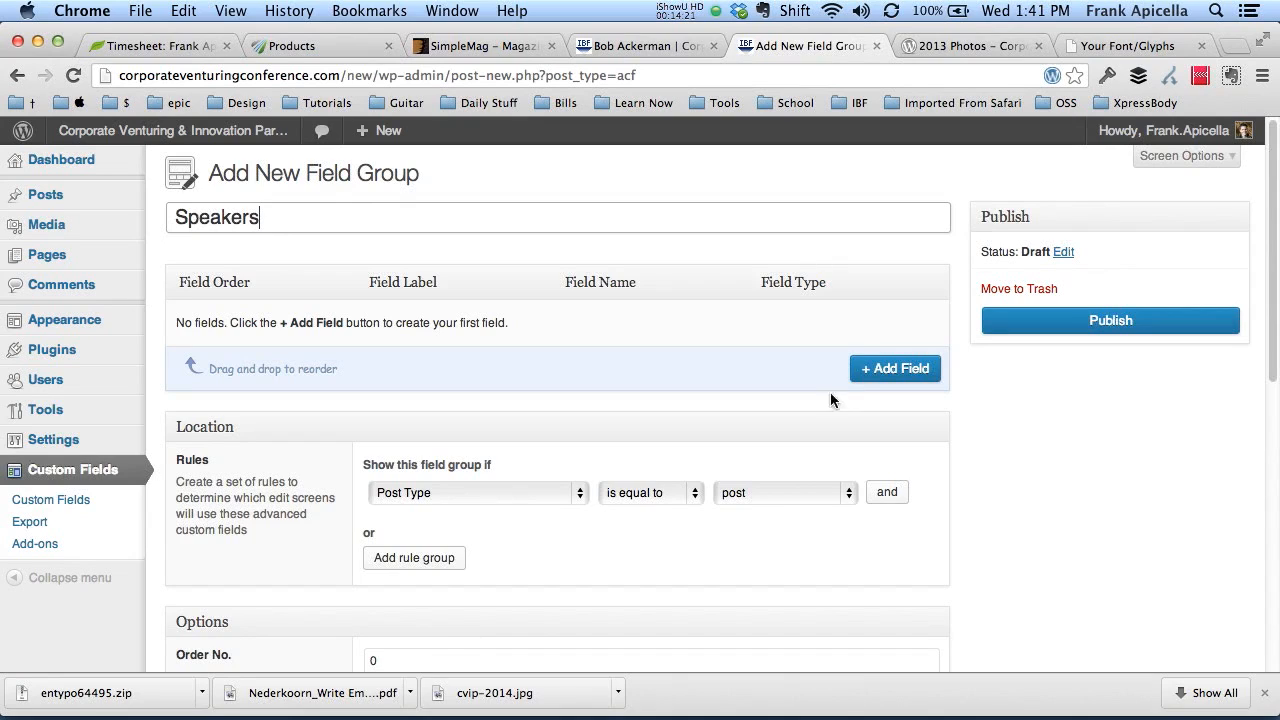
click(475, 492)
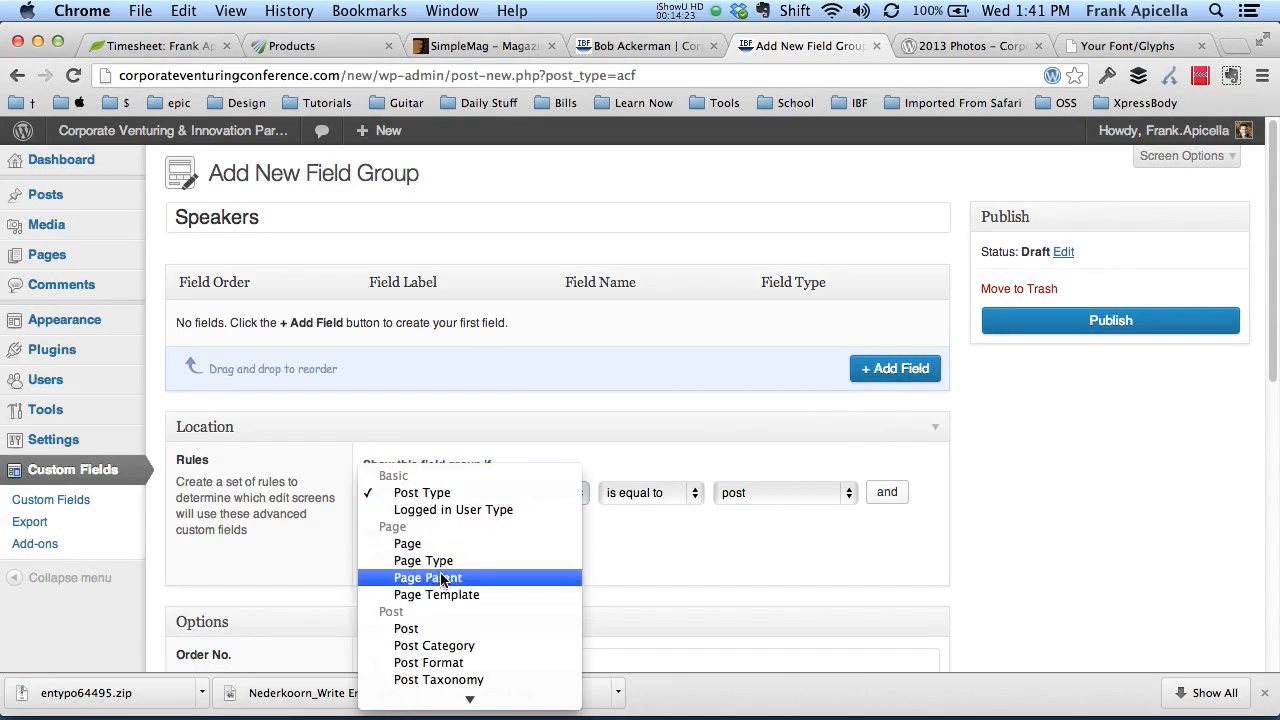
click(434, 645)
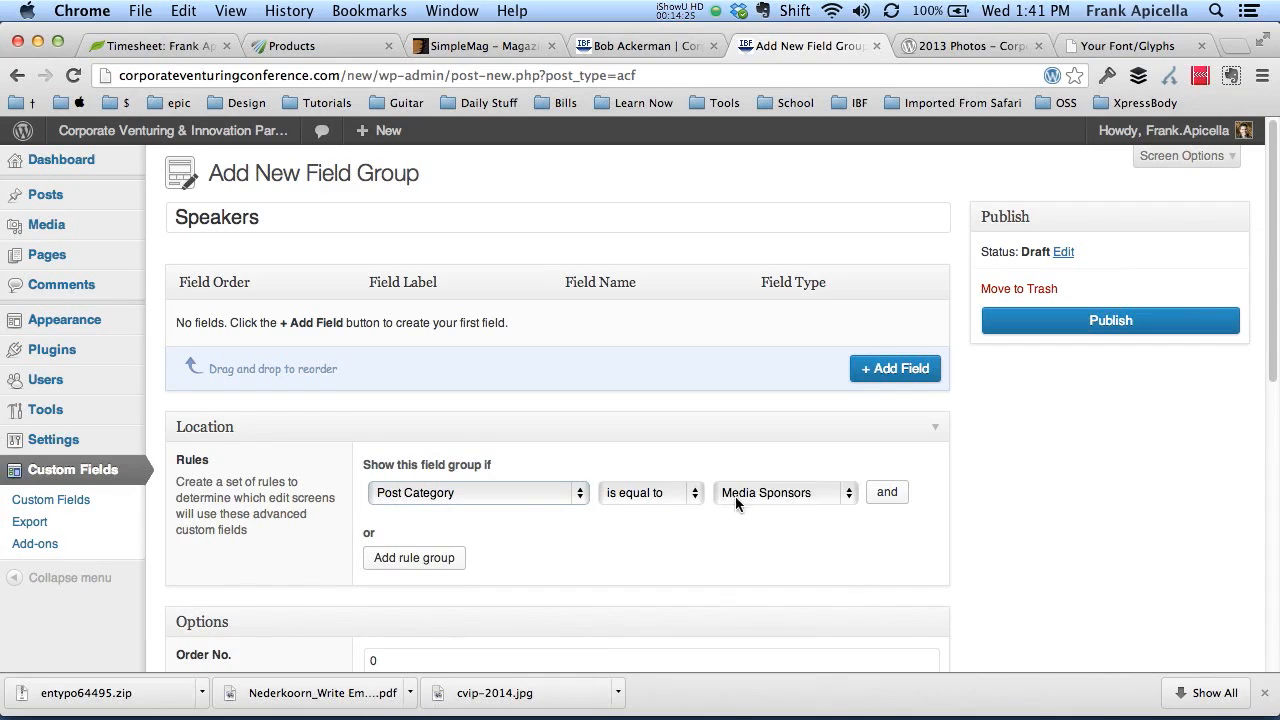
click(784, 492)
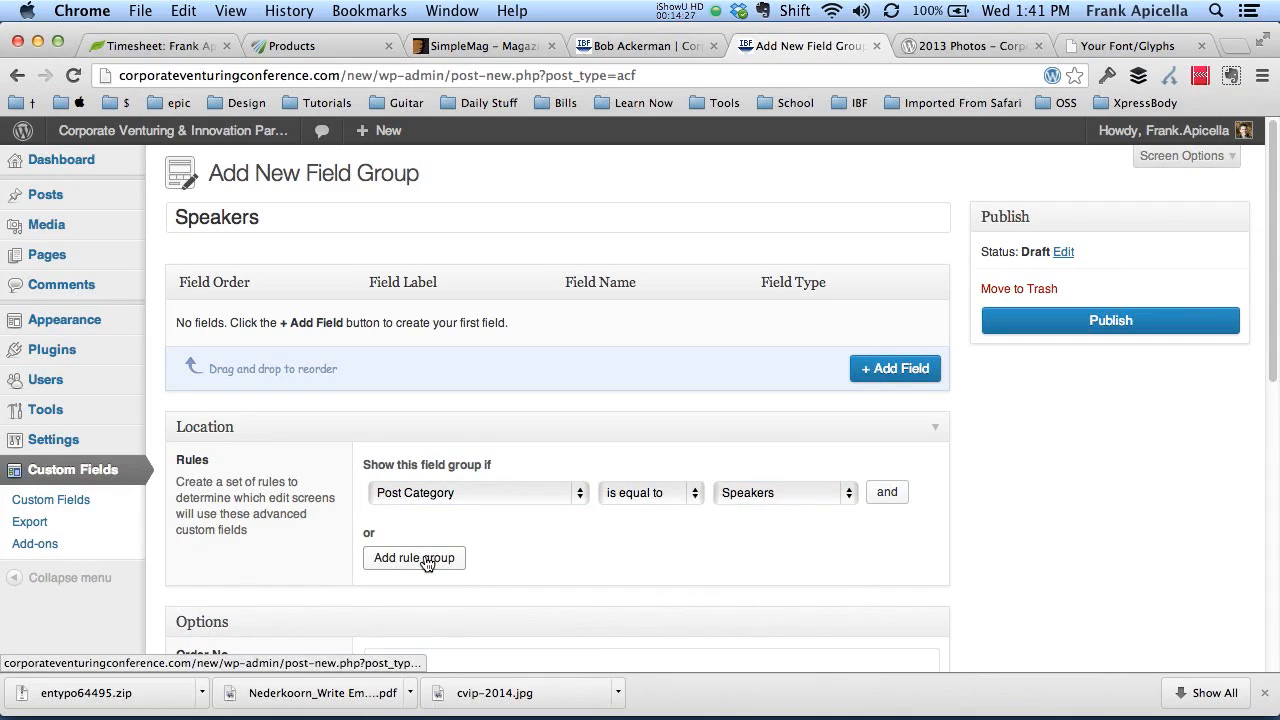
Discard the extra location rule and add Twitter and LinkedIn text fields
click(413, 558)
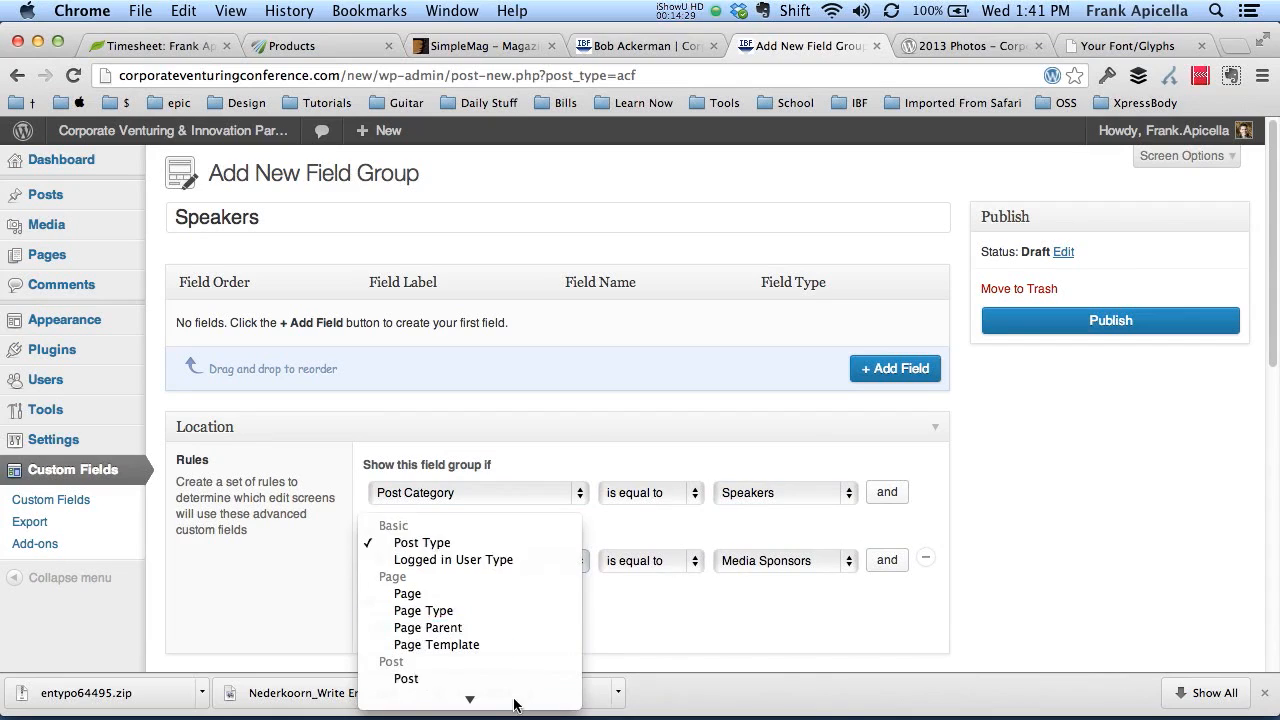
click(785, 560)
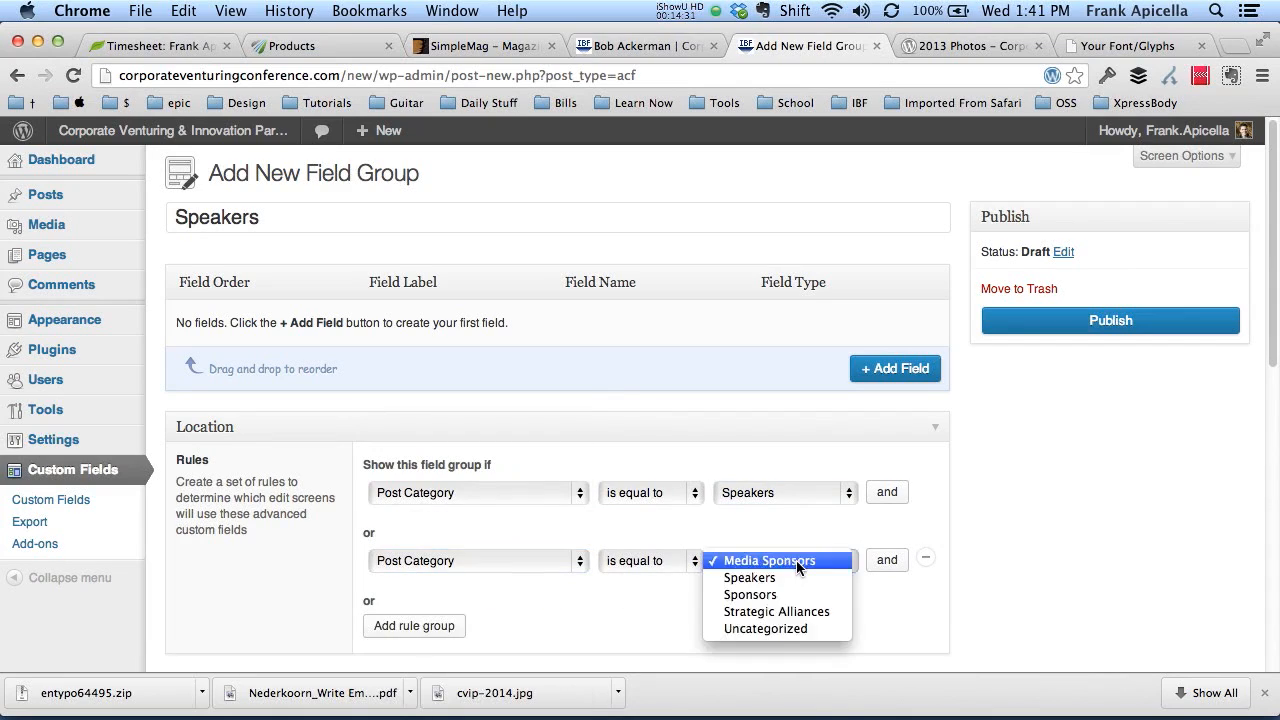
click(768, 560)
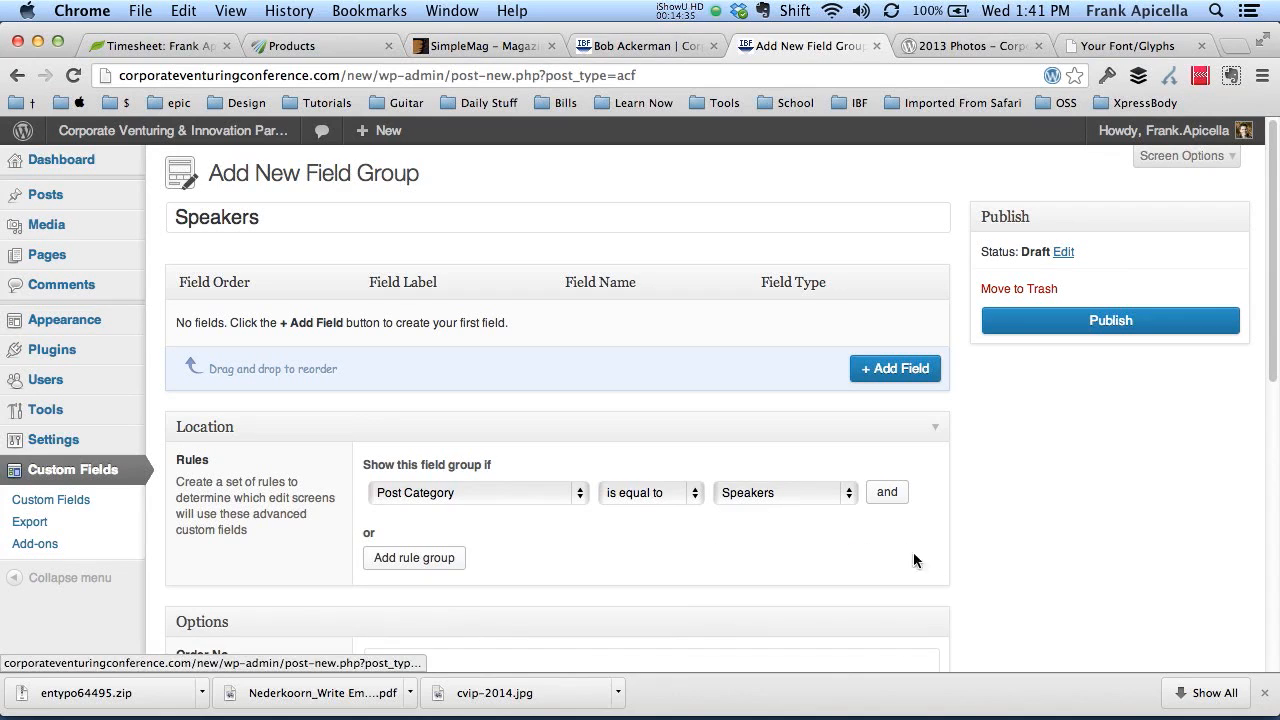
mouse_move(868, 372)
text(Twit)
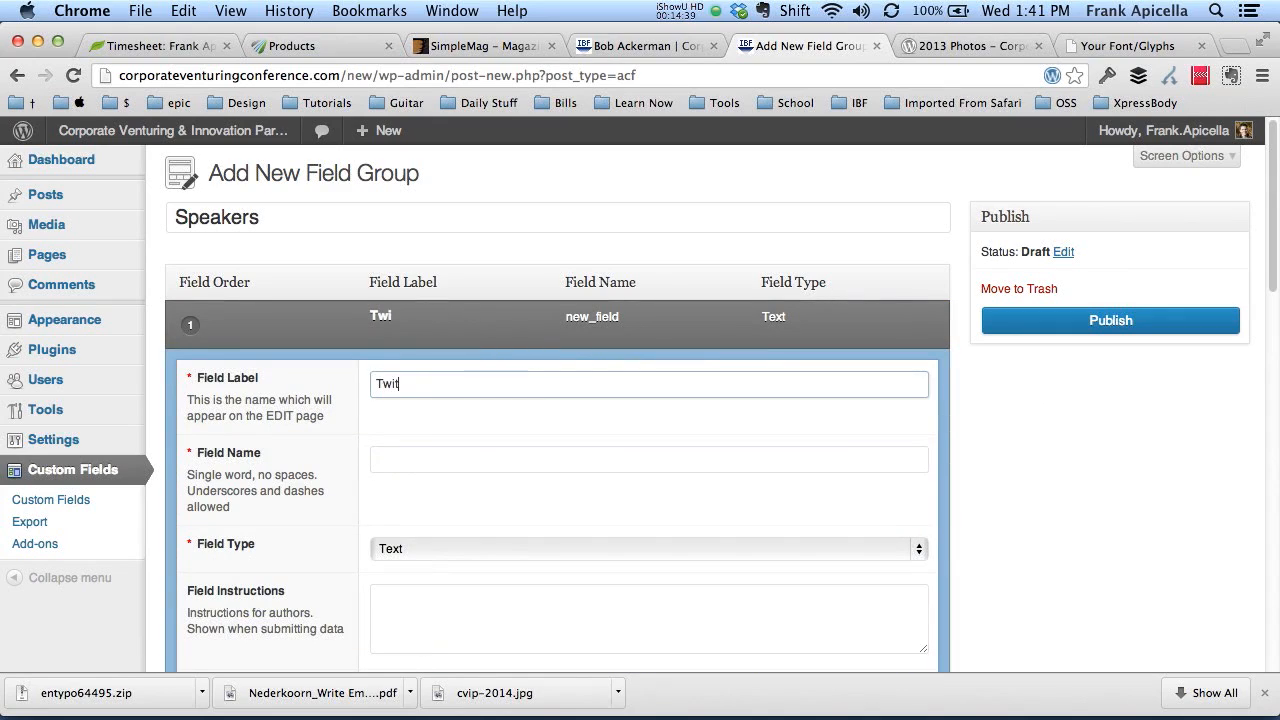
scroll(down, 3)
text(Linke)
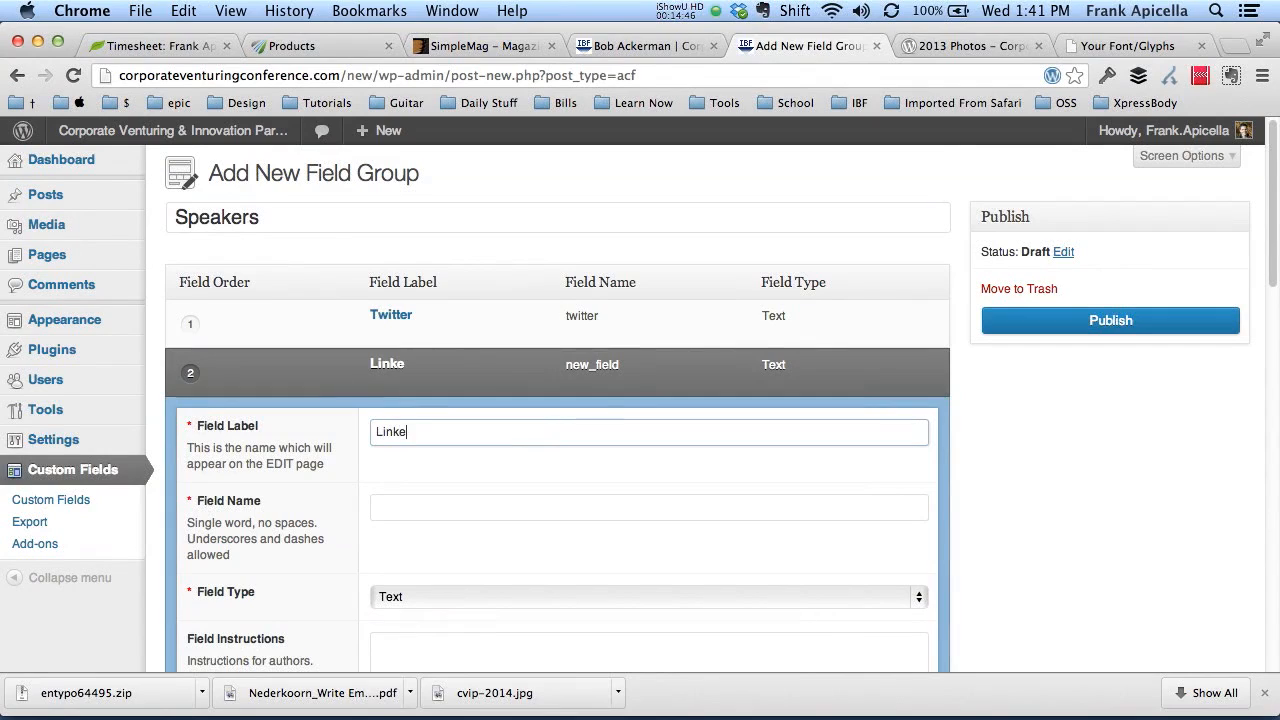
key(Backspace)
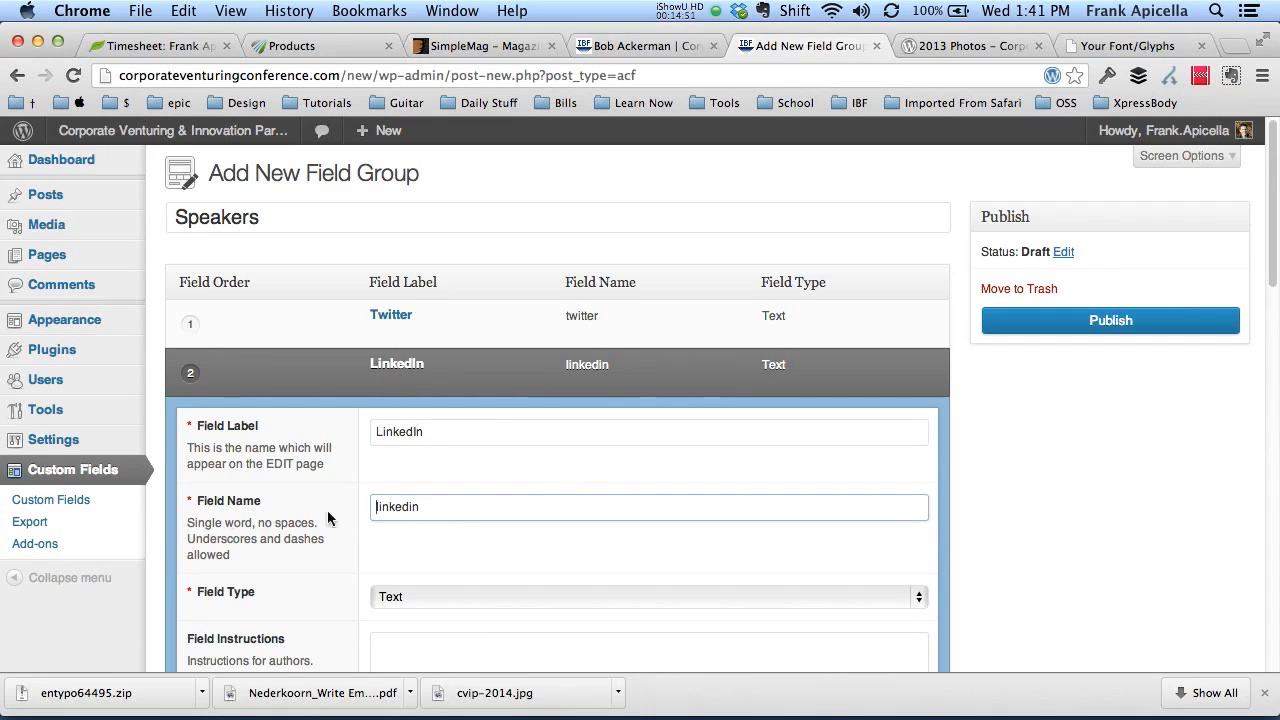
scroll(down, 3)
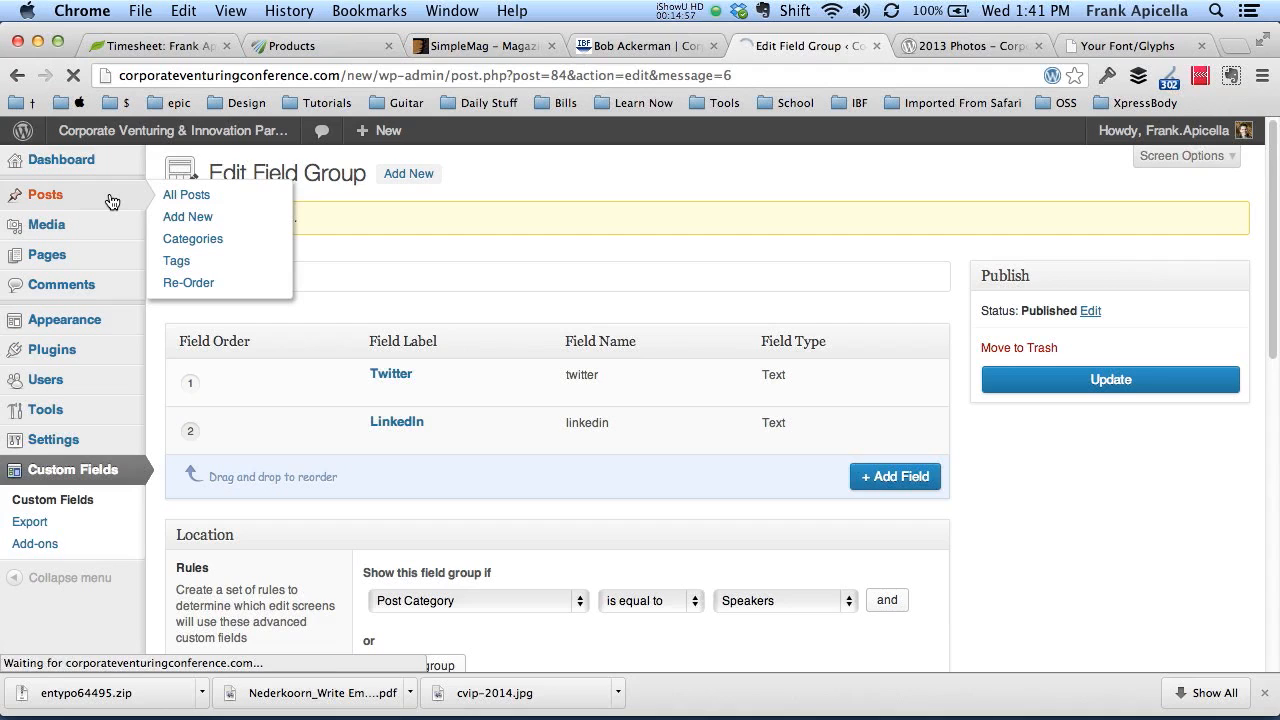
Update Bob Ackerman's speaker post from All Posts and switch to his live profile
click(186, 194)
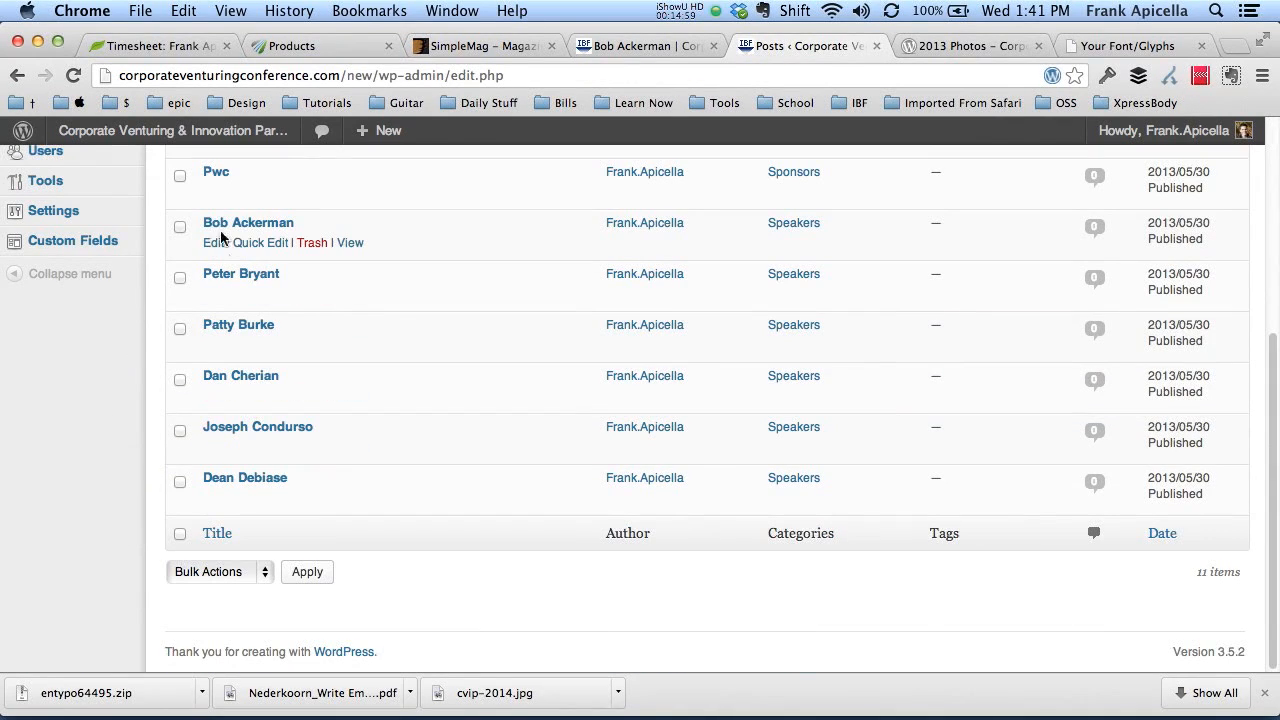
click(248, 222)
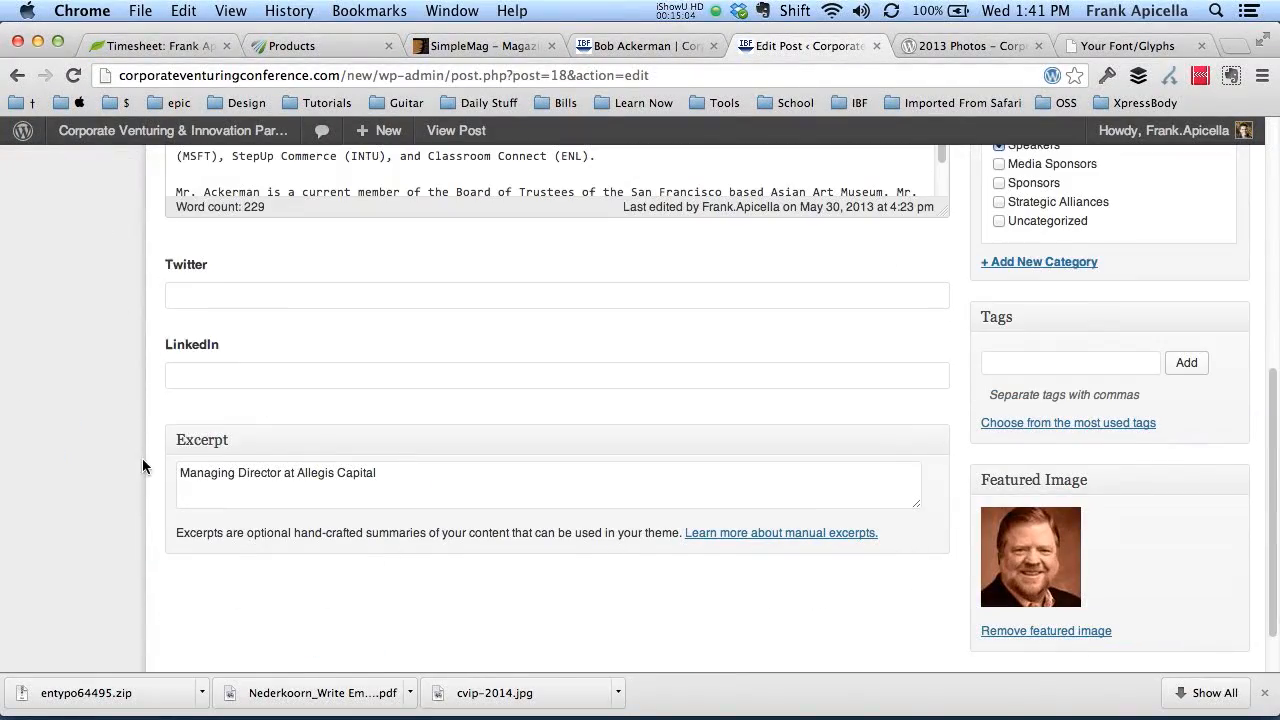
scroll(up, 3)
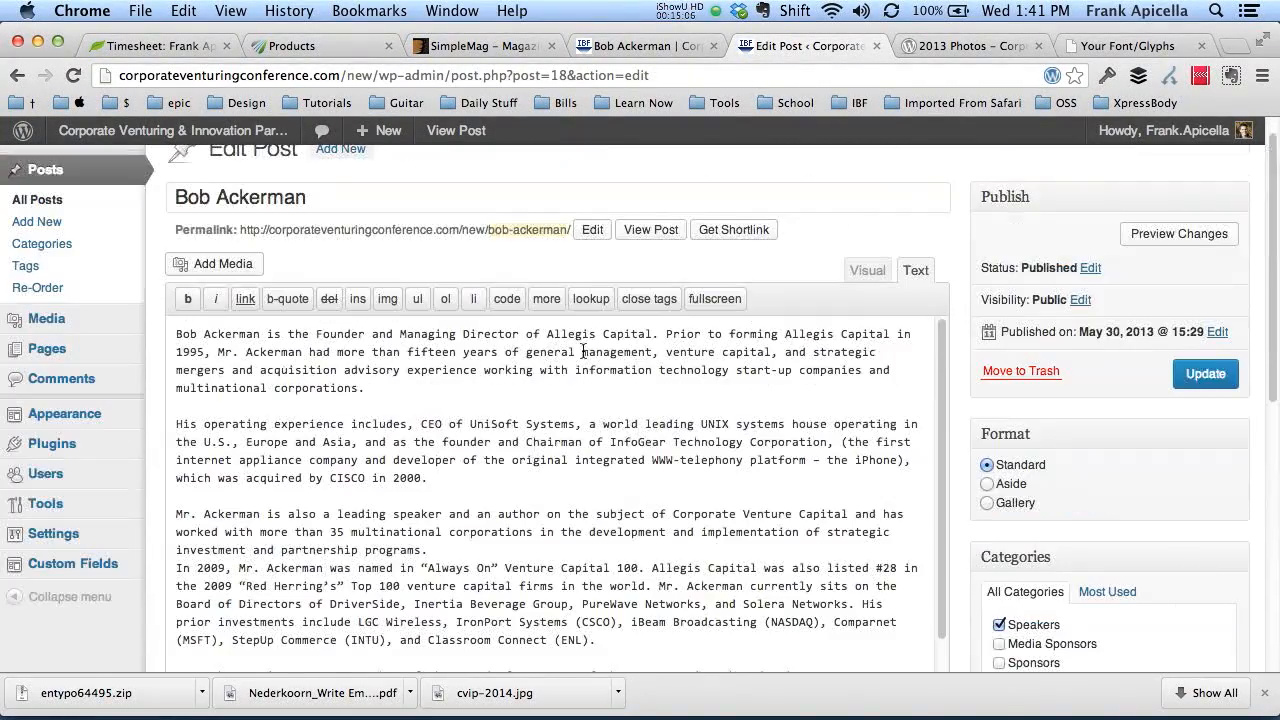
click(1205, 373)
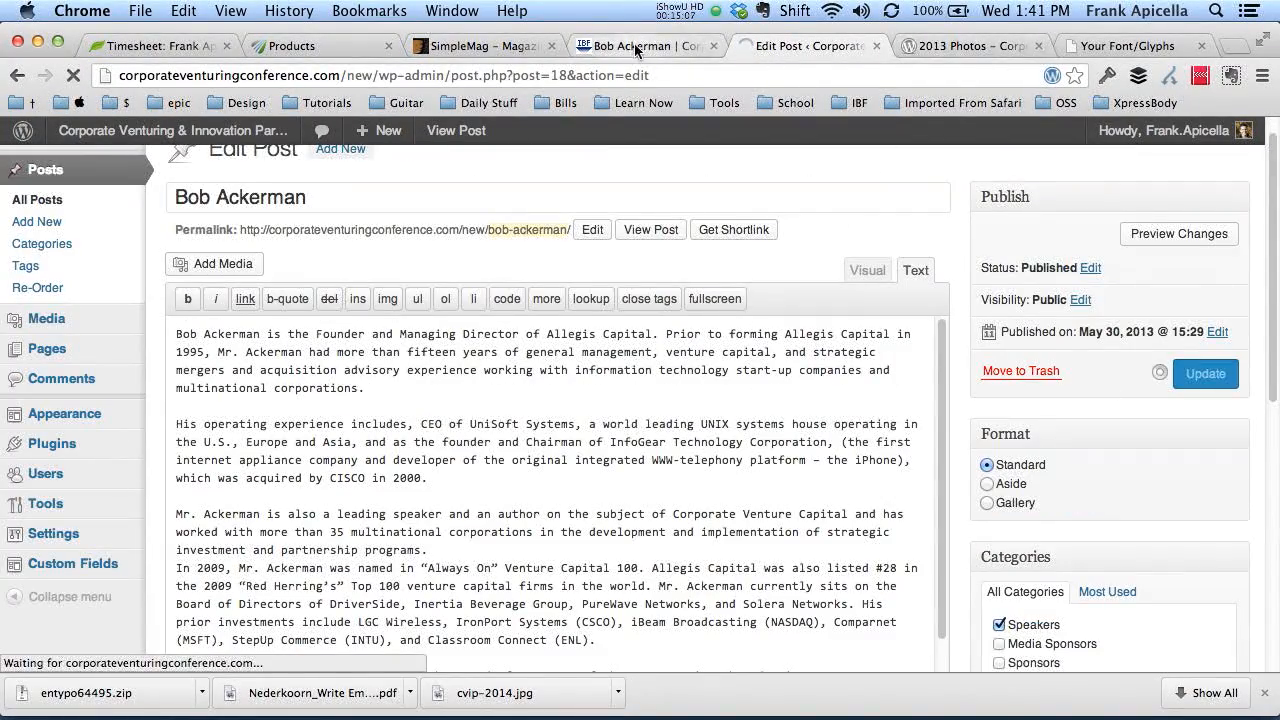
click(650, 229)
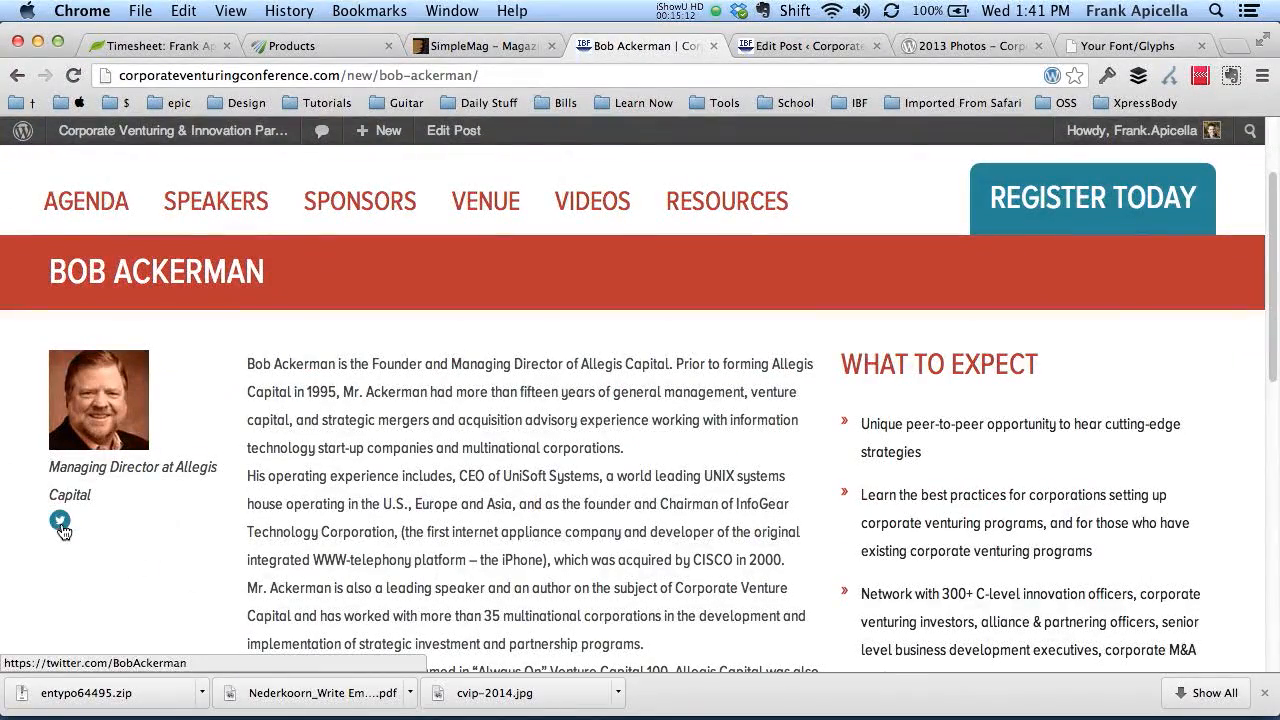
click(59, 520)
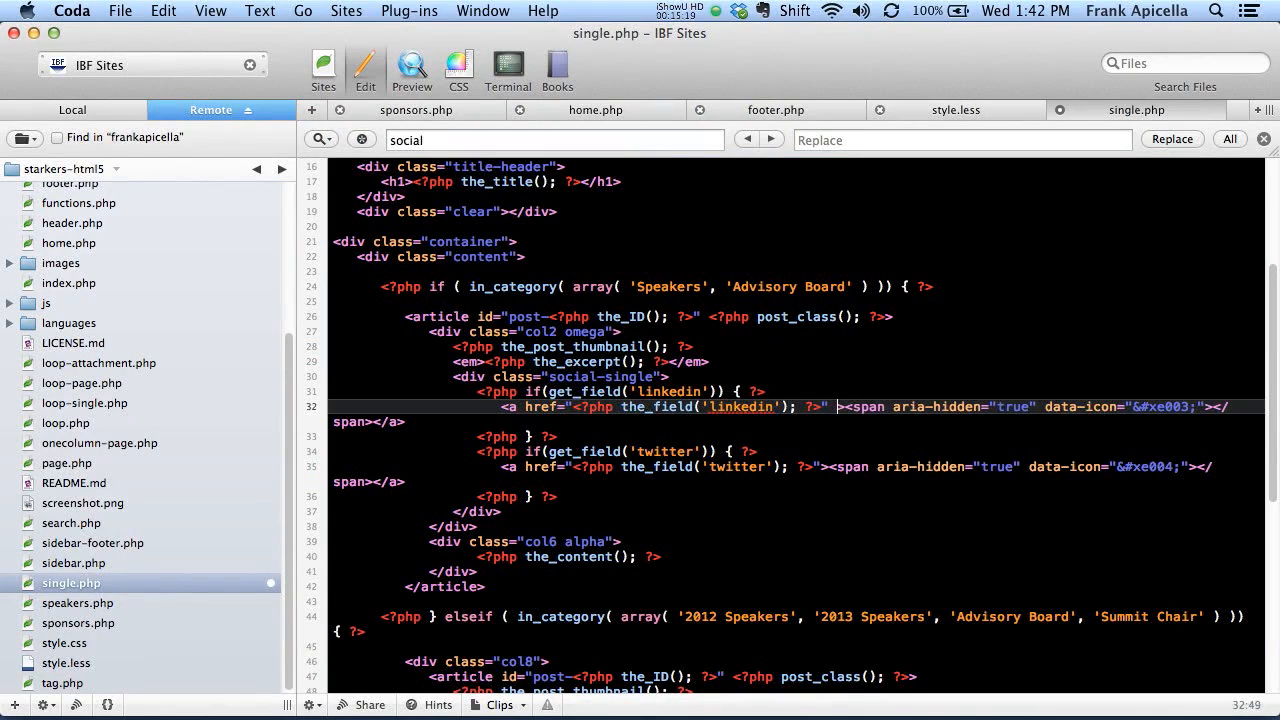
Add target="_blank" to the LinkedIn anchor on line 32 of single.php
text(target="_blank">)
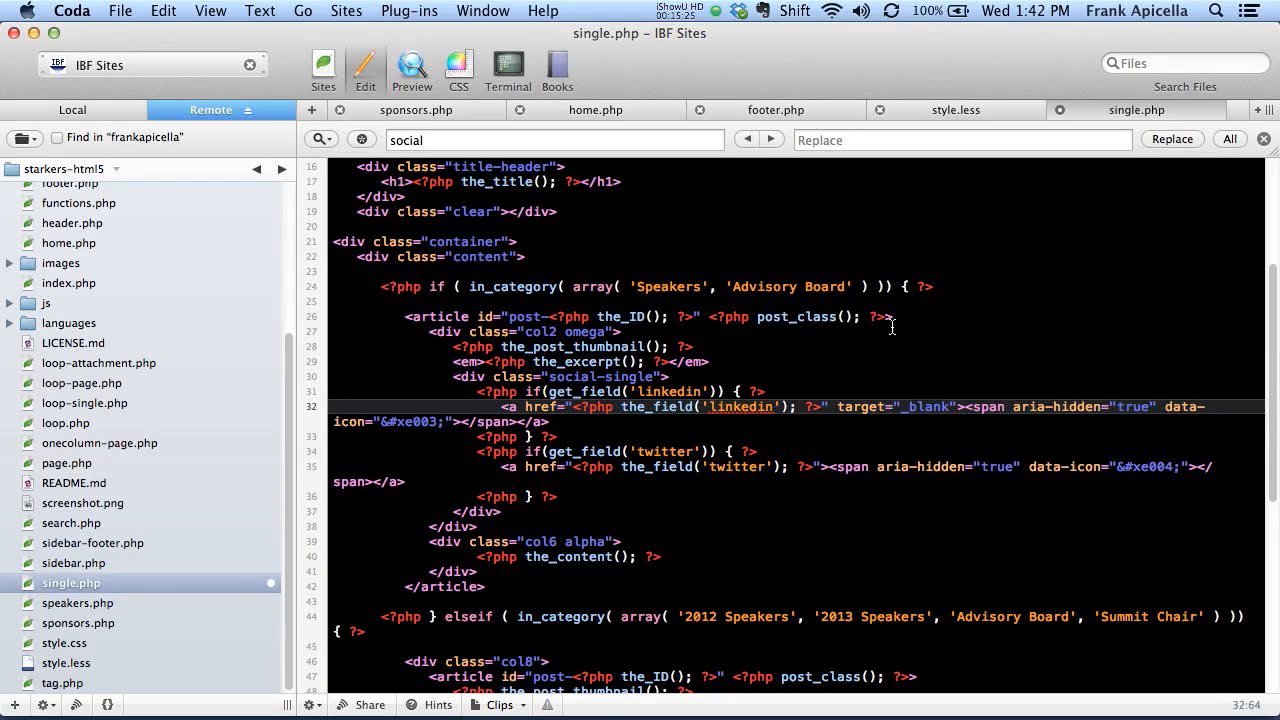
double_click(895, 406)
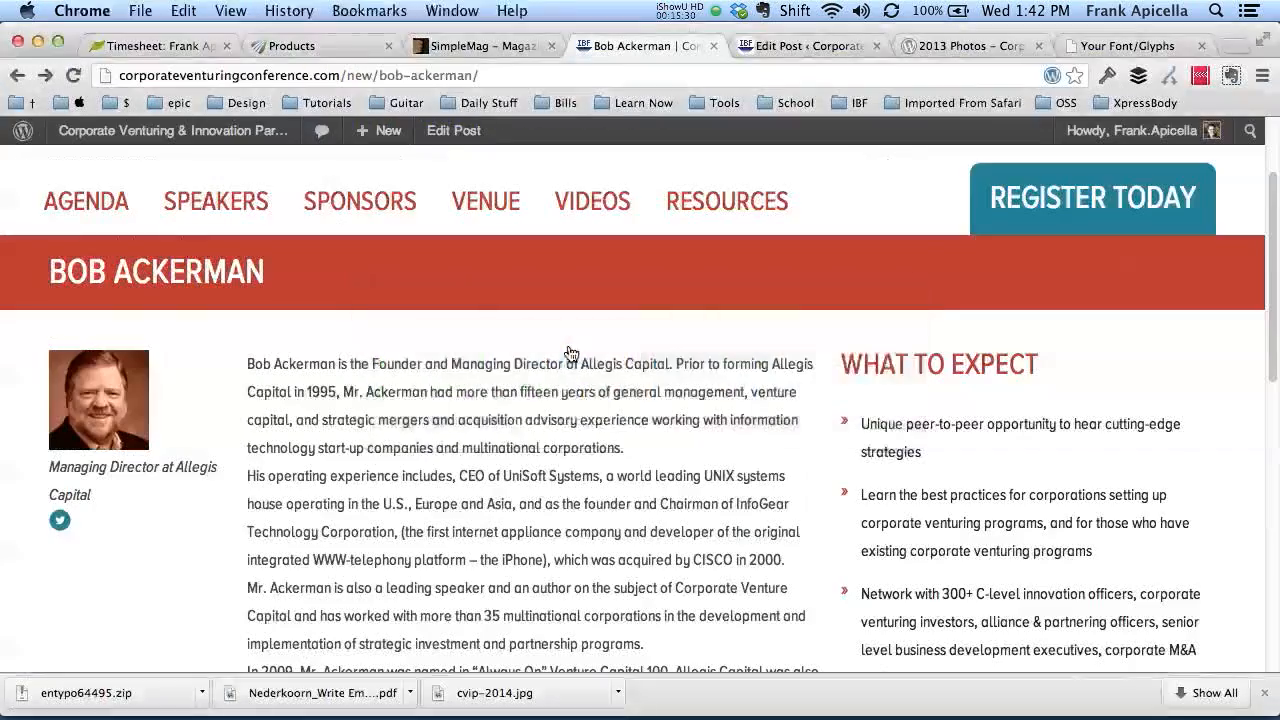
scroll(down, 3)
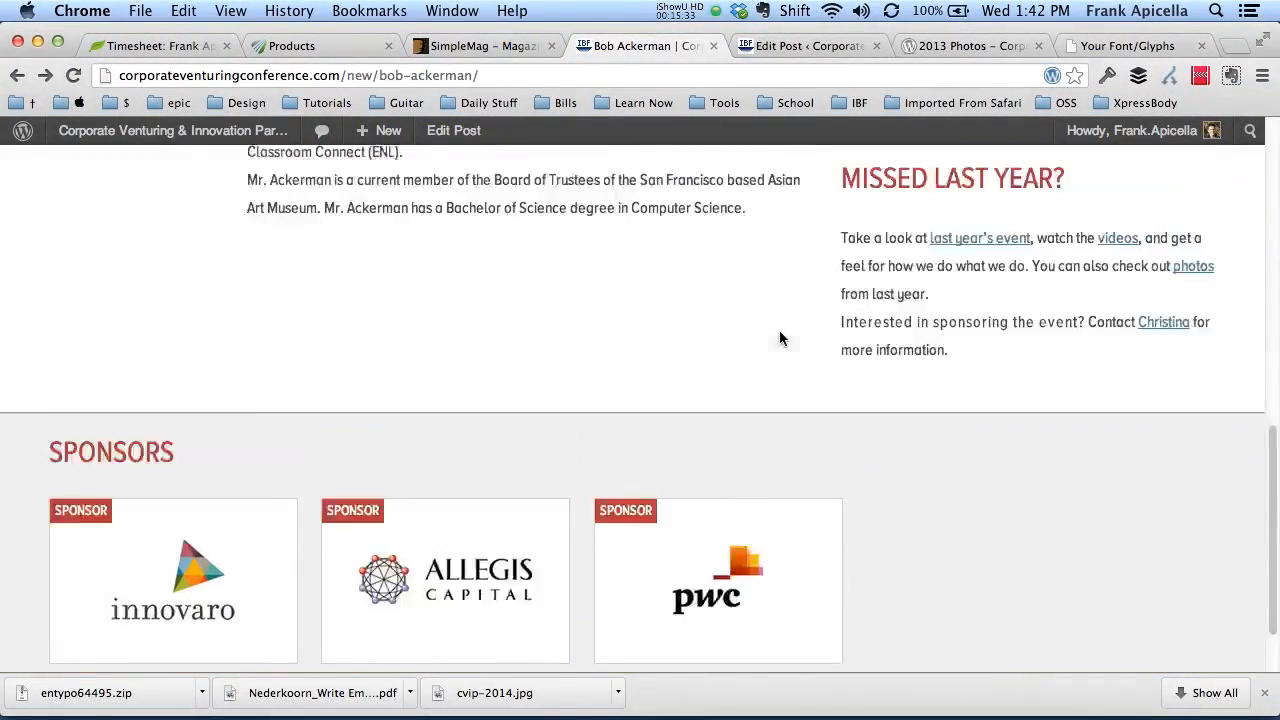
scroll(up, 3)
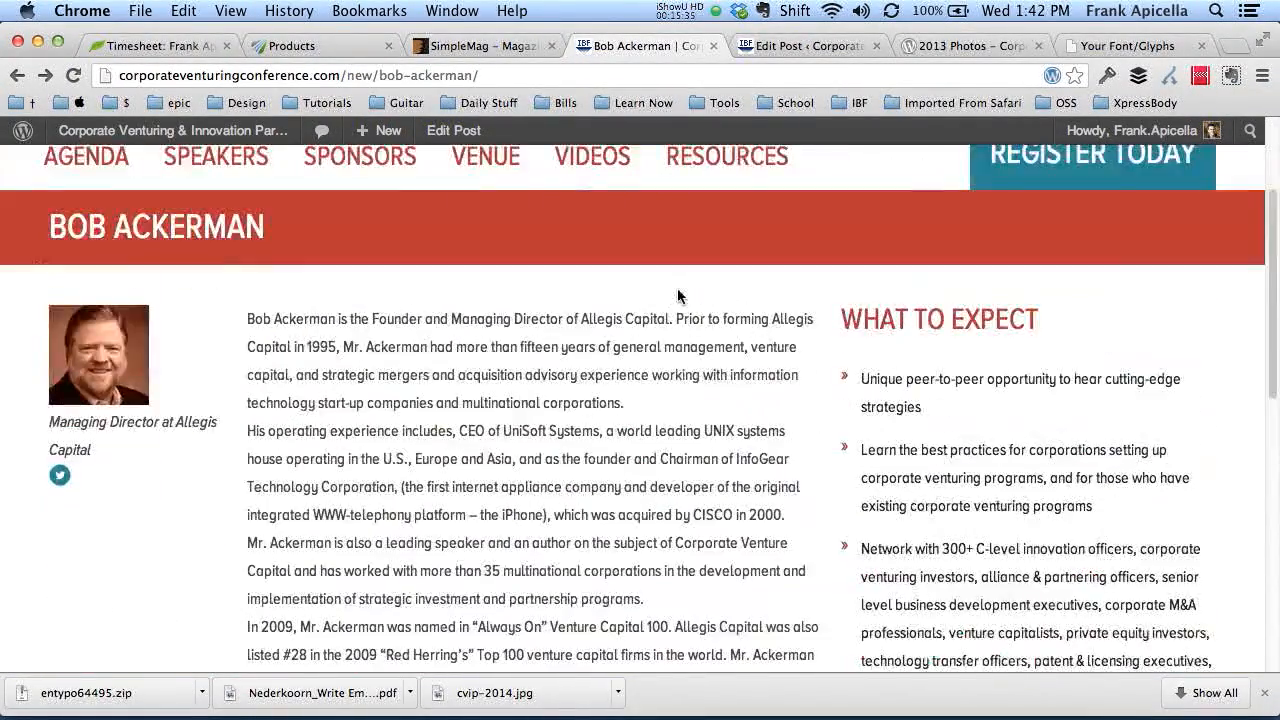
scroll(up, 3)
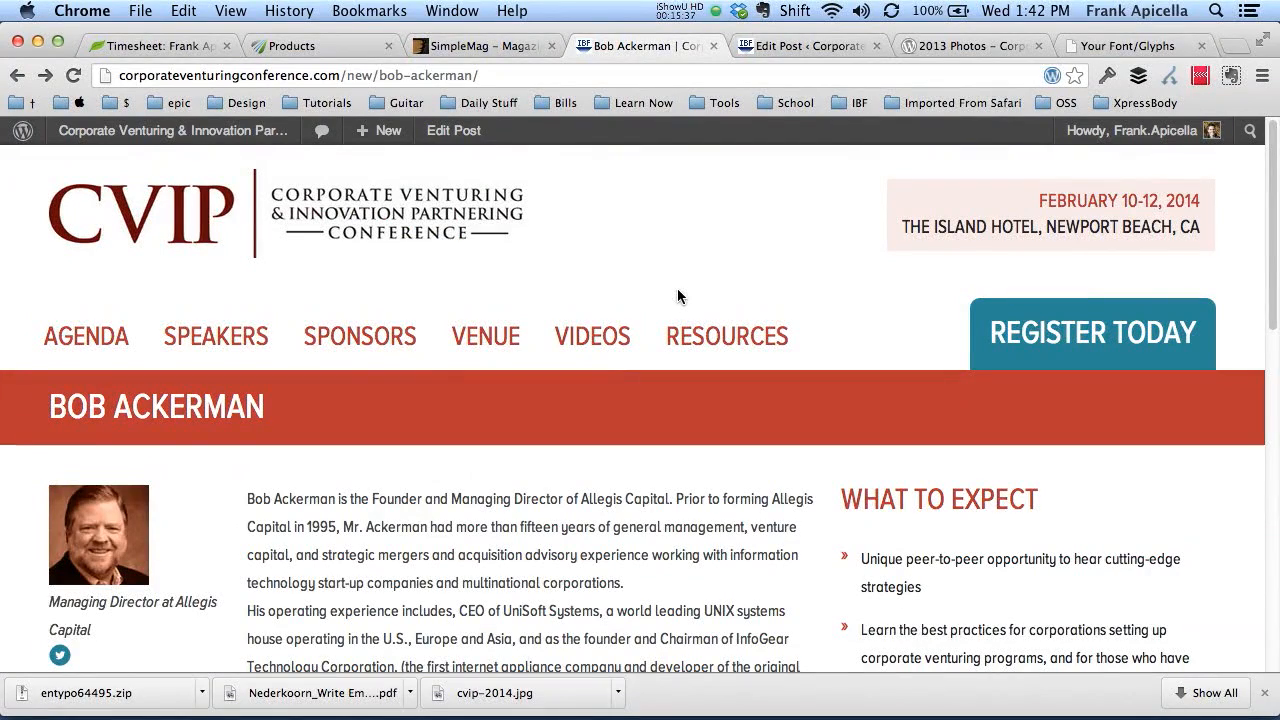
scroll(down, 3)
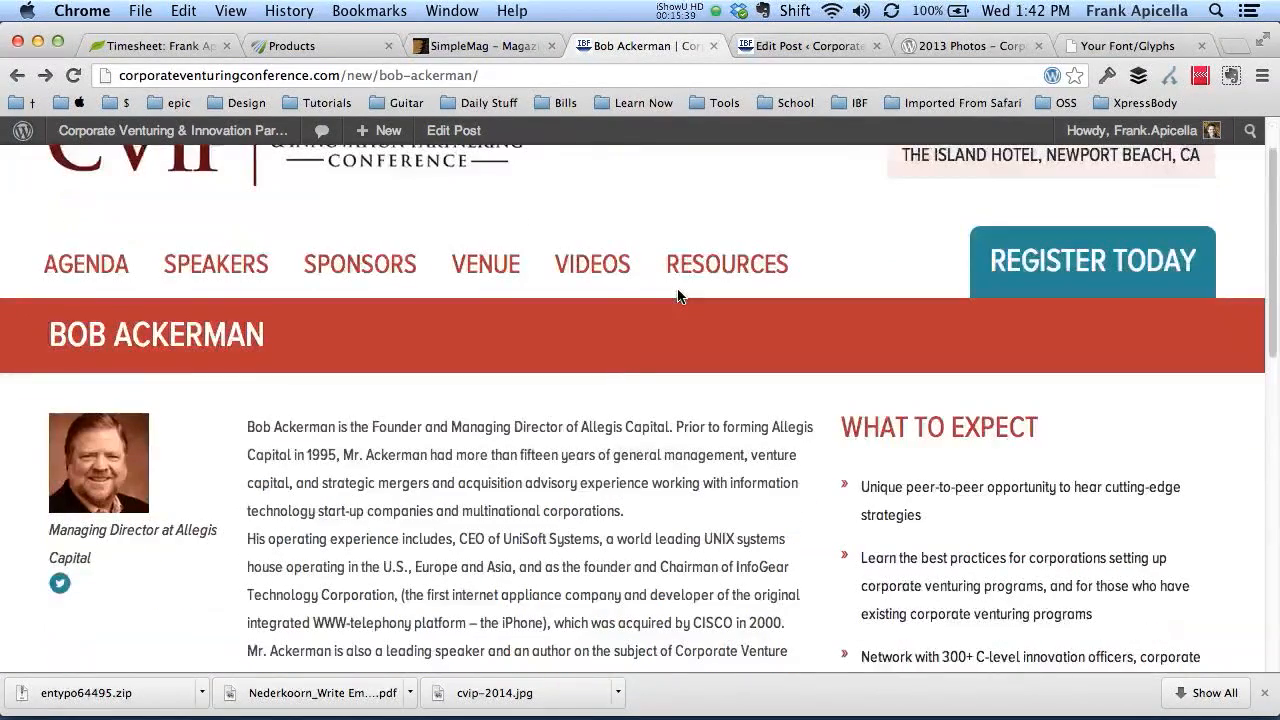
scroll(down, 3)
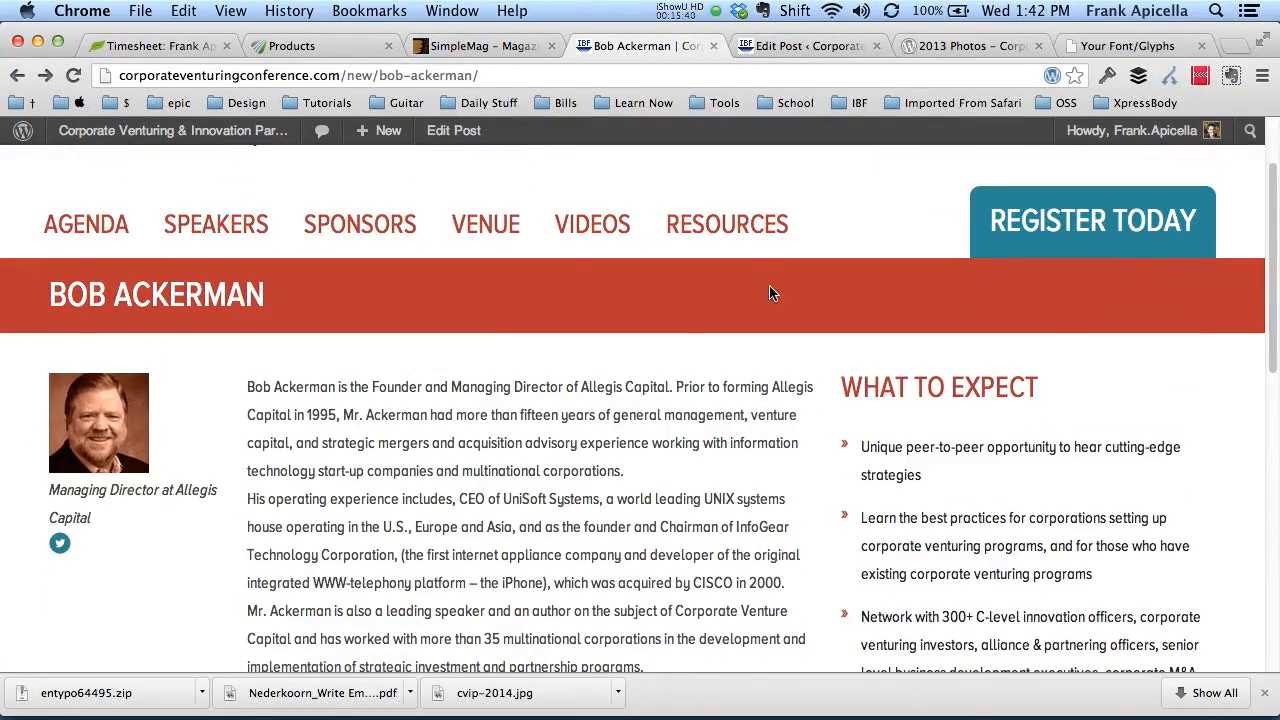
scroll(up, 3)
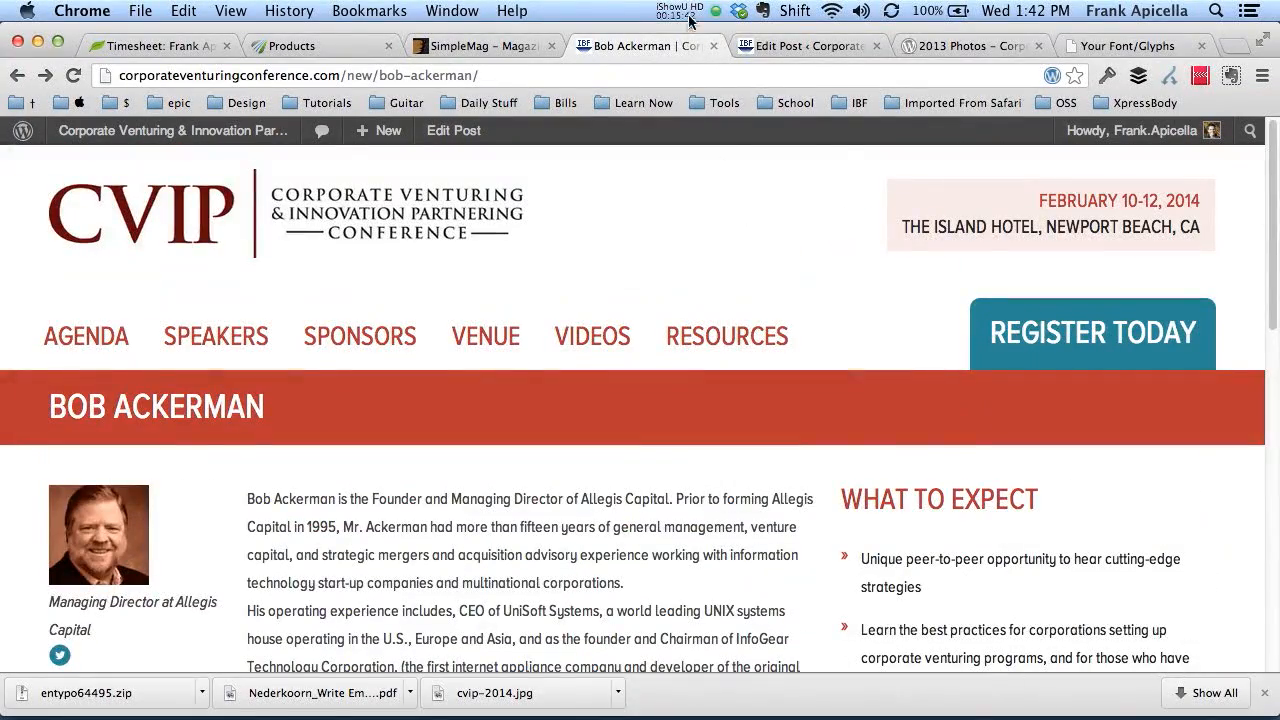